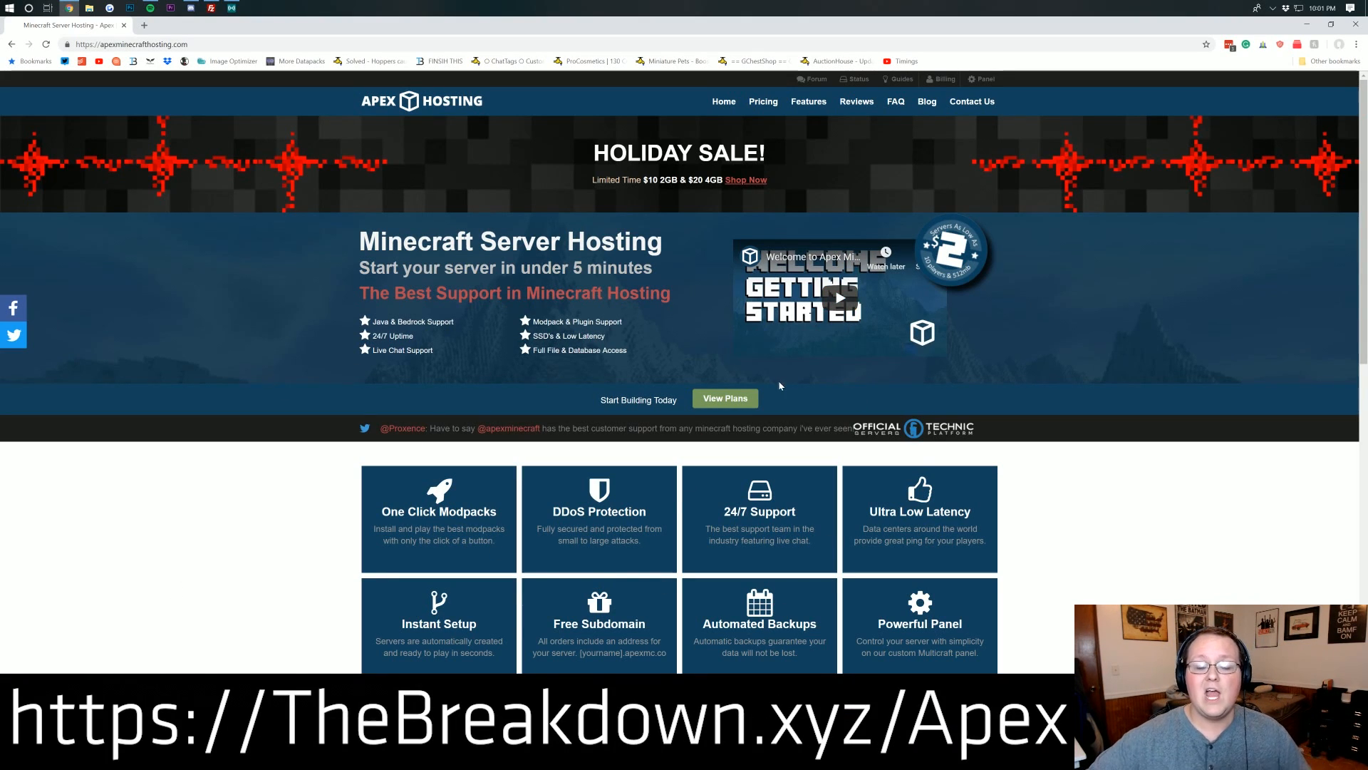
- Review the monthly plan cards and order the $2.99 1 GB / 25-player plan
{"action": "left_click_drag", "start_coordinate": [361, 268], "coordinate": [645, 268]}
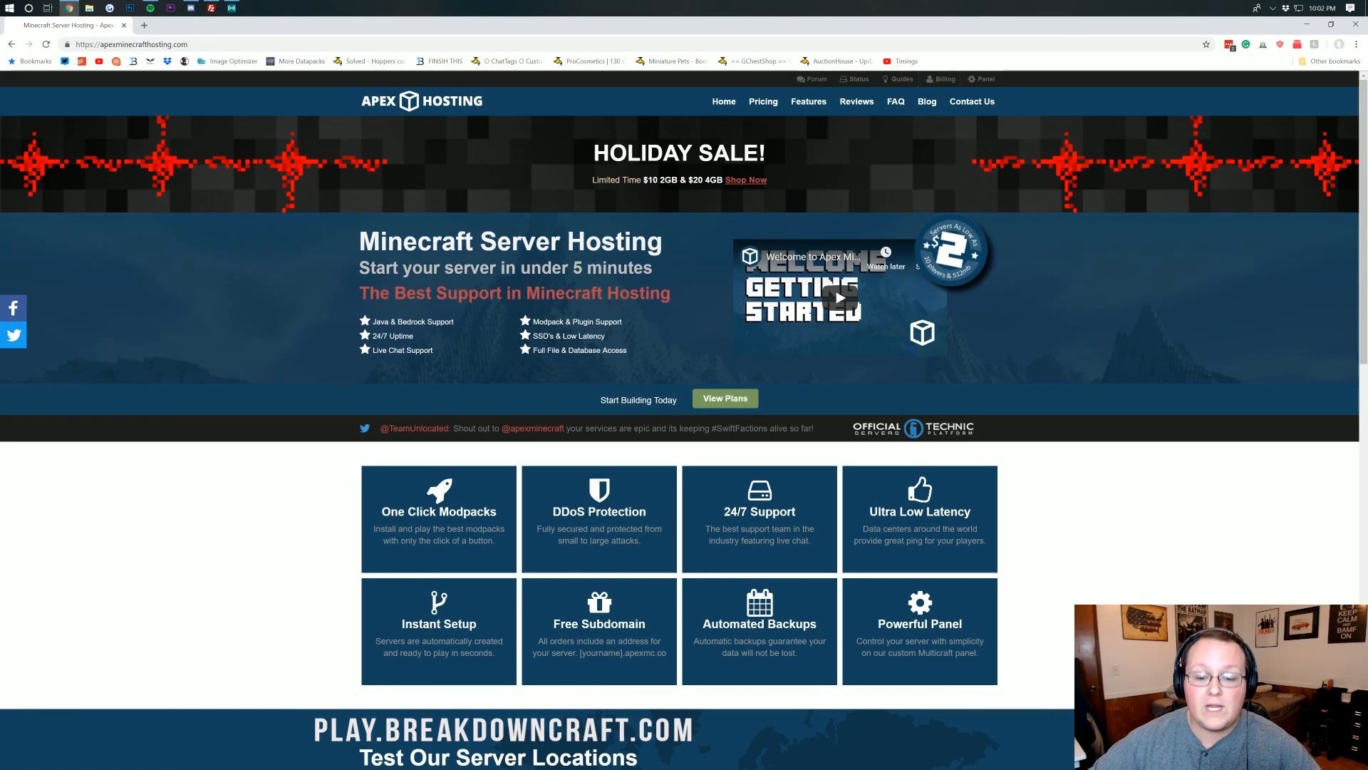
{"action": "mouse_move", "coordinate": [716, 369]}
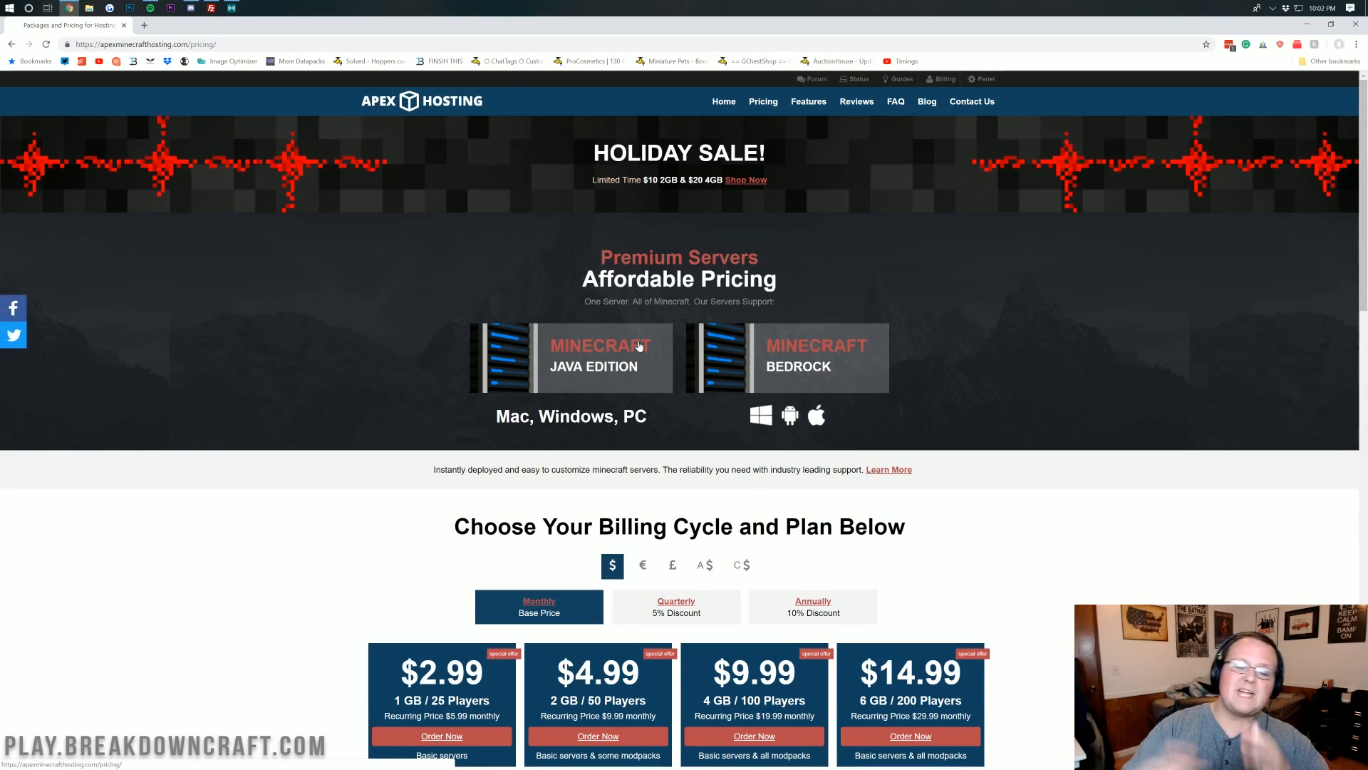
{"action": "mouse_move", "coordinate": [807, 332]}
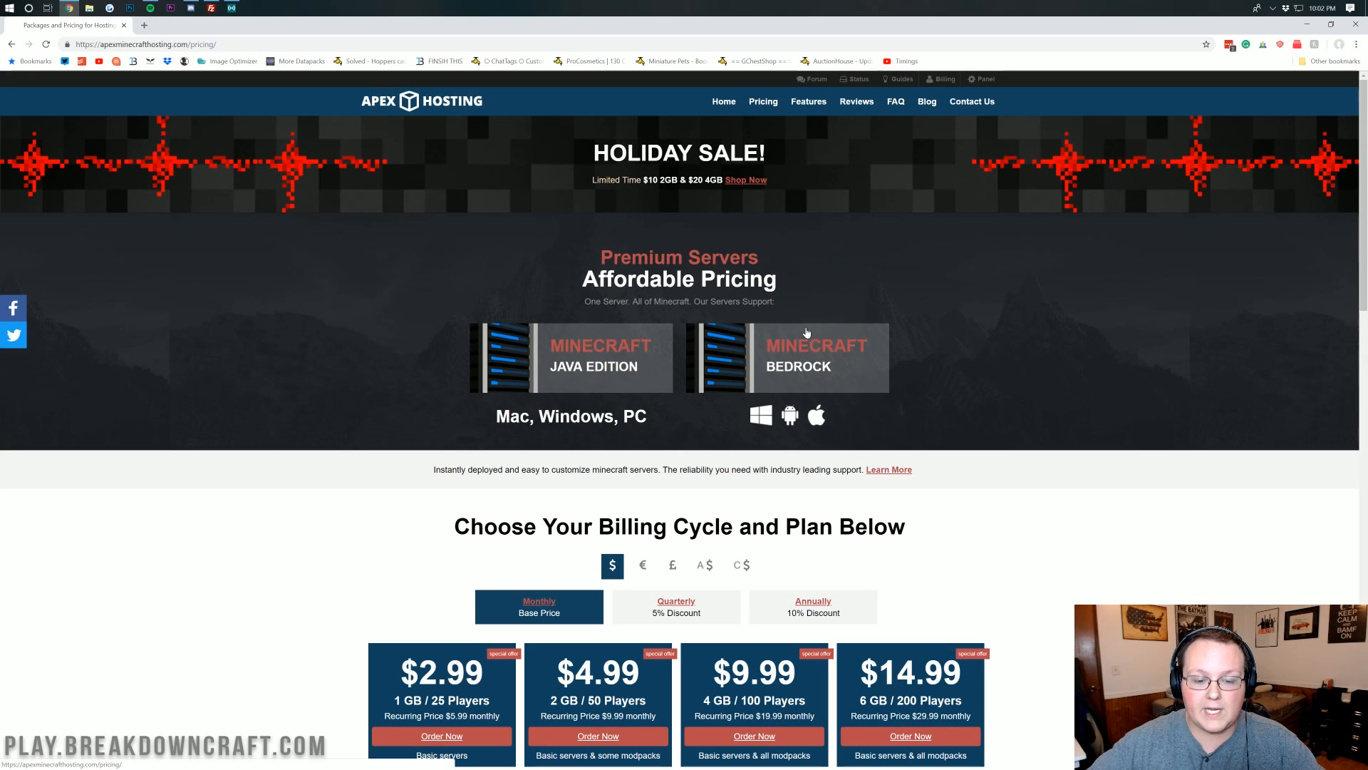
{"action": "scroll", "scroll_direction": "down", "scroll_amount": 3}
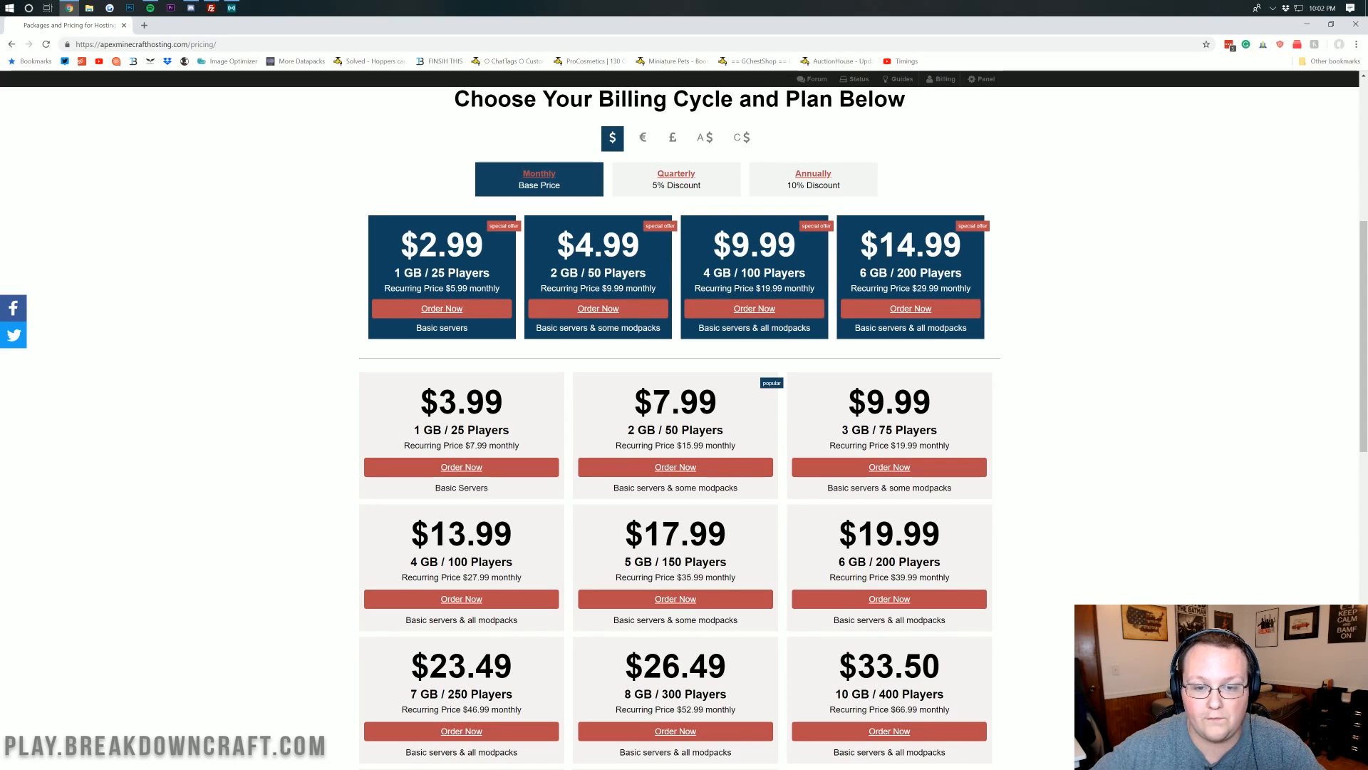
{"action": "scroll", "scroll_direction": "up", "scroll_amount": 3}
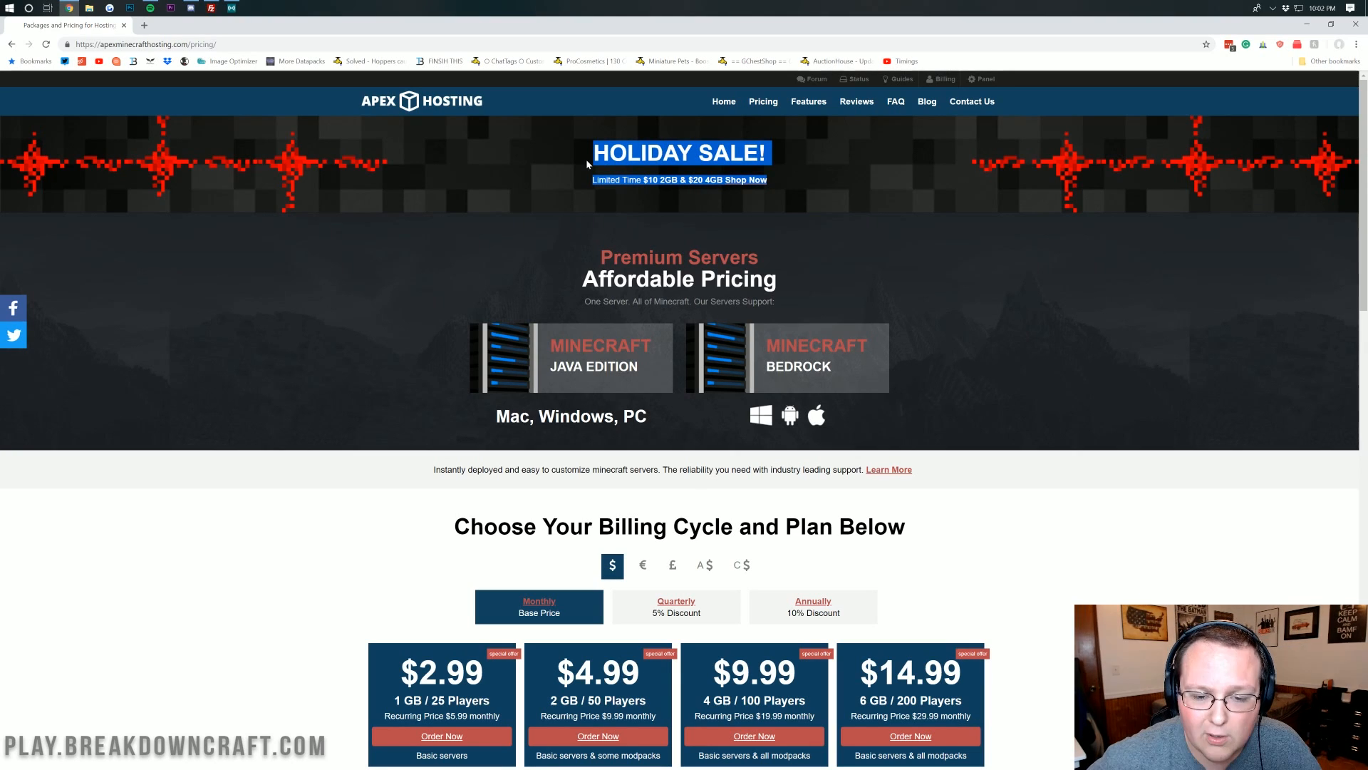
{"action": "scroll", "scroll_direction": "down", "scroll_amount": 3}
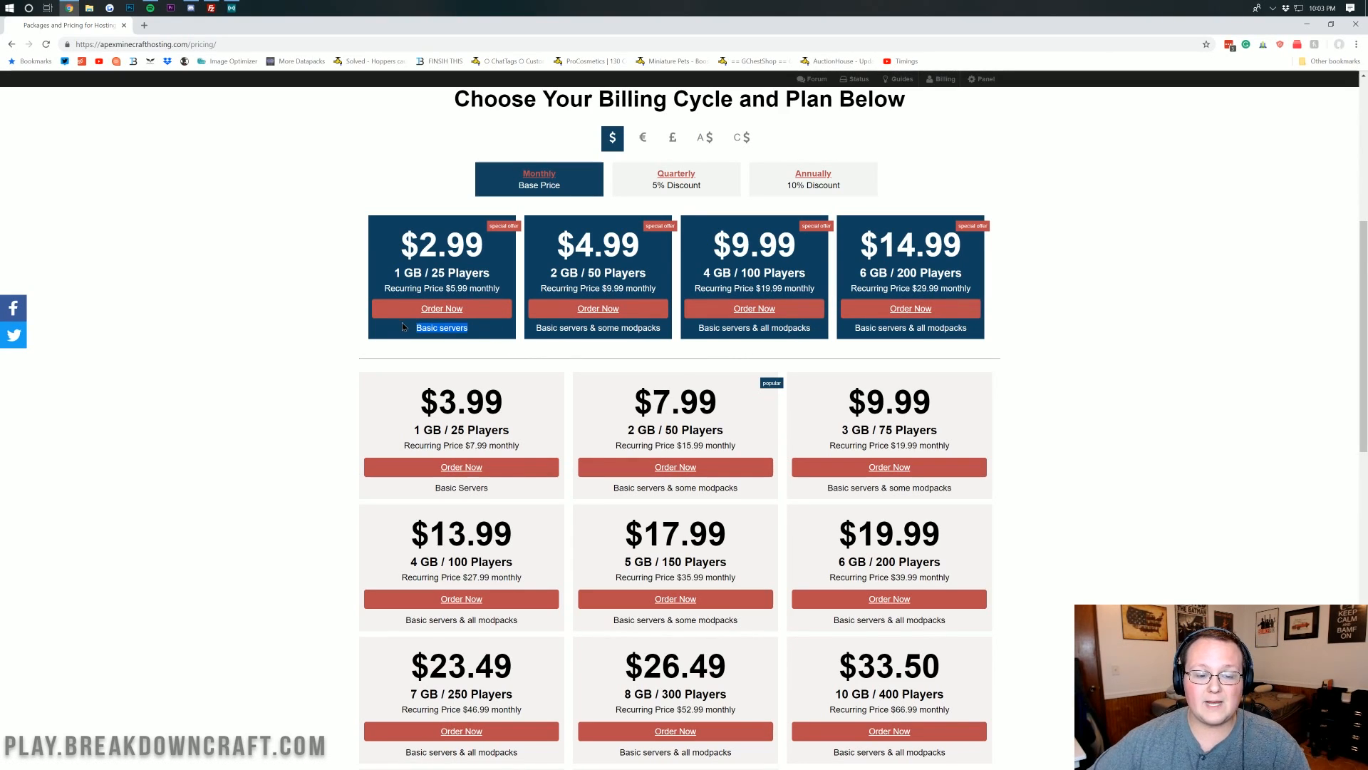
{"action": "mouse_move", "coordinate": [415, 339]}
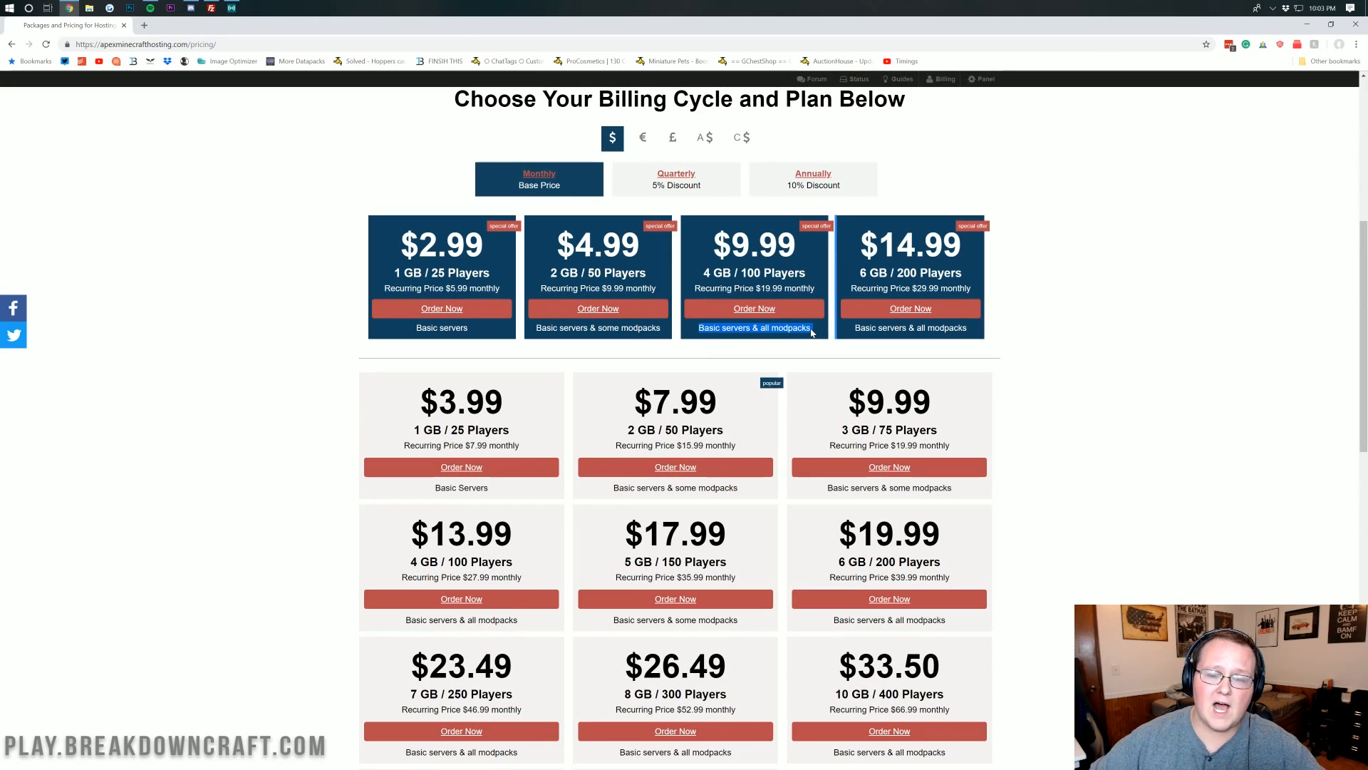
{"action": "mouse_move", "coordinate": [821, 289]}
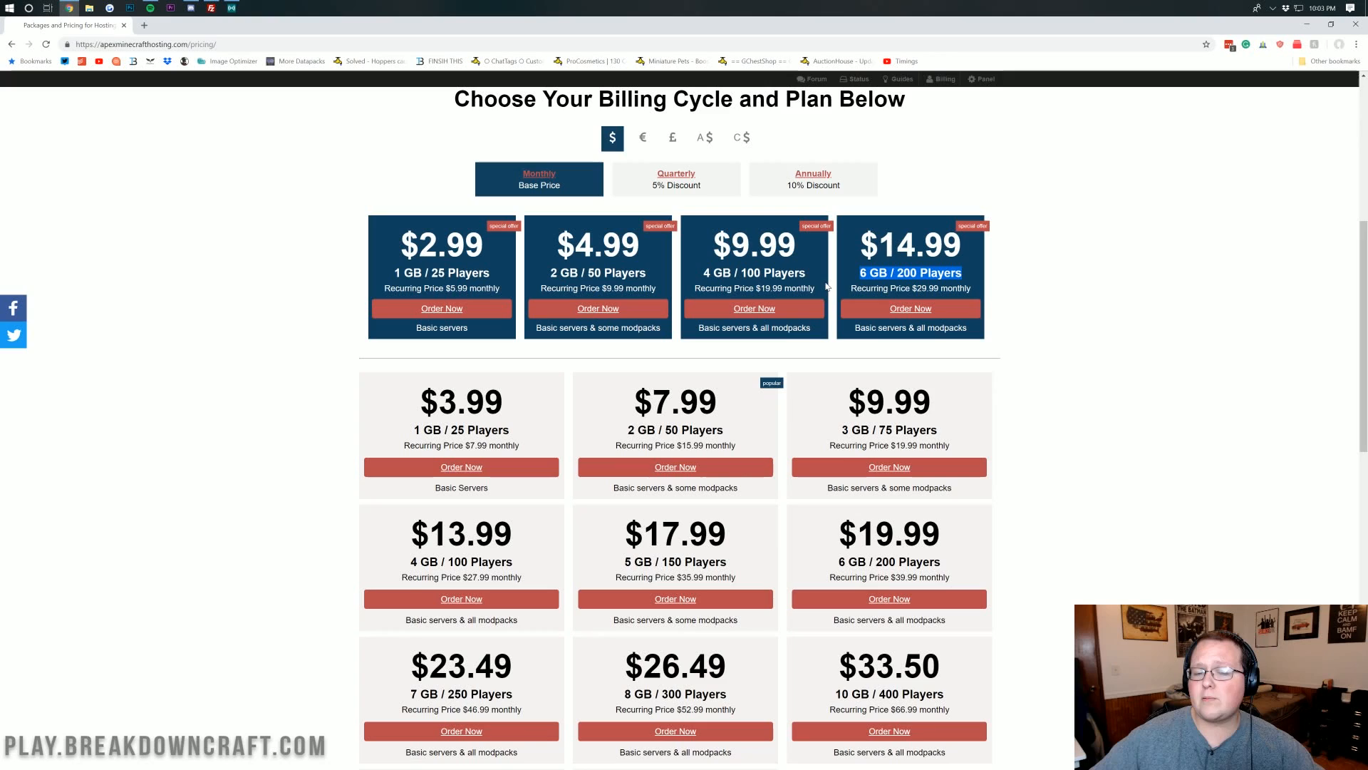
{"action": "mouse_move", "coordinate": [443, 290]}
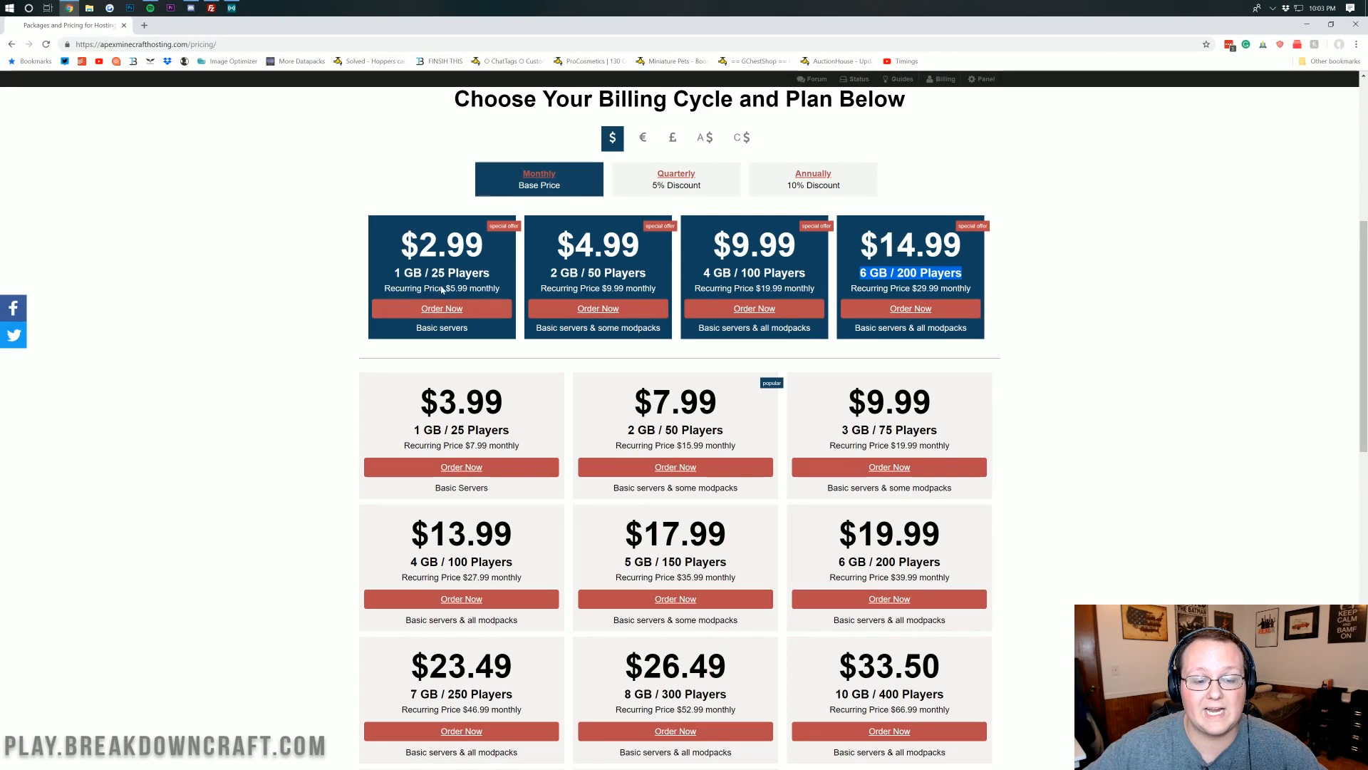
{"action": "left_click", "coordinate": [441, 309]}
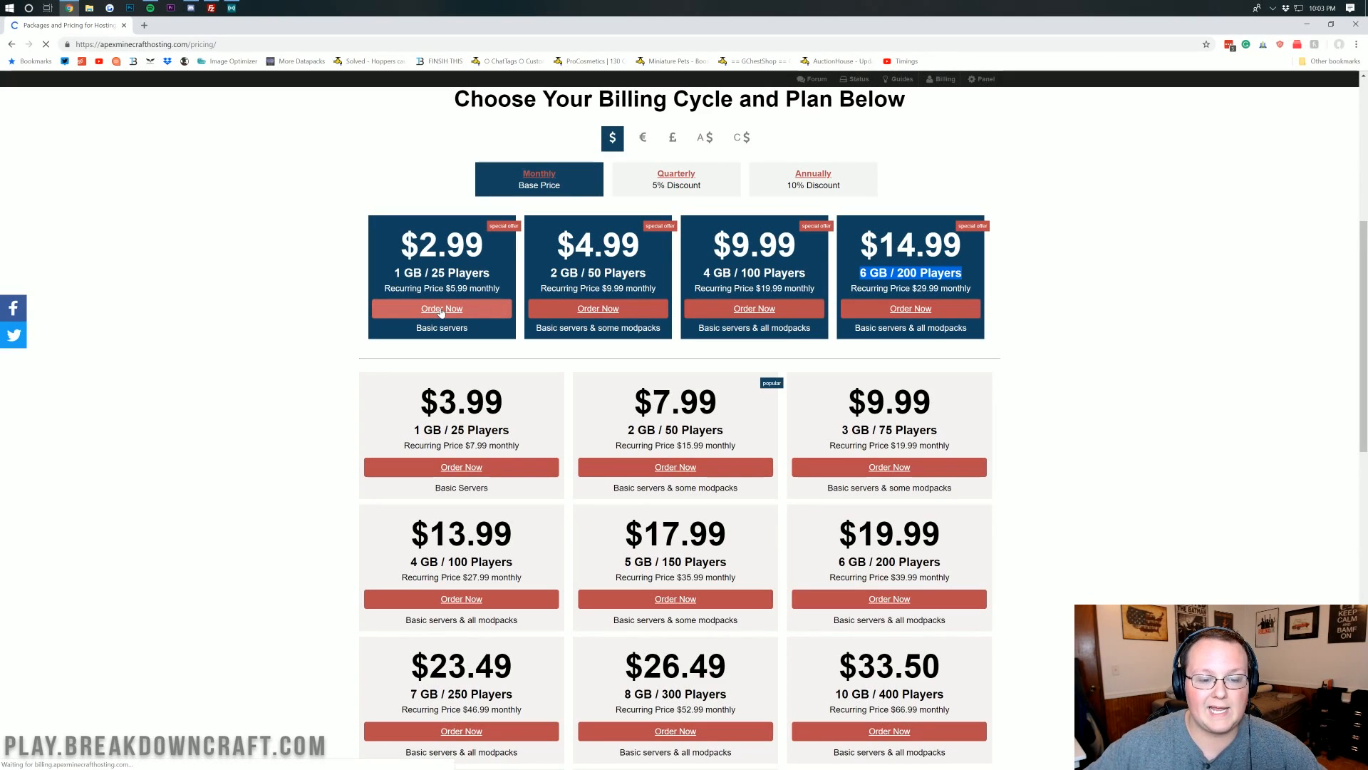
- On the configuration form, enter username 'NicsGam' and subdomain 'nicstests'
{"action": "left_click", "coordinate": [441, 309]}
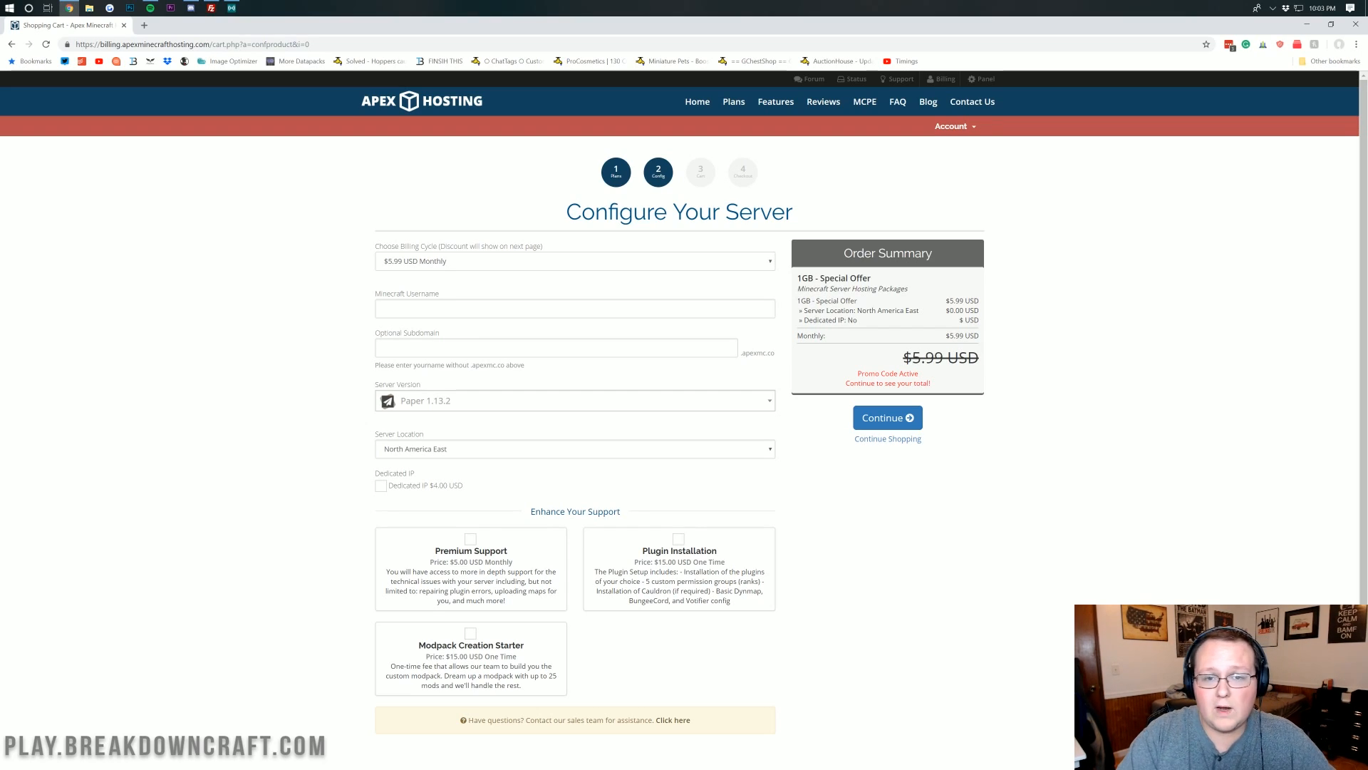
{"action": "type", "text": "NicsGames"}
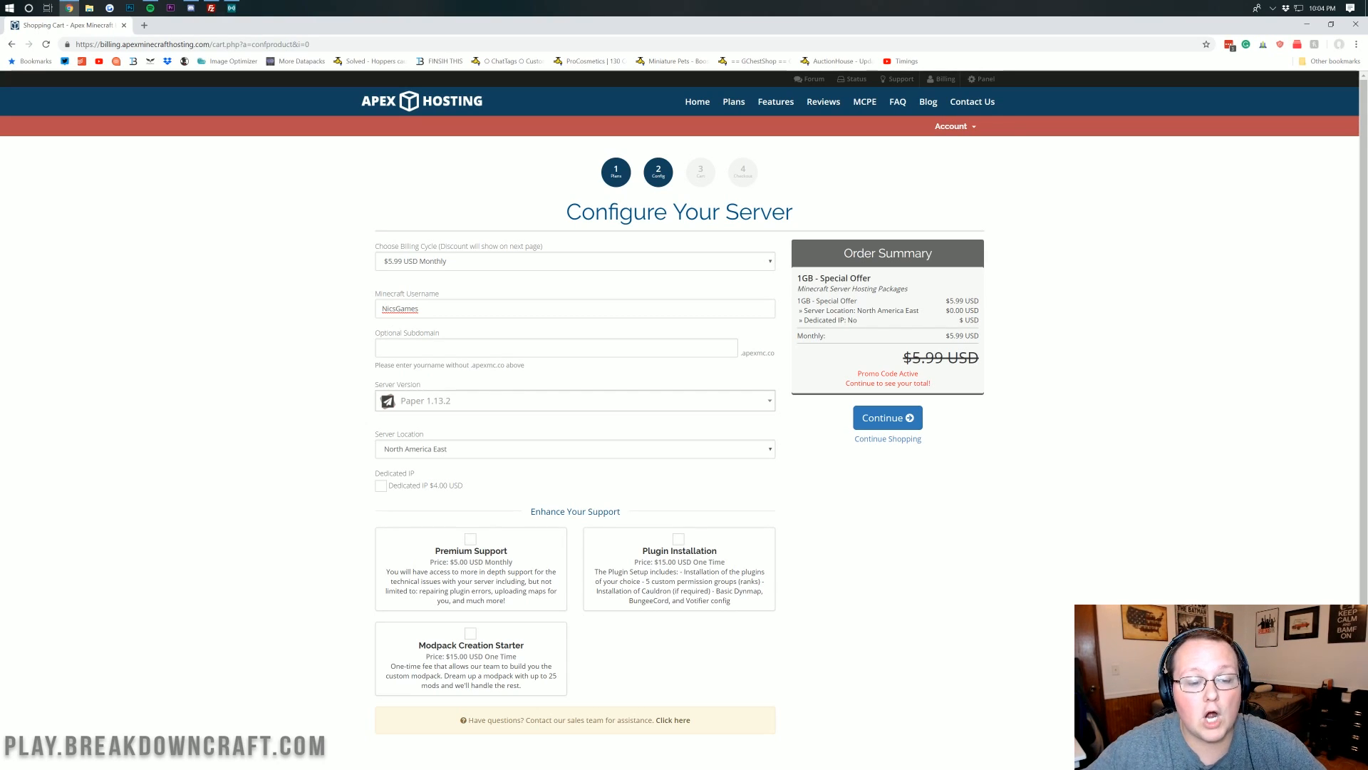
{"action": "left_click", "coordinate": [556, 348]}
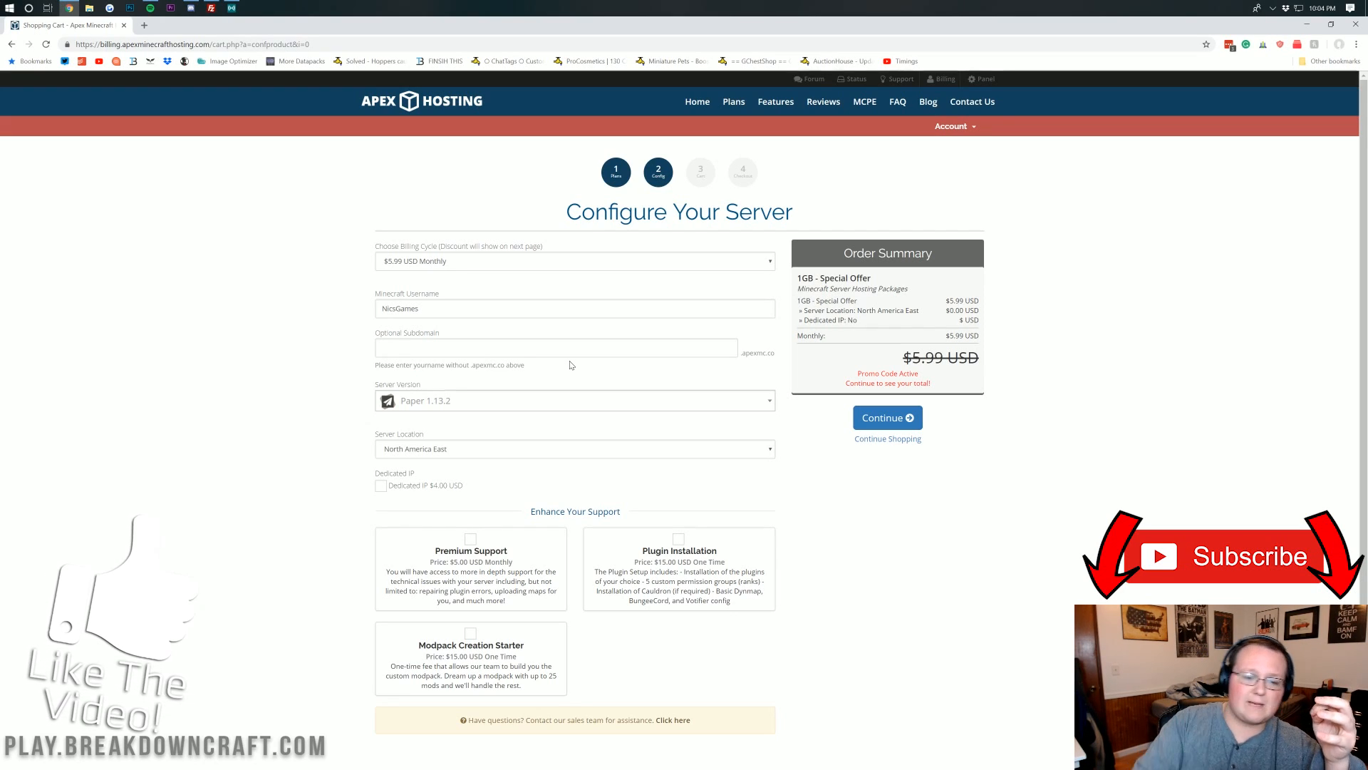
{"action": "left_click", "coordinate": [554, 348]}
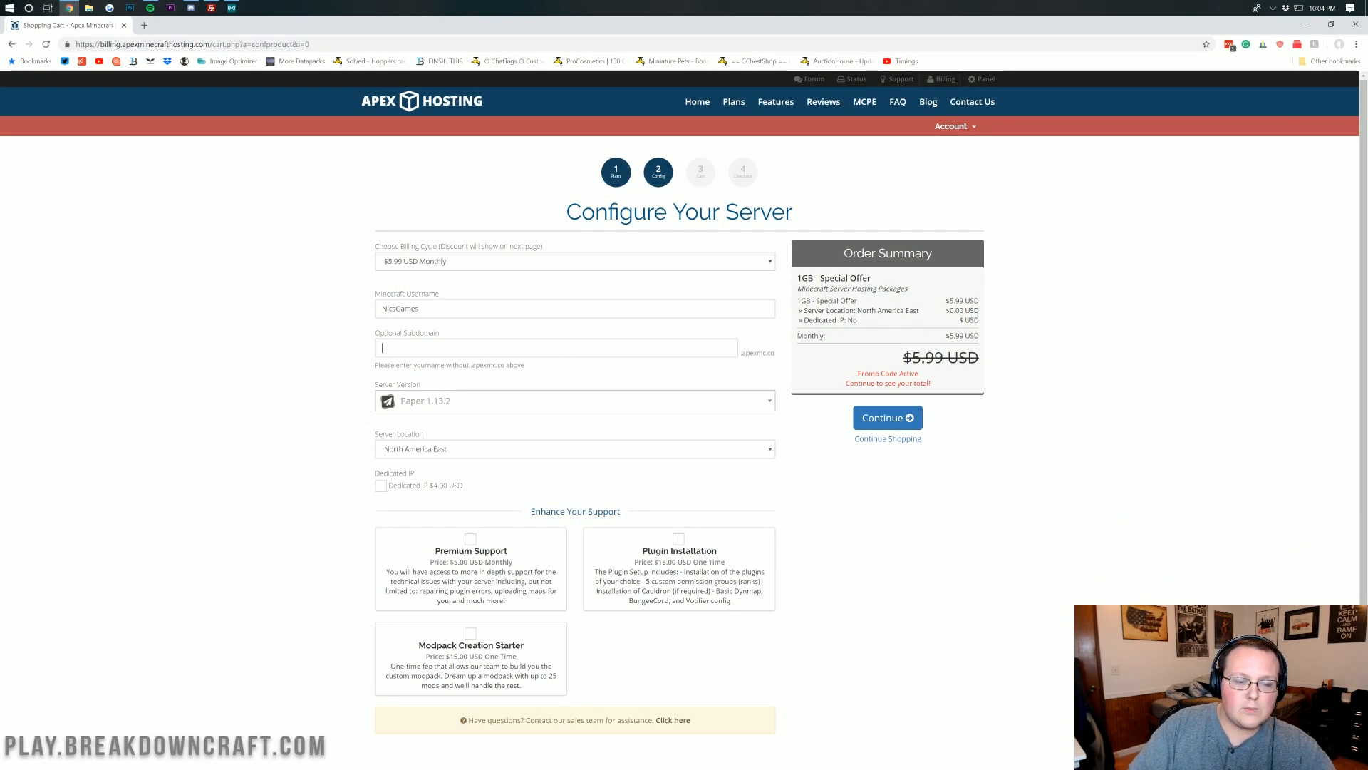
{"action": "type", "text": "nicstestserver"}
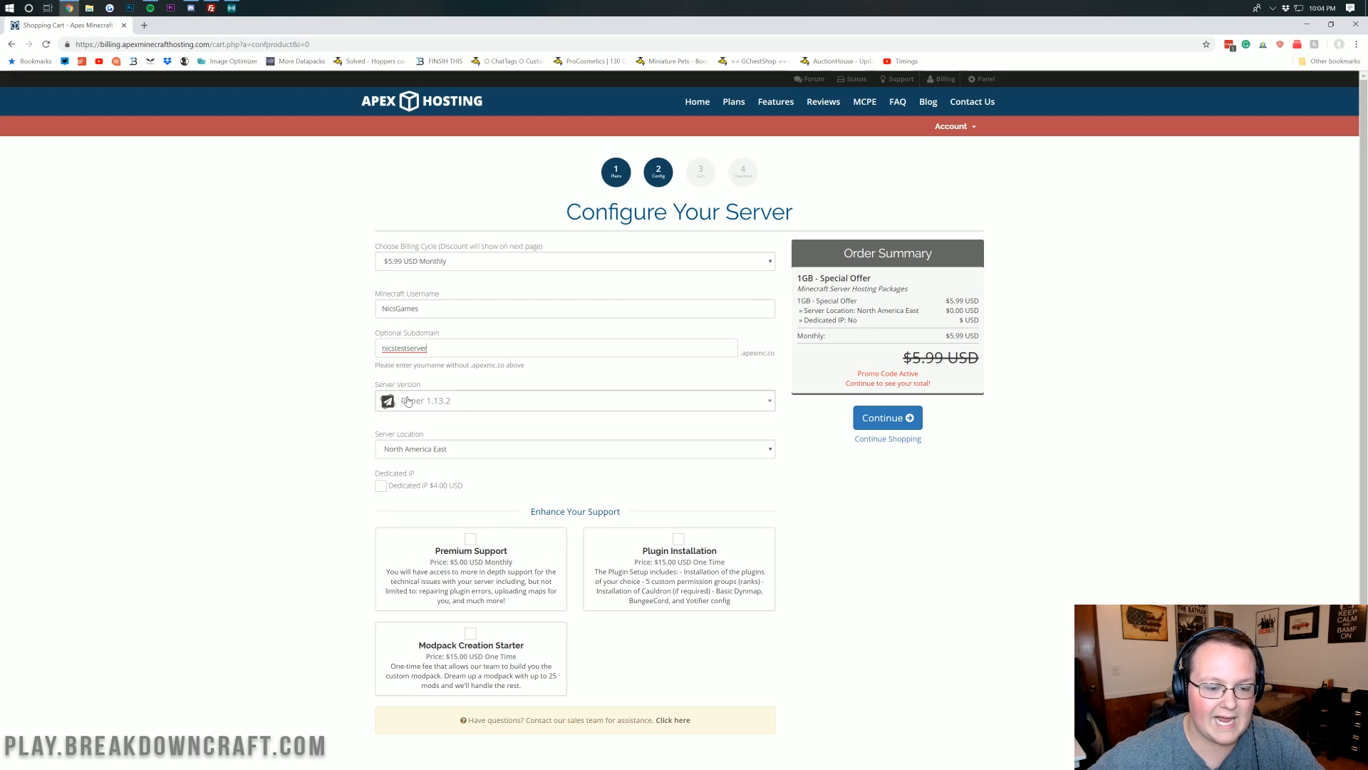
{"action": "left_click", "coordinate": [575, 401]}
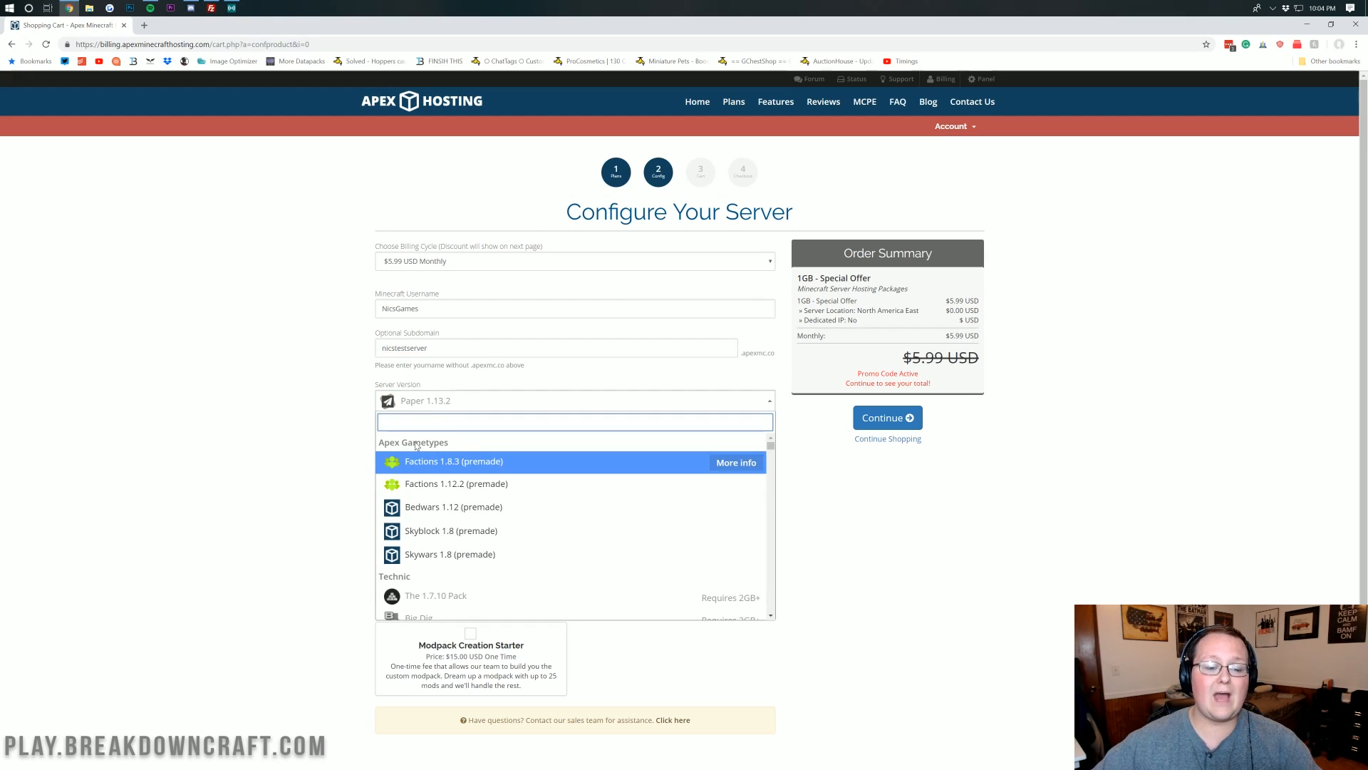
{"action": "scroll", "scroll_direction": "down", "scroll_amount": 3}
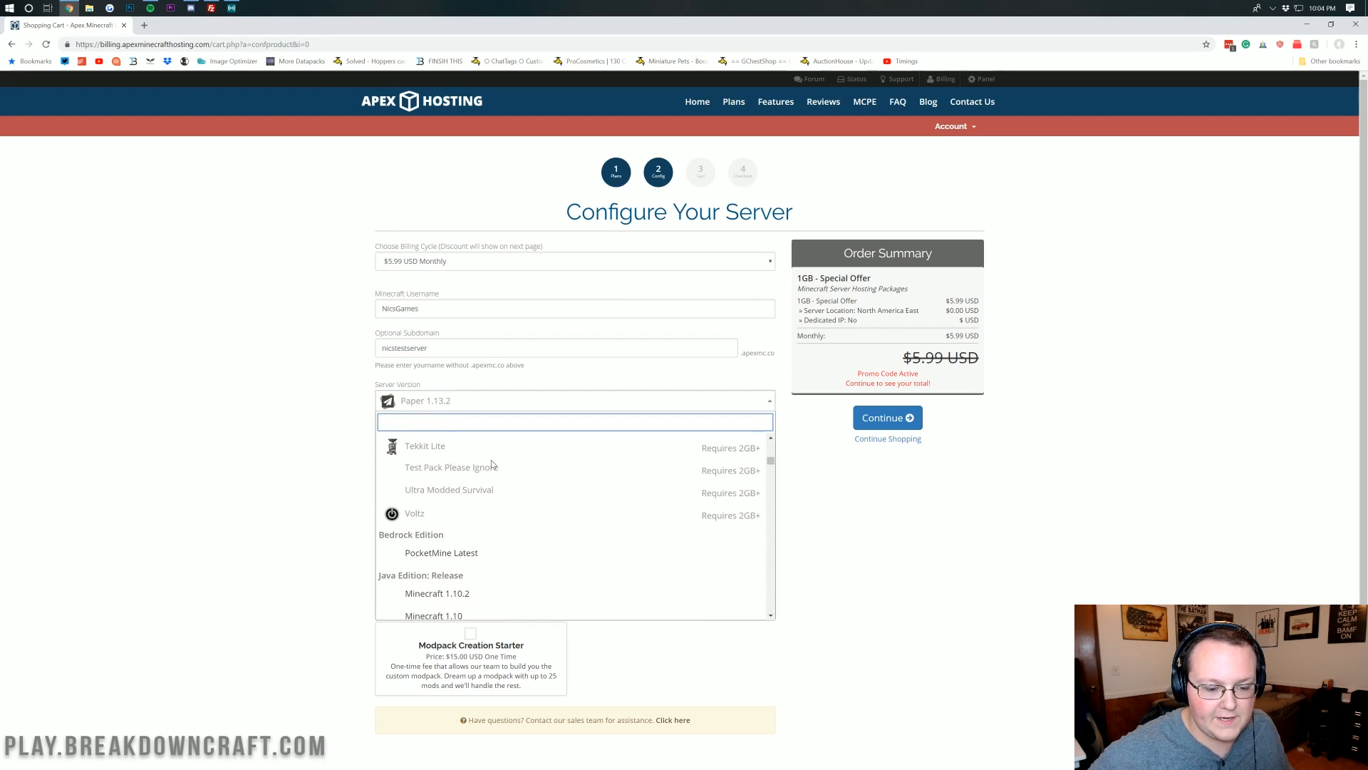
{"action": "scroll", "scroll_direction": "down", "scroll_amount": 3}
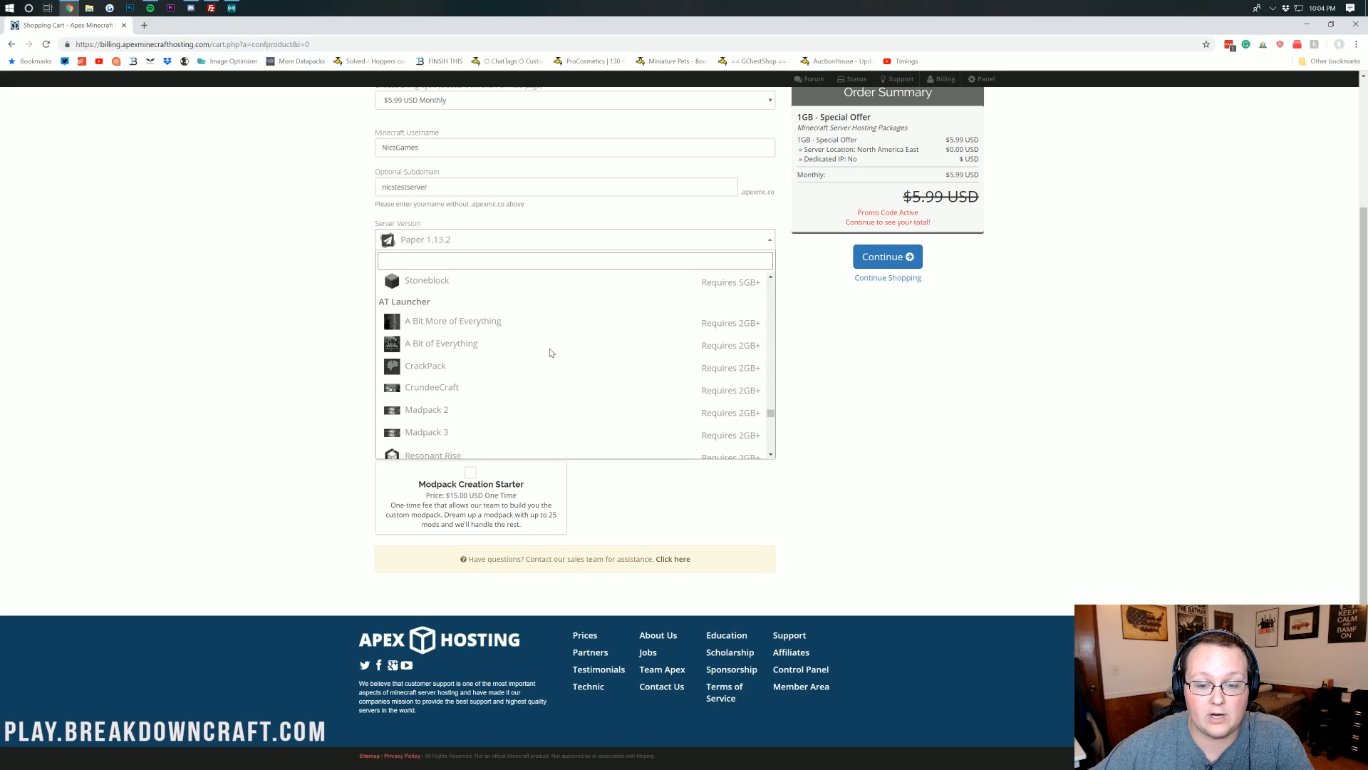
{"action": "scroll", "scroll_direction": "down", "scroll_amount": 3}
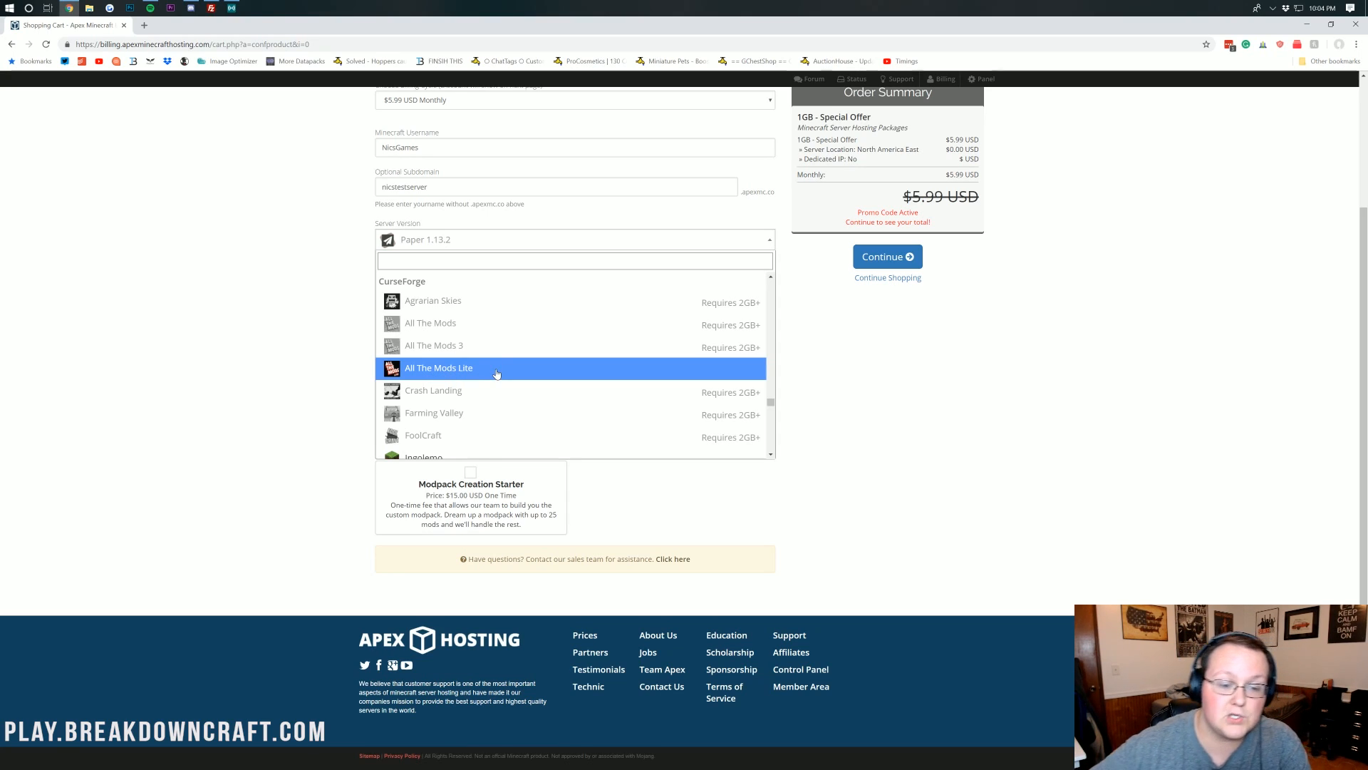
{"action": "left_click", "coordinate": [438, 367]}
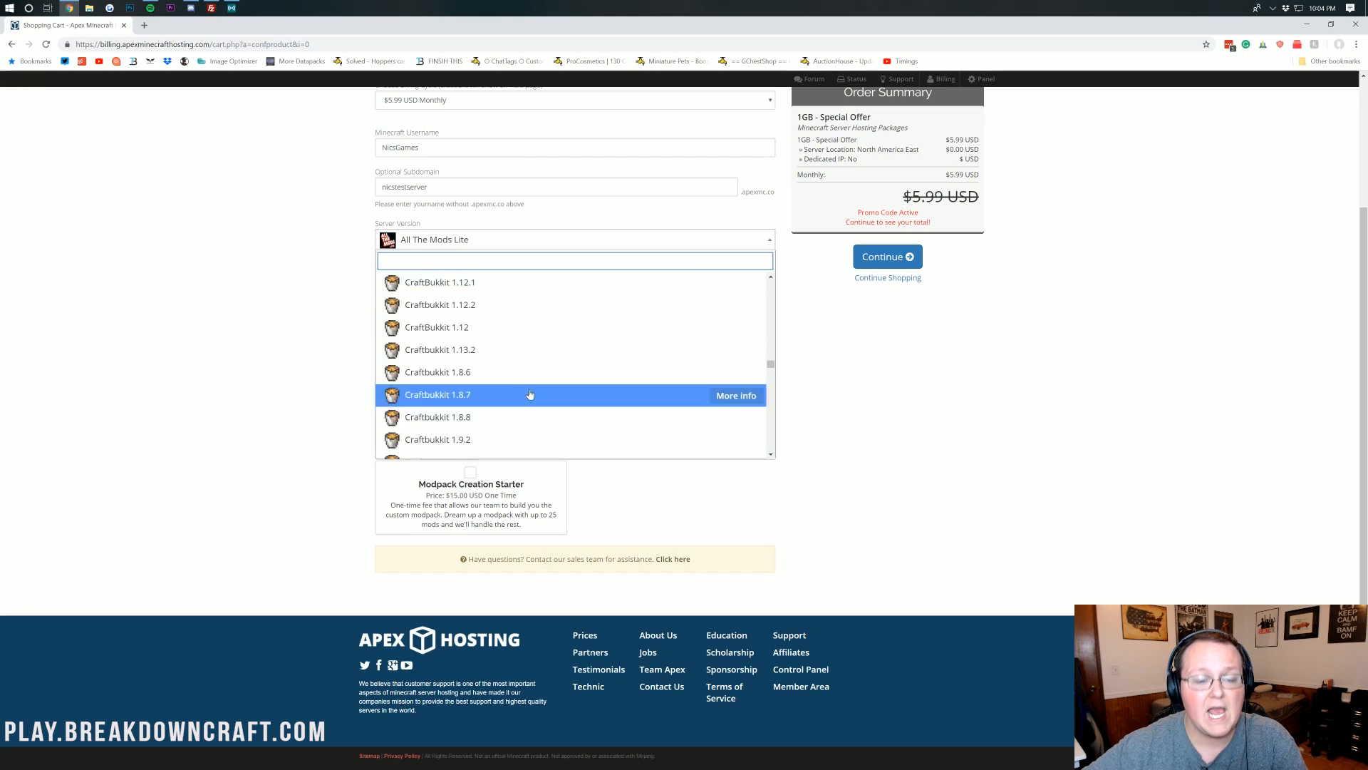
{"action": "scroll", "scroll_direction": "down", "scroll_amount": 3}
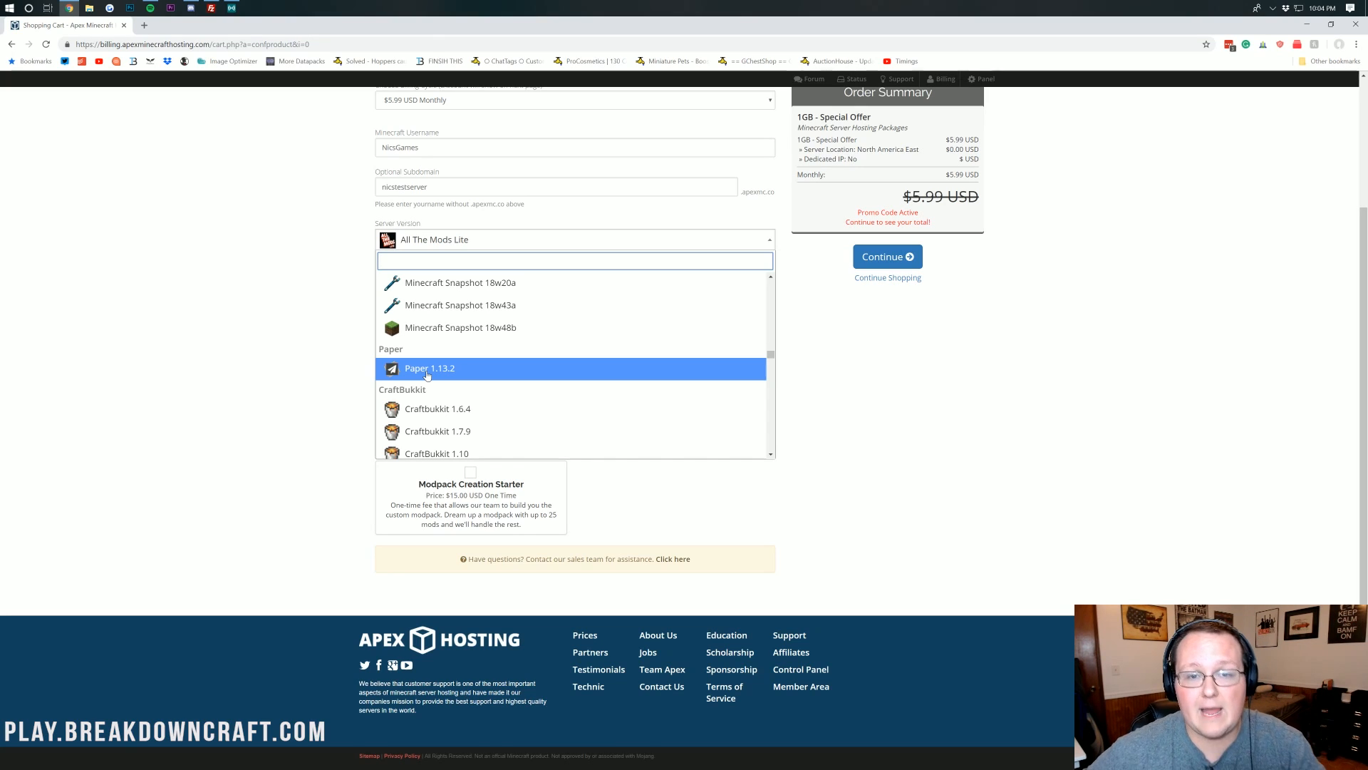
{"action": "left_click", "coordinate": [429, 367]}
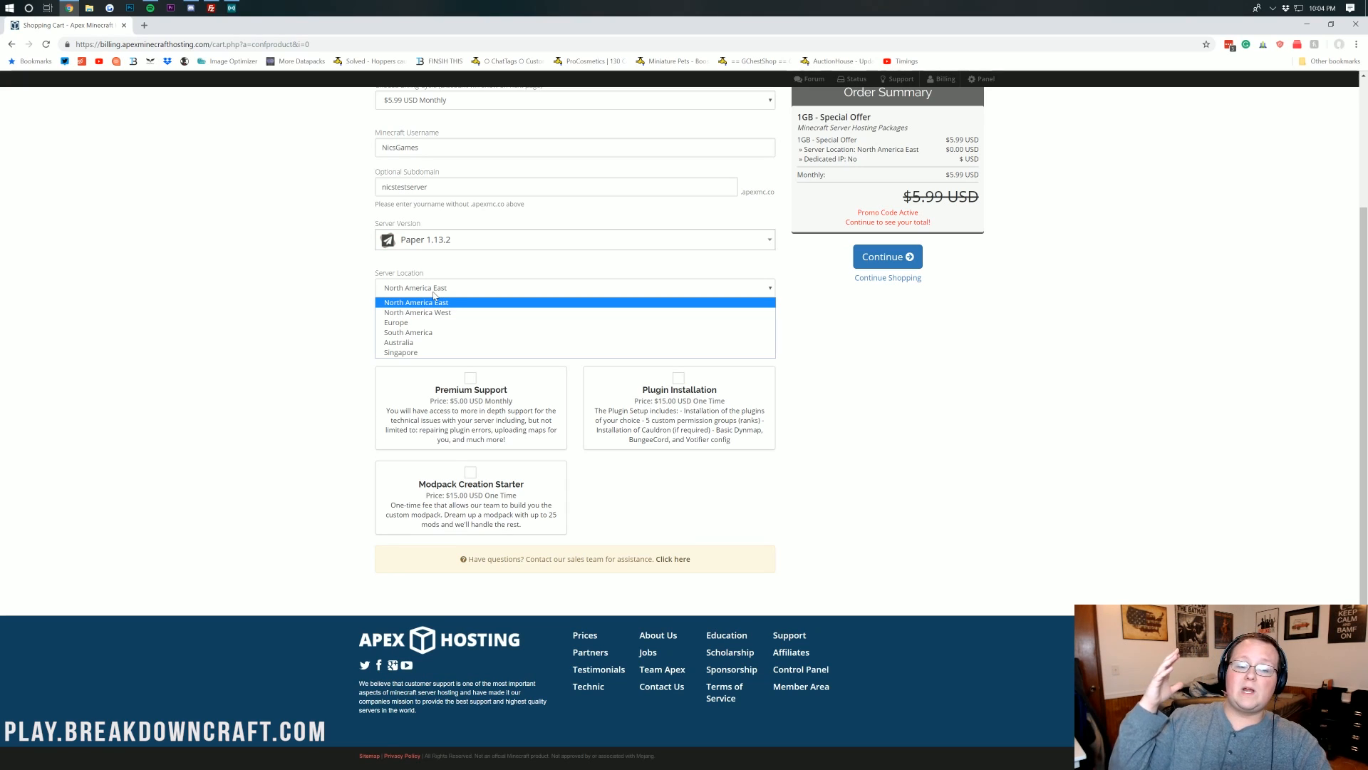
{"action": "mouse_move", "coordinate": [413, 307]}
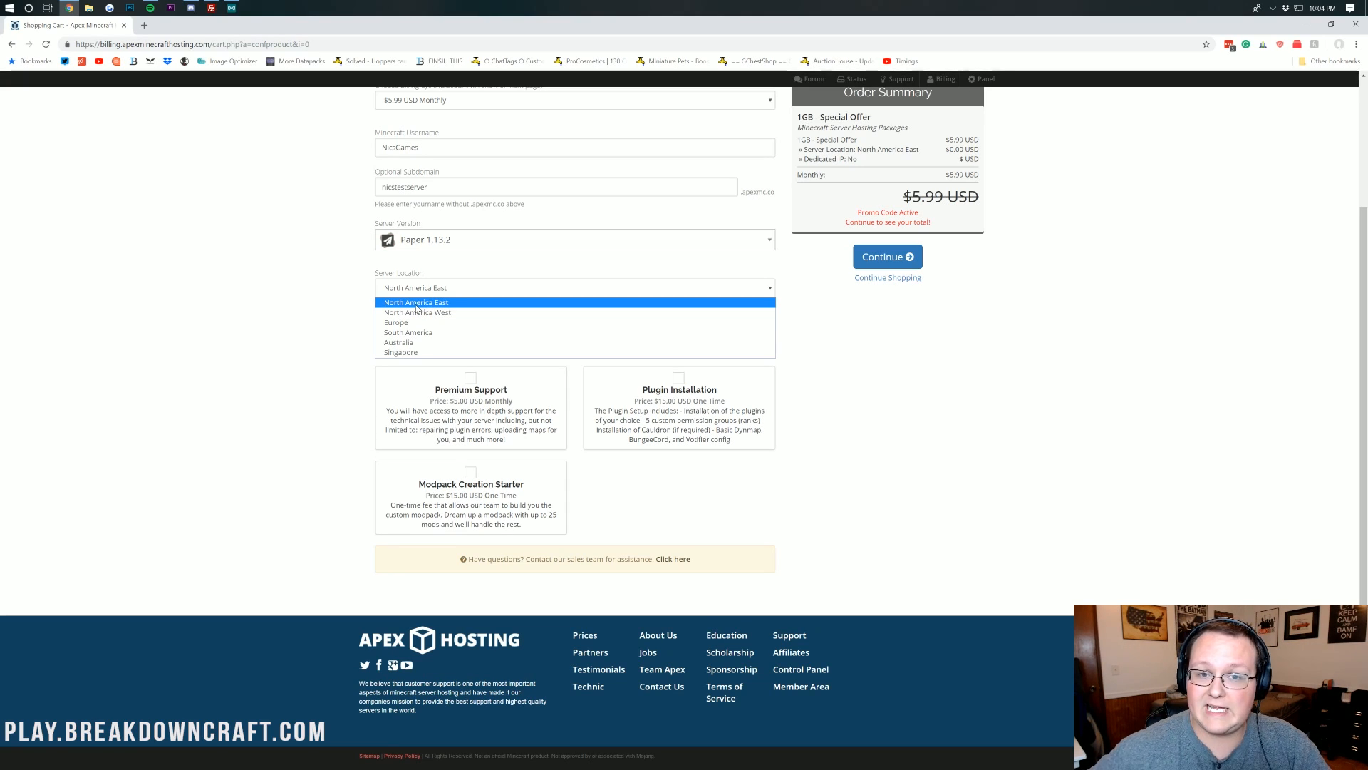
{"action": "mouse_move", "coordinate": [415, 355]}
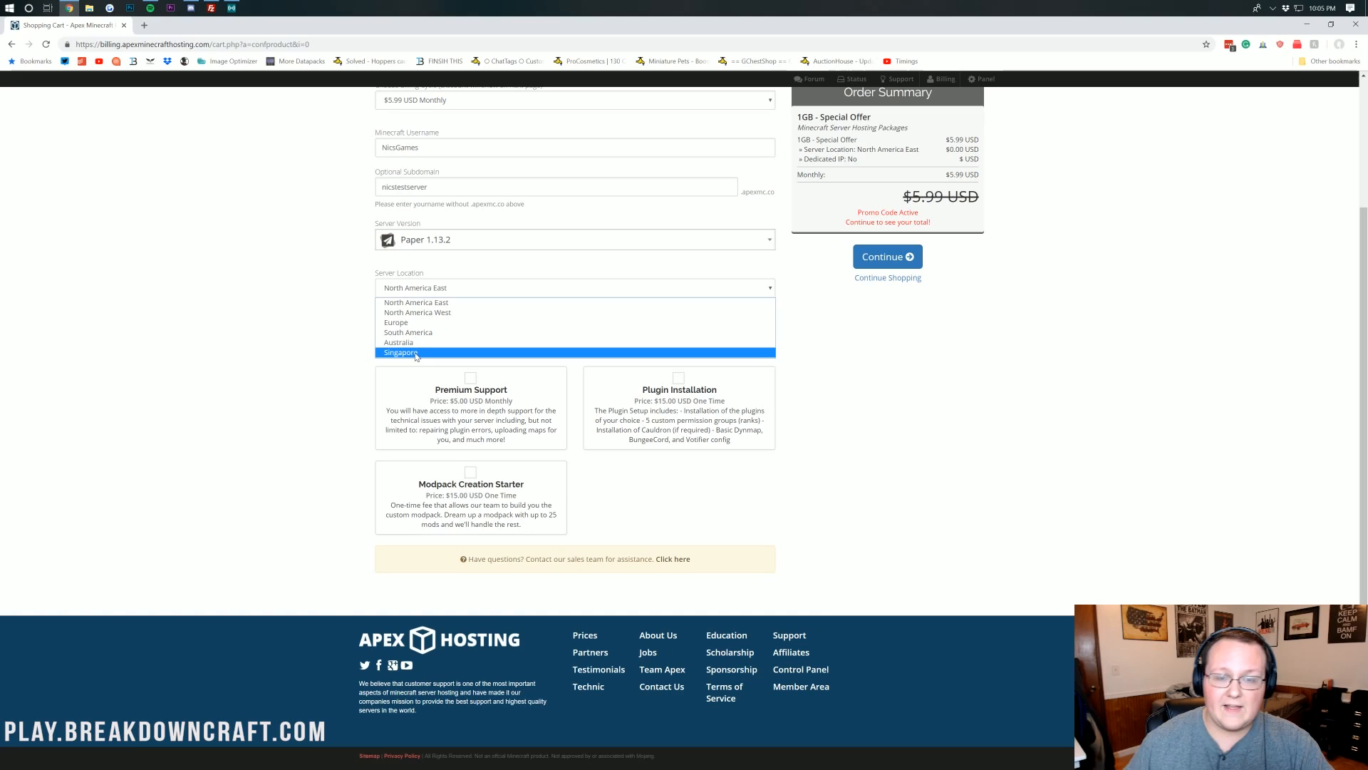
{"action": "mouse_move", "coordinate": [408, 336]}
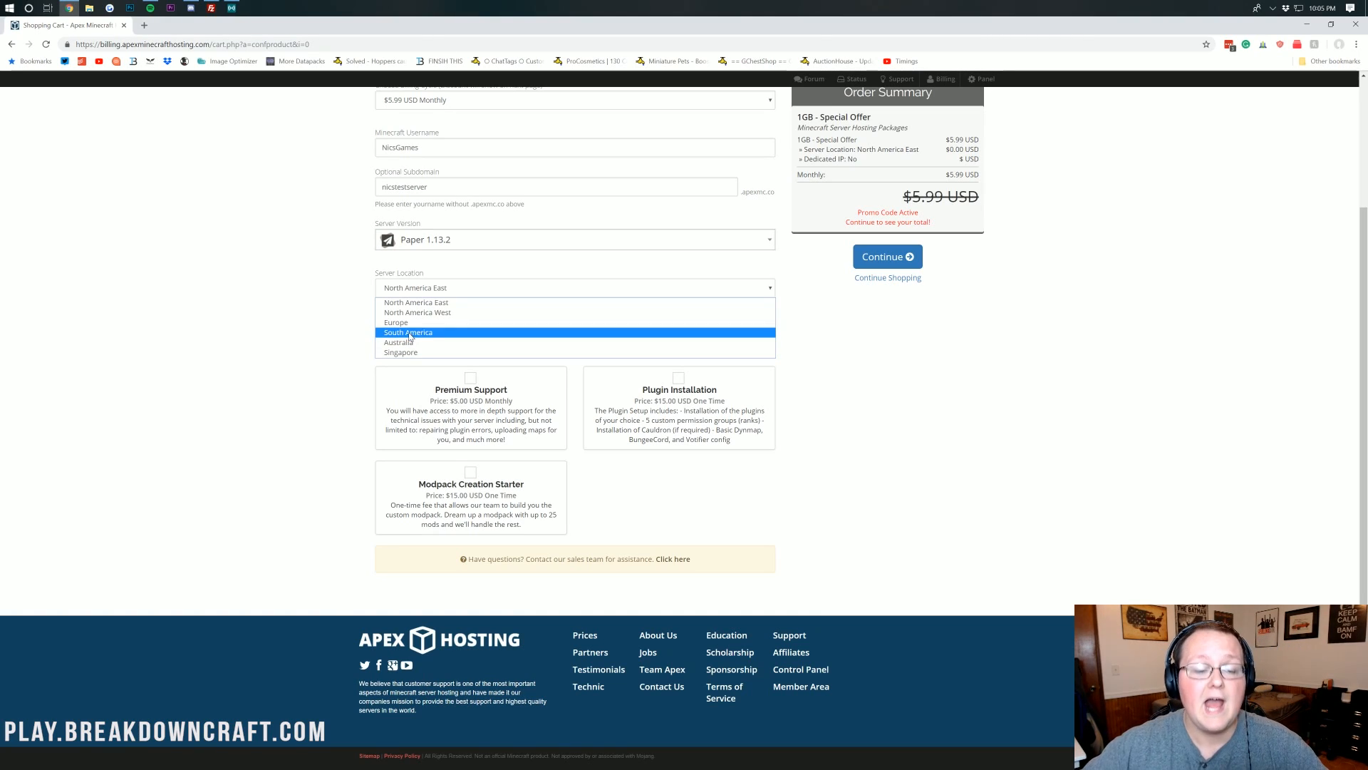
{"action": "mouse_move", "coordinate": [407, 322]}
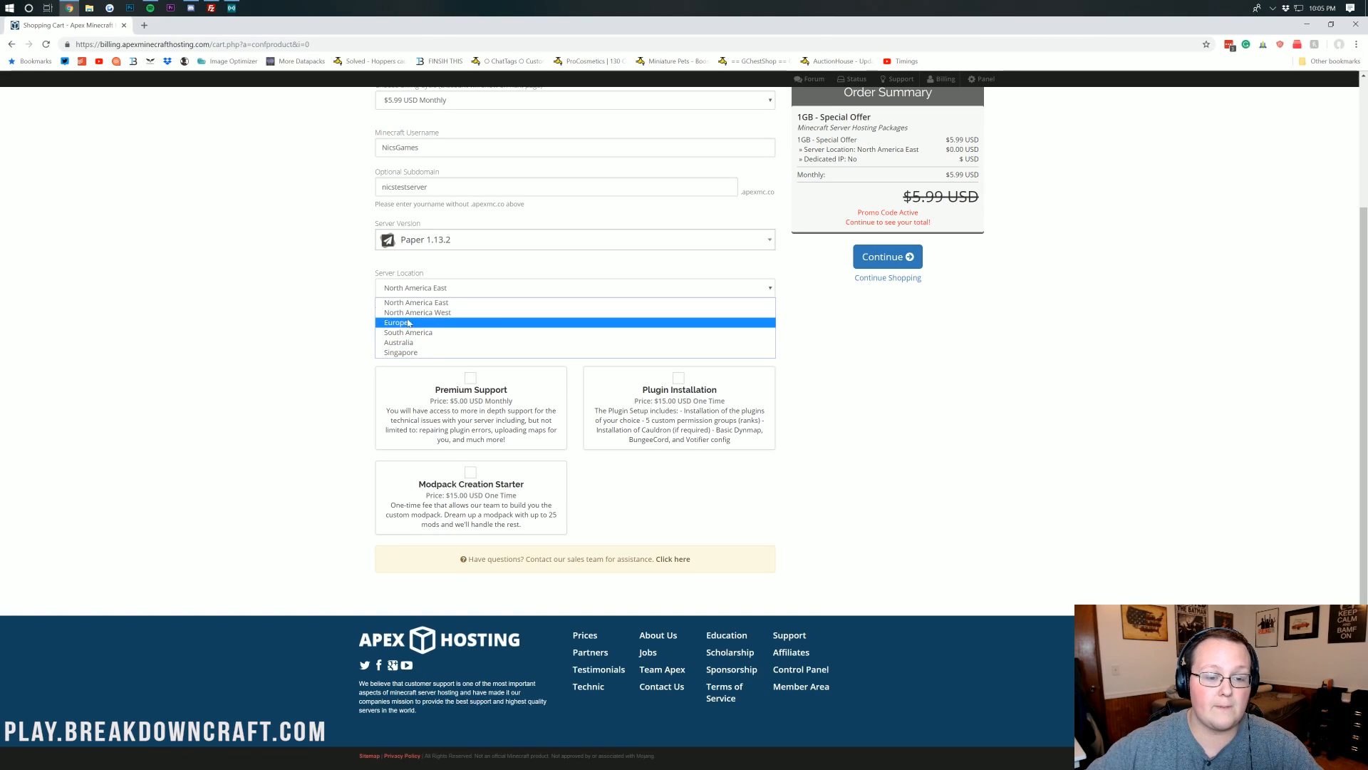
{"action": "mouse_move", "coordinate": [416, 302]}
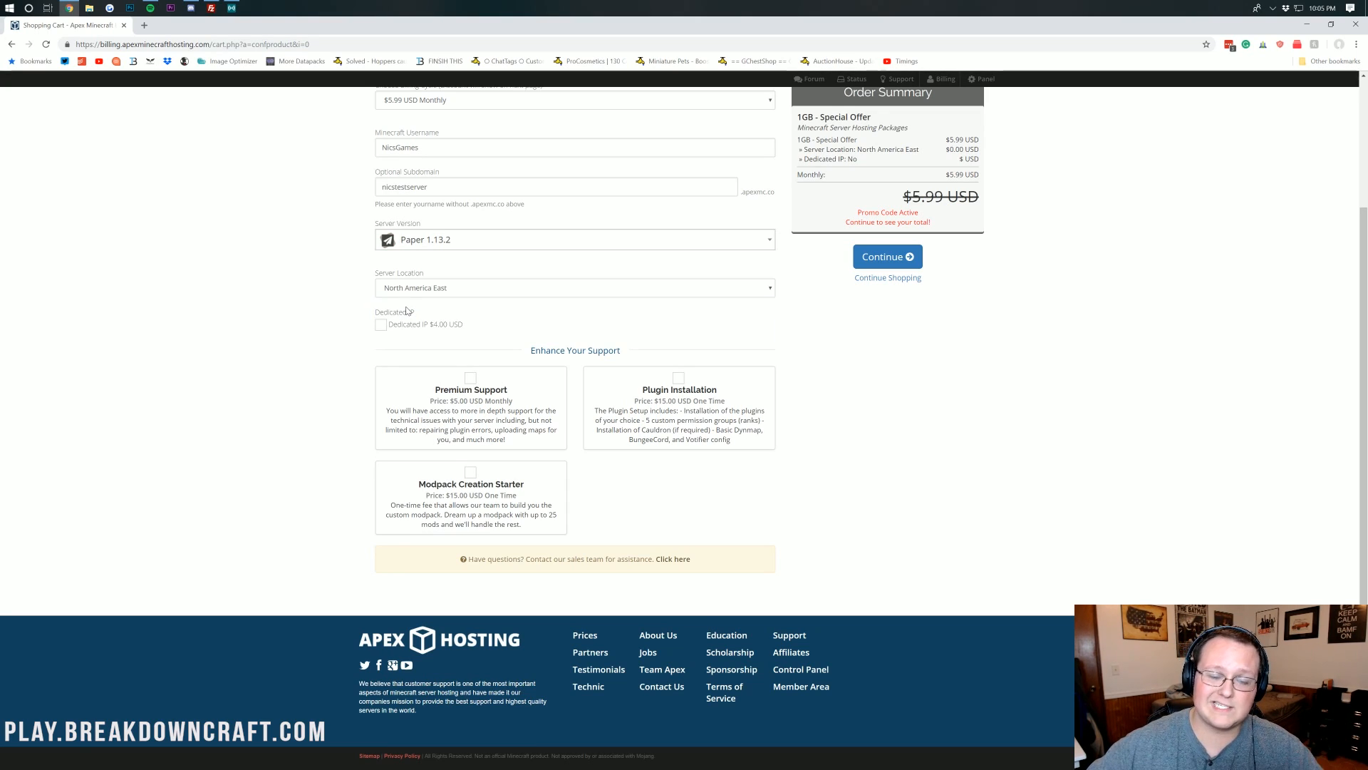
{"action": "mouse_move", "coordinate": [229, 414]}
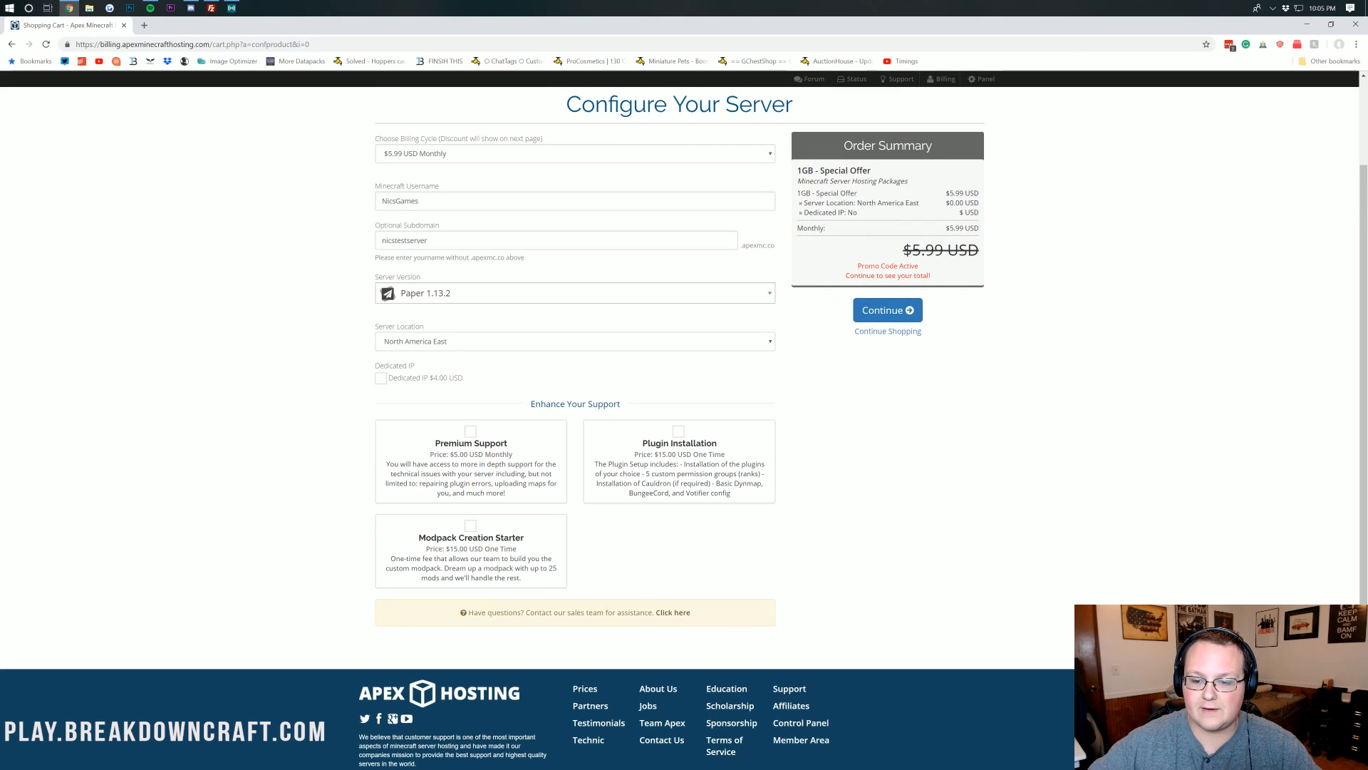
- Submit the server configuration to reach the cart review with the SCHOOL discount
{"action": "left_click", "coordinate": [887, 309]}
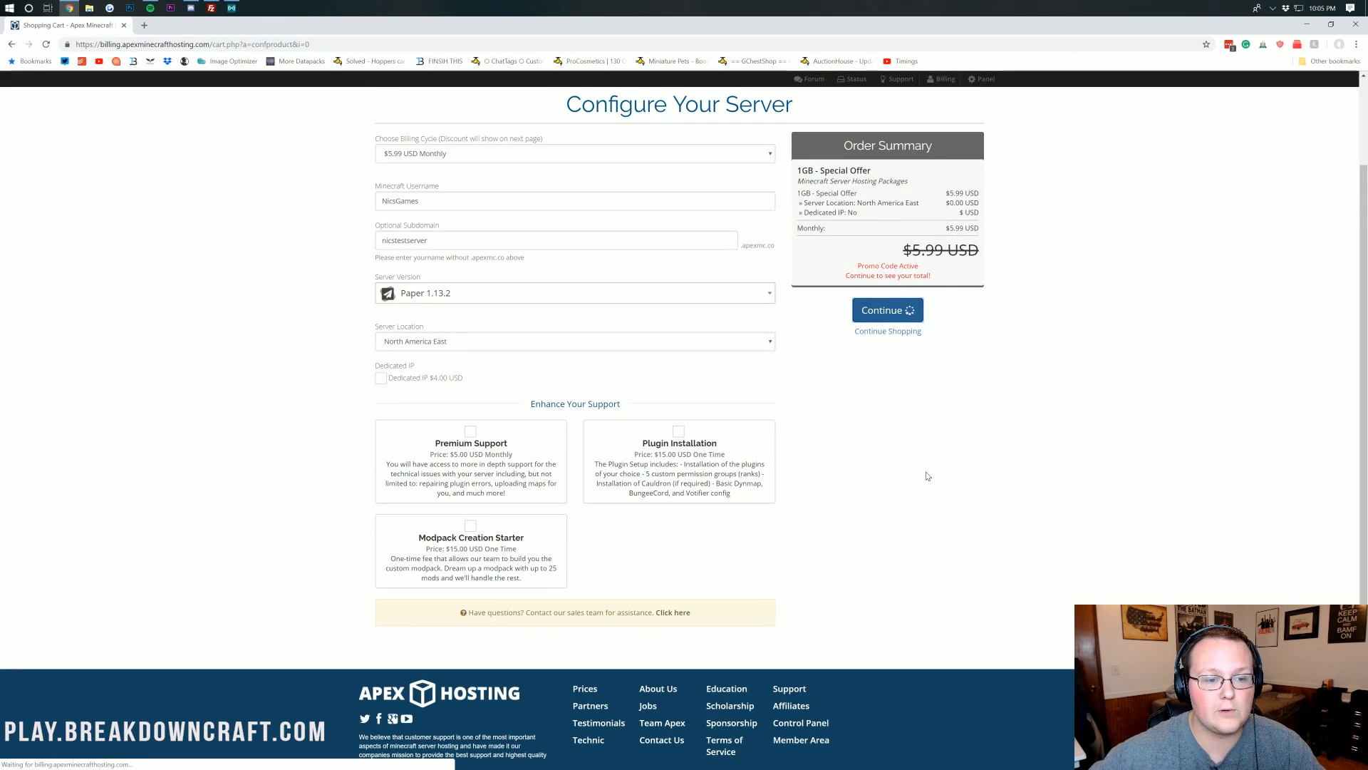
{"action": "left_click", "coordinate": [887, 309]}
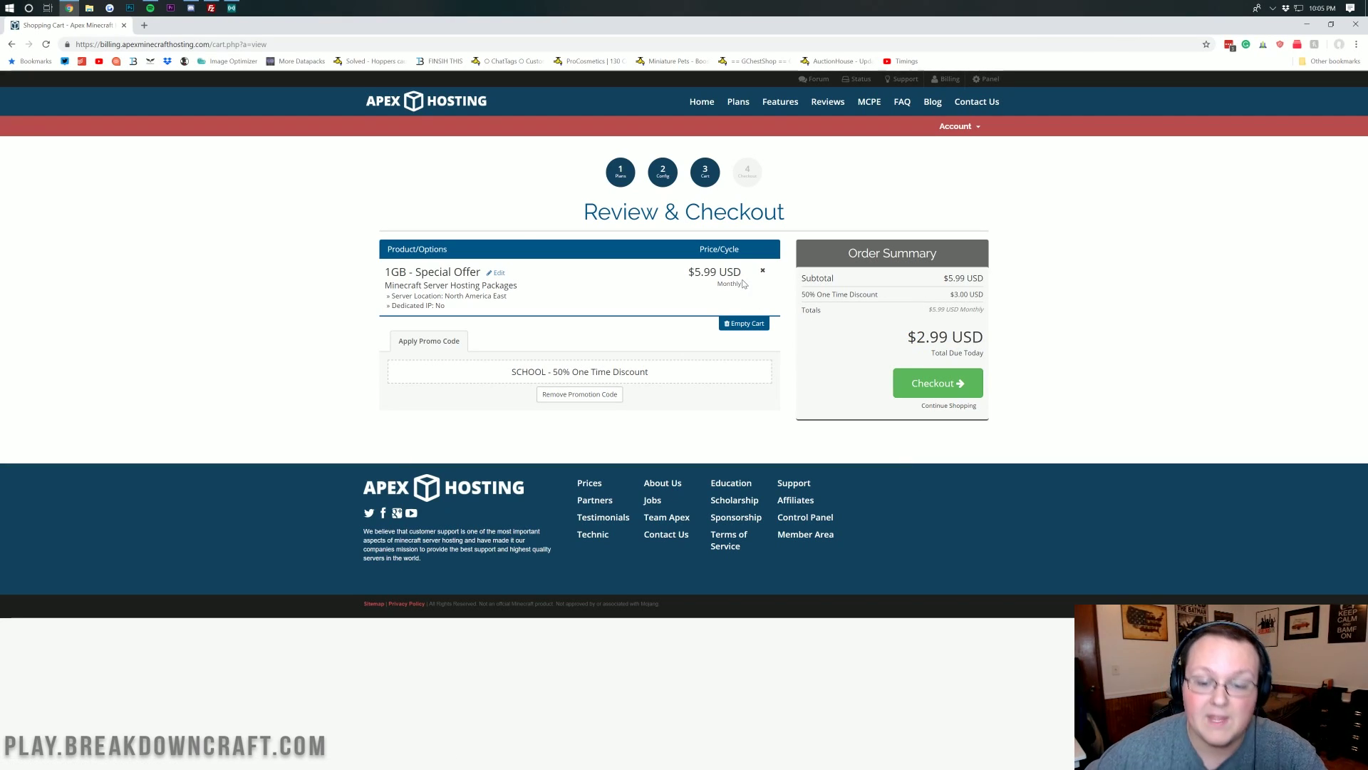
{"action": "double_click", "coordinate": [714, 271]}
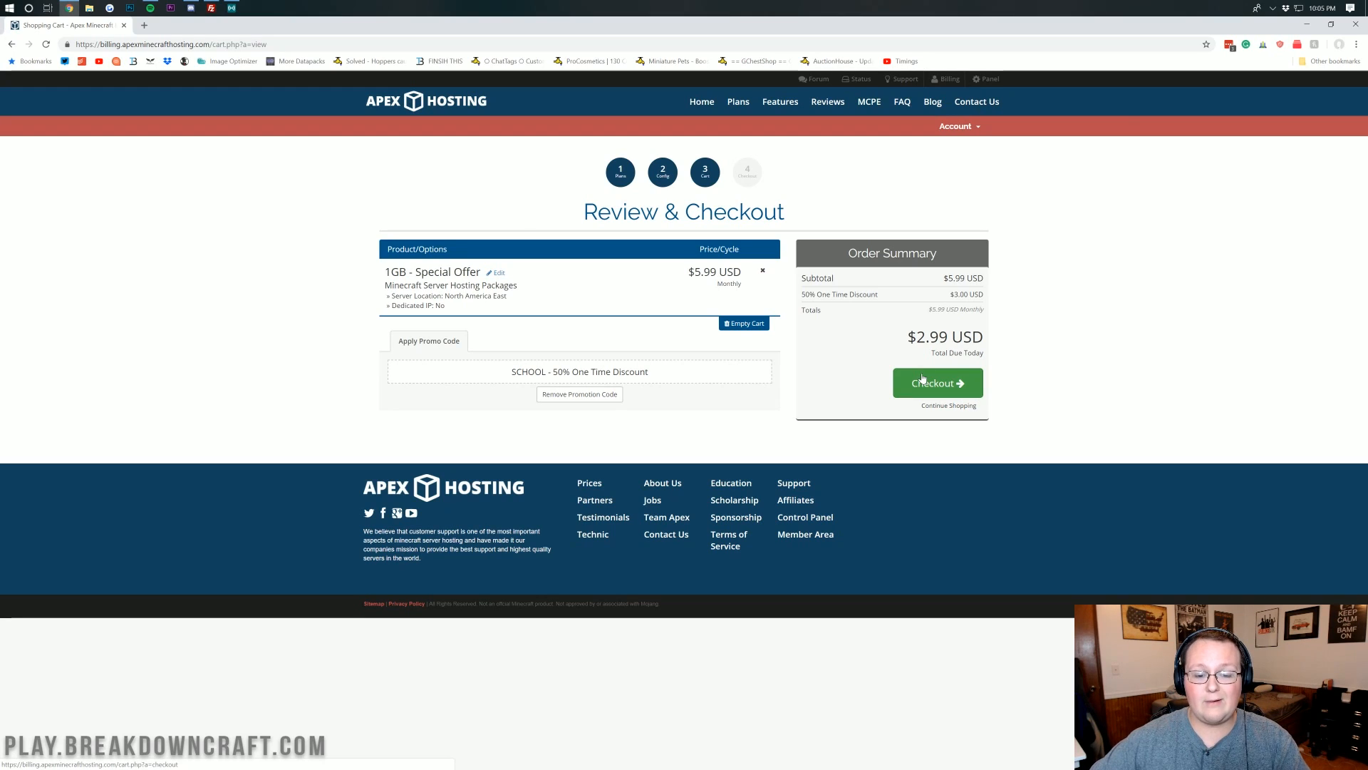
- Proceed to checkout and scroll through the personal, billing and payment sections
{"action": "left_click", "coordinate": [938, 382]}
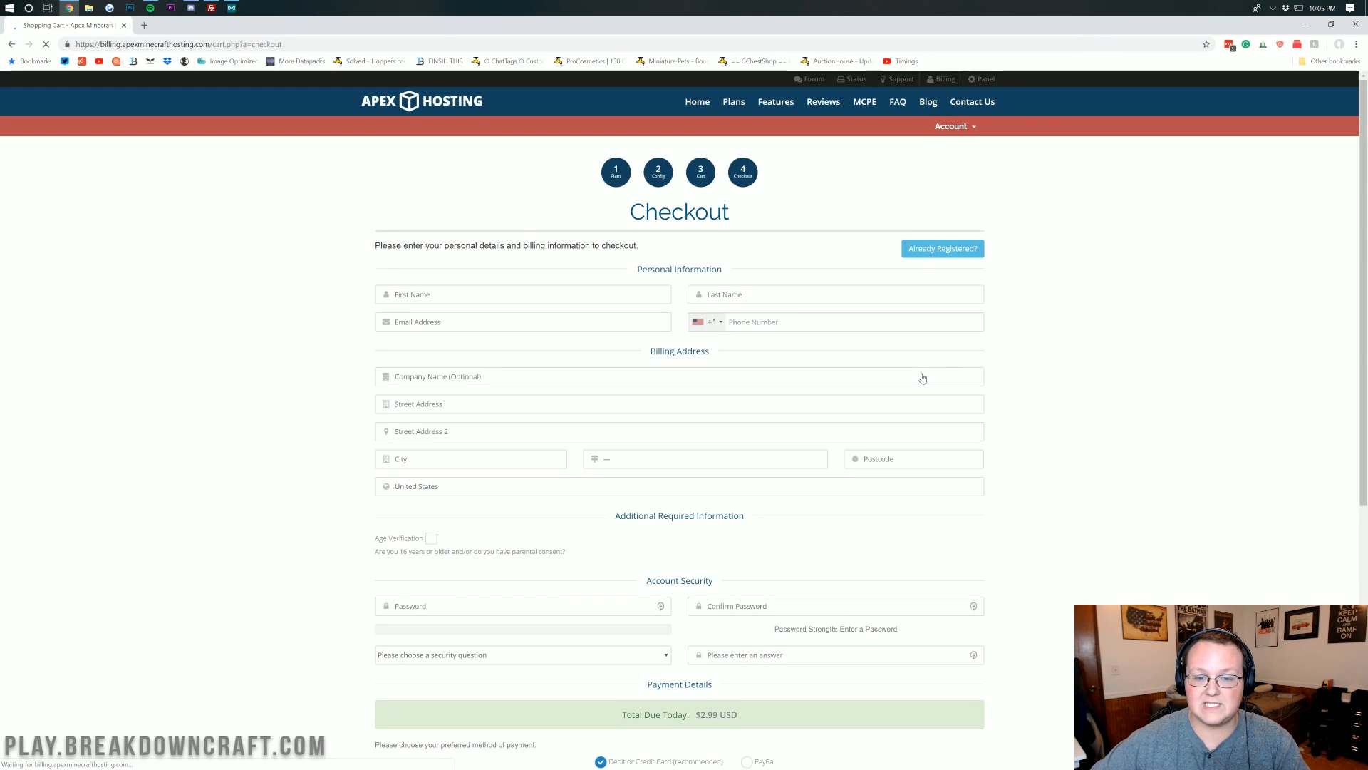
{"action": "scroll", "scroll_direction": "down", "scroll_amount": 3}
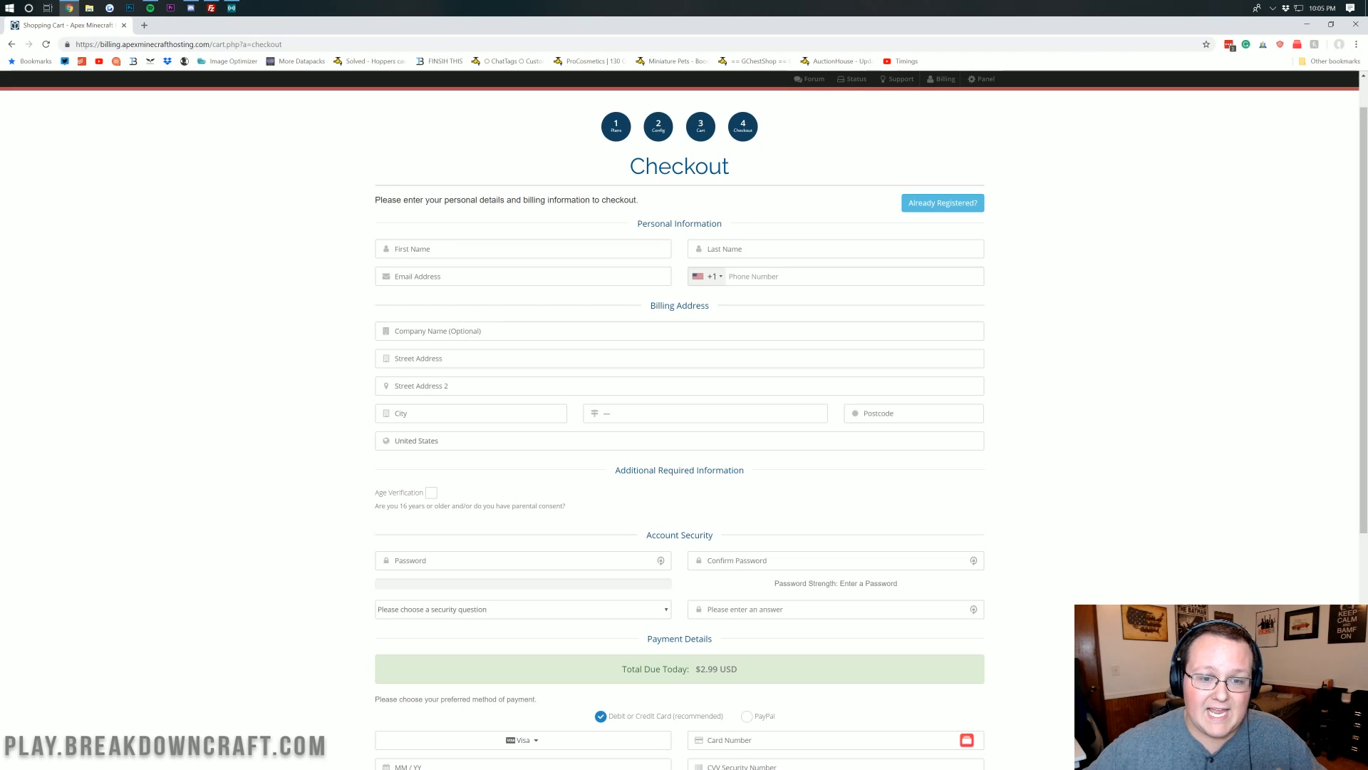
{"action": "scroll", "scroll_direction": "down", "scroll_amount": 3}
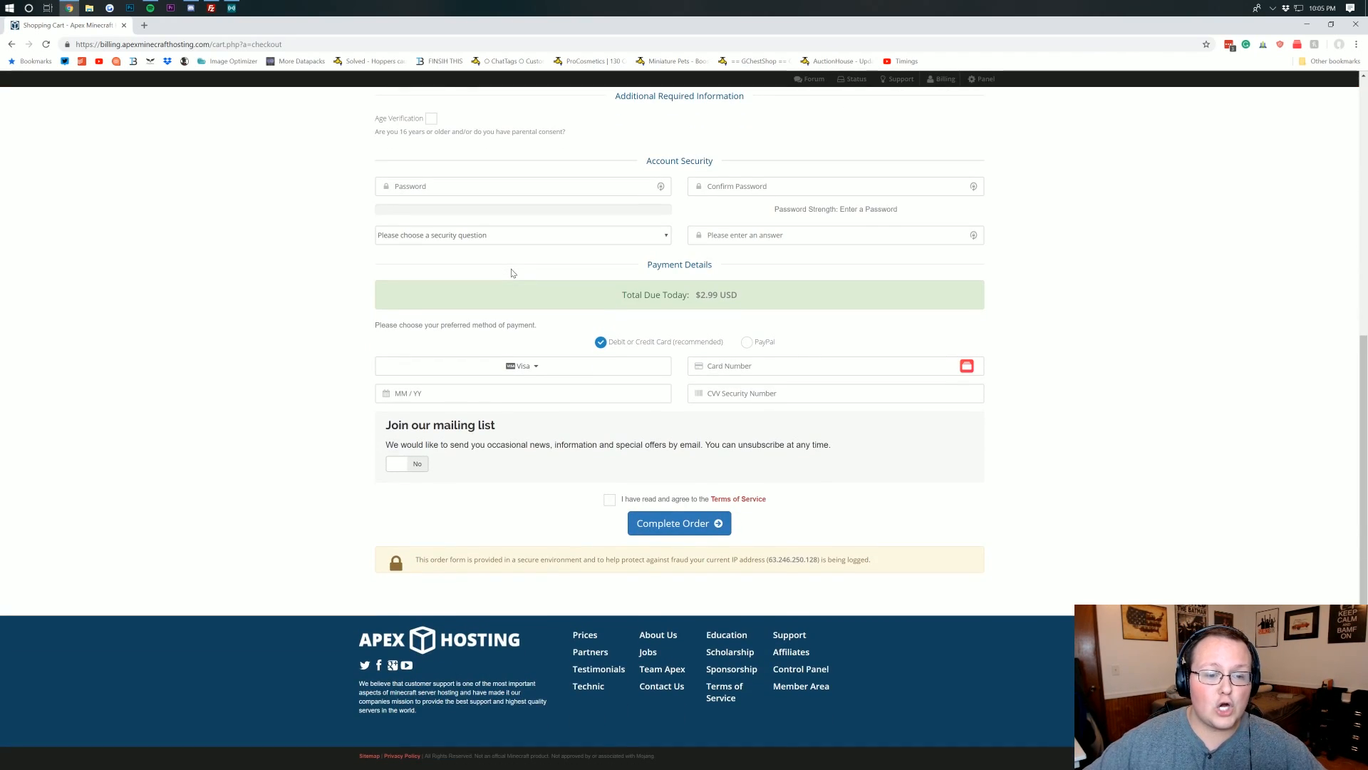
{"action": "scroll", "scroll_direction": "up", "scroll_amount": 3}
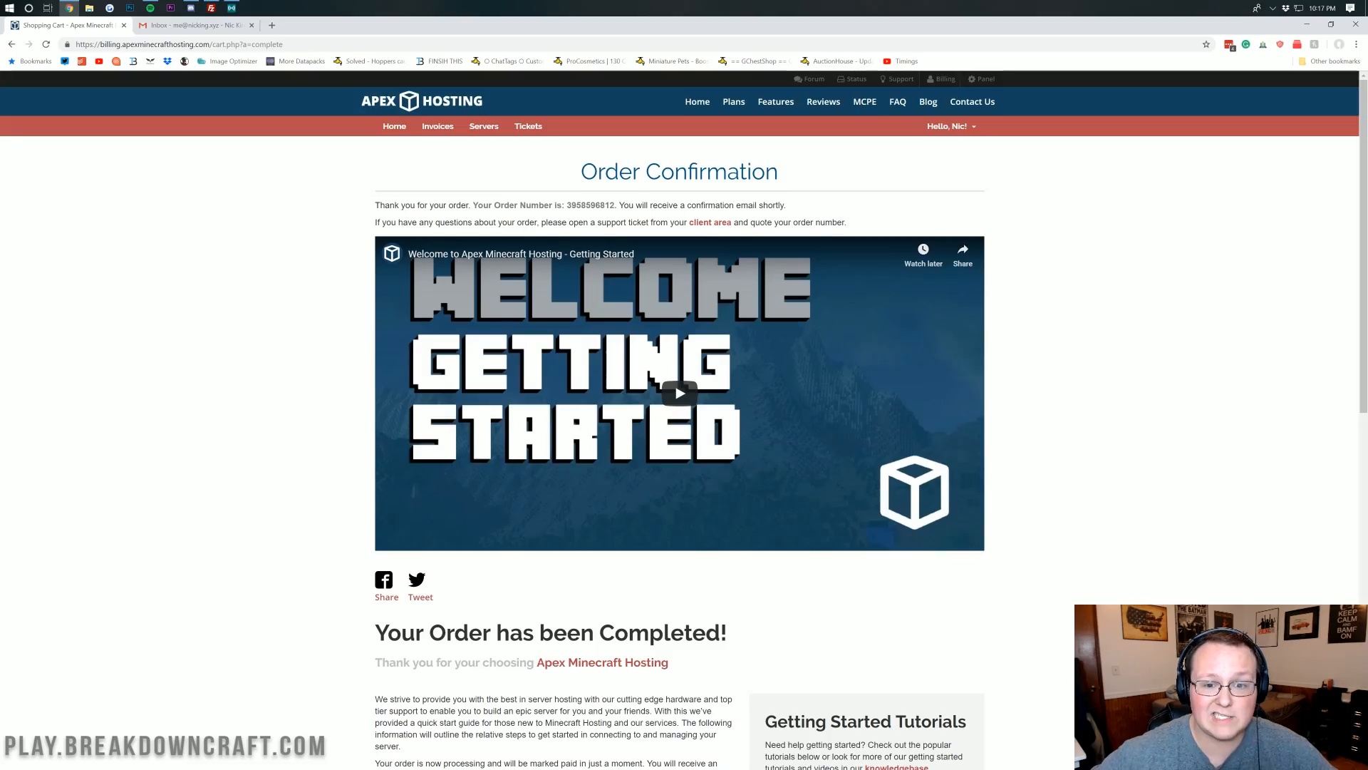
{"action": "scroll", "scroll_direction": "down", "scroll_amount": 3}
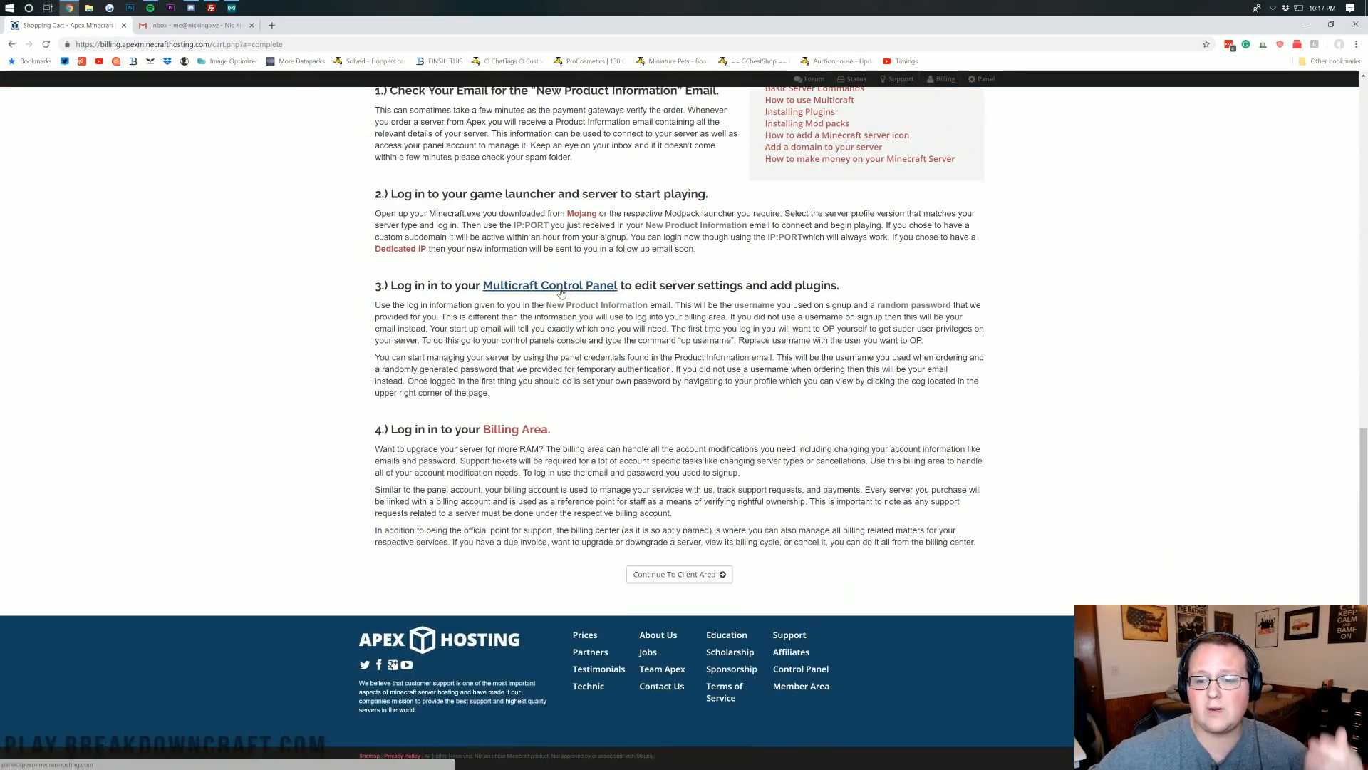
{"action": "scroll", "scroll_direction": "up", "scroll_amount": 3}
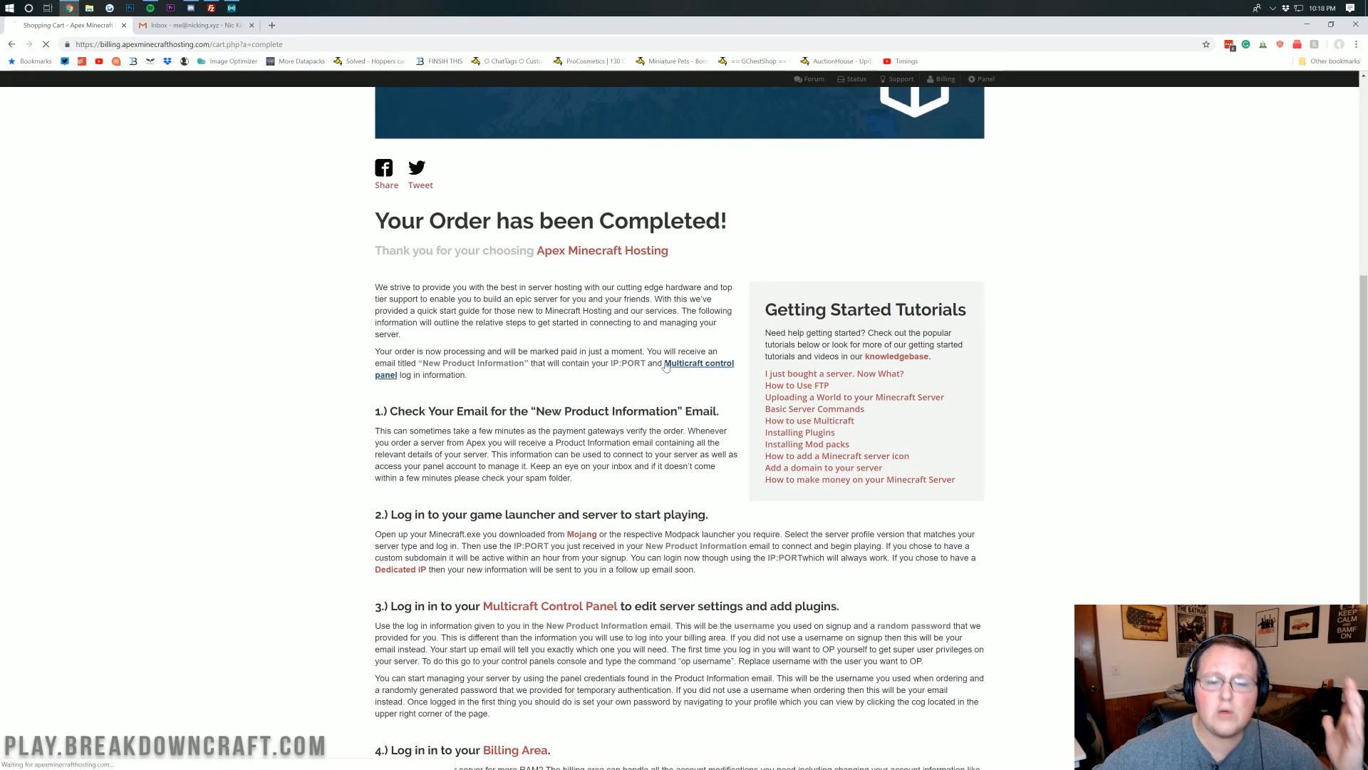
{"action": "left_click", "coordinate": [699, 362]}
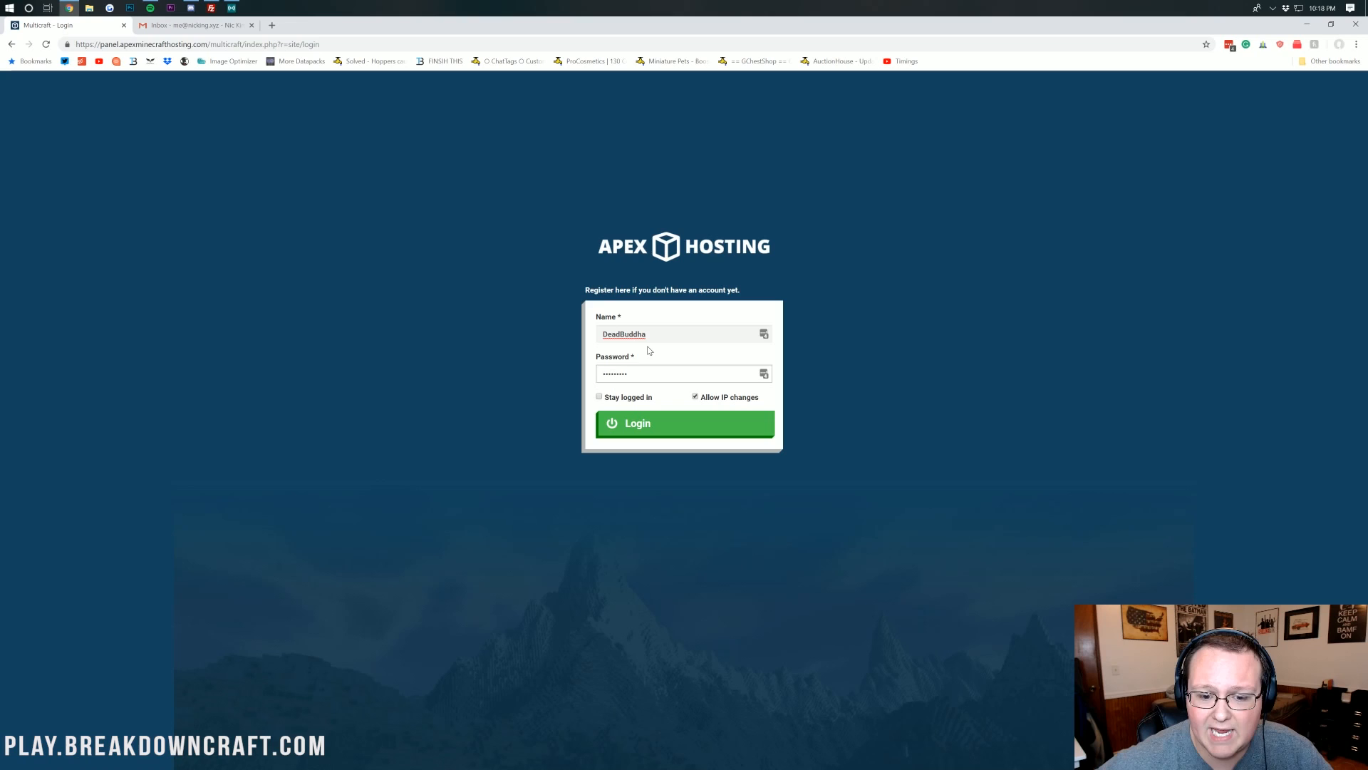
{"action": "left_click", "coordinate": [685, 423]}
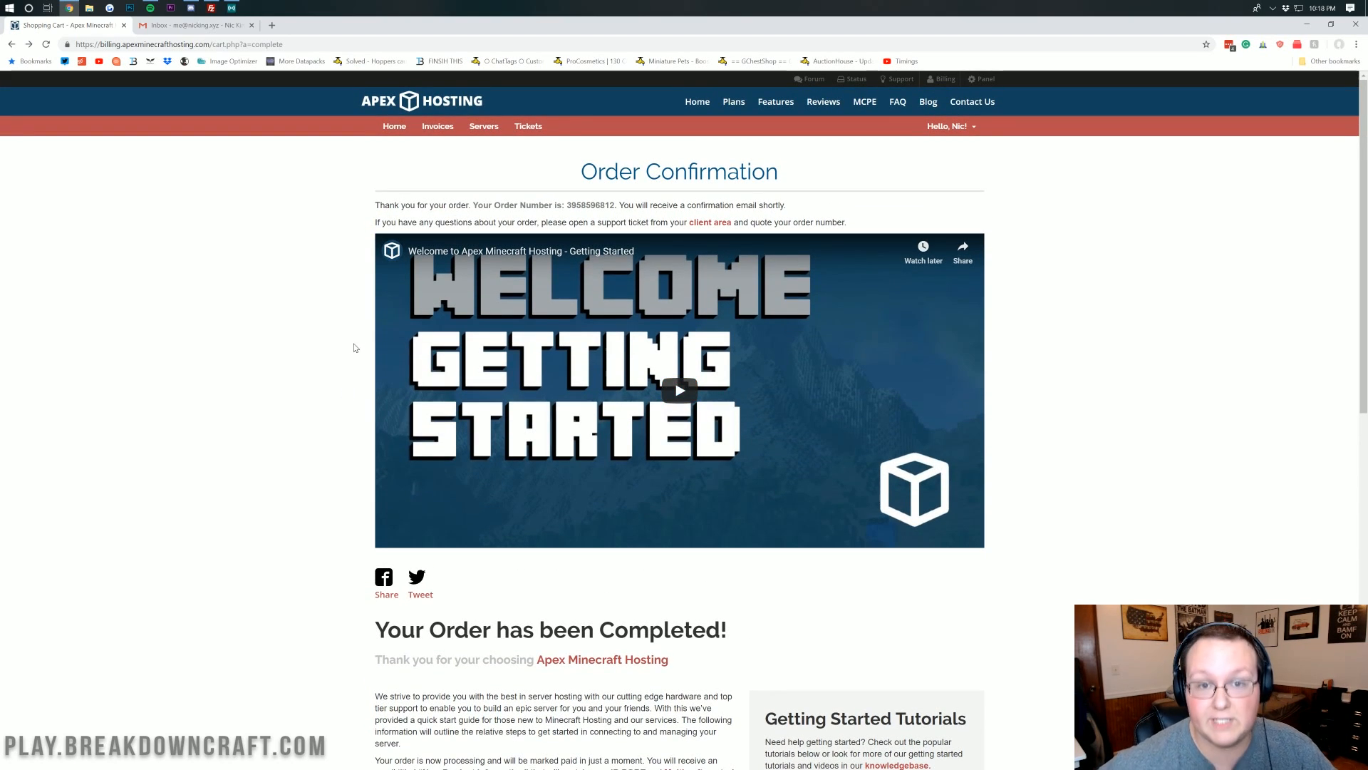
{"action": "mouse_move", "coordinate": [355, 327]}
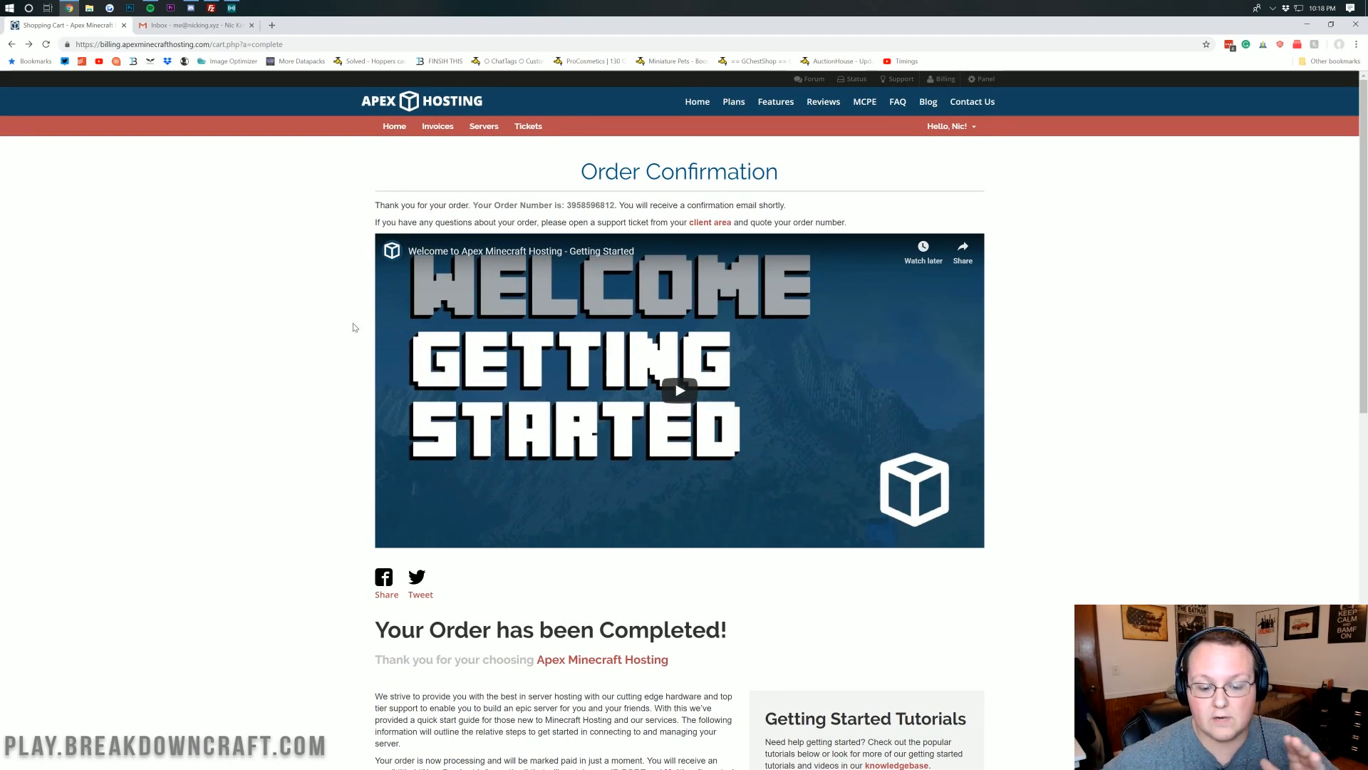
{"action": "mouse_move", "coordinate": [317, 376]}
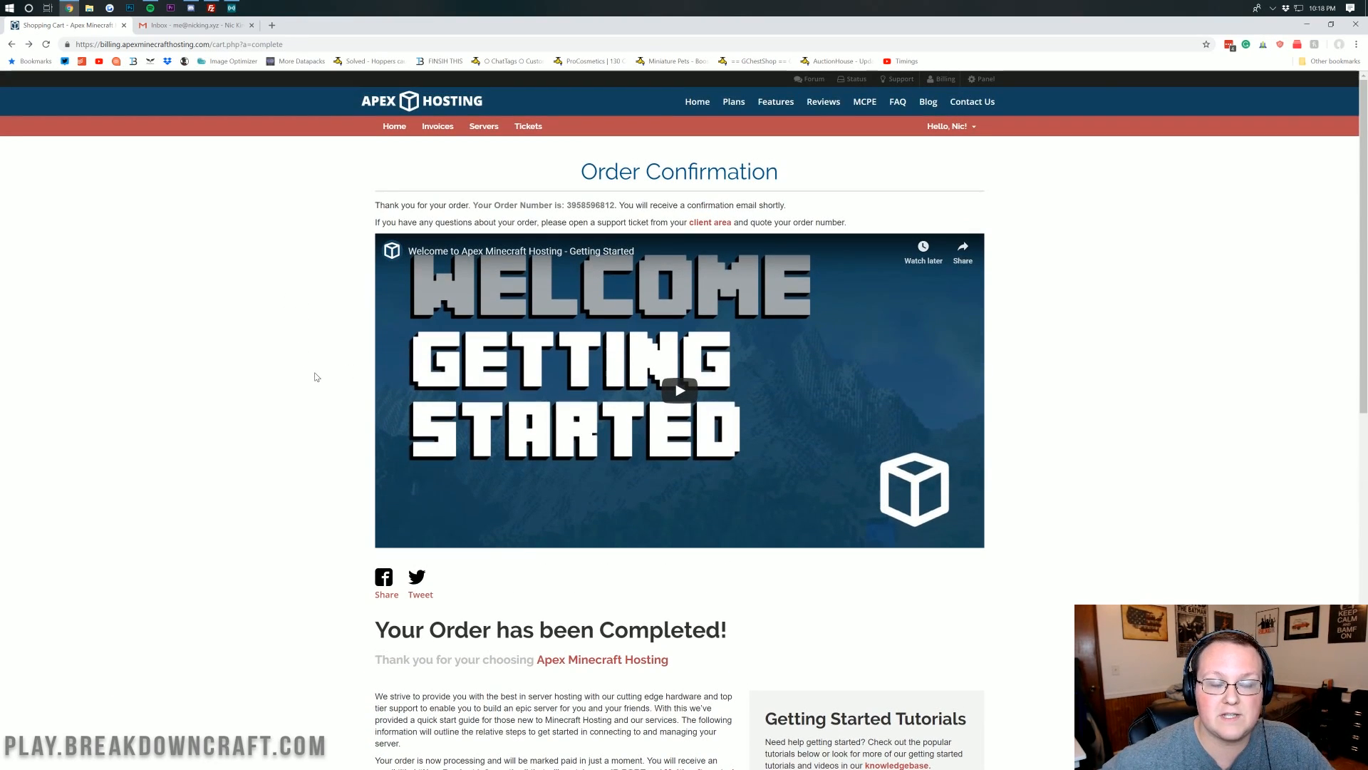
- Check the Gmail inbox, glance back at the Apex order page, then return to Gmail
{"action": "left_click", "coordinate": [192, 25]}
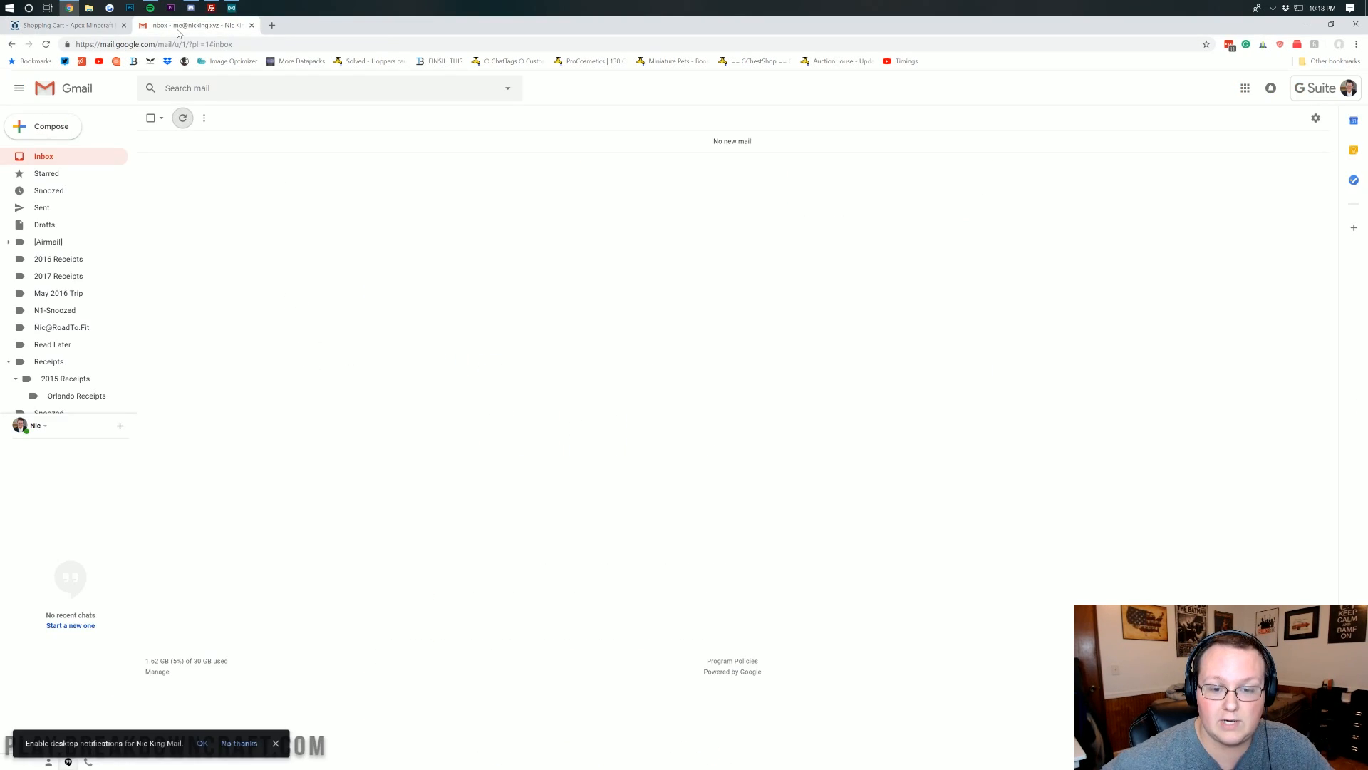
{"action": "mouse_move", "coordinate": [217, 142]}
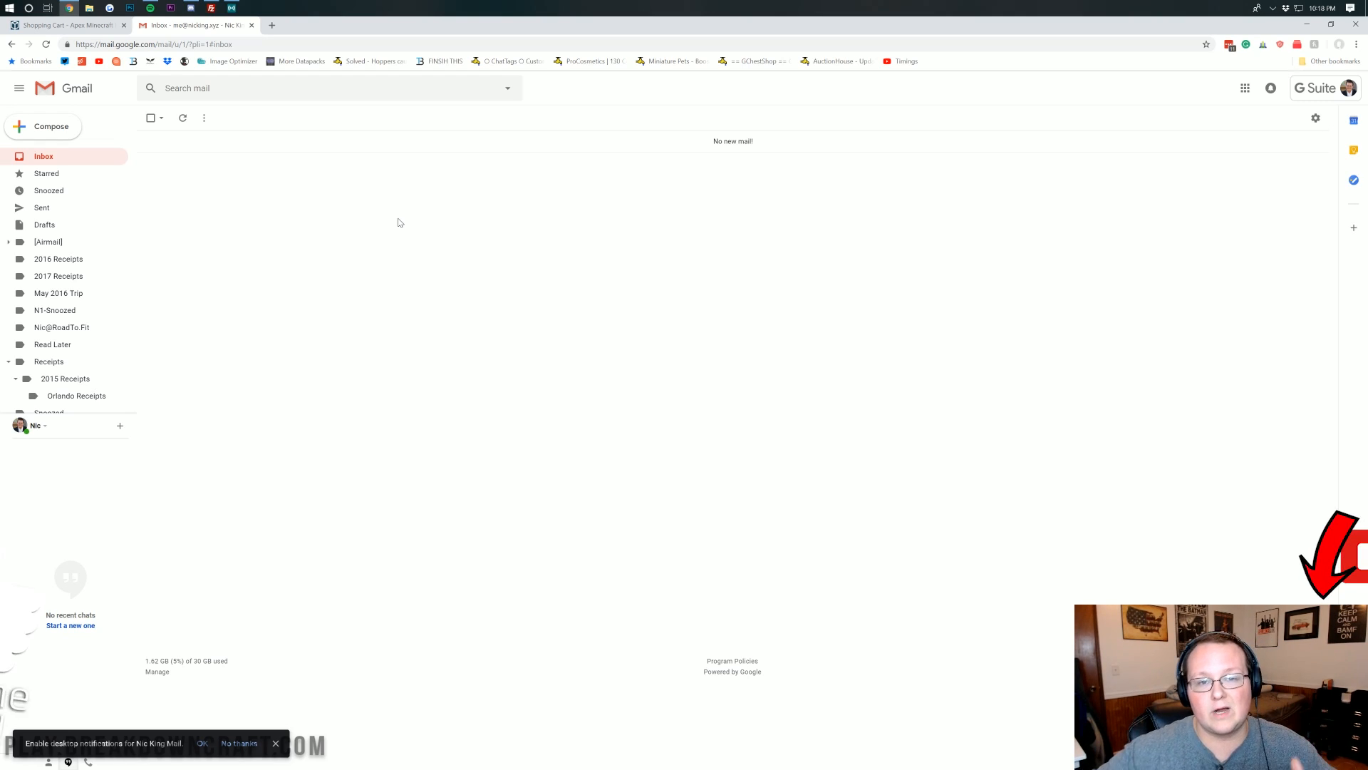
{"action": "left_click", "coordinate": [64, 26]}
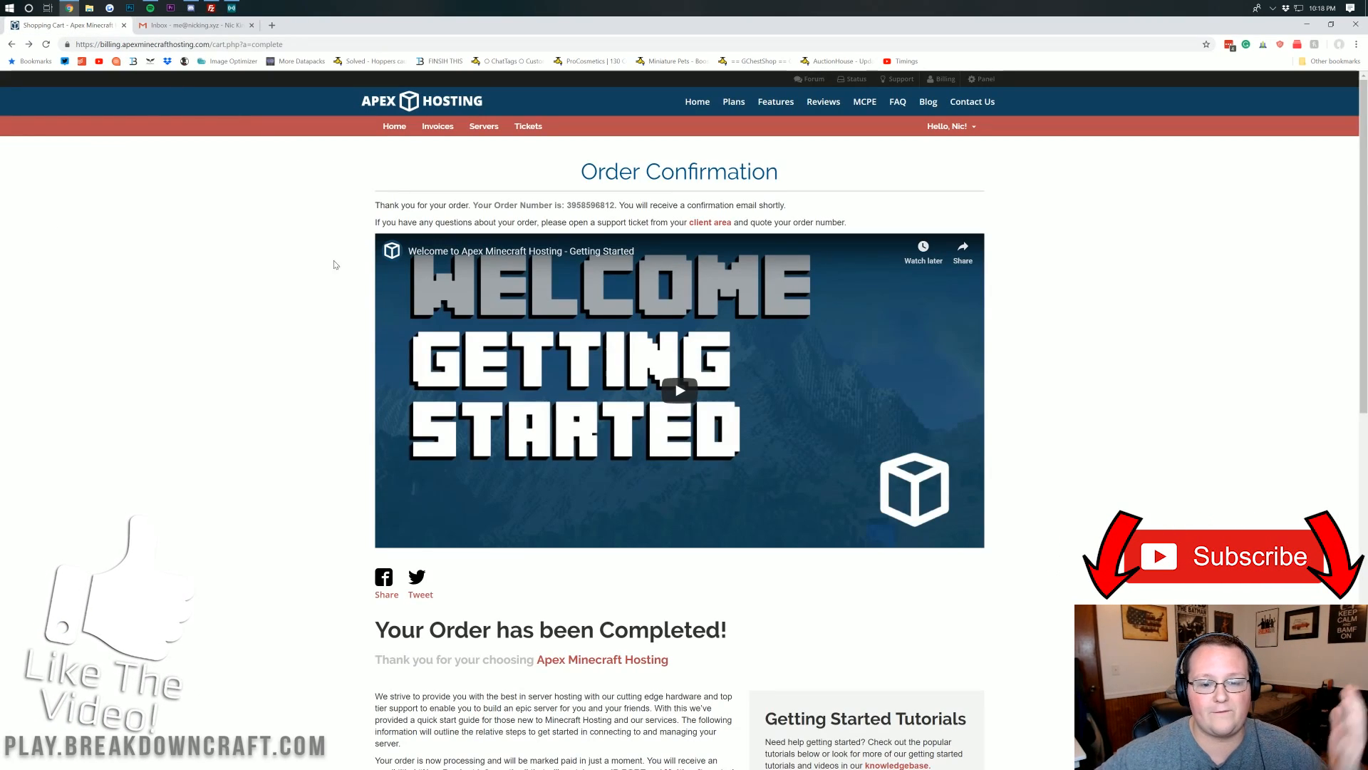
{"action": "mouse_move", "coordinate": [310, 207]}
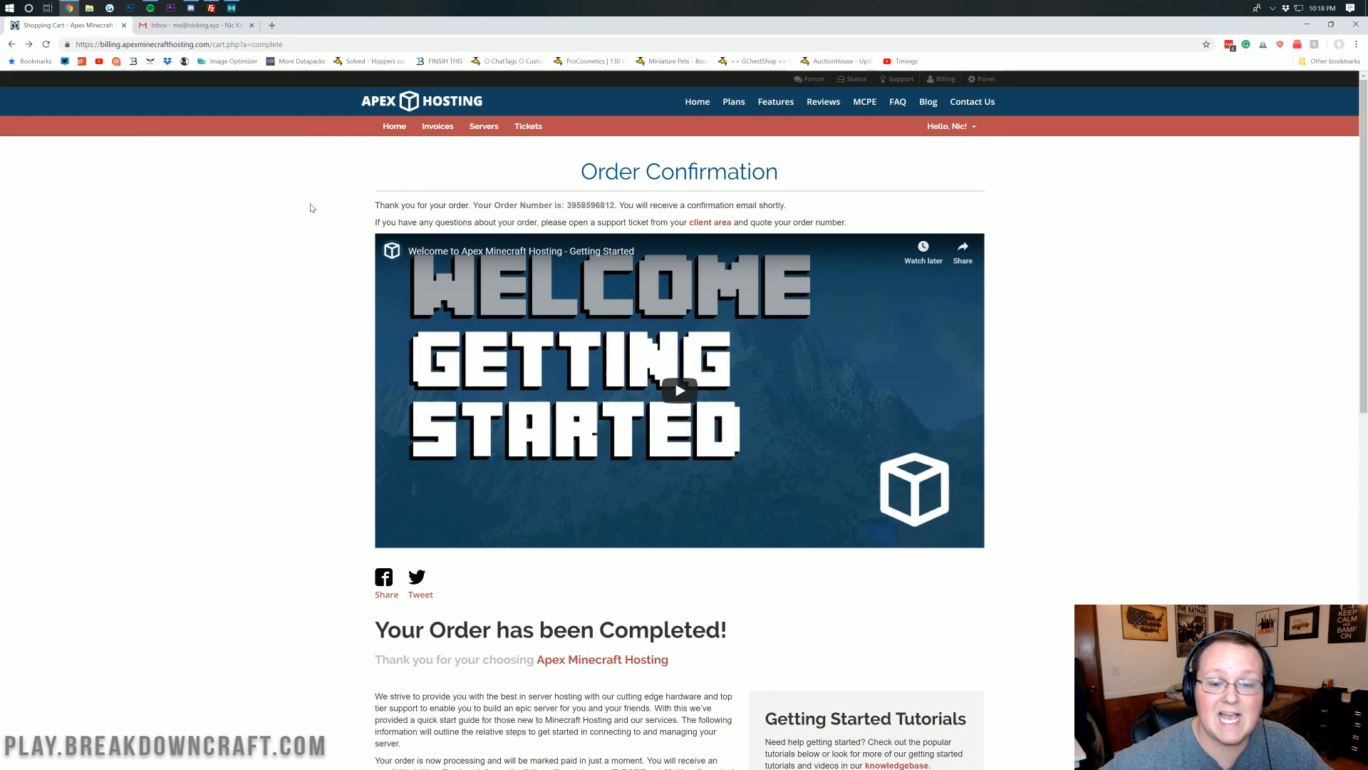
{"action": "scroll", "scroll_direction": "down", "scroll_amount": 3}
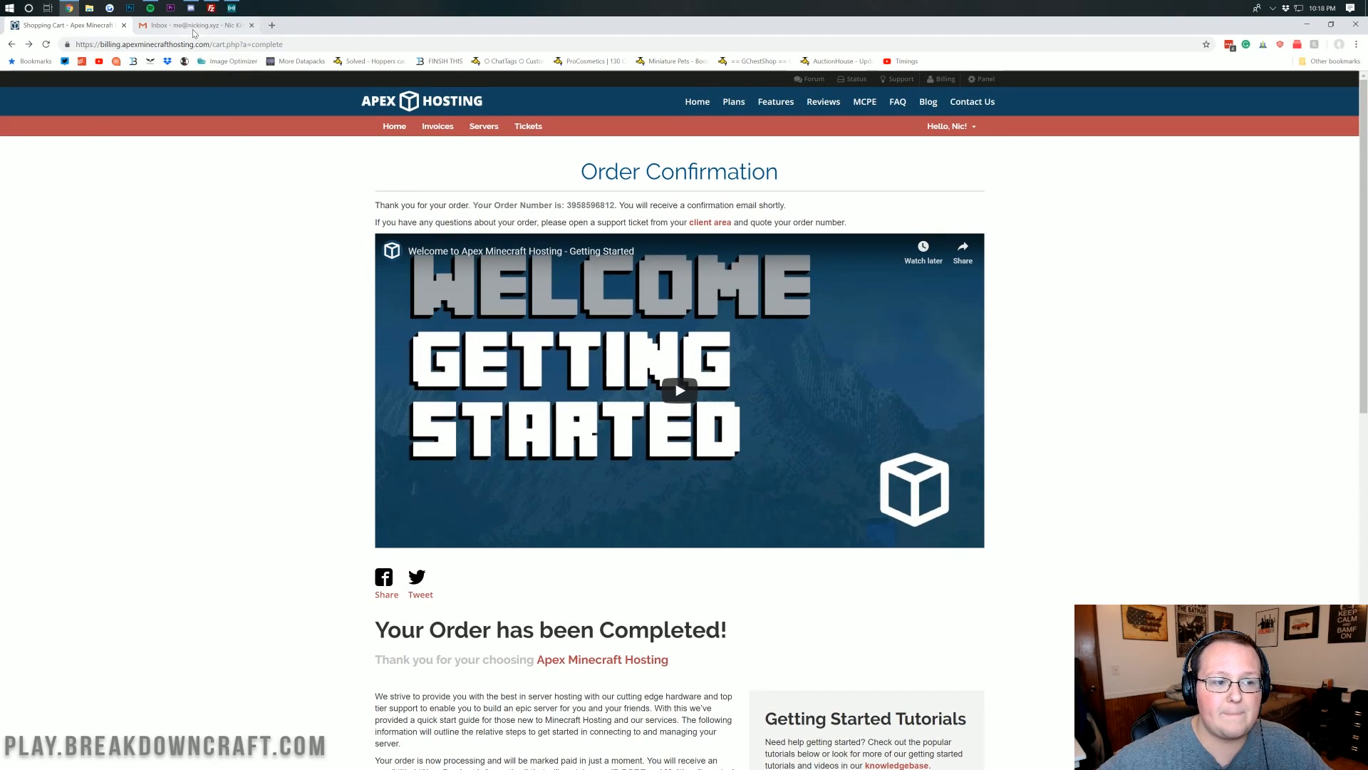
{"action": "left_click", "coordinate": [192, 24]}
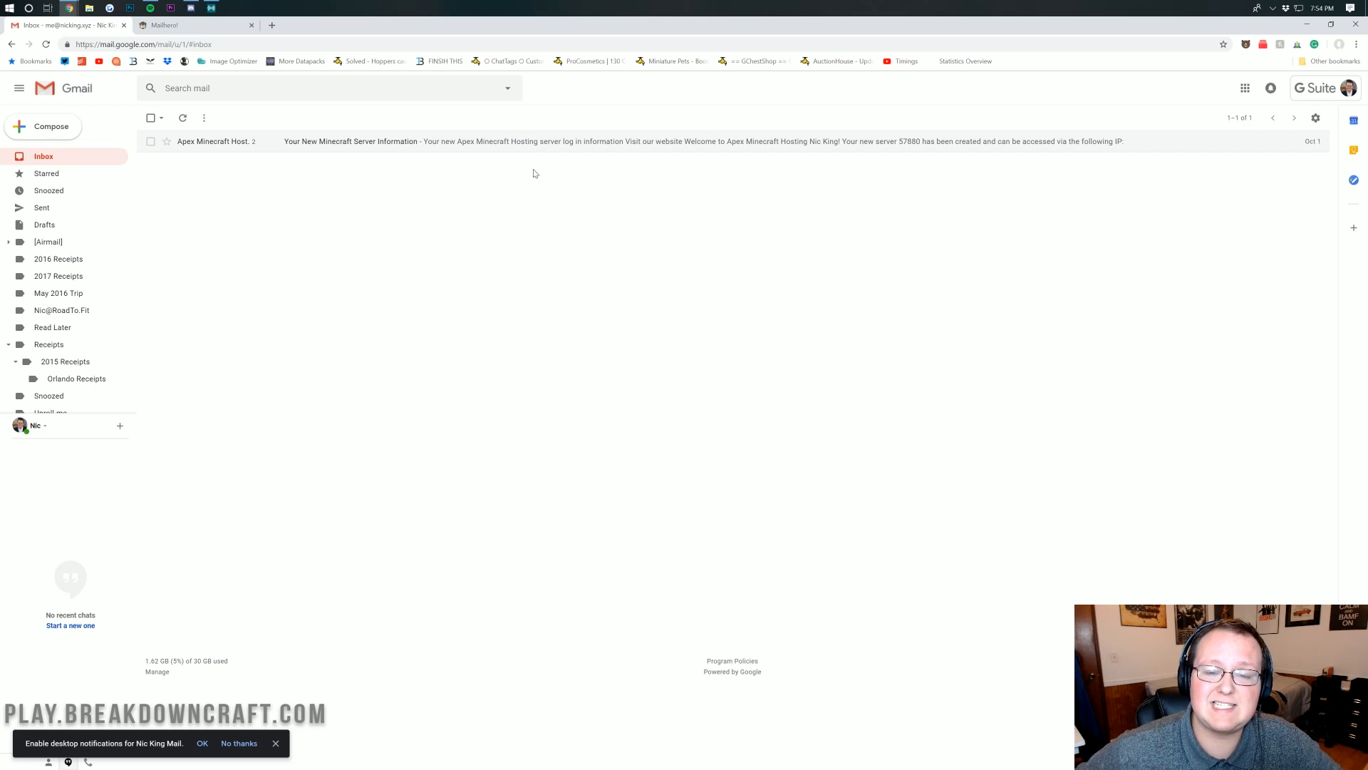
{"action": "mouse_move", "coordinate": [357, 167]}
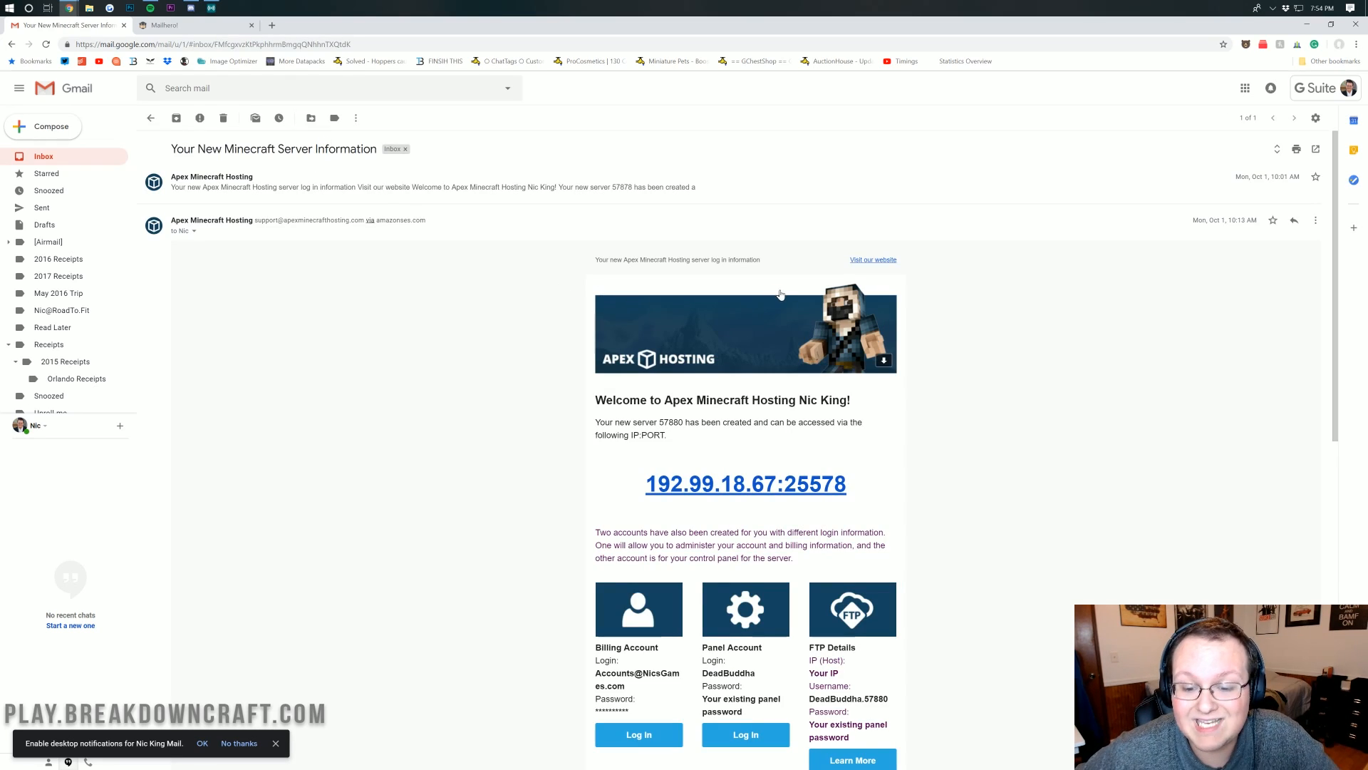
- Scroll through the 'Your New Minecraft Server Information' email to the account details
{"action": "scroll", "scroll_direction": "down", "scroll_amount": 3}
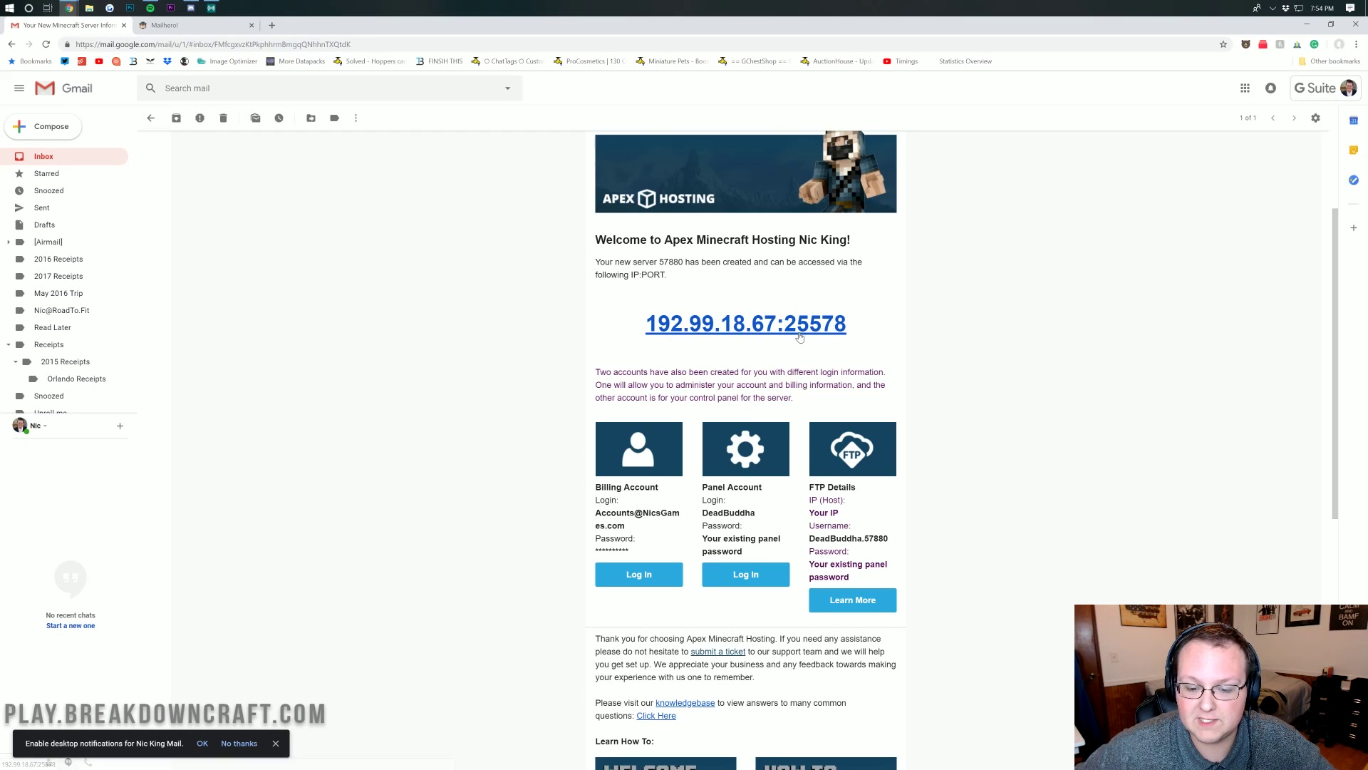
{"action": "scroll", "scroll_direction": "down", "scroll_amount": 3}
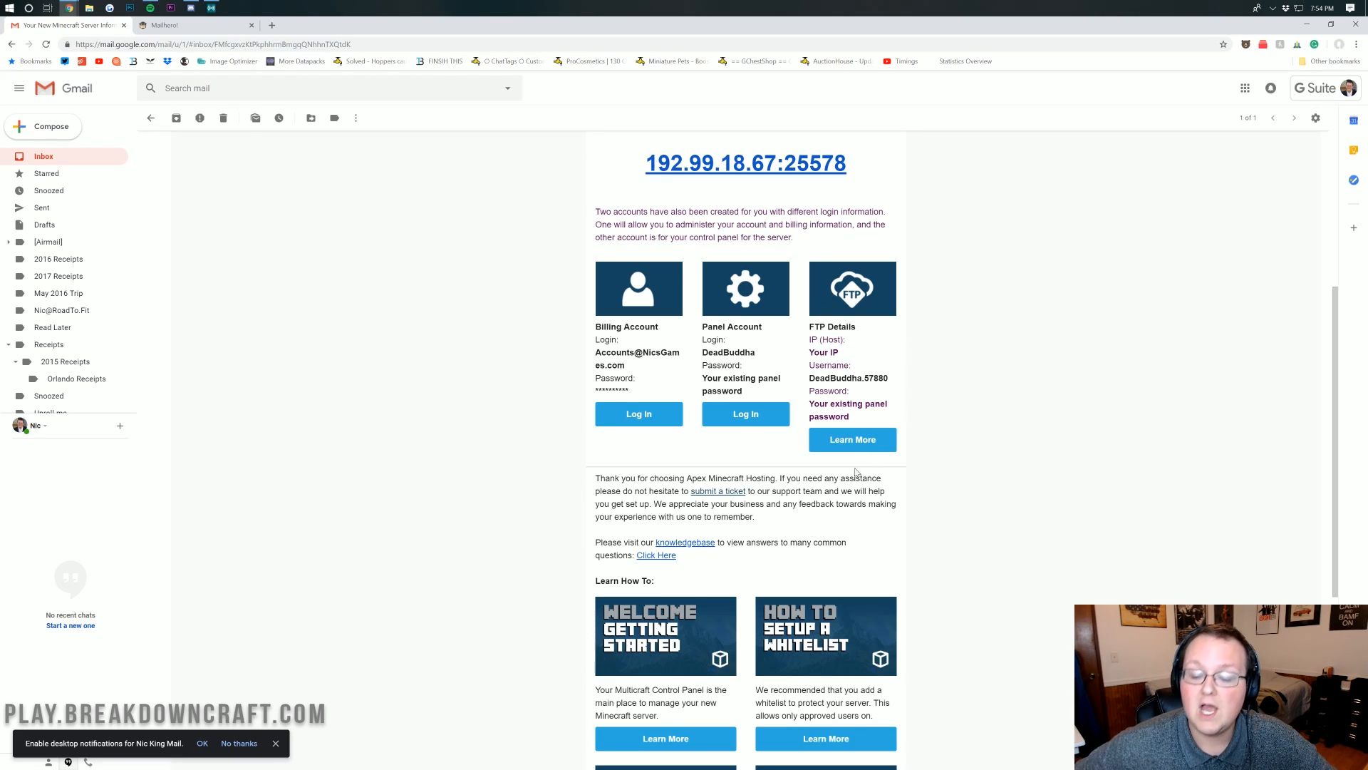
{"action": "mouse_move", "coordinate": [910, 386]}
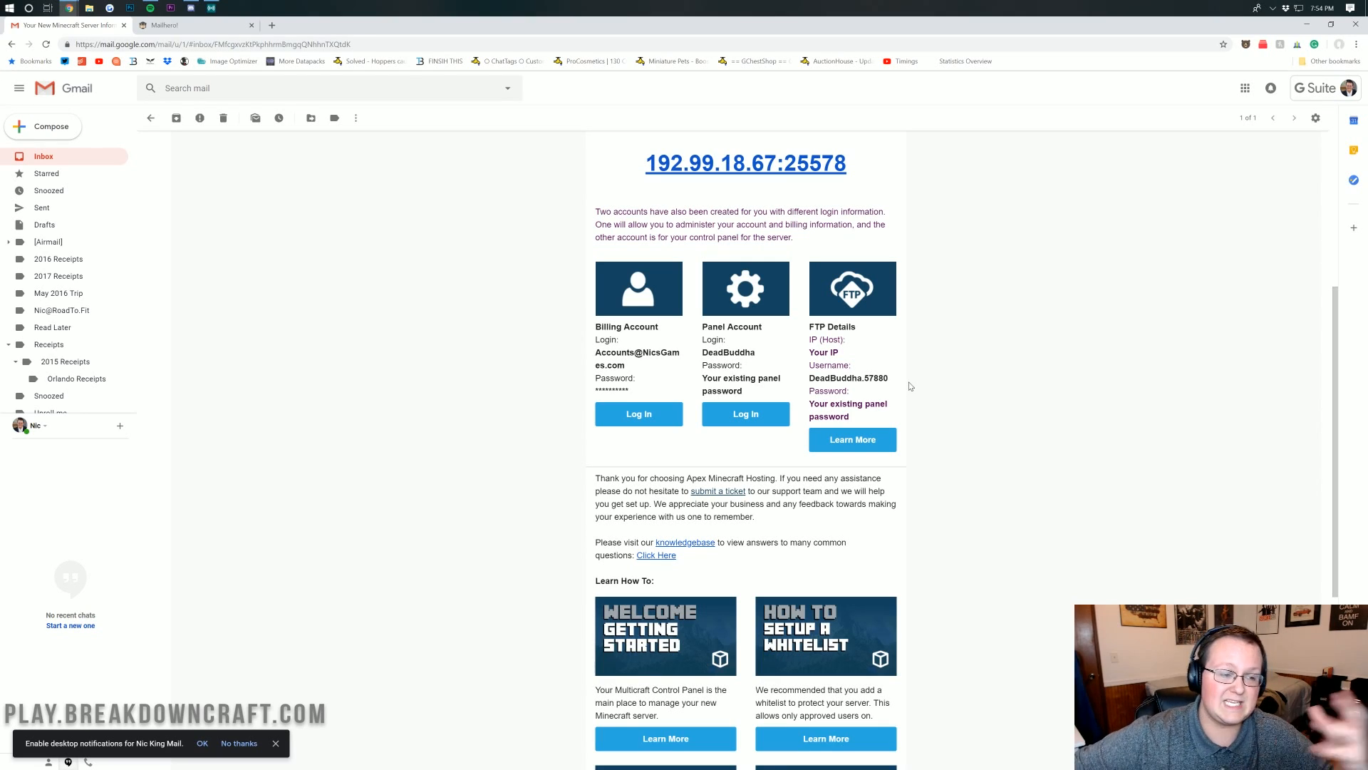
{"action": "scroll", "scroll_direction": "down", "scroll_amount": 3}
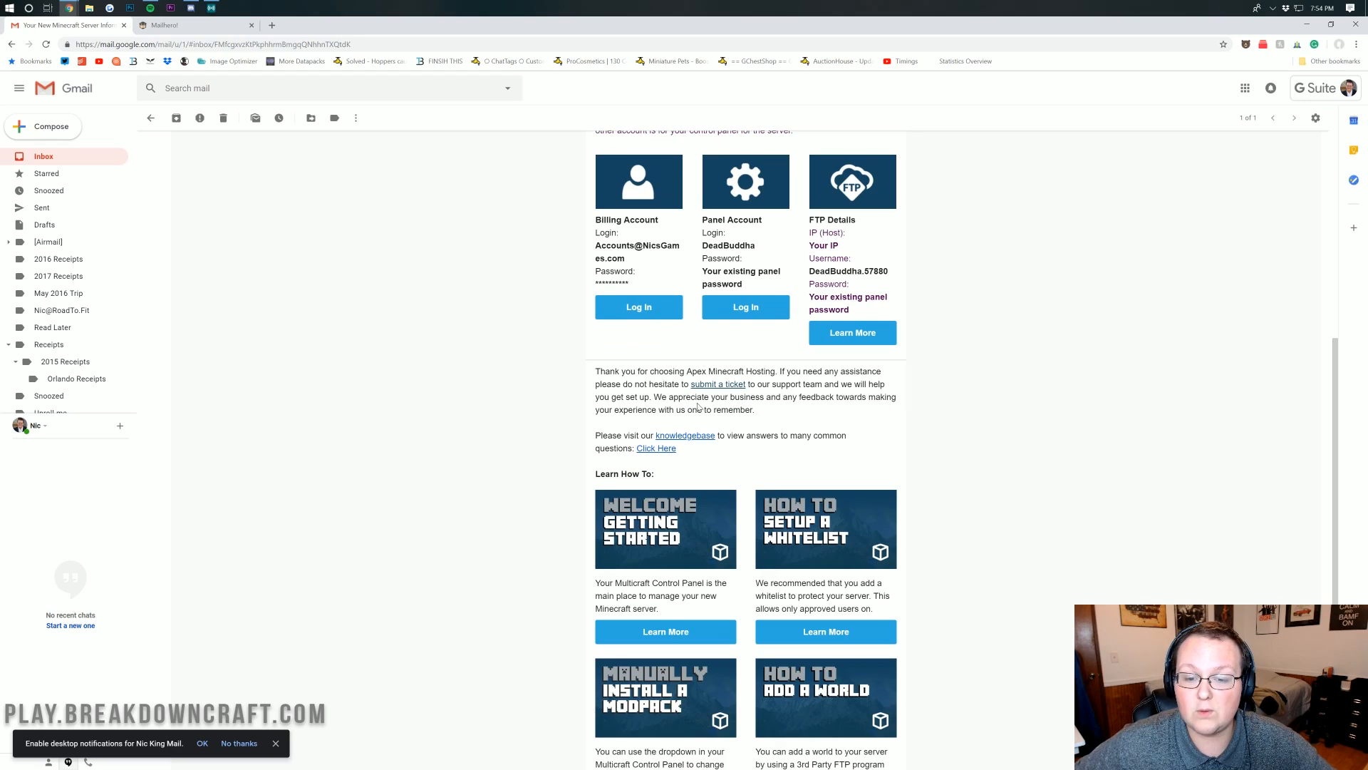
{"action": "scroll", "scroll_direction": "up", "scroll_amount": 3}
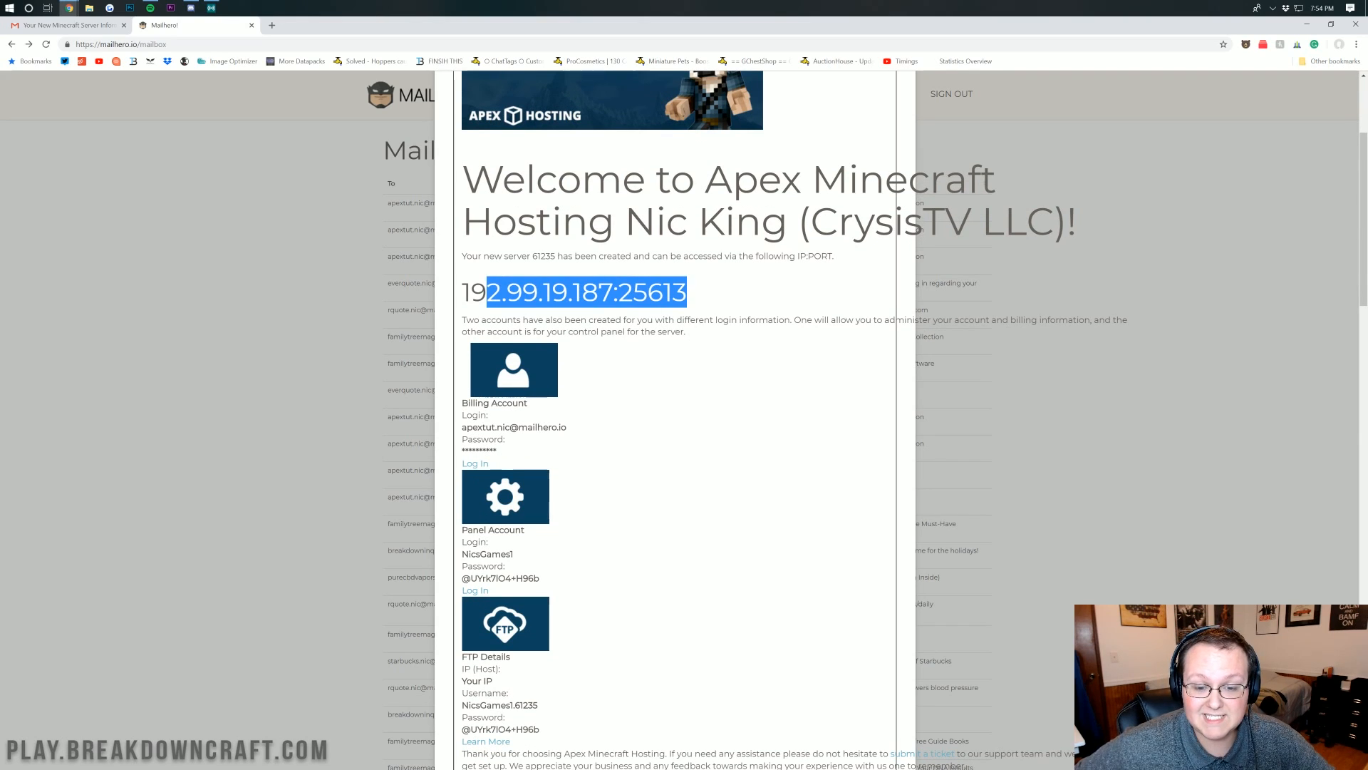
{"action": "scroll", "scroll_direction": "down", "scroll_amount": 3}
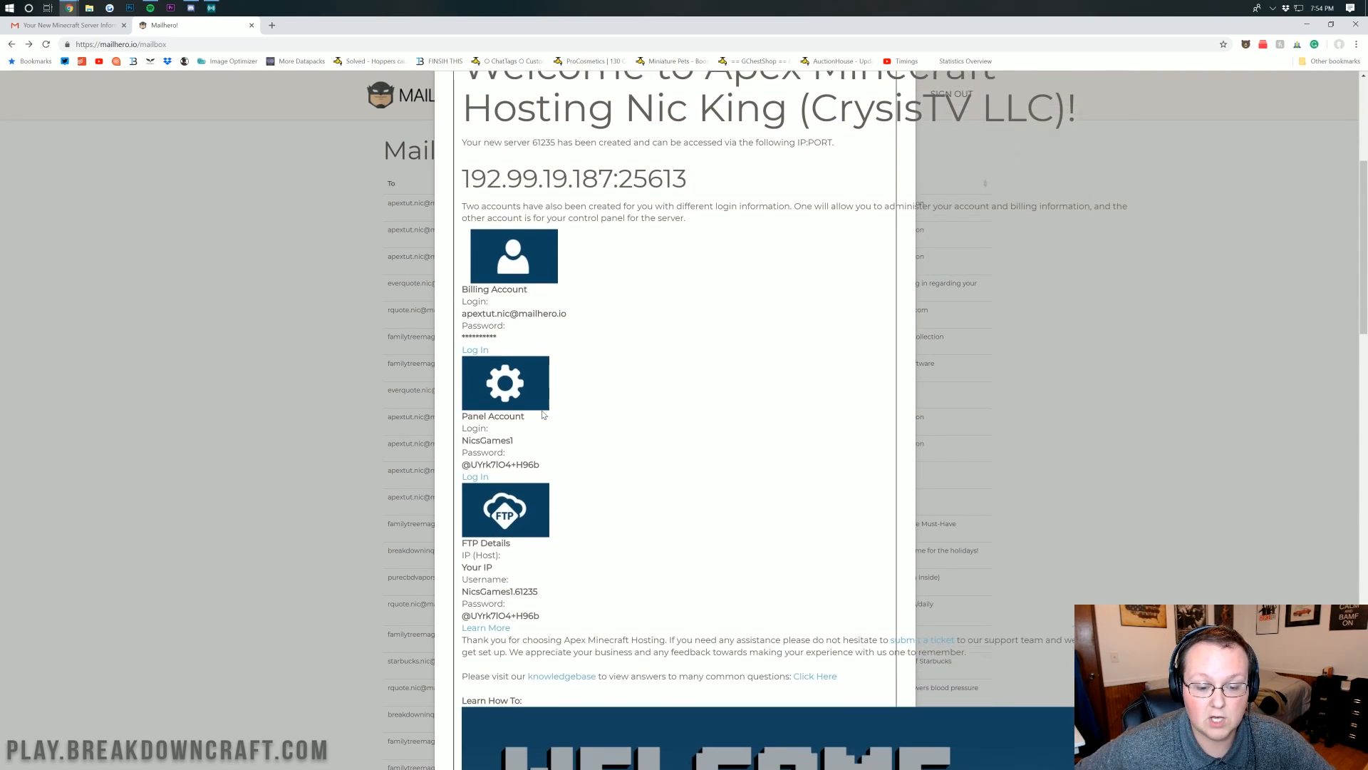
{"action": "scroll", "scroll_direction": "down", "scroll_amount": 3}
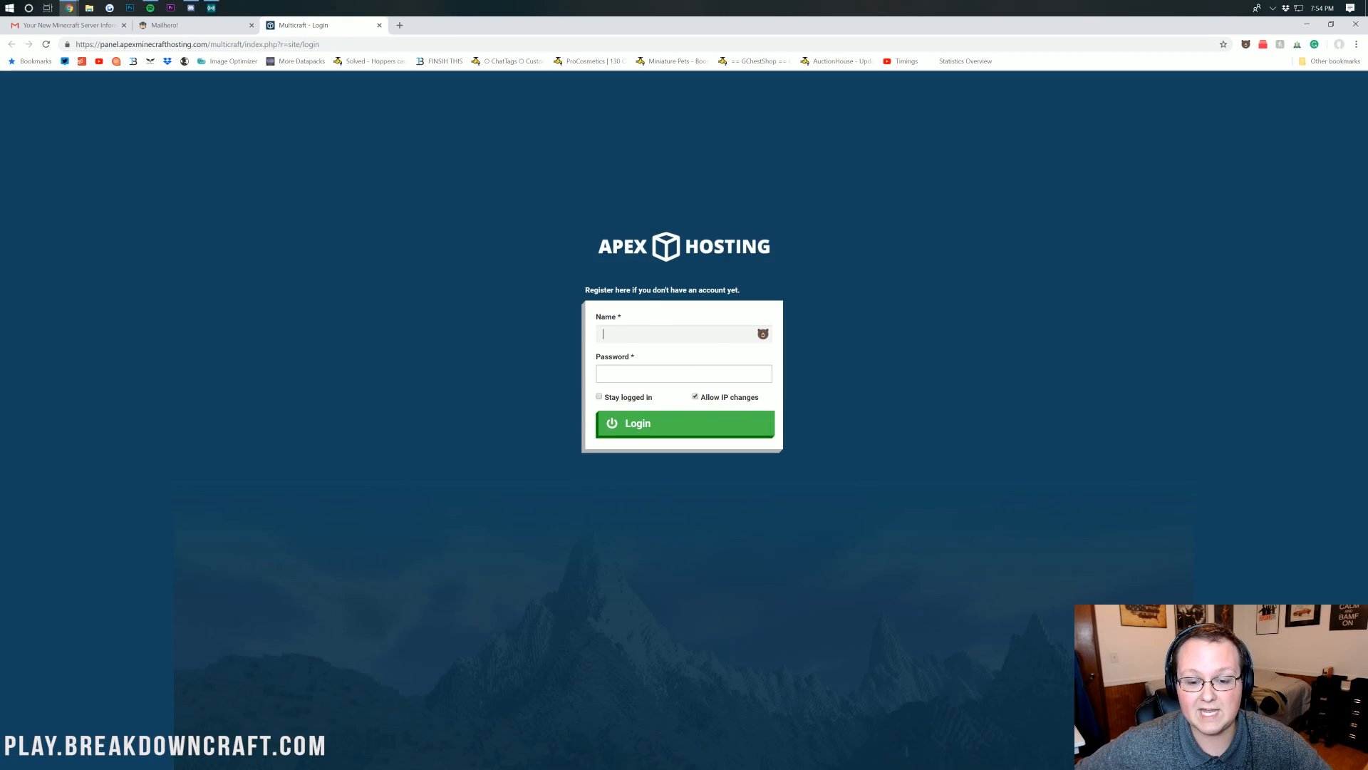
- Log in to Multicraft as 'NicsGames1' with the password from the welcome email
{"action": "left_click", "coordinate": [193, 25]}
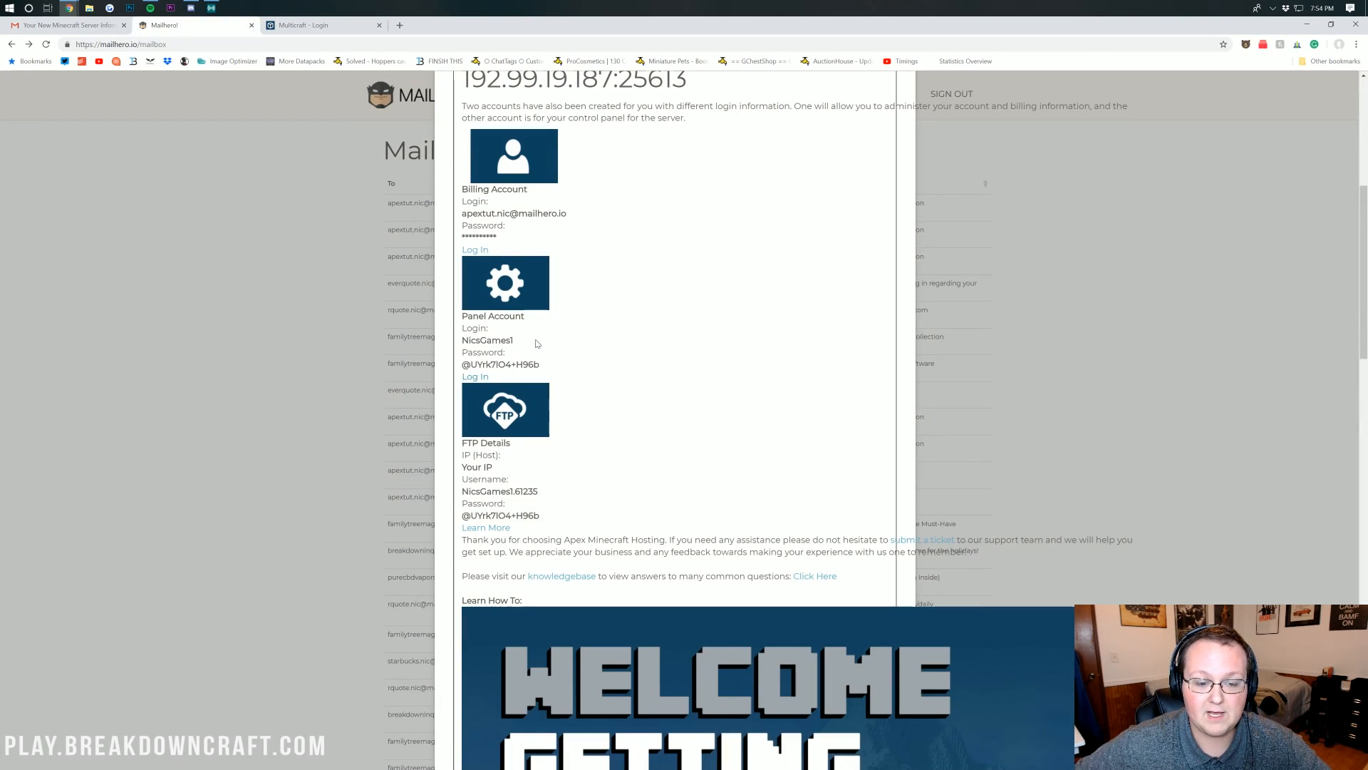
{"action": "double_click", "coordinate": [487, 340]}
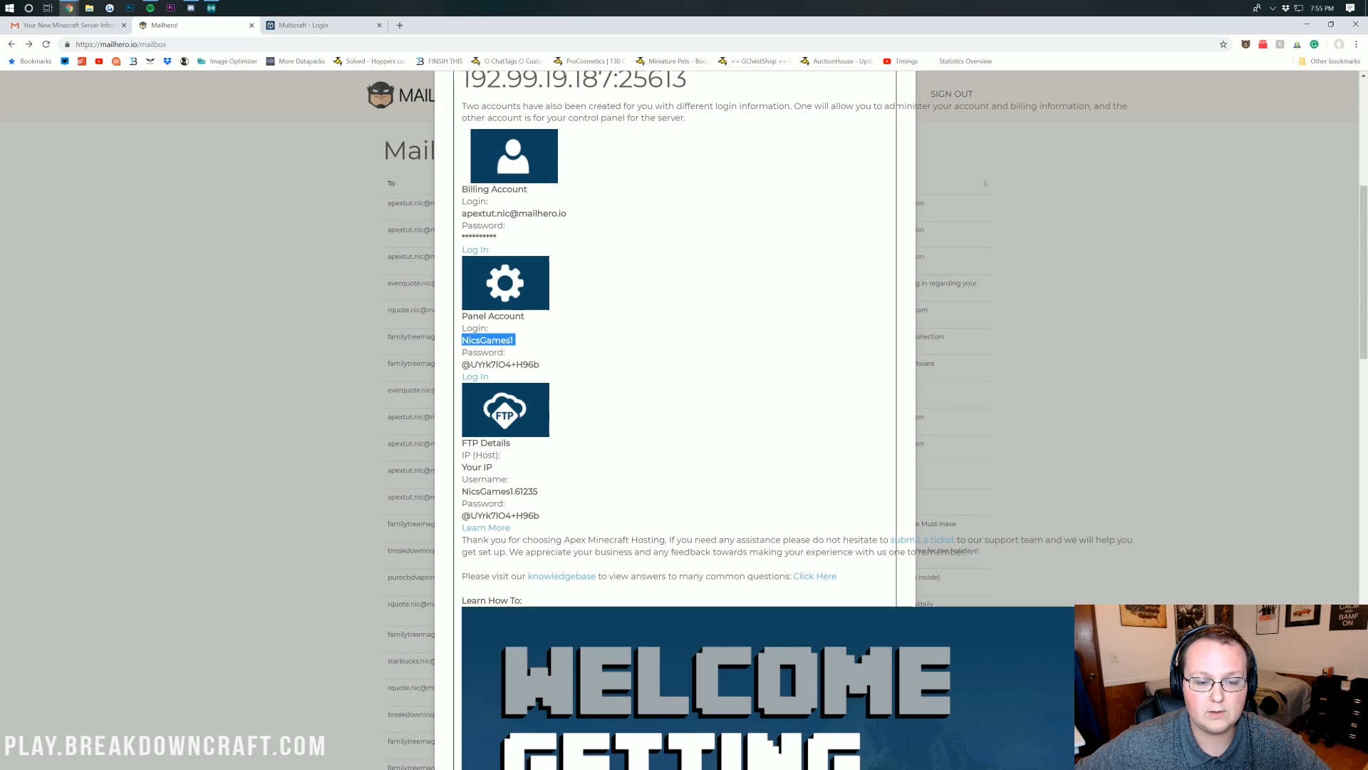
{"action": "left_click", "coordinate": [317, 25]}
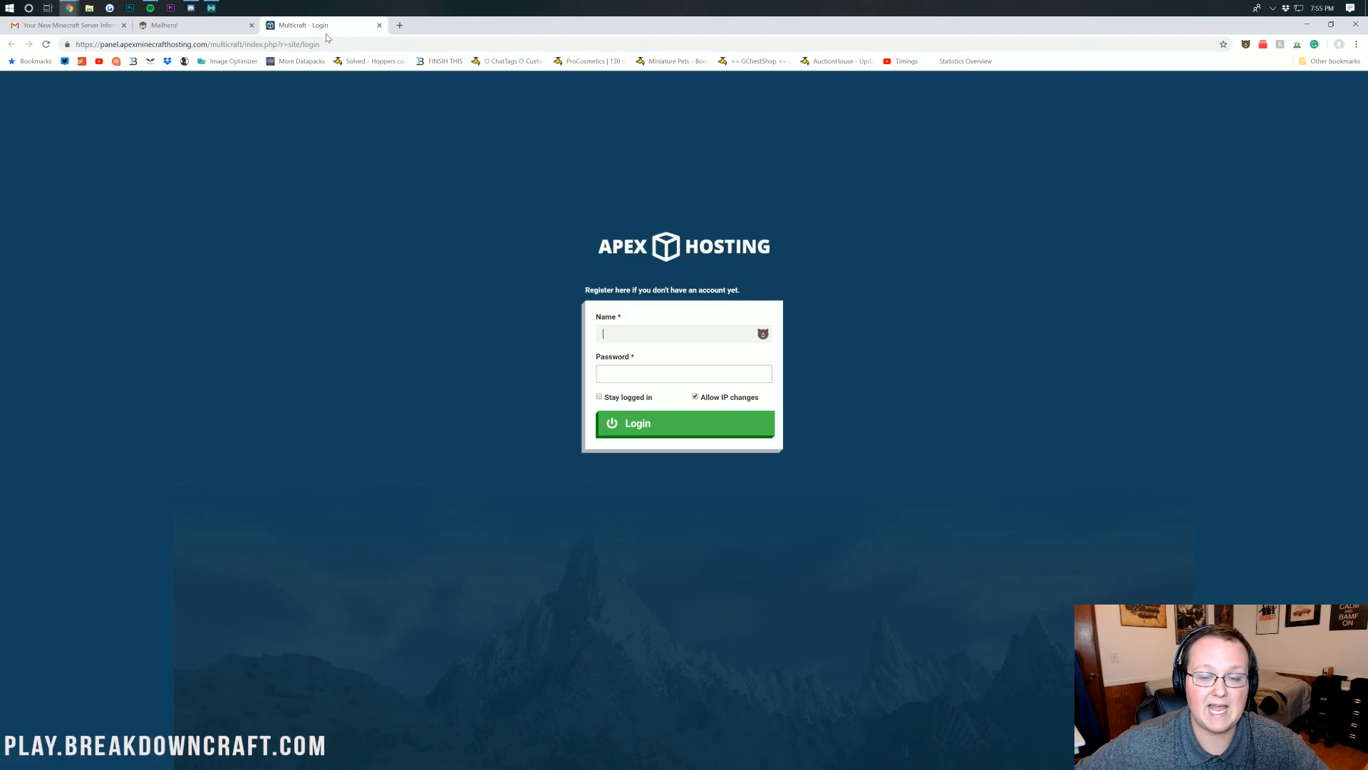
{"action": "type", "text": "NicsGames1"}
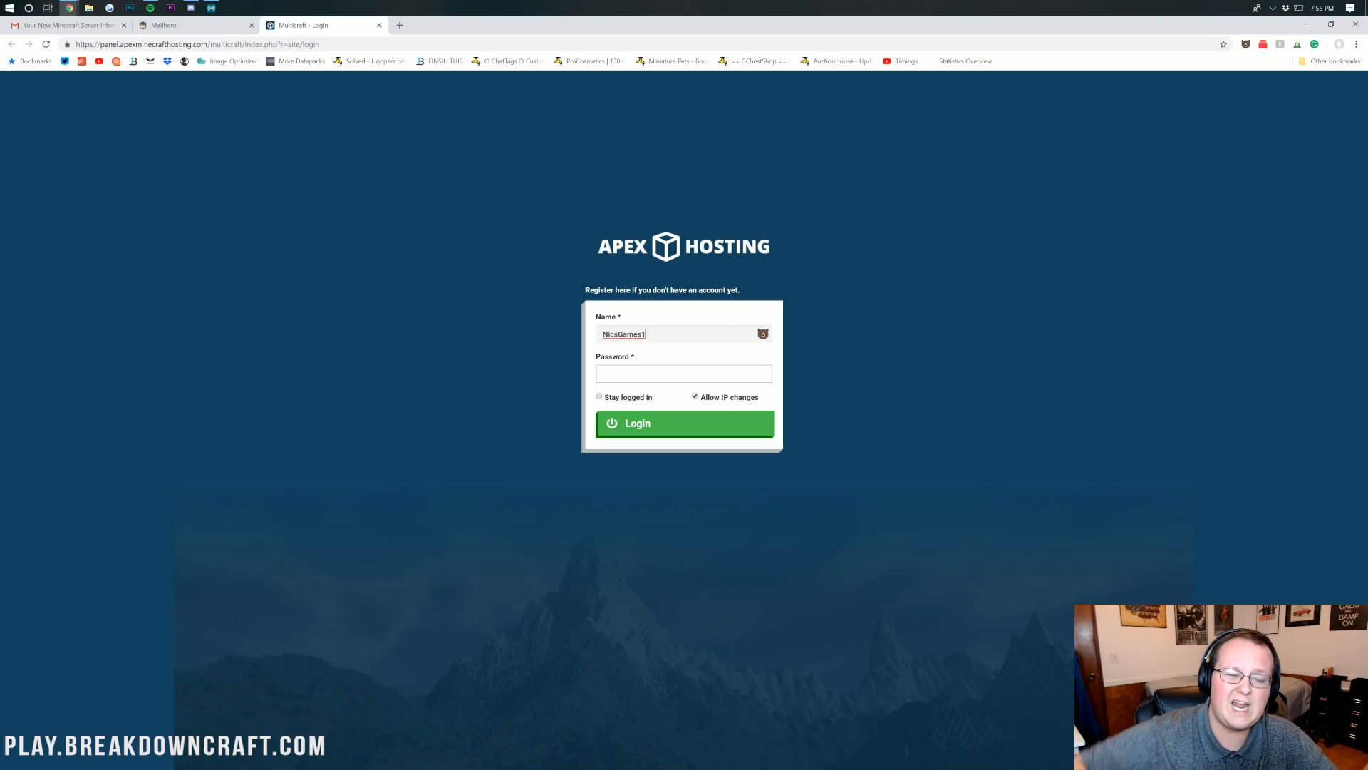
{"action": "left_click", "coordinate": [171, 25]}
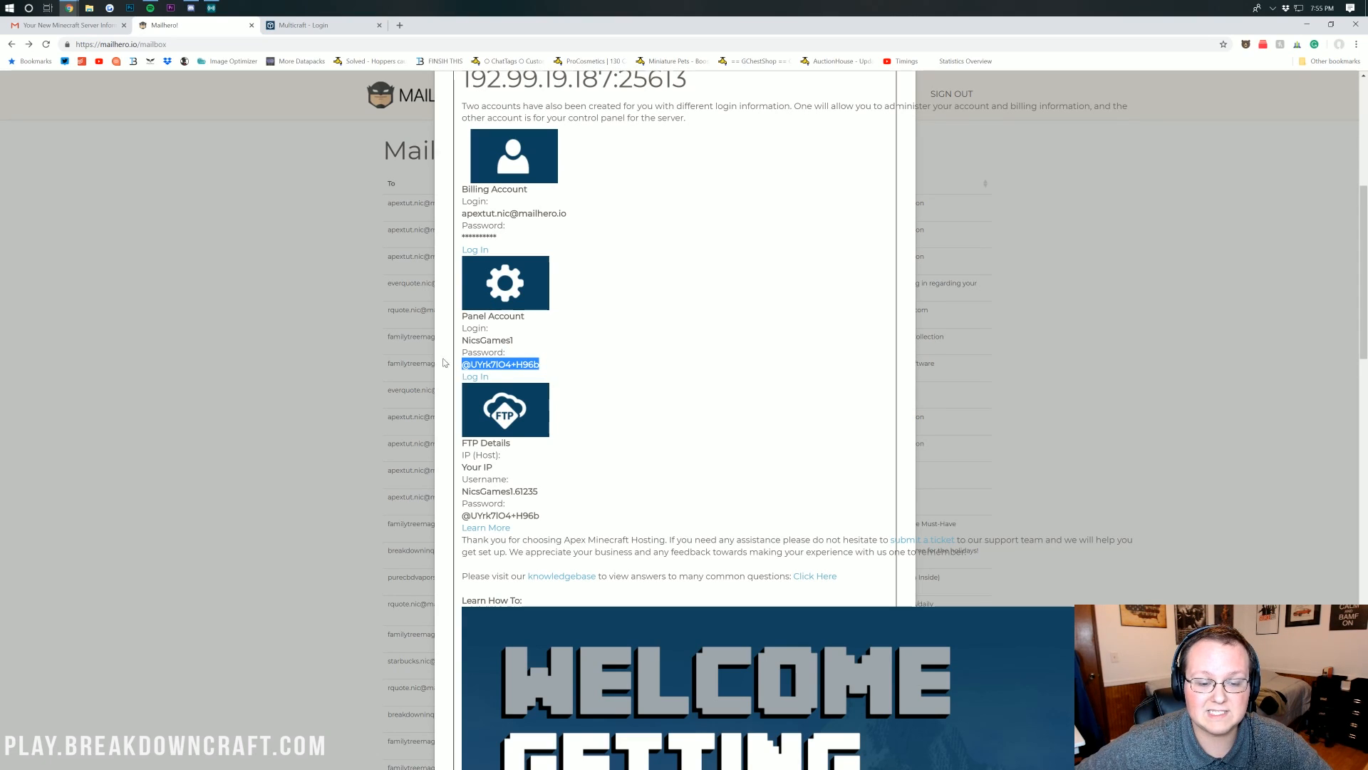
{"action": "left_click", "coordinate": [319, 25]}
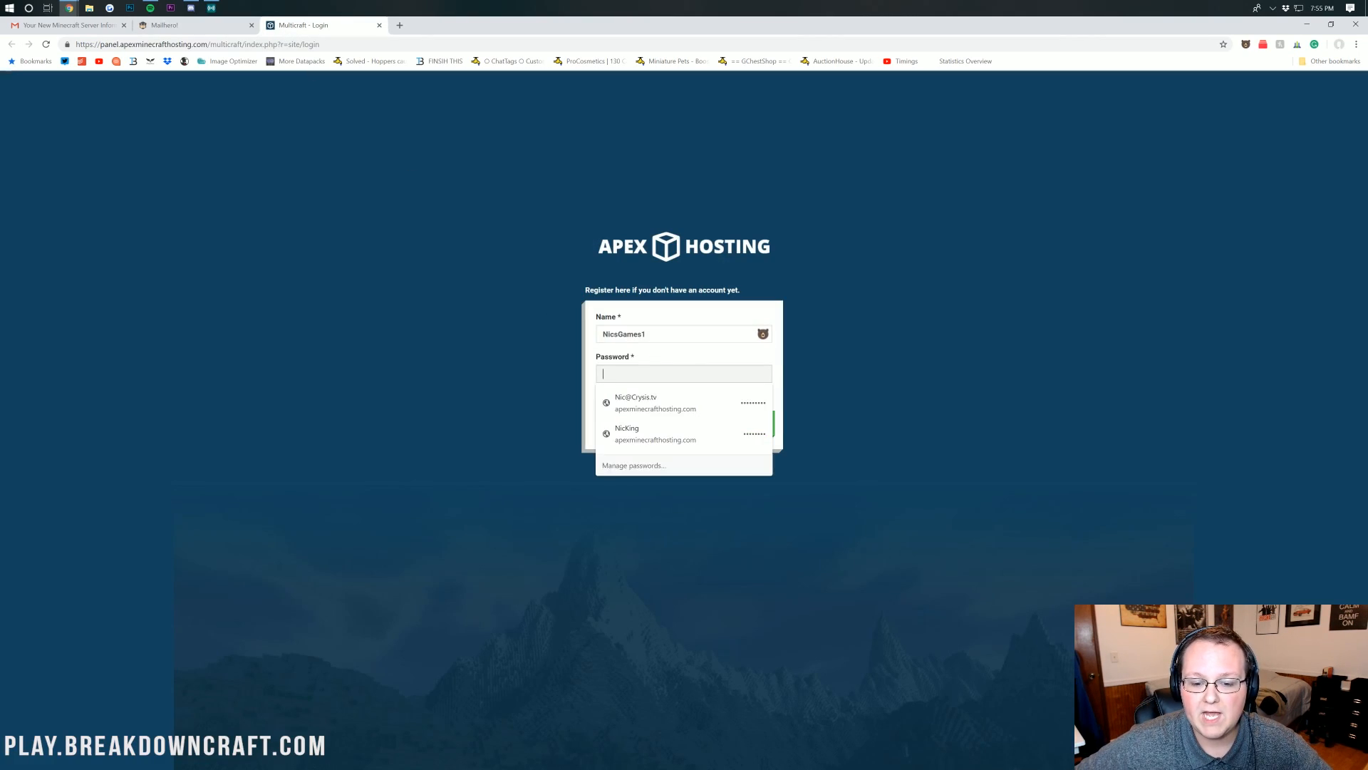
{"action": "left_click", "coordinate": [656, 401]}
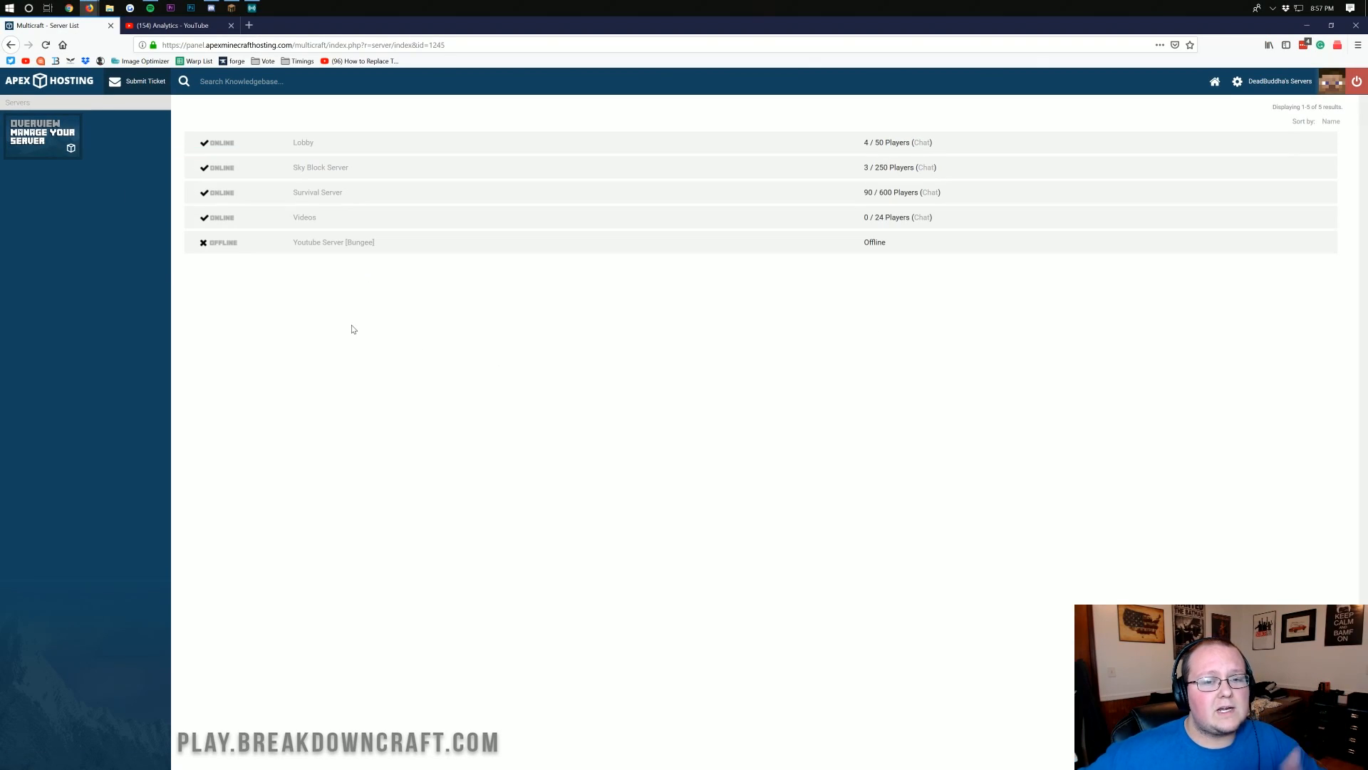
{"action": "mouse_move", "coordinate": [397, 308]}
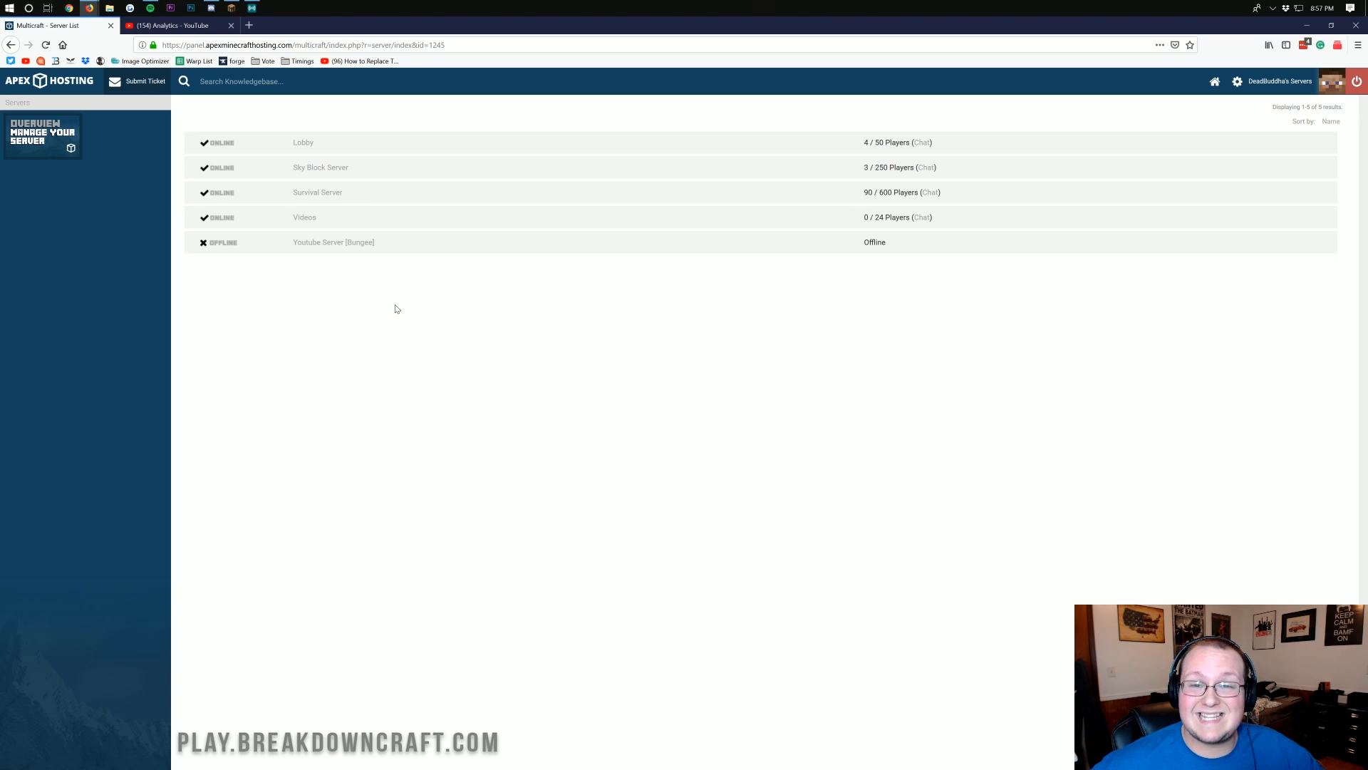
{"action": "mouse_move", "coordinate": [313, 252]}
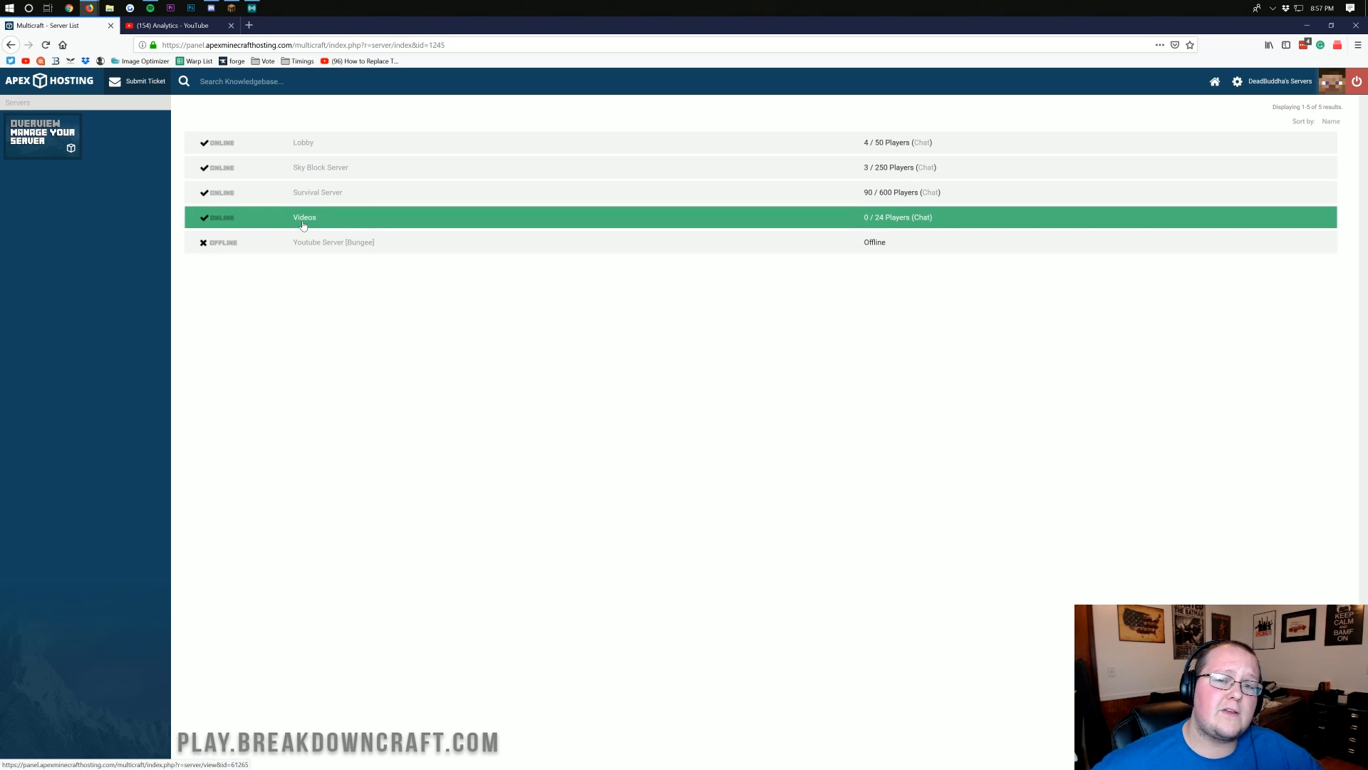
- Open the Videos server's View Server page from the server list
{"action": "left_click", "coordinate": [304, 217]}
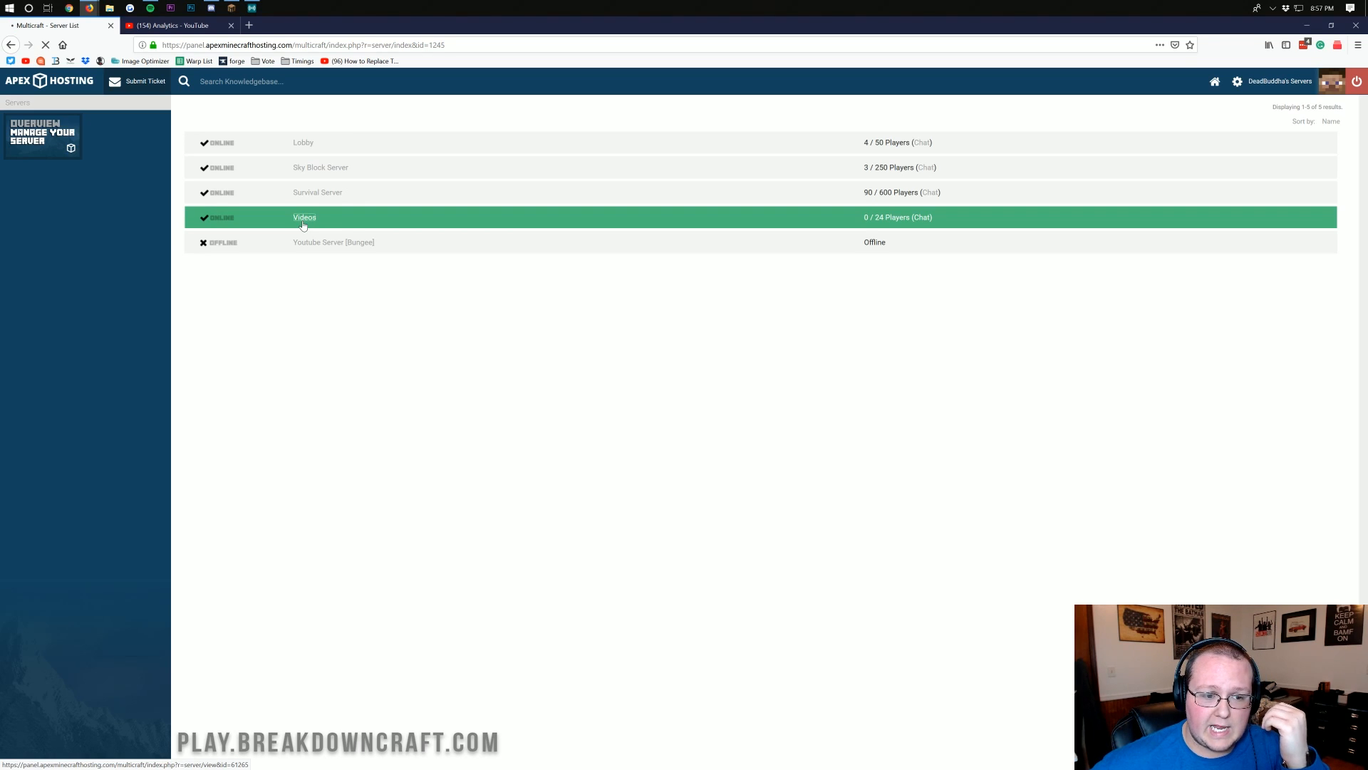
{"action": "left_click", "coordinate": [303, 218]}
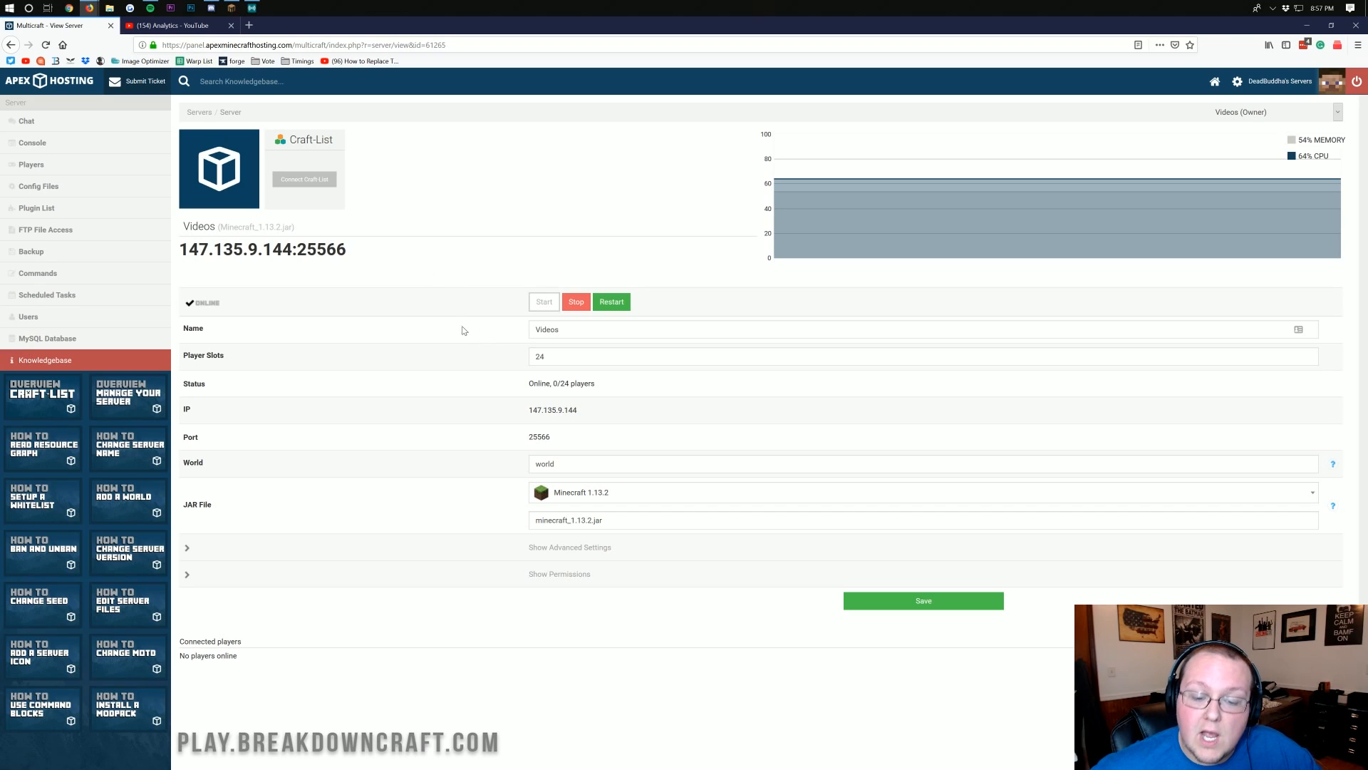
{"action": "mouse_move", "coordinate": [395, 305]}
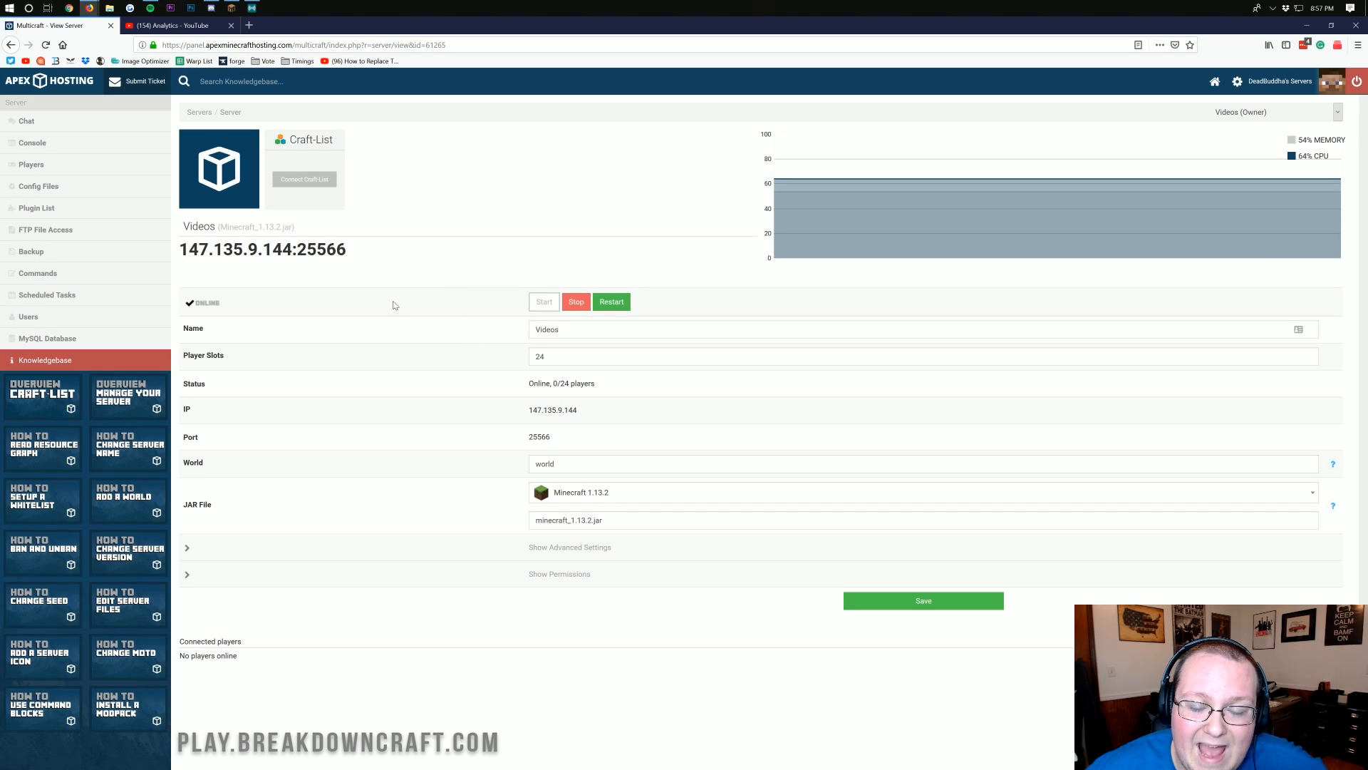
{"action": "mouse_move", "coordinate": [378, 322]}
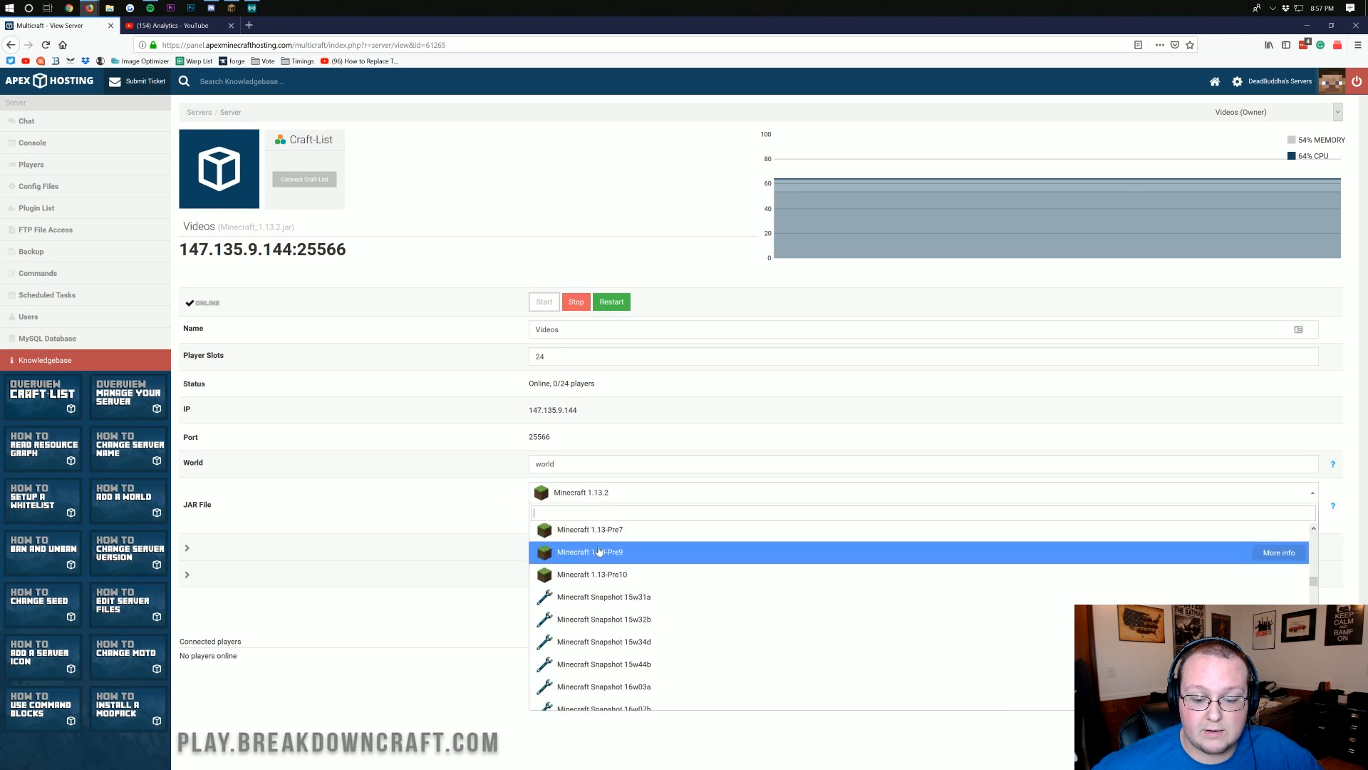
- Select Paper 1.13.2 as the JAR and browse the Forge and CurseForge entries
{"action": "scroll", "scroll_direction": "down", "scroll_amount": 3}
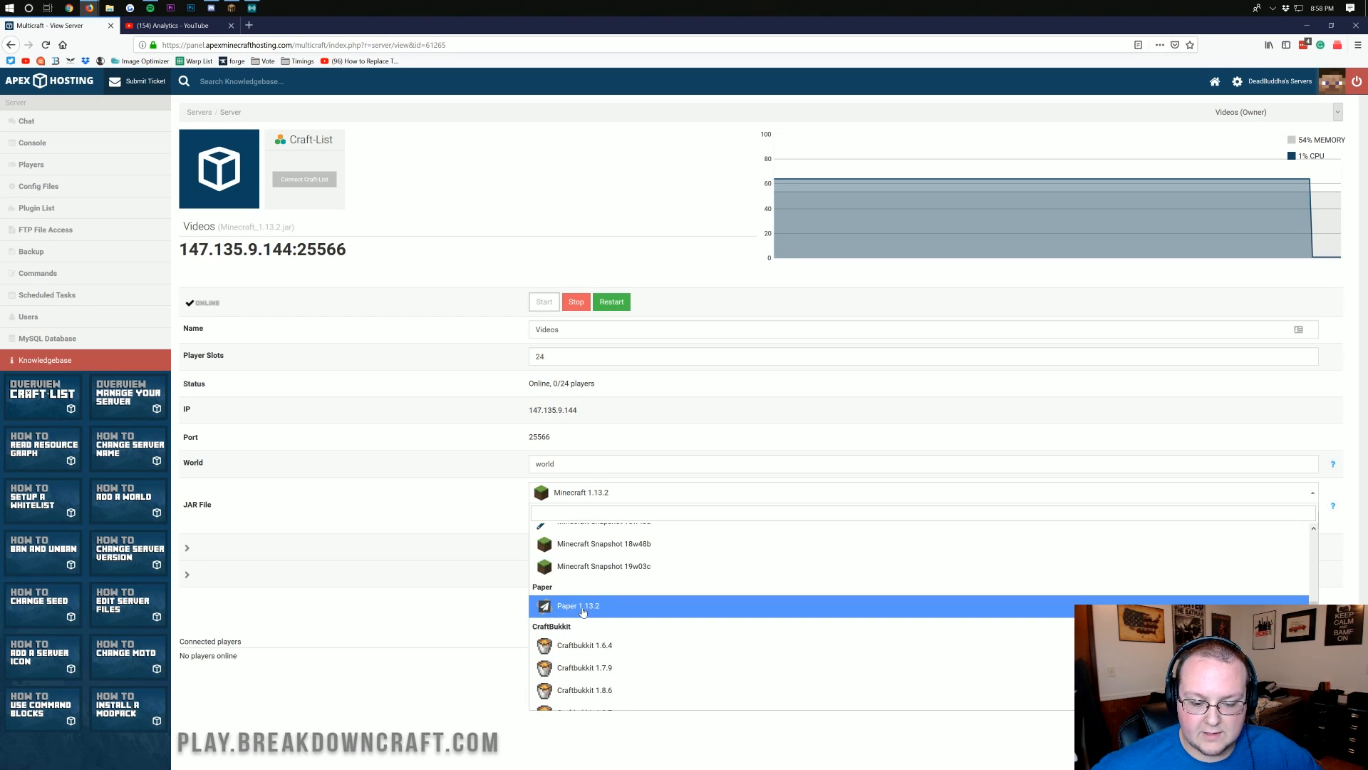
{"action": "left_click", "coordinate": [584, 606]}
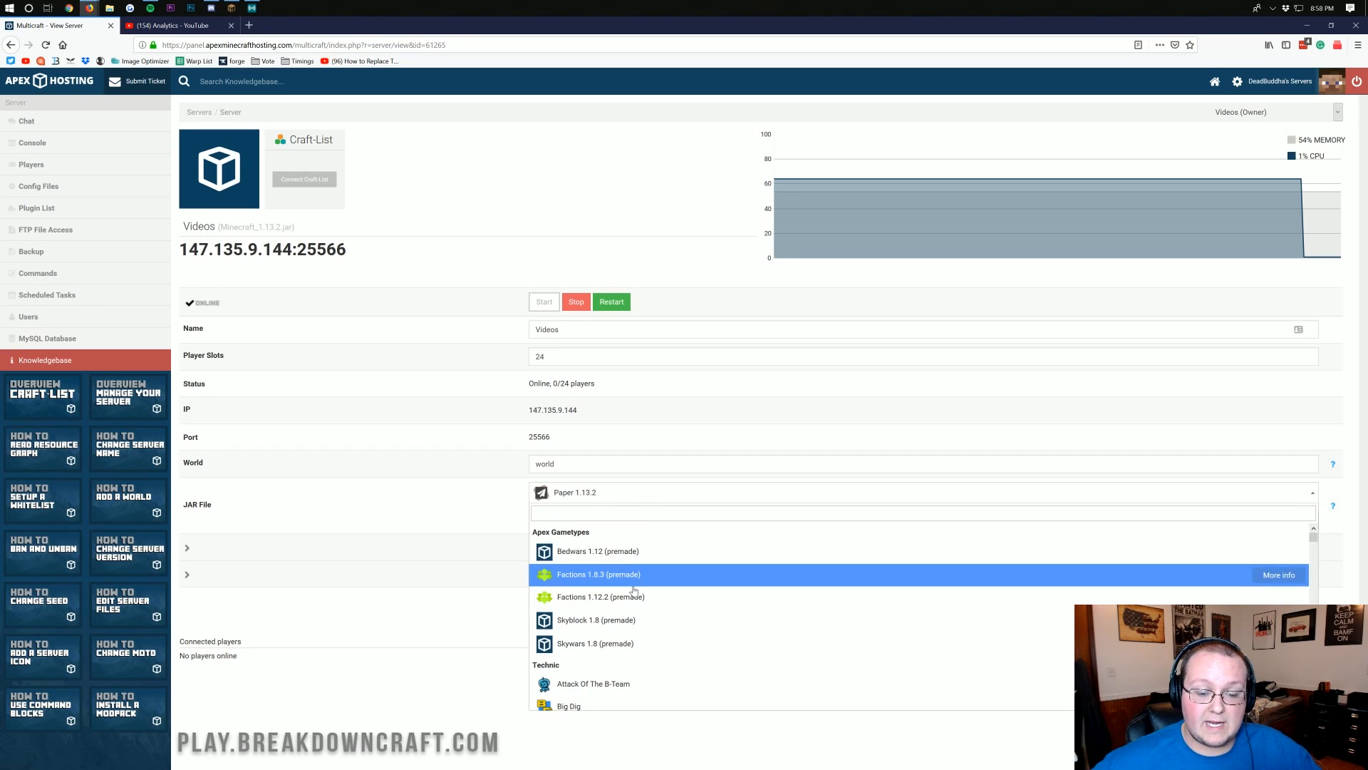
{"action": "scroll", "scroll_direction": "down", "scroll_amount": 3}
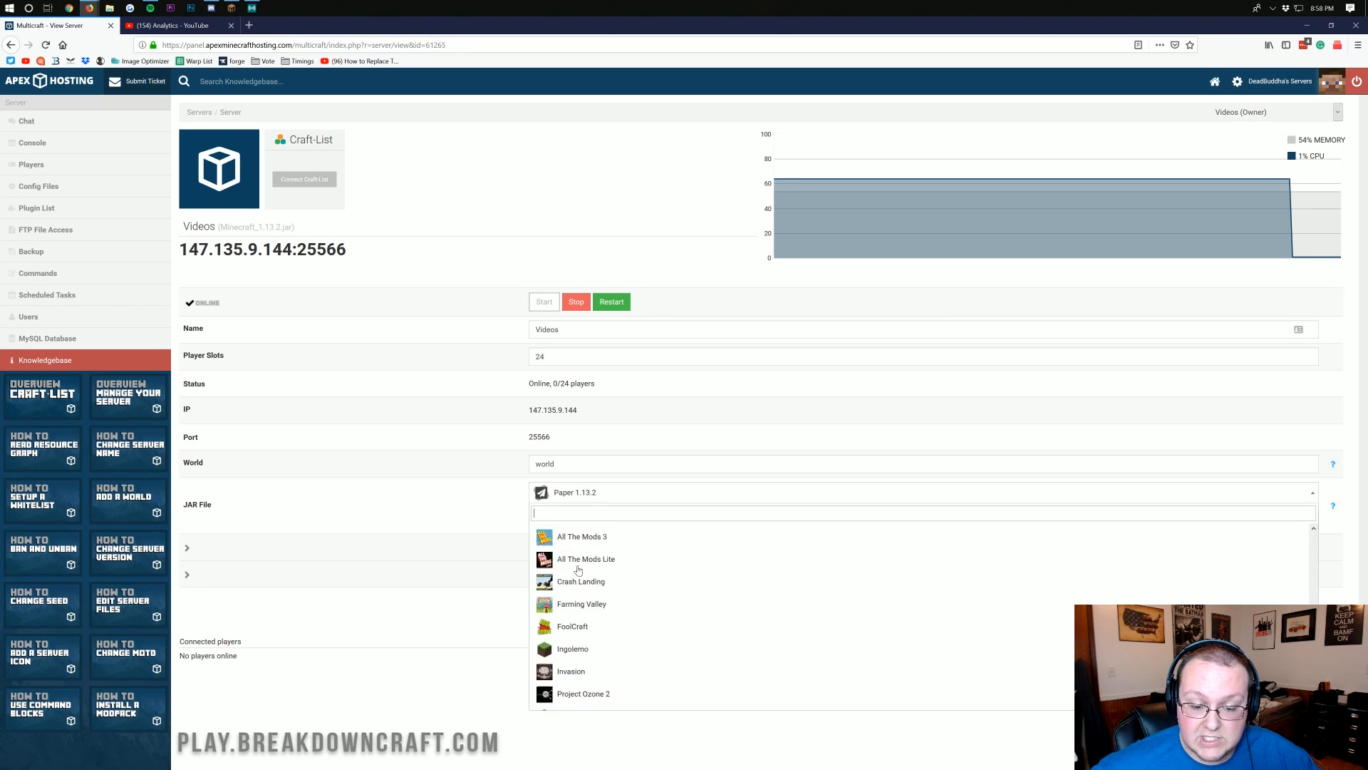
{"action": "scroll", "scroll_direction": "down", "scroll_amount": 3}
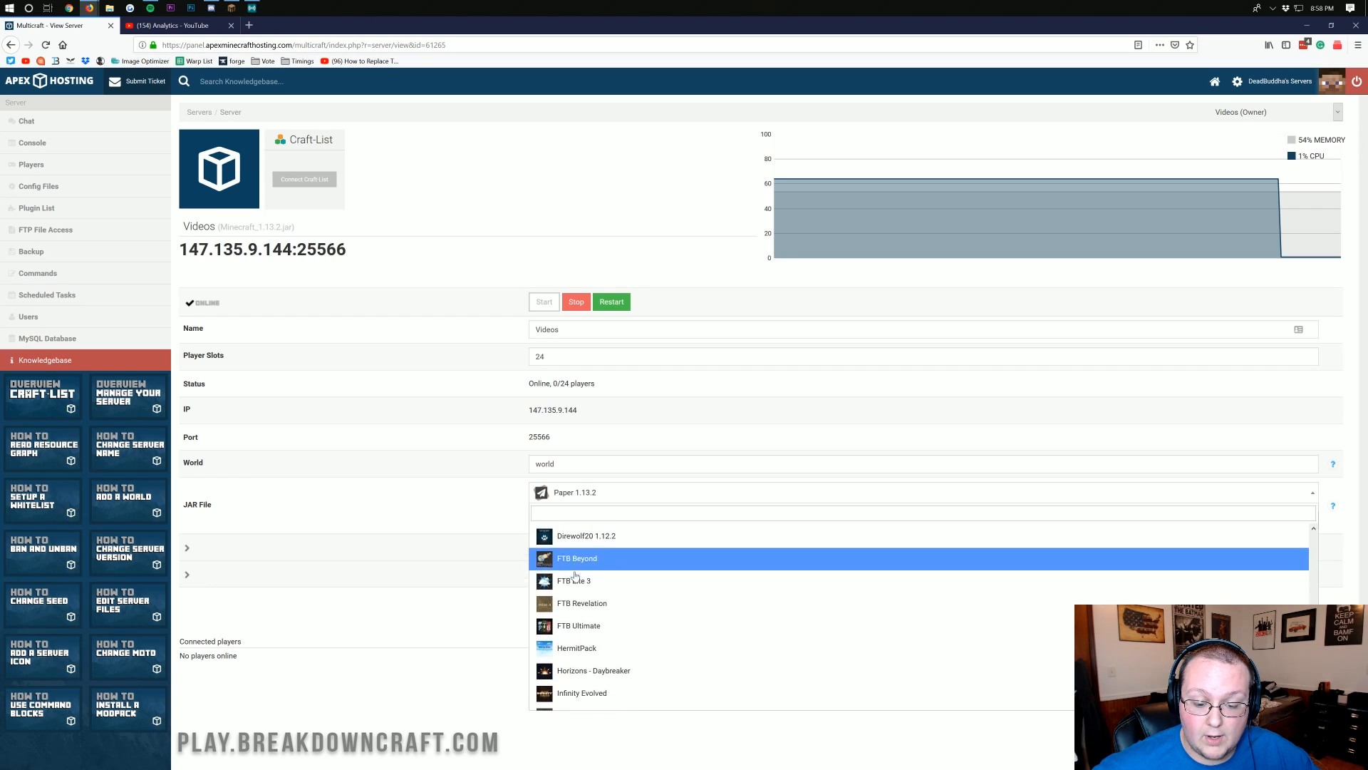
{"action": "scroll", "scroll_direction": "down", "scroll_amount": 3}
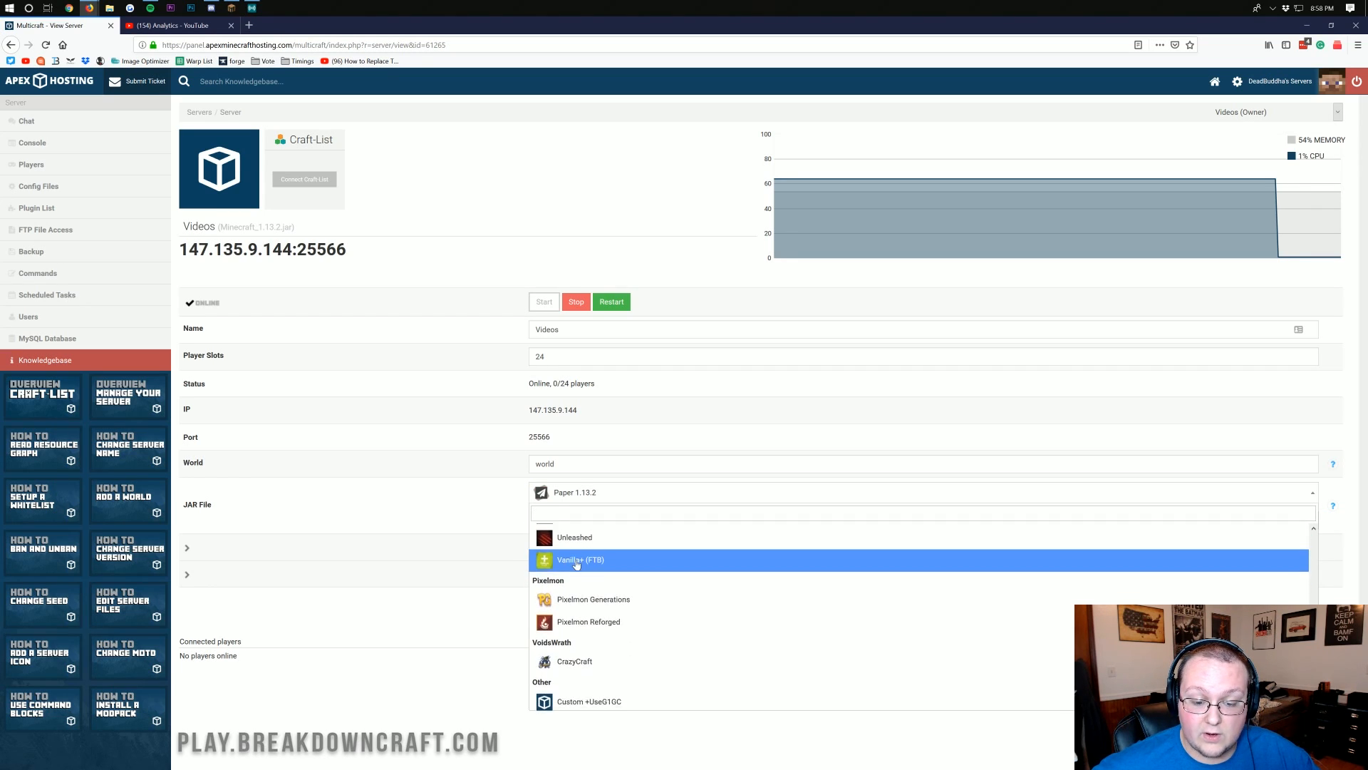
{"action": "scroll", "scroll_direction": "down", "scroll_amount": 3}
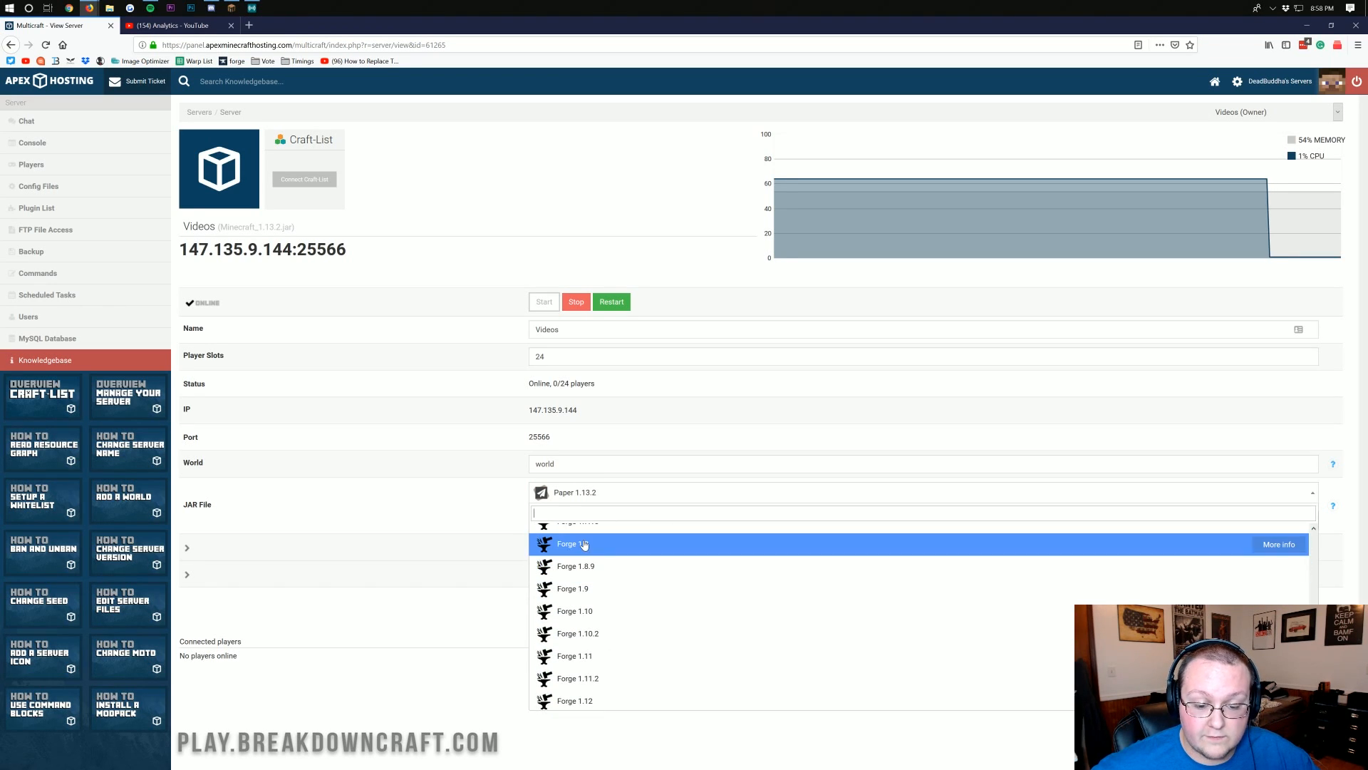
{"action": "scroll", "scroll_direction": "down", "scroll_amount": 3}
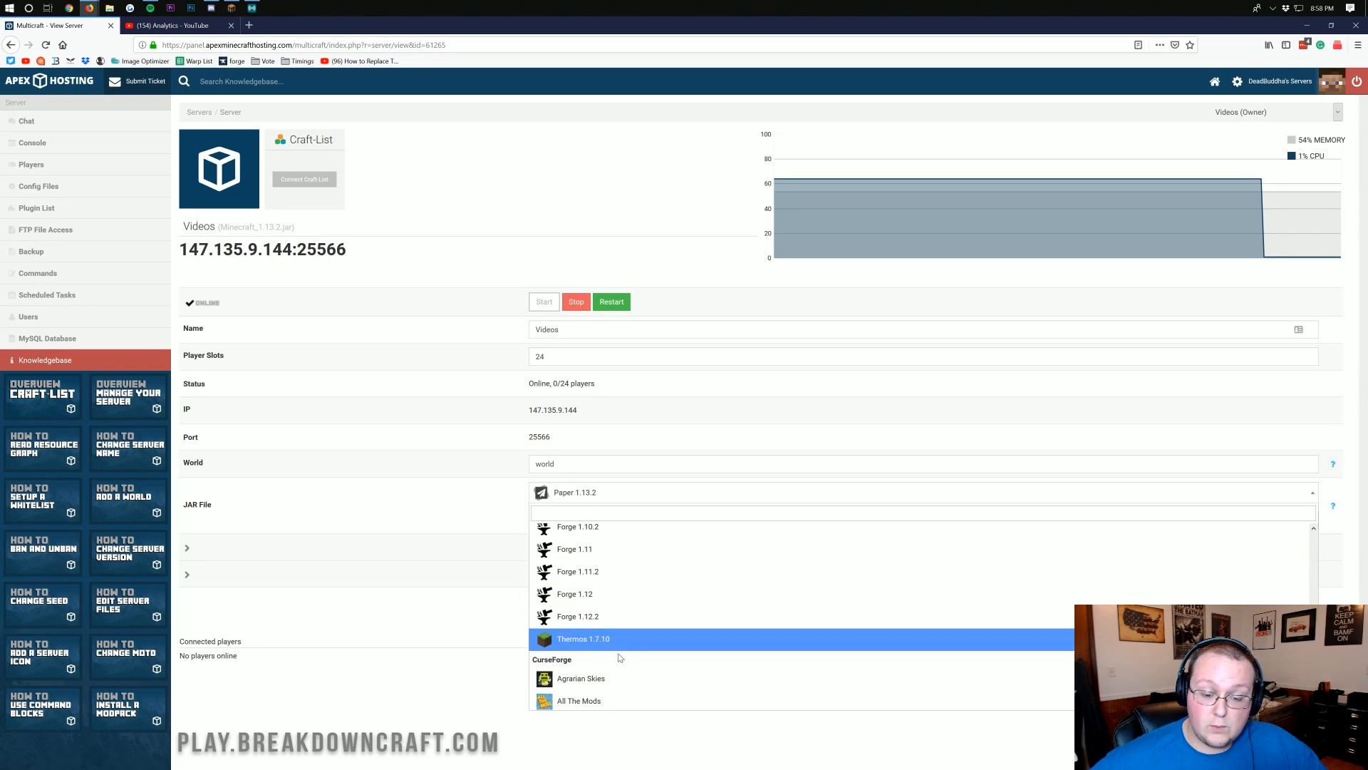
{"action": "scroll", "scroll_direction": "down", "scroll_amount": 3}
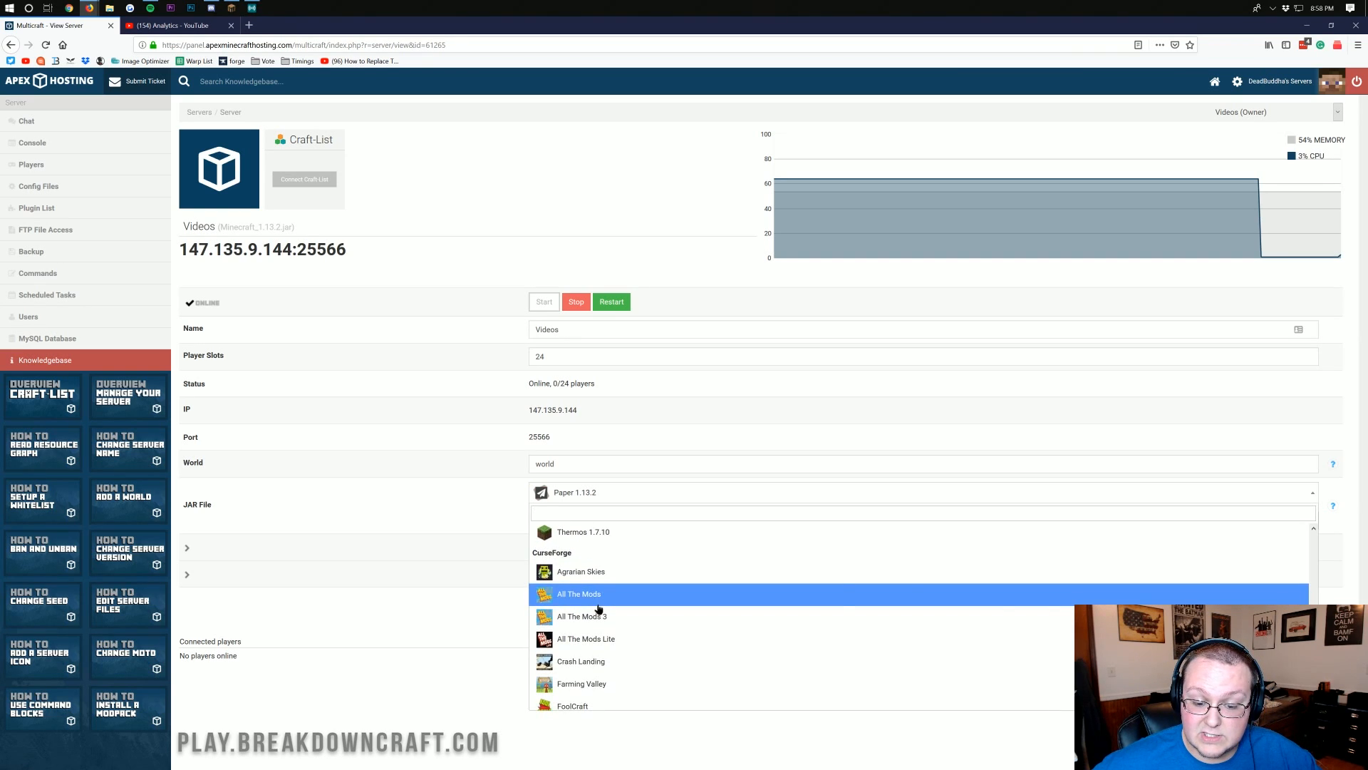
- Save All The Mods as the Videos server's JAR, stop the server, and reopen the JAR list
{"action": "left_click", "coordinate": [579, 593]}
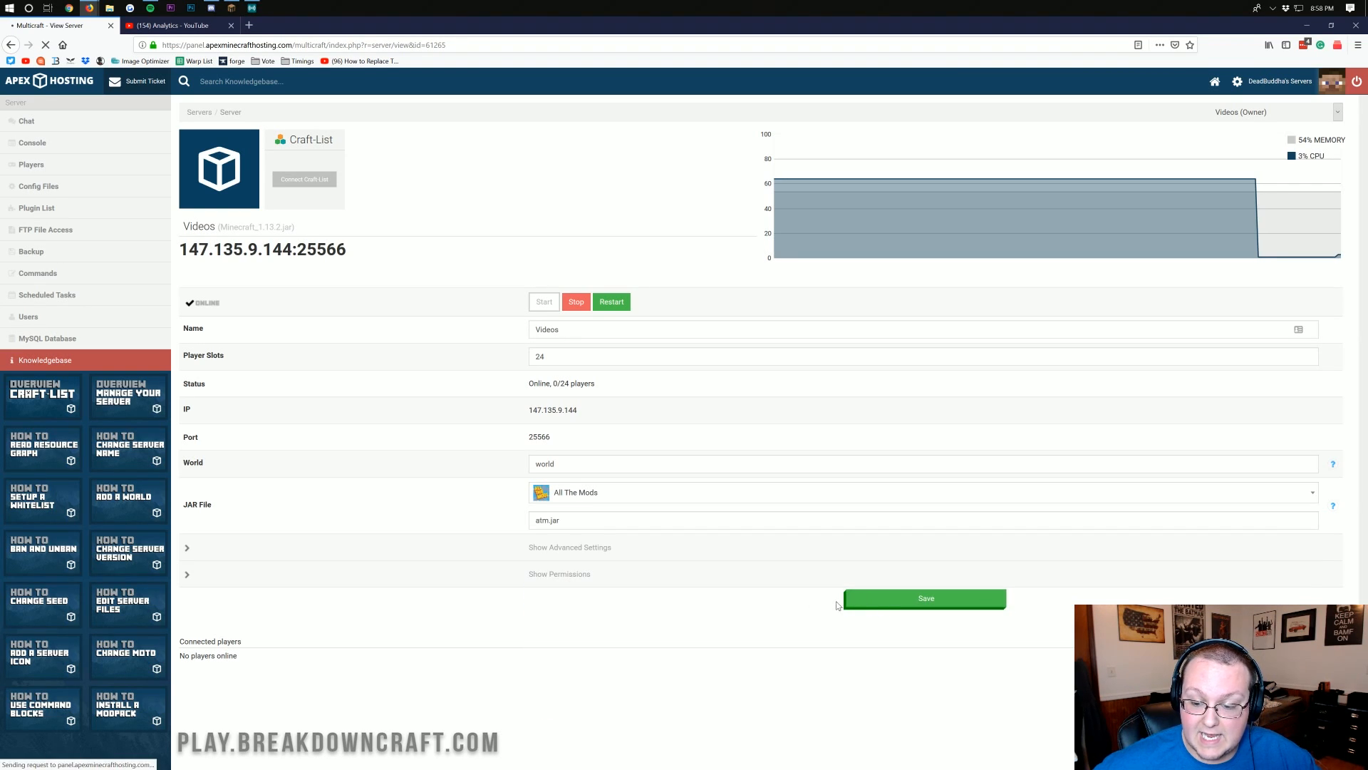
{"action": "left_click", "coordinate": [925, 598]}
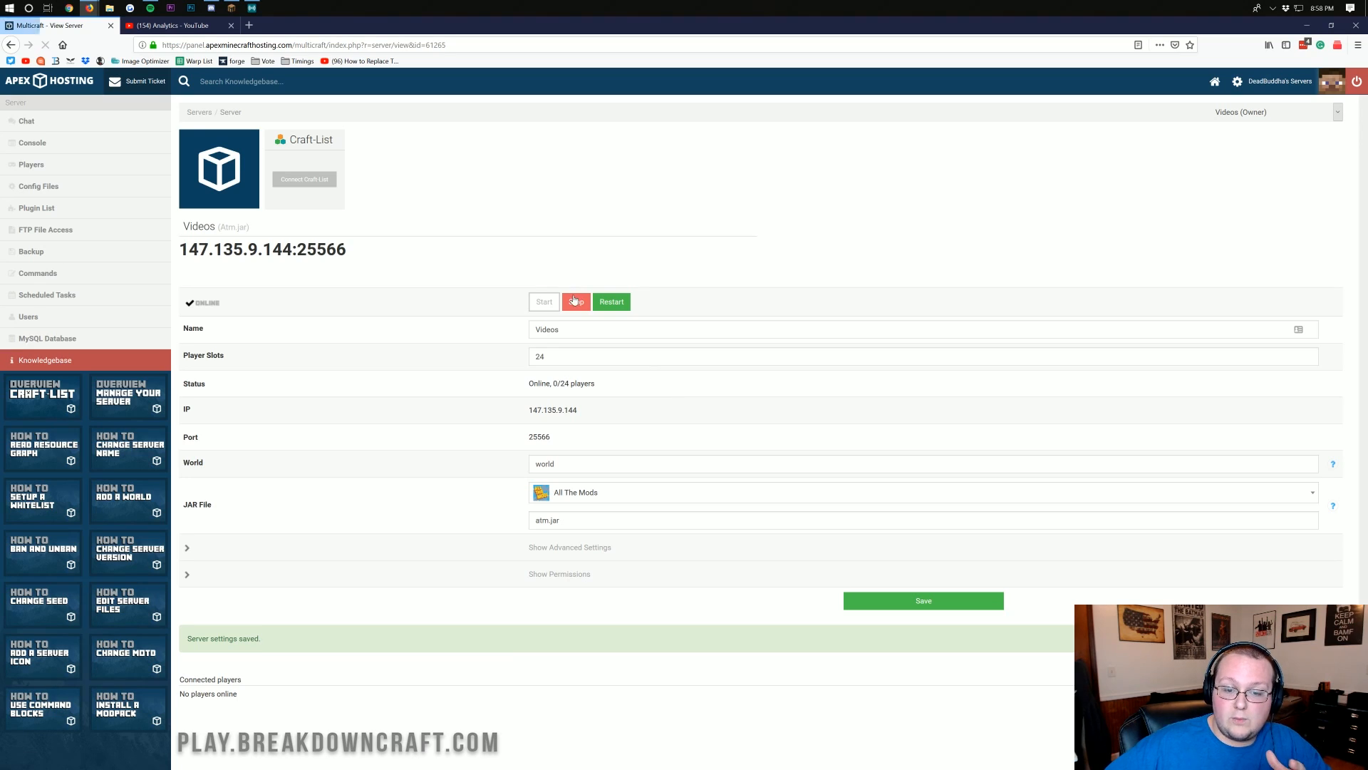
{"action": "left_click", "coordinate": [577, 301]}
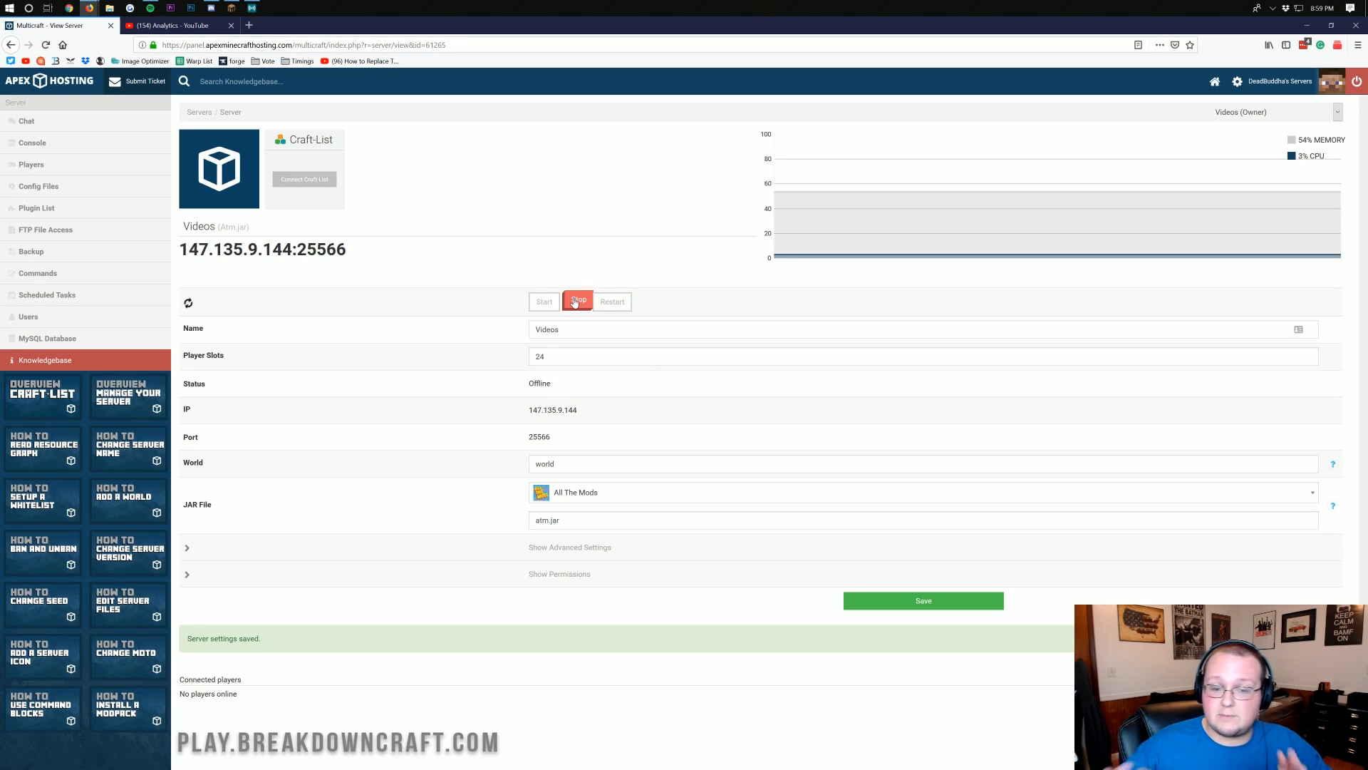
{"action": "mouse_move", "coordinate": [589, 274]}
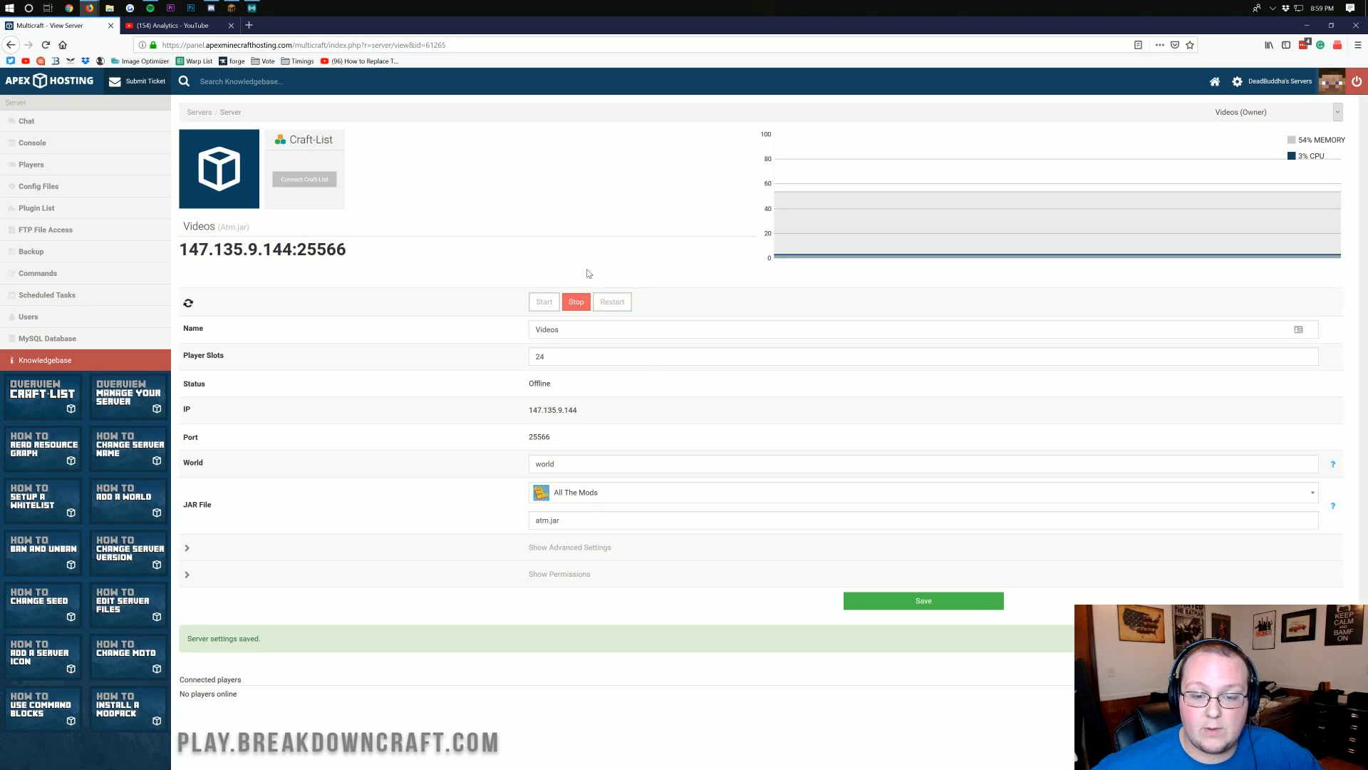
{"action": "mouse_move", "coordinate": [608, 494]}
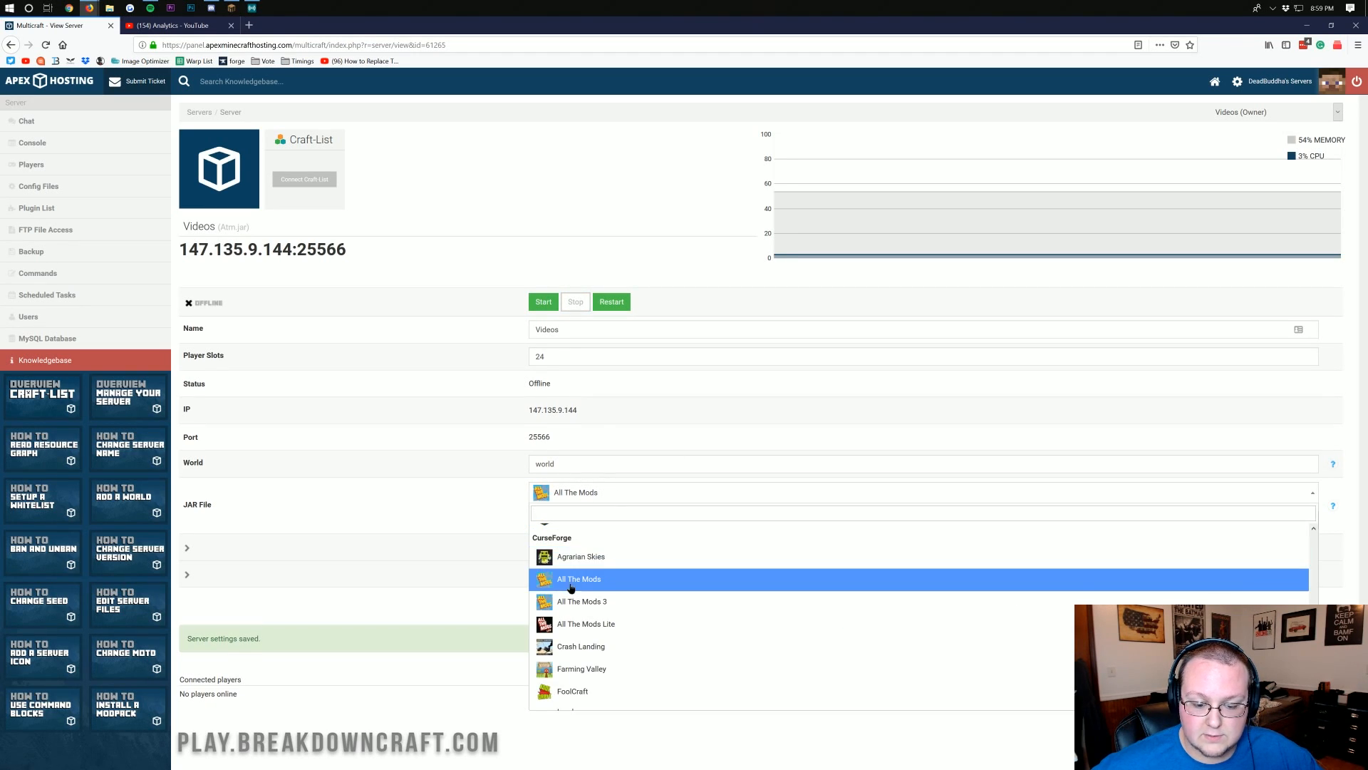
{"action": "left_click", "coordinate": [579, 578]}
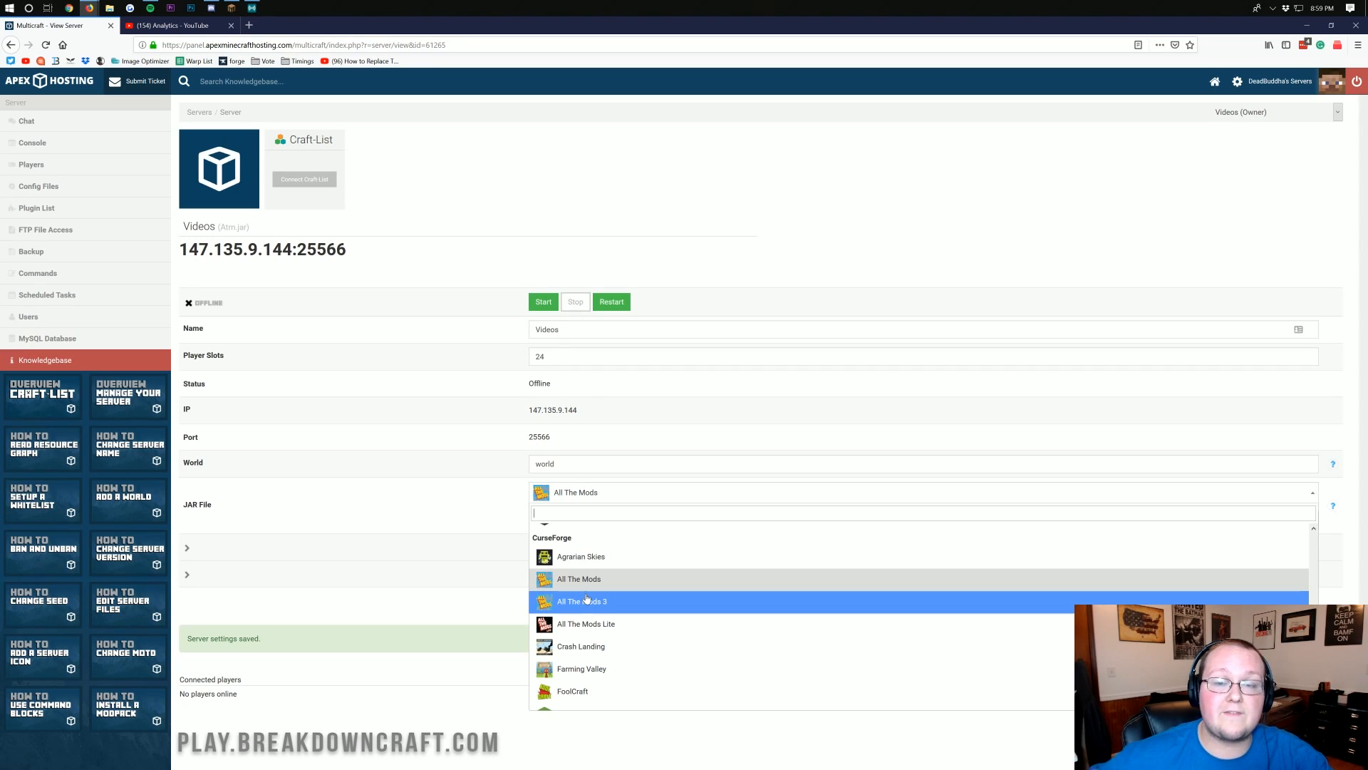
- Choose Forge 1.12.2, confirm replacing the modpack, save, and start the server
{"action": "scroll", "scroll_direction": "down", "scroll_amount": 3}
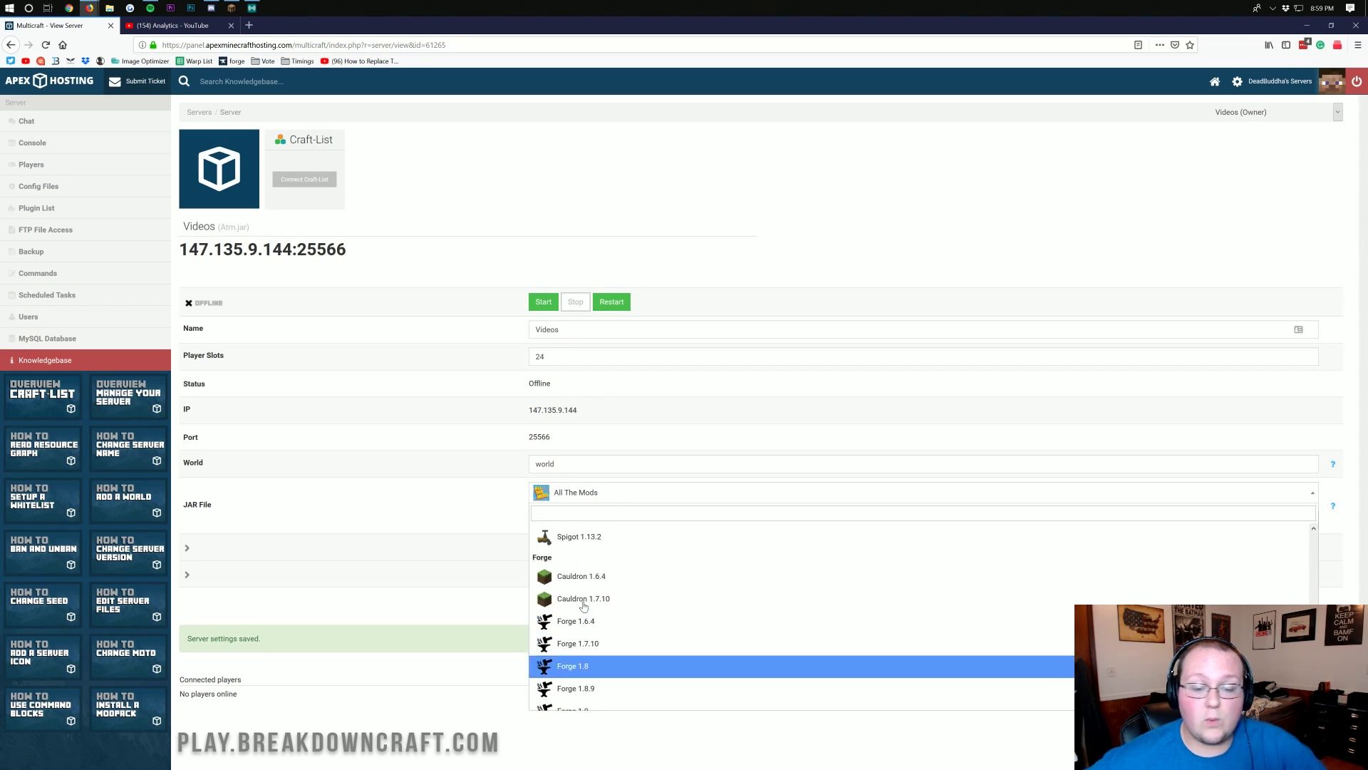
{"action": "scroll", "scroll_direction": "down", "scroll_amount": 3}
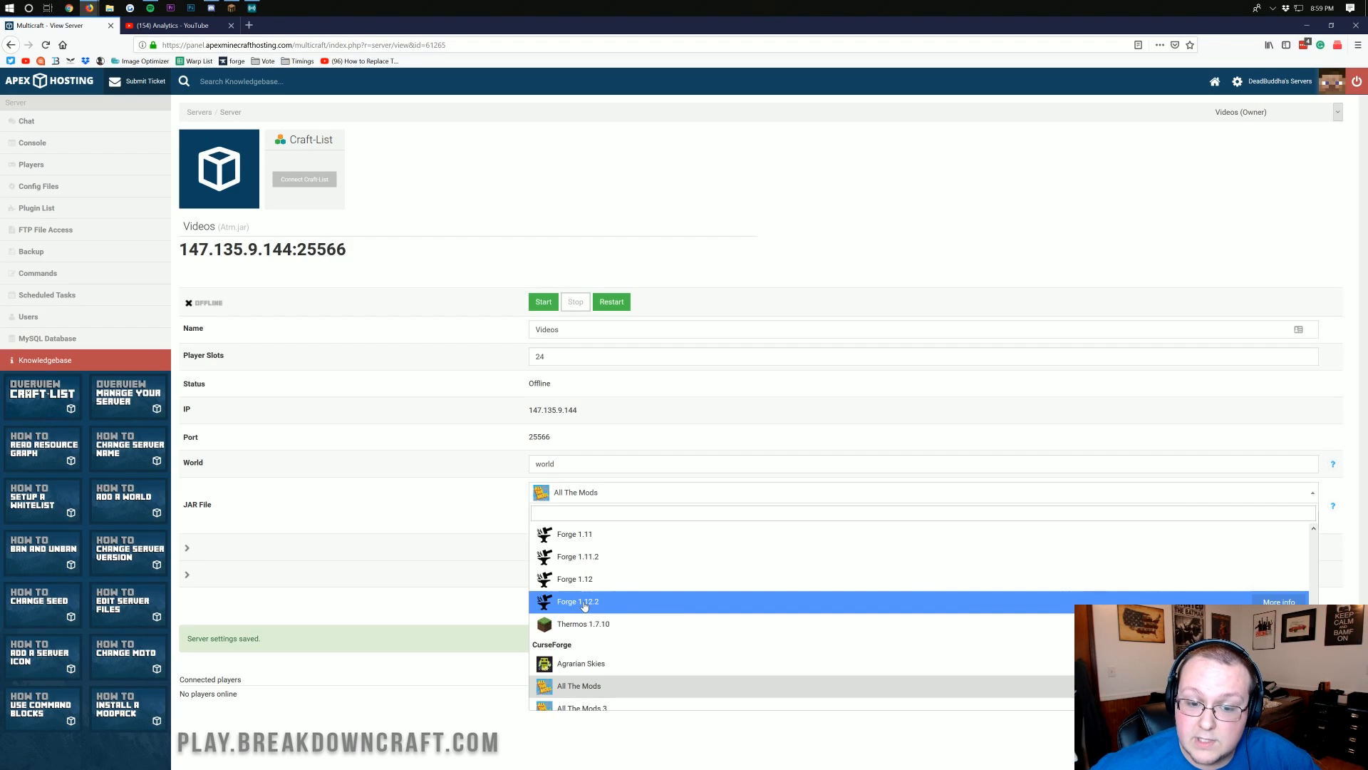
{"action": "mouse_move", "coordinate": [582, 608]}
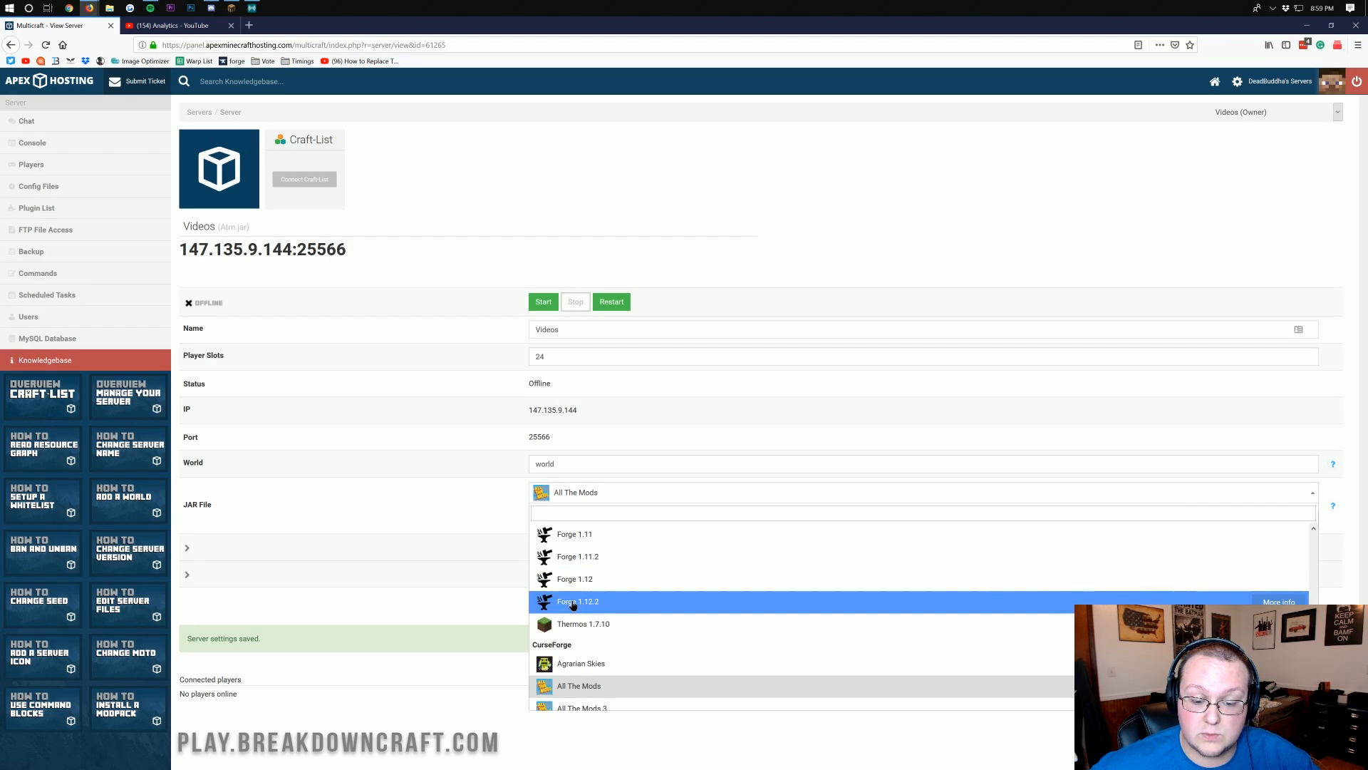
{"action": "left_click", "coordinate": [578, 600]}
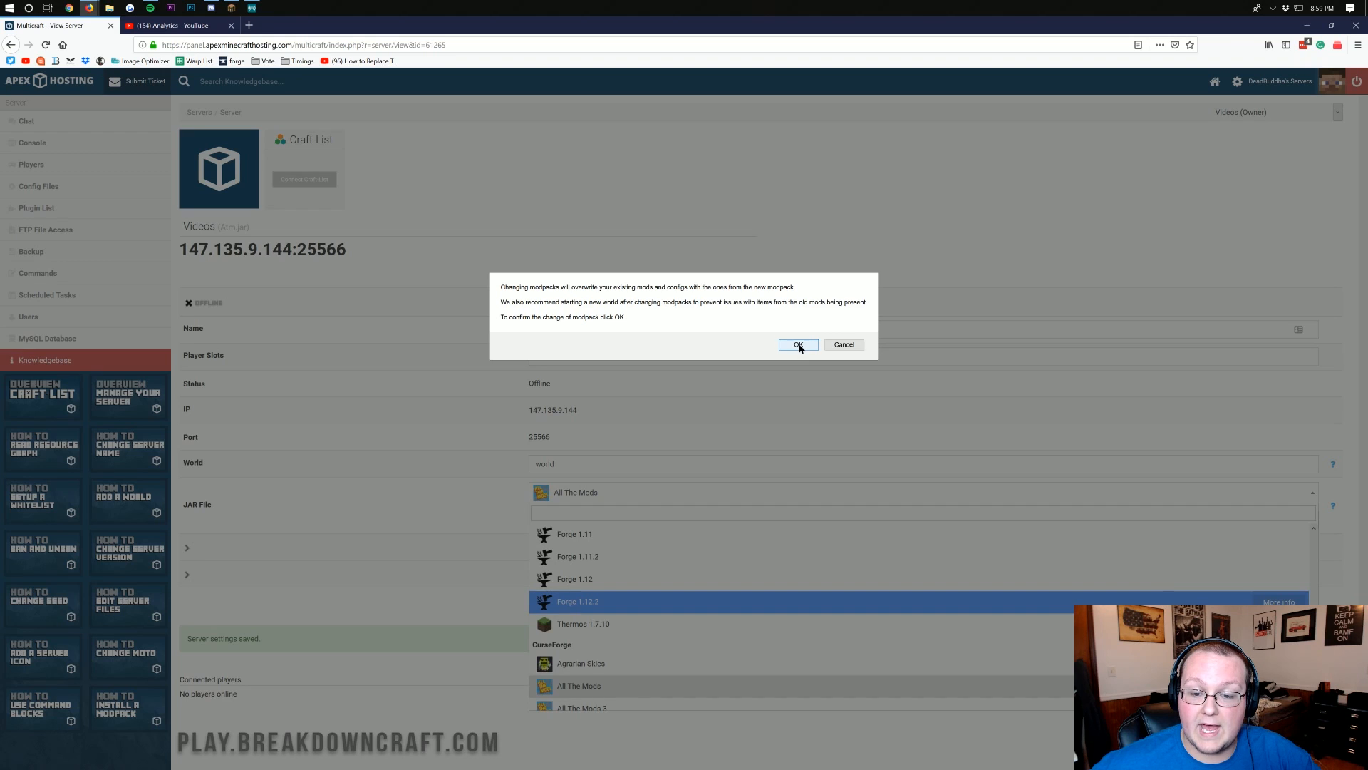
{"action": "left_click", "coordinate": [798, 344]}
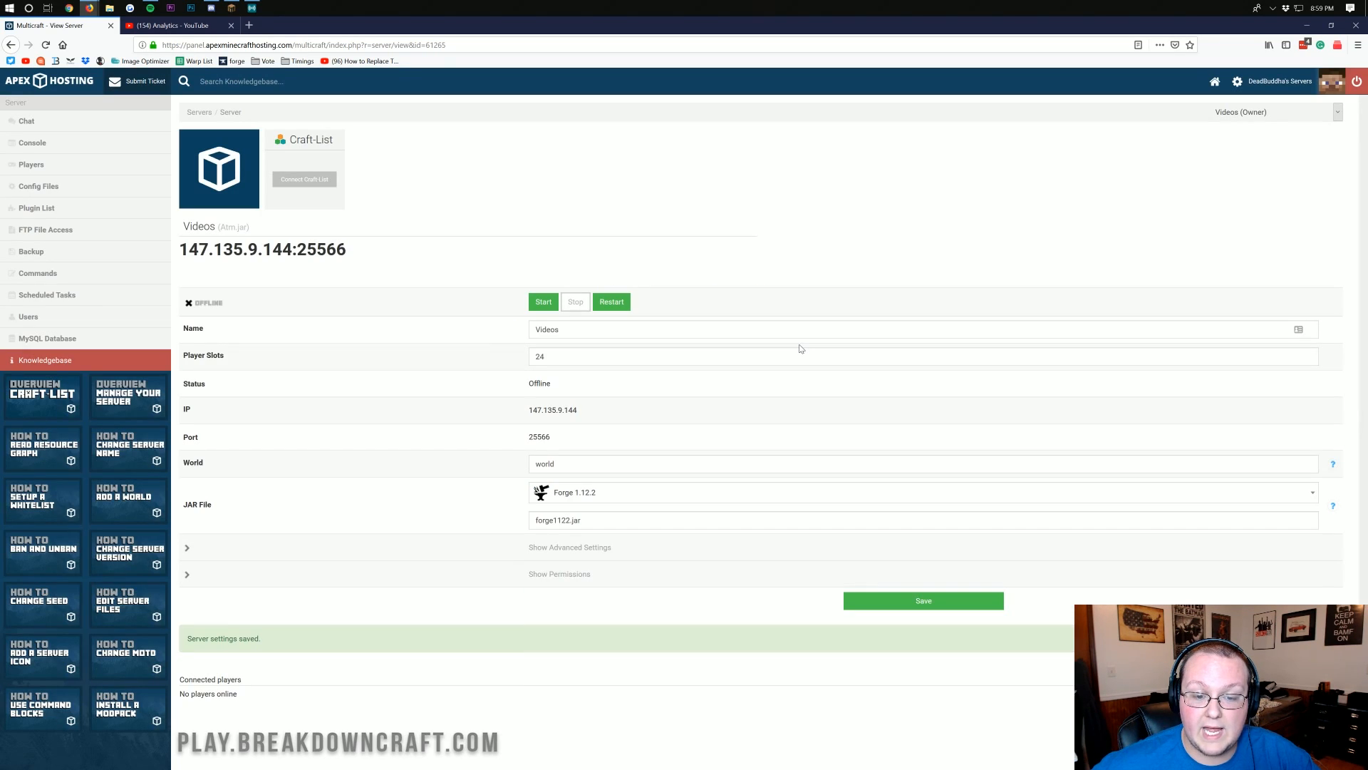
{"action": "mouse_move", "coordinate": [903, 601]}
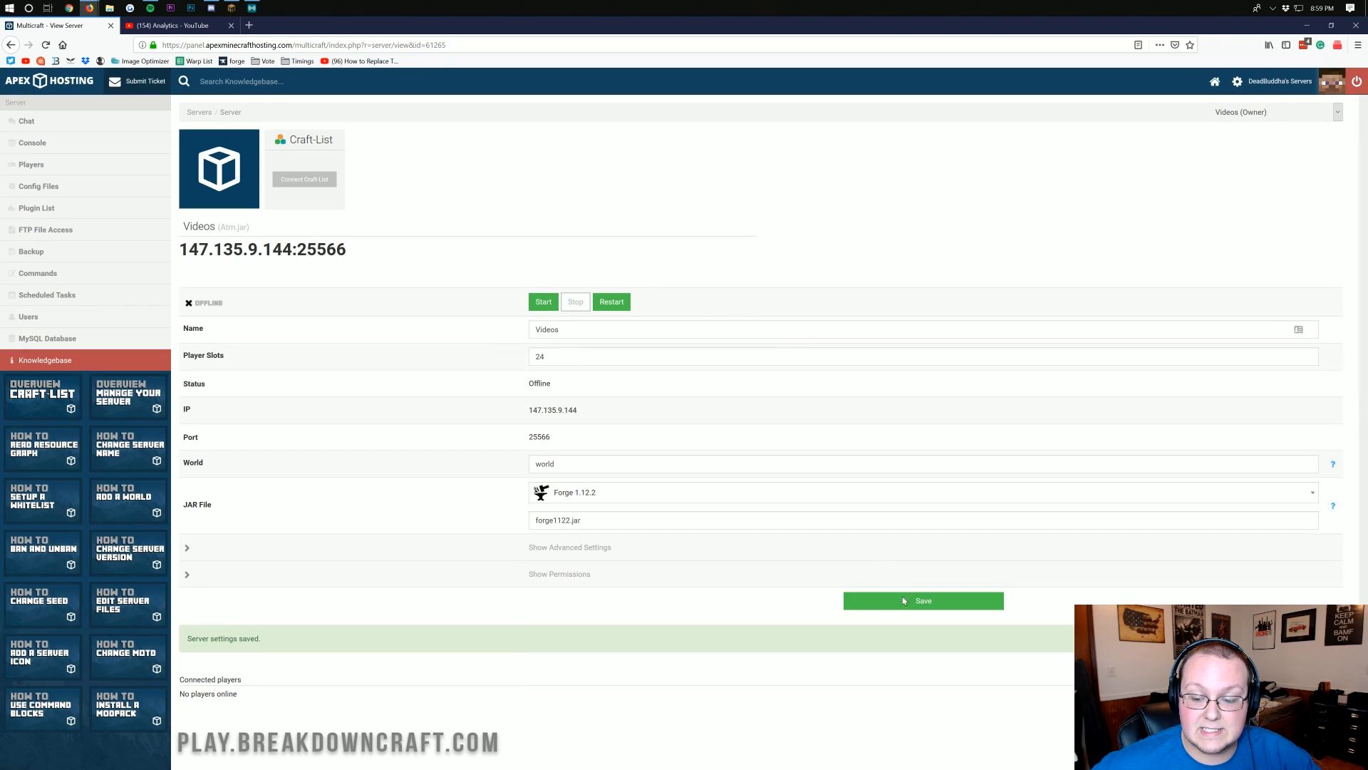
{"action": "left_click", "coordinate": [925, 600]}
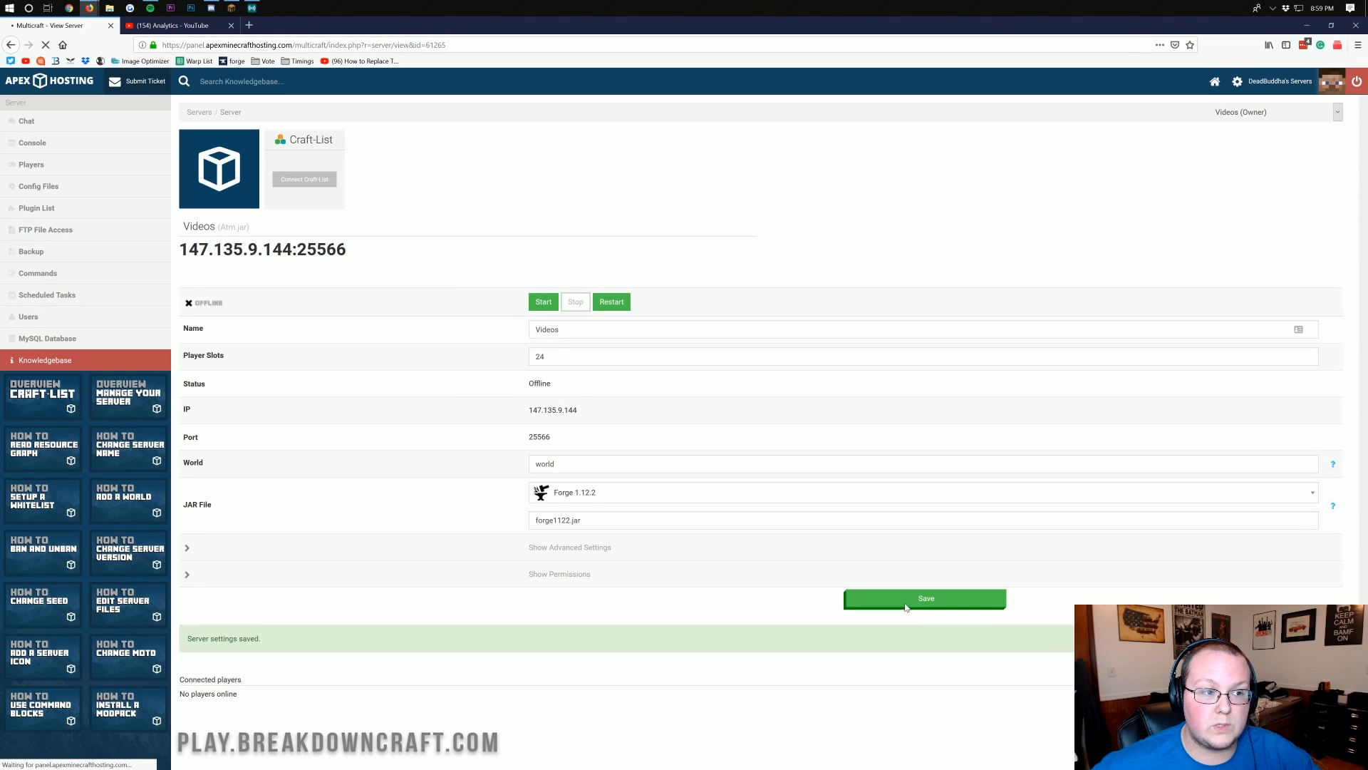
{"action": "left_click", "coordinate": [925, 598]}
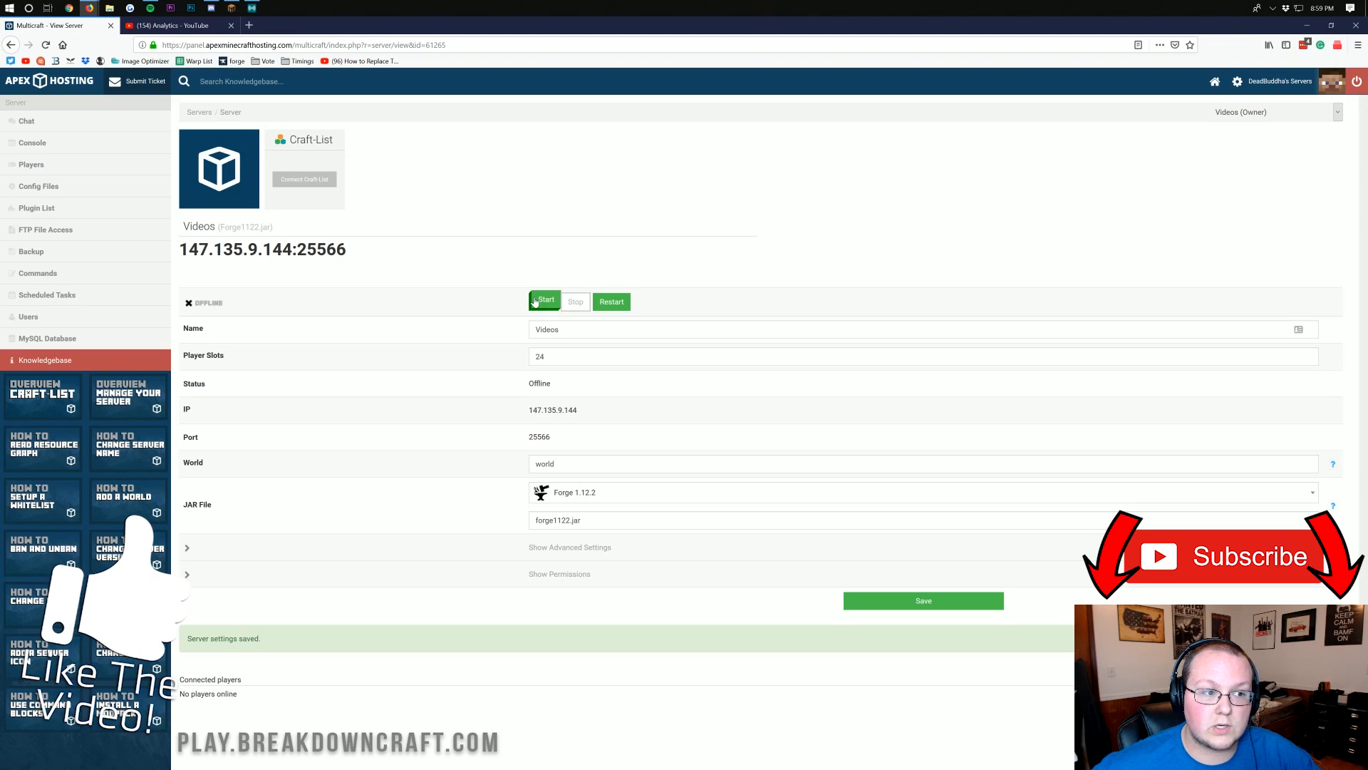
{"action": "left_click", "coordinate": [543, 301]}
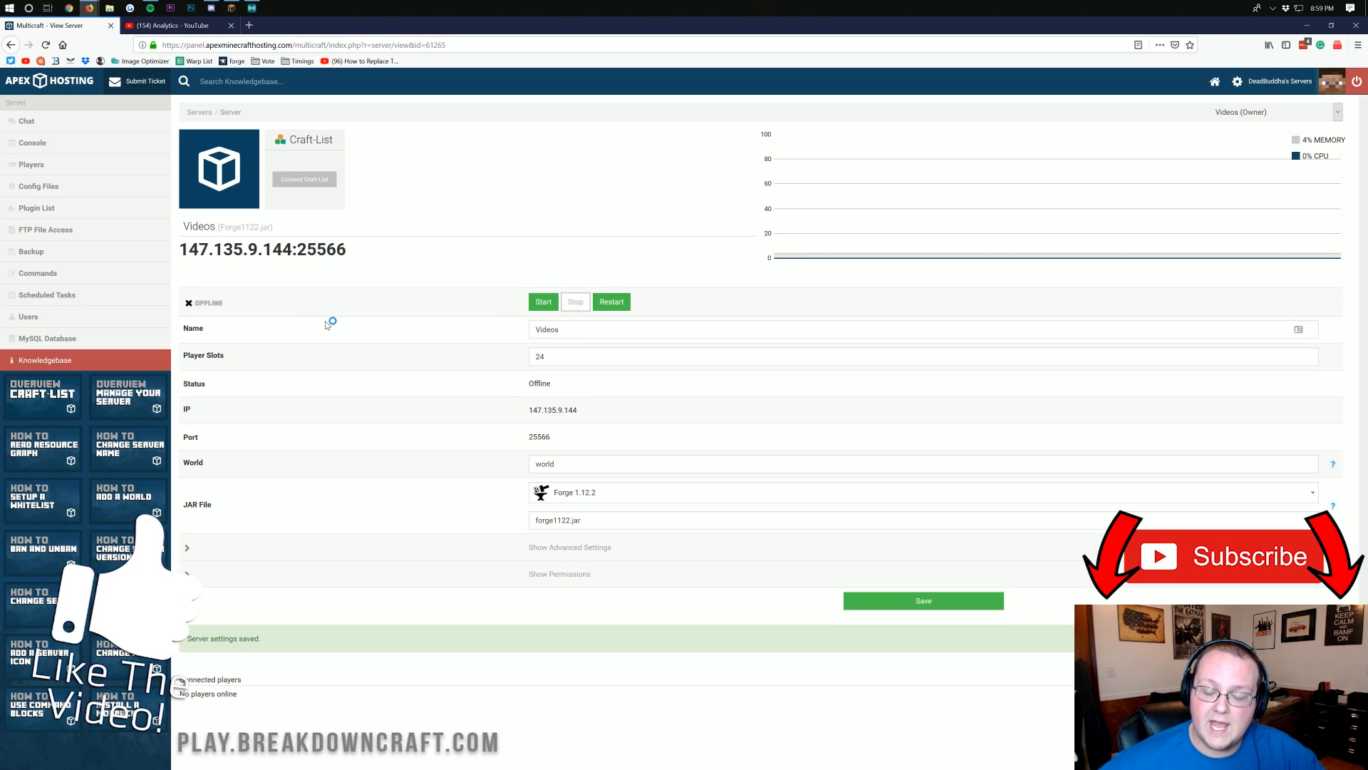
- Start the Videos server and open the Multicraft FTP File Access login page
{"action": "left_click", "coordinate": [544, 301]}
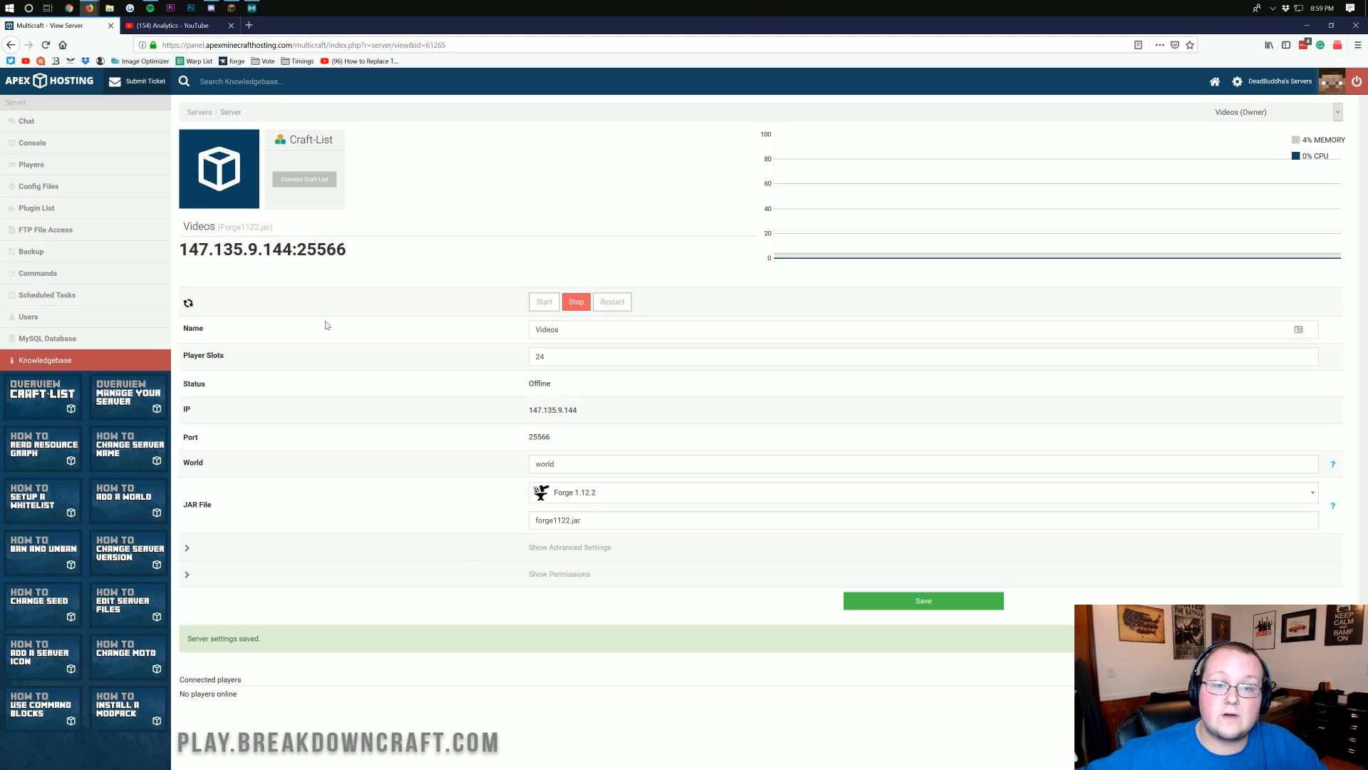
{"action": "mouse_move", "coordinate": [439, 178]}
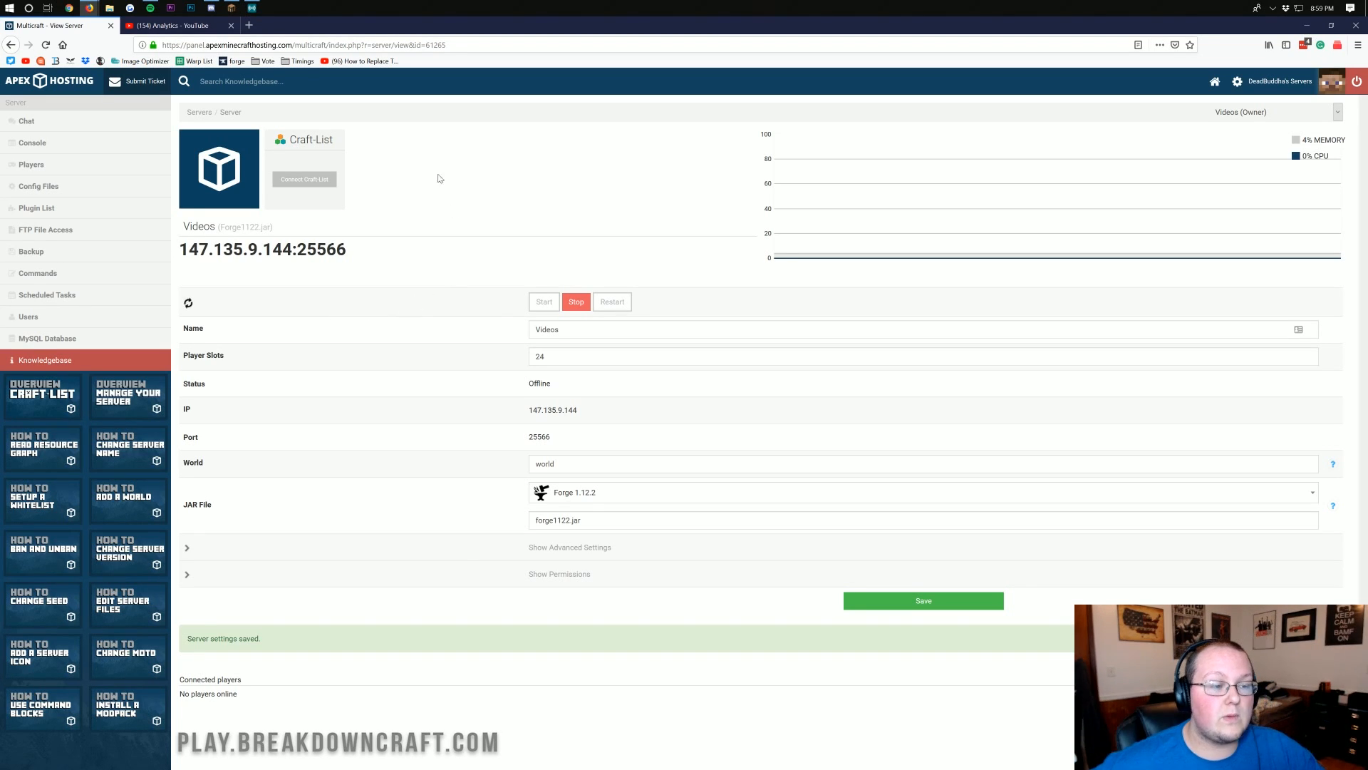
{"action": "mouse_move", "coordinate": [64, 213]}
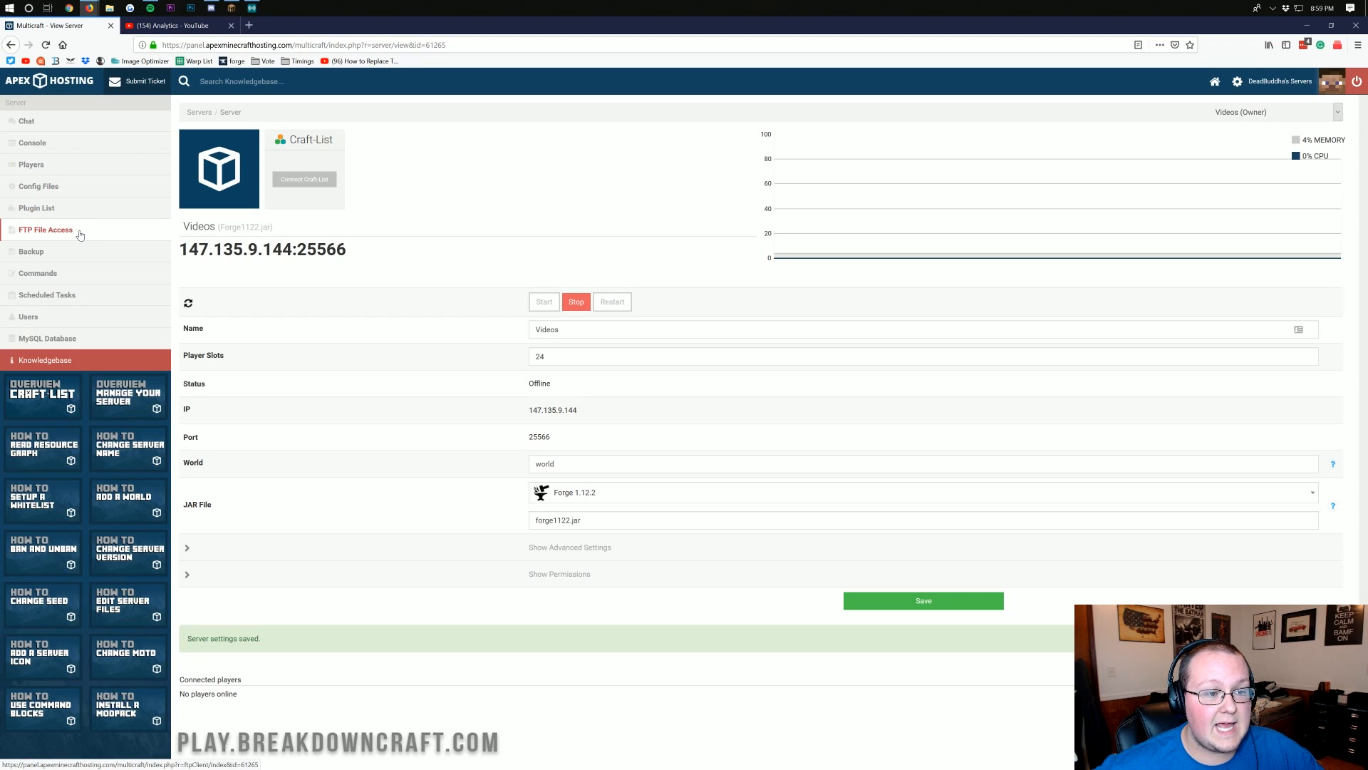
{"action": "left_click", "coordinate": [45, 229]}
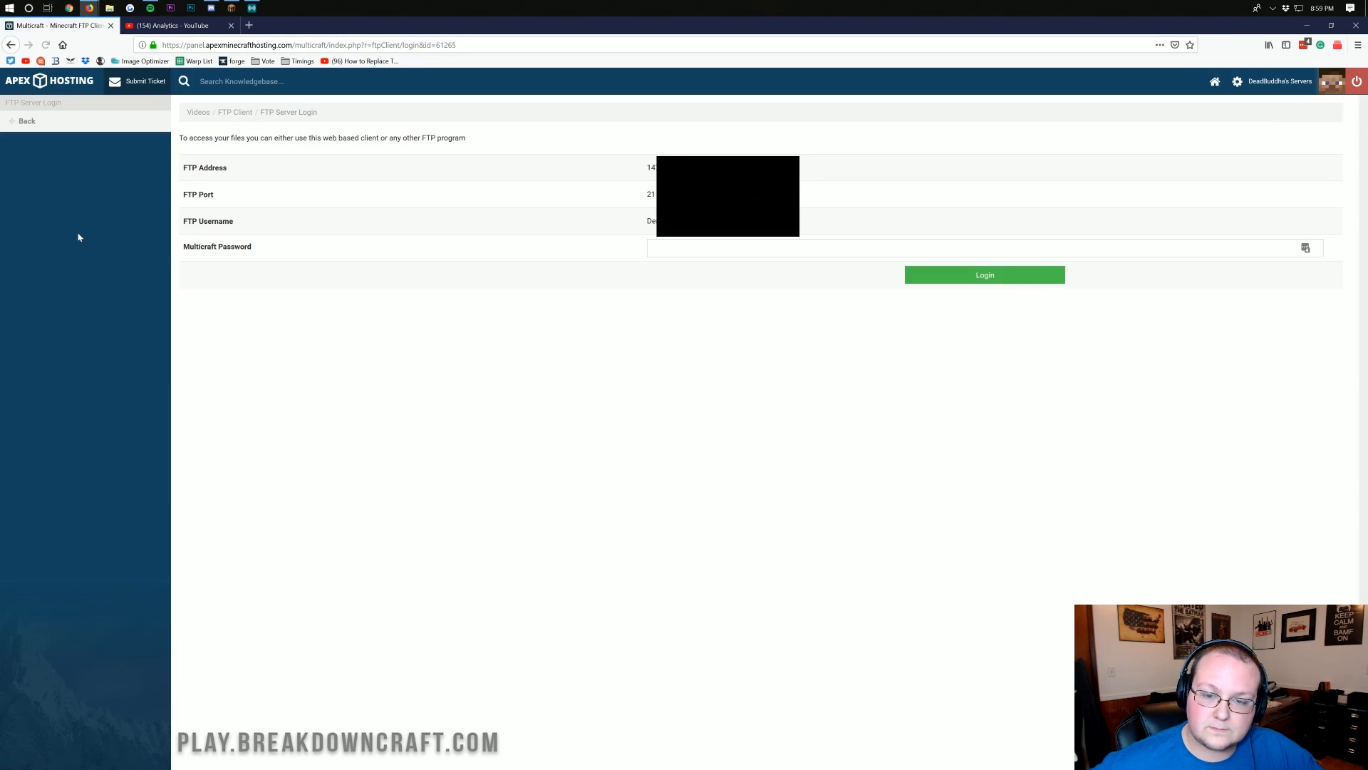
{"action": "mouse_move", "coordinate": [543, 407]}
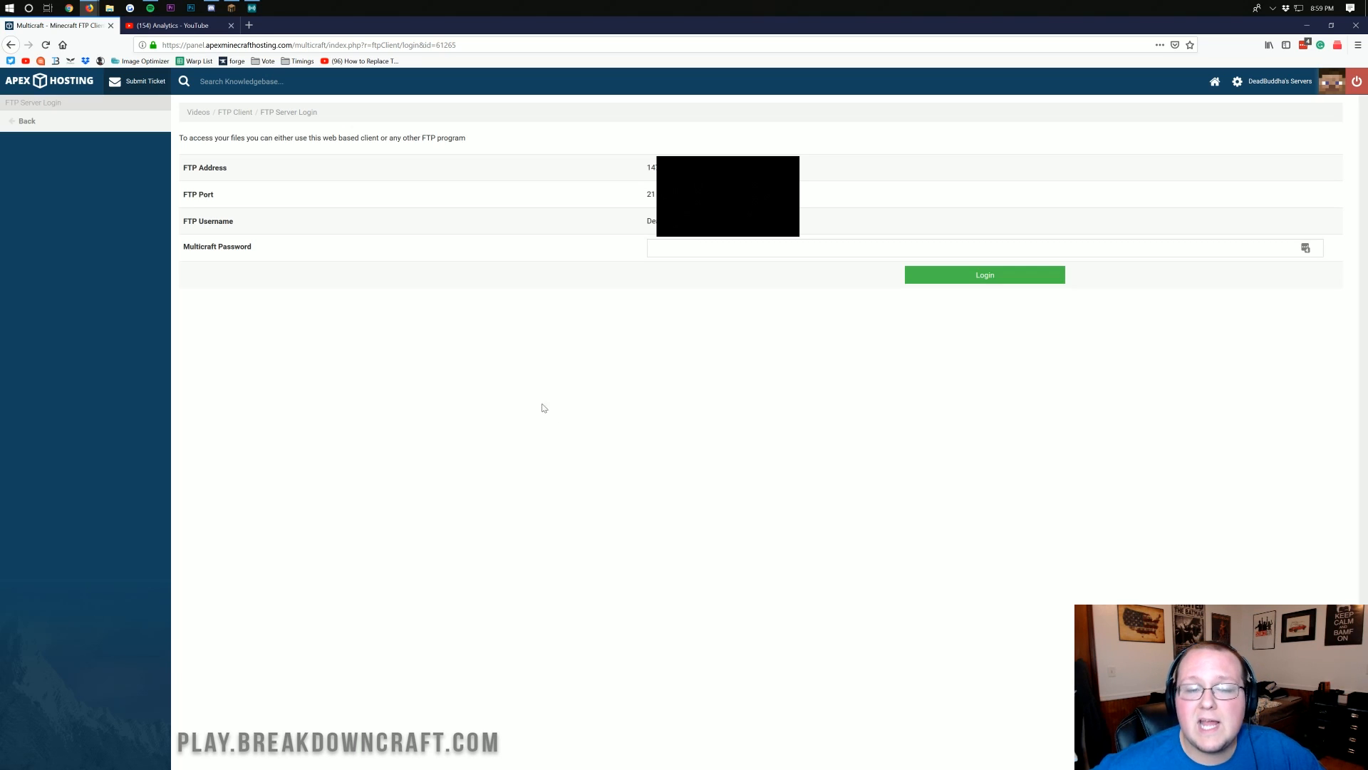
{"action": "mouse_move", "coordinate": [497, 327]}
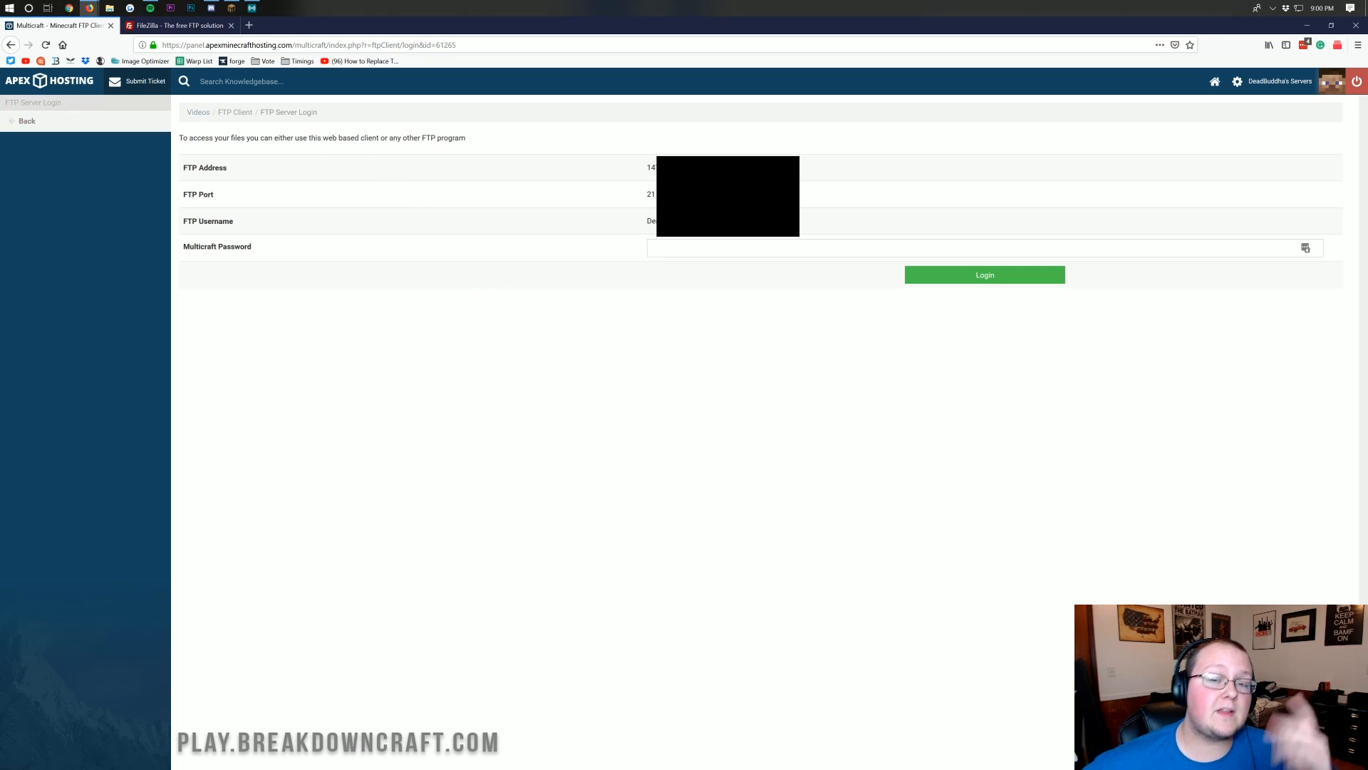
- Switch to the filezilla-project.org homepage tab
{"action": "left_click", "coordinate": [174, 25]}
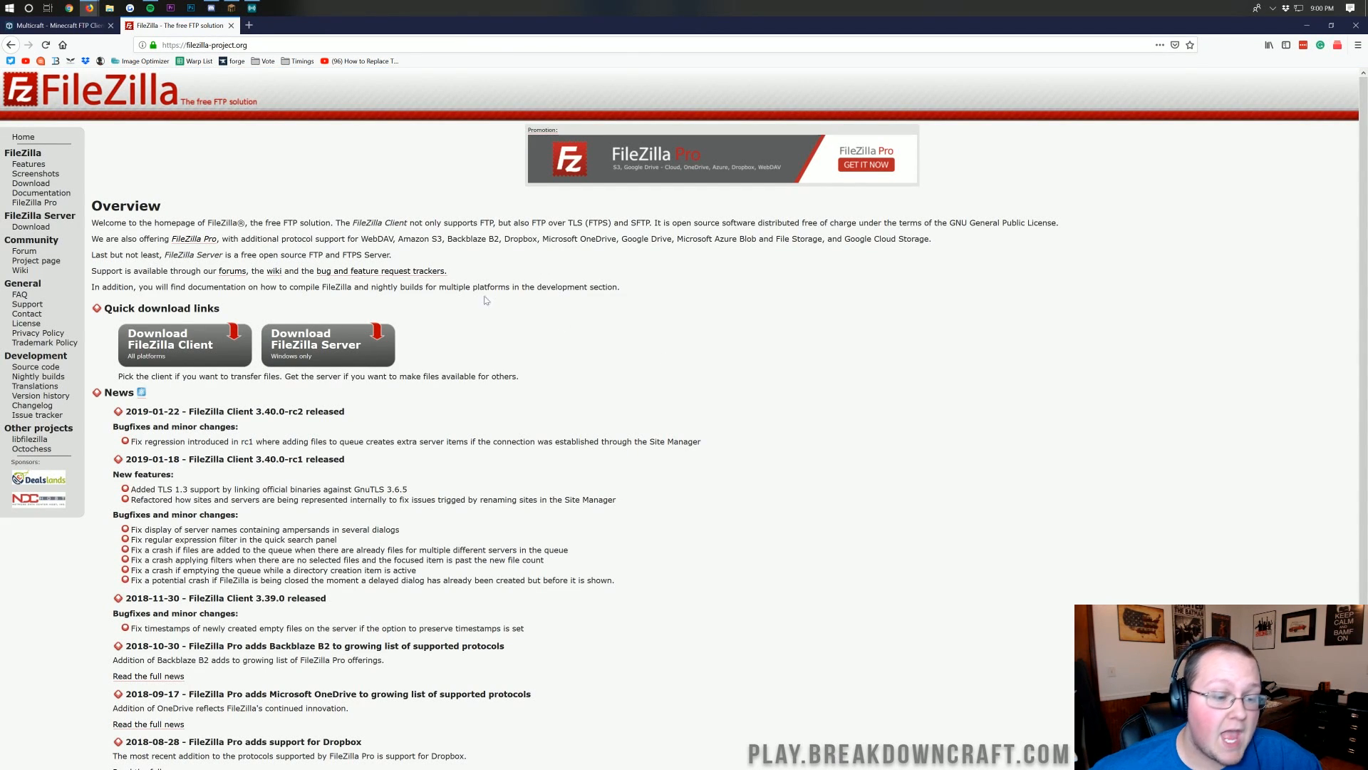
{"action": "mouse_move", "coordinate": [167, 361]}
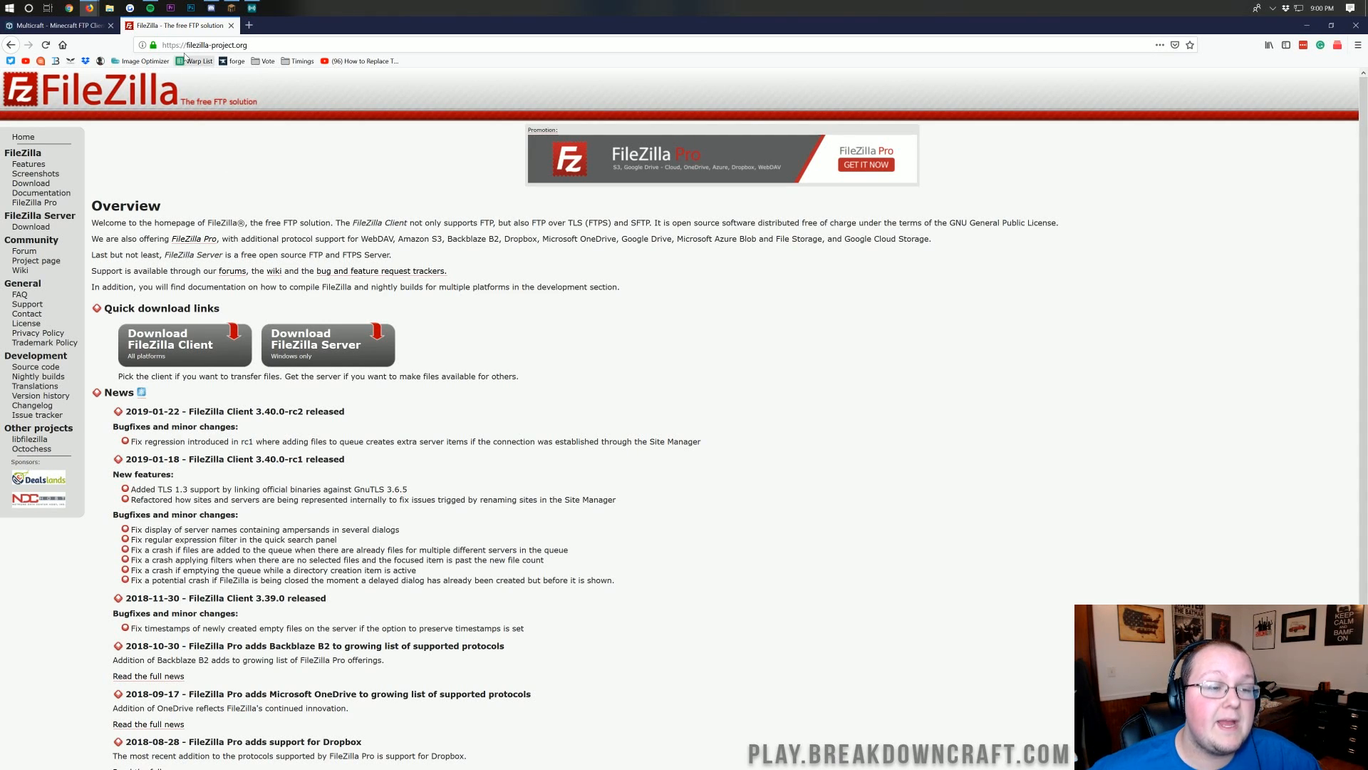
- Return to the Multicraft FTP login tab and search Windows for 'filezilla'
{"action": "left_click", "coordinate": [65, 25]}
{"action": "type", "text": "file"}
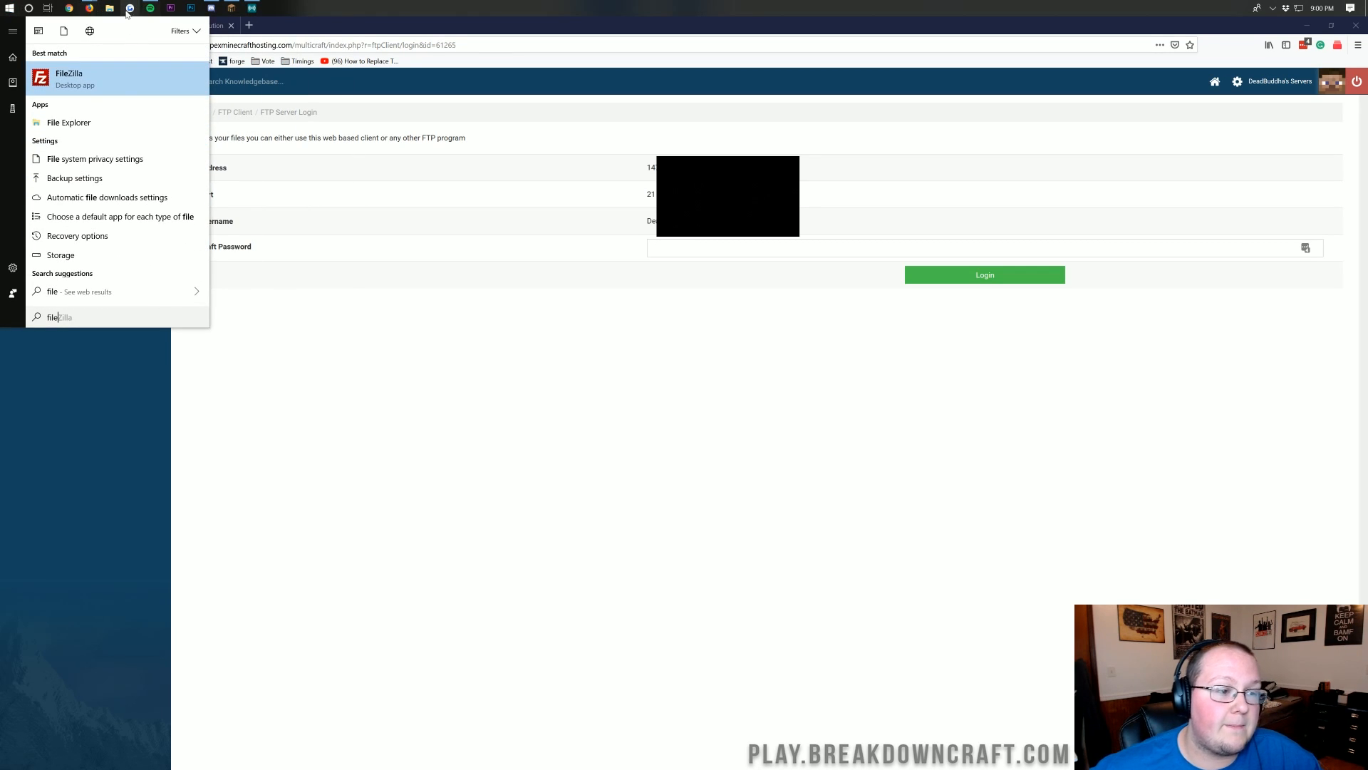
- Launch FileZilla, dismiss the update notice, and Quickconnect with the server's FTP details on port 21
{"action": "left_click", "coordinate": [57, 74]}
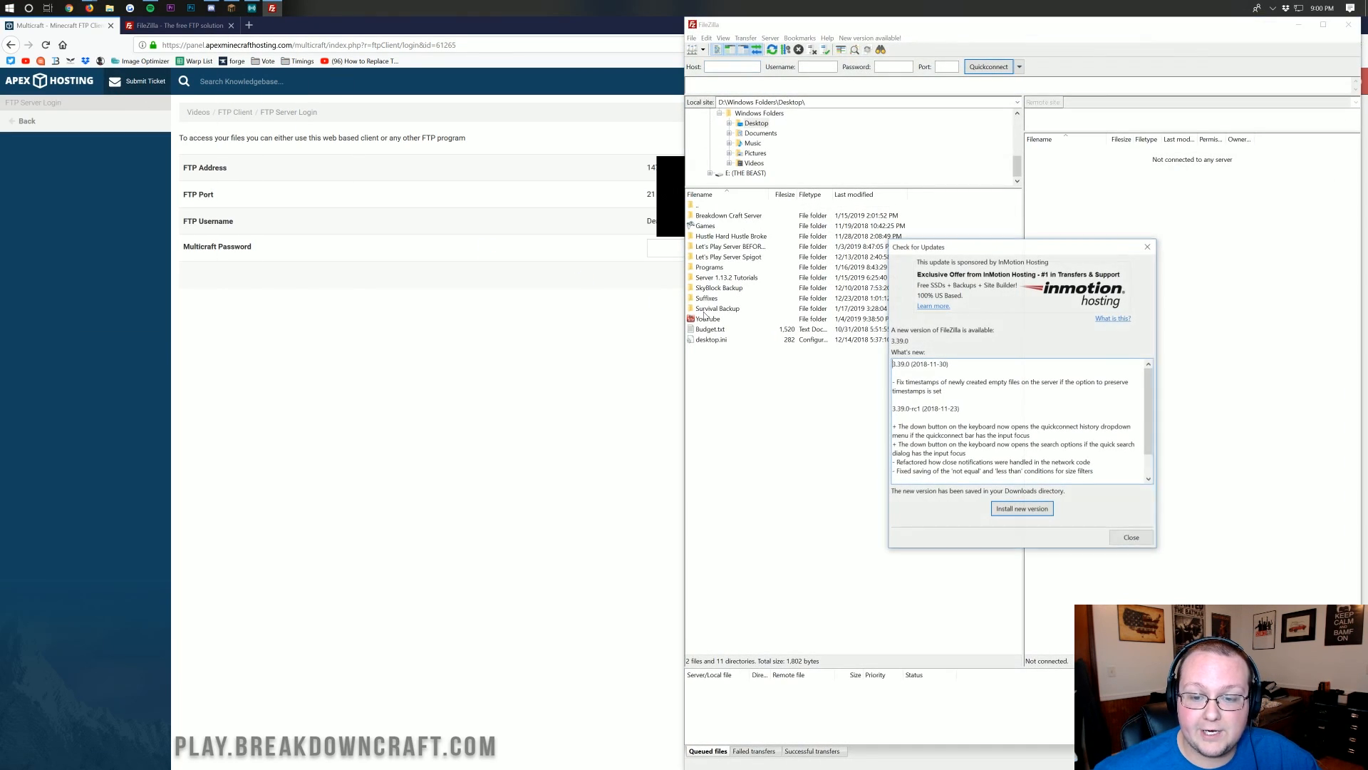
{"action": "left_click", "coordinate": [1131, 537]}
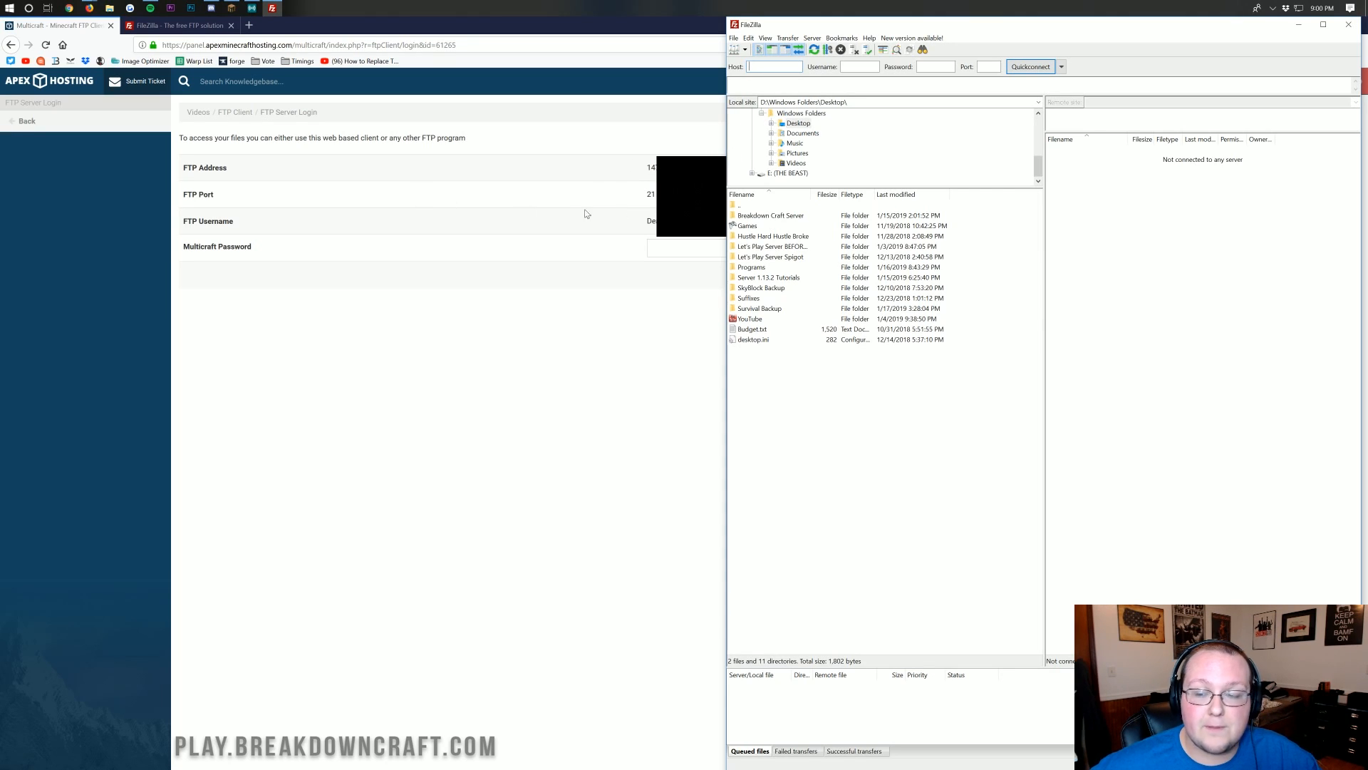
{"action": "mouse_move", "coordinate": [651, 266]}
{"action": "type", "text": "21"}
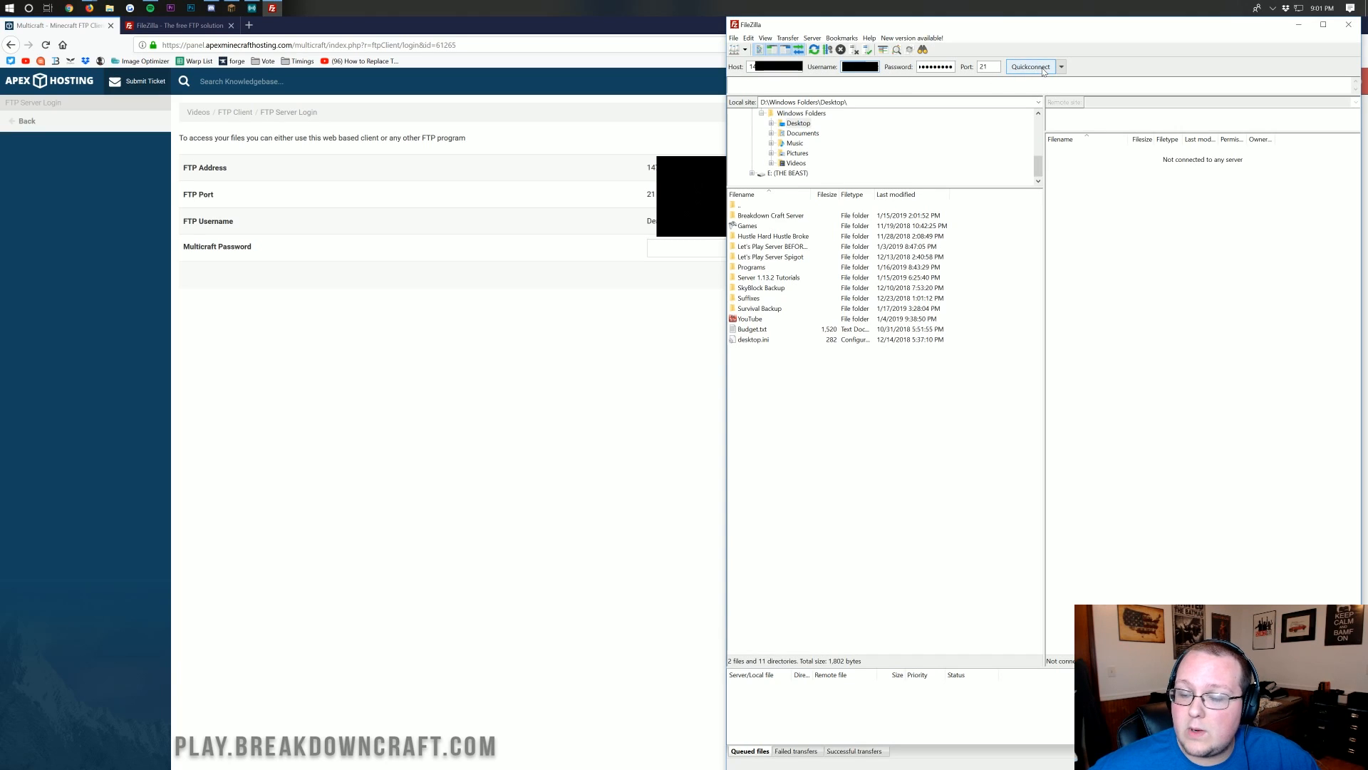
{"action": "left_click", "coordinate": [1030, 66]}
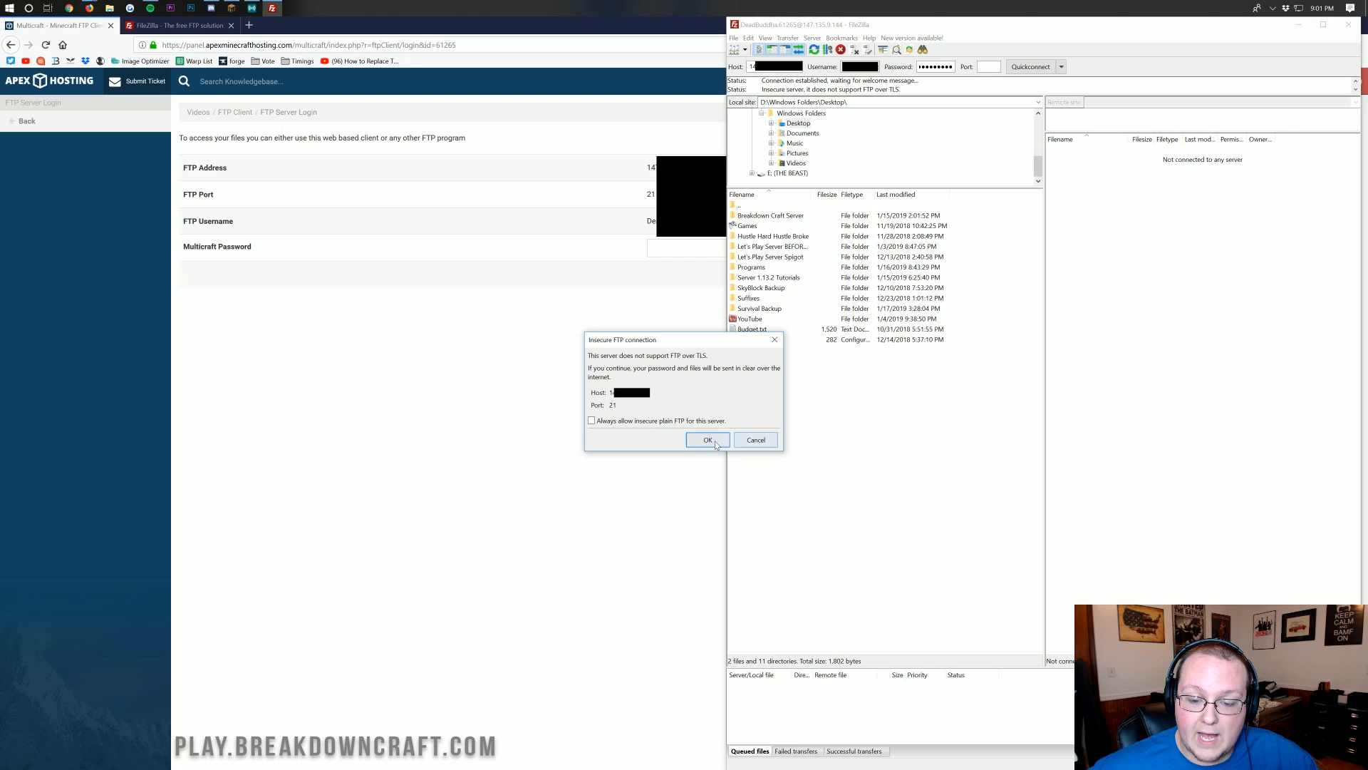
- Accept the insecure plain FTP warning and open the server's empty mods folder
{"action": "left_click", "coordinate": [708, 440]}
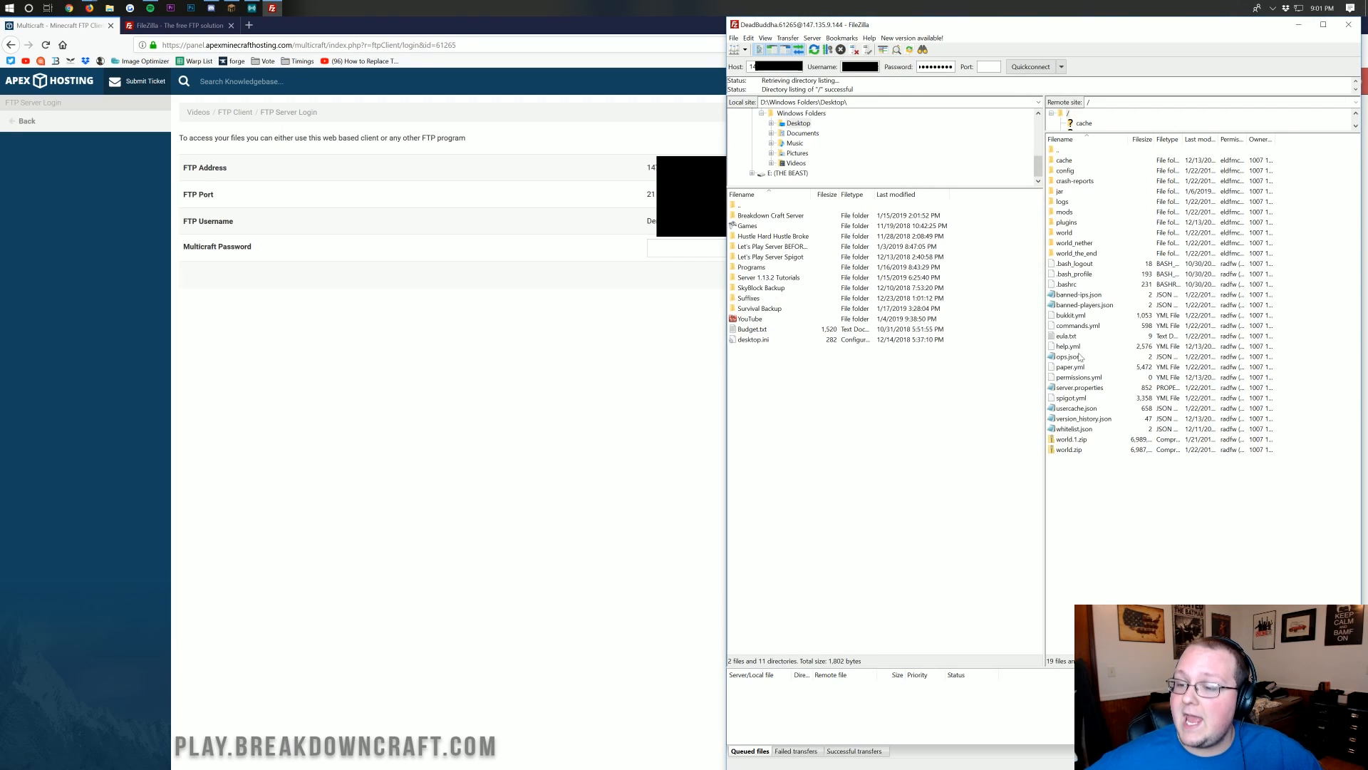
{"action": "left_click", "coordinate": [1064, 212]}
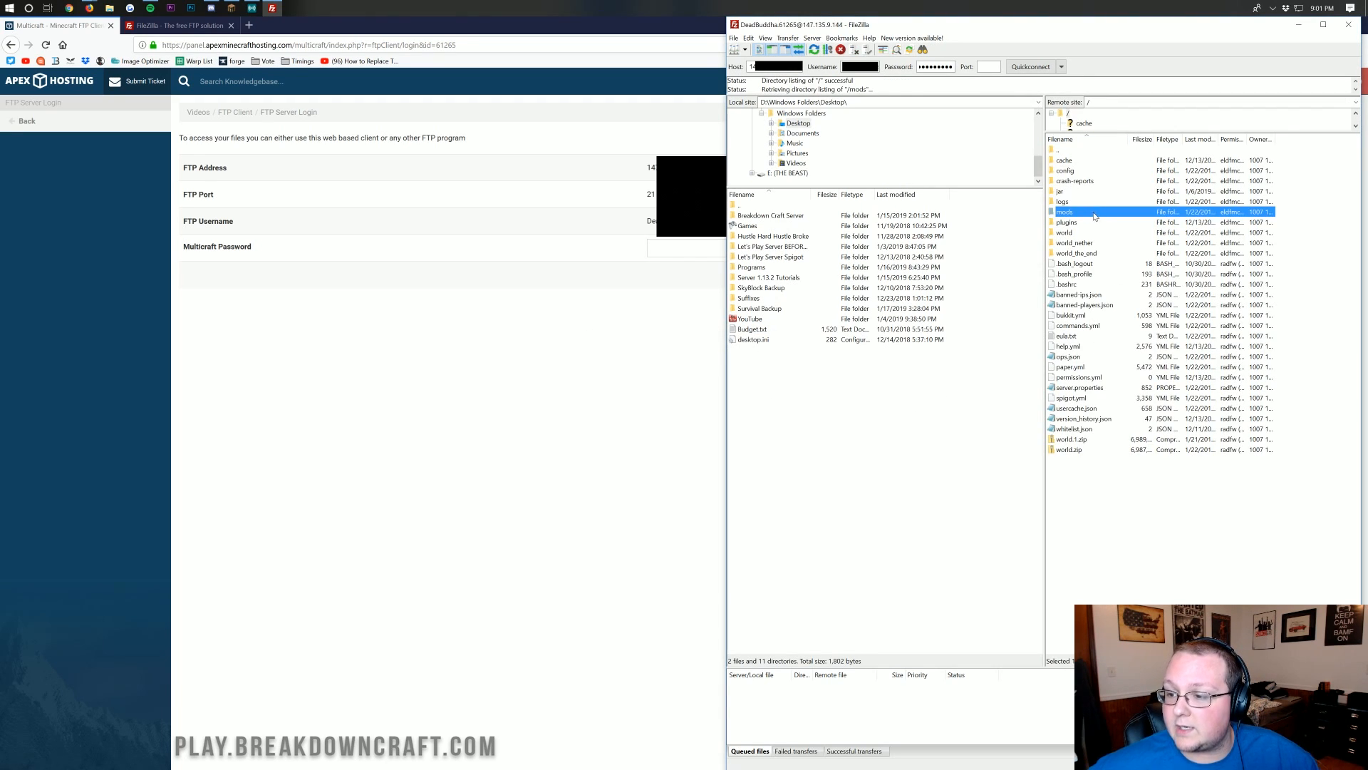
{"action": "double_click", "coordinate": [1064, 212]}
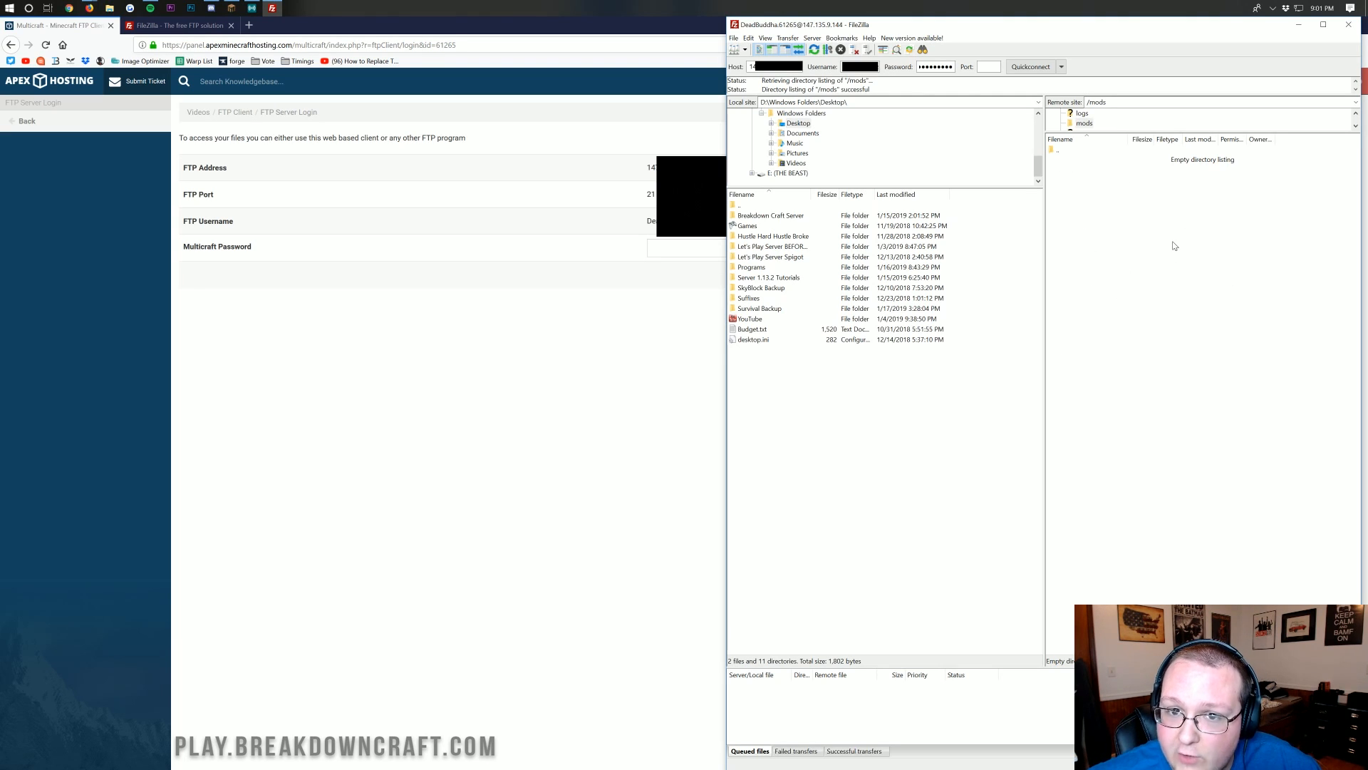
{"action": "mouse_move", "coordinate": [1167, 276]}
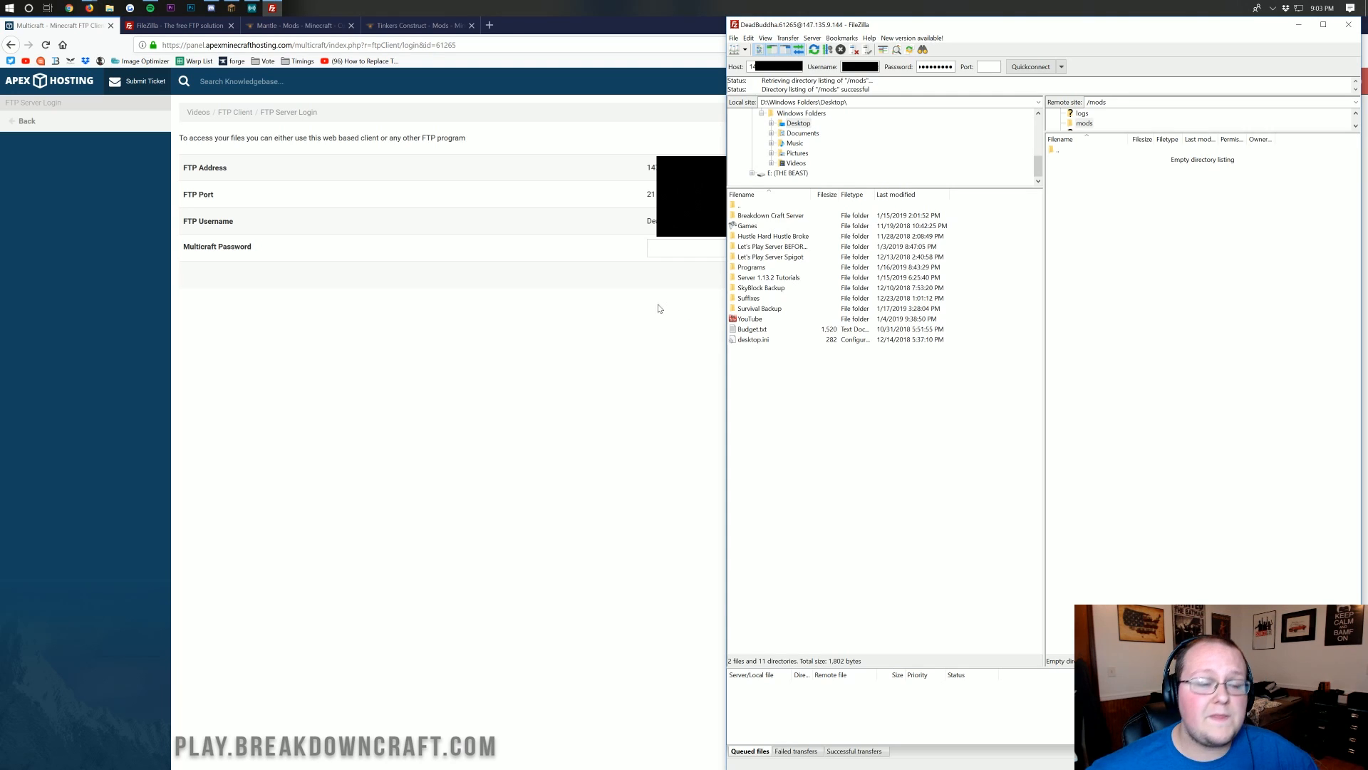
- Download the Mantle and Tinkers Construct jars from CurseForge, then go to the Forge guide
{"action": "left_click", "coordinate": [418, 26]}
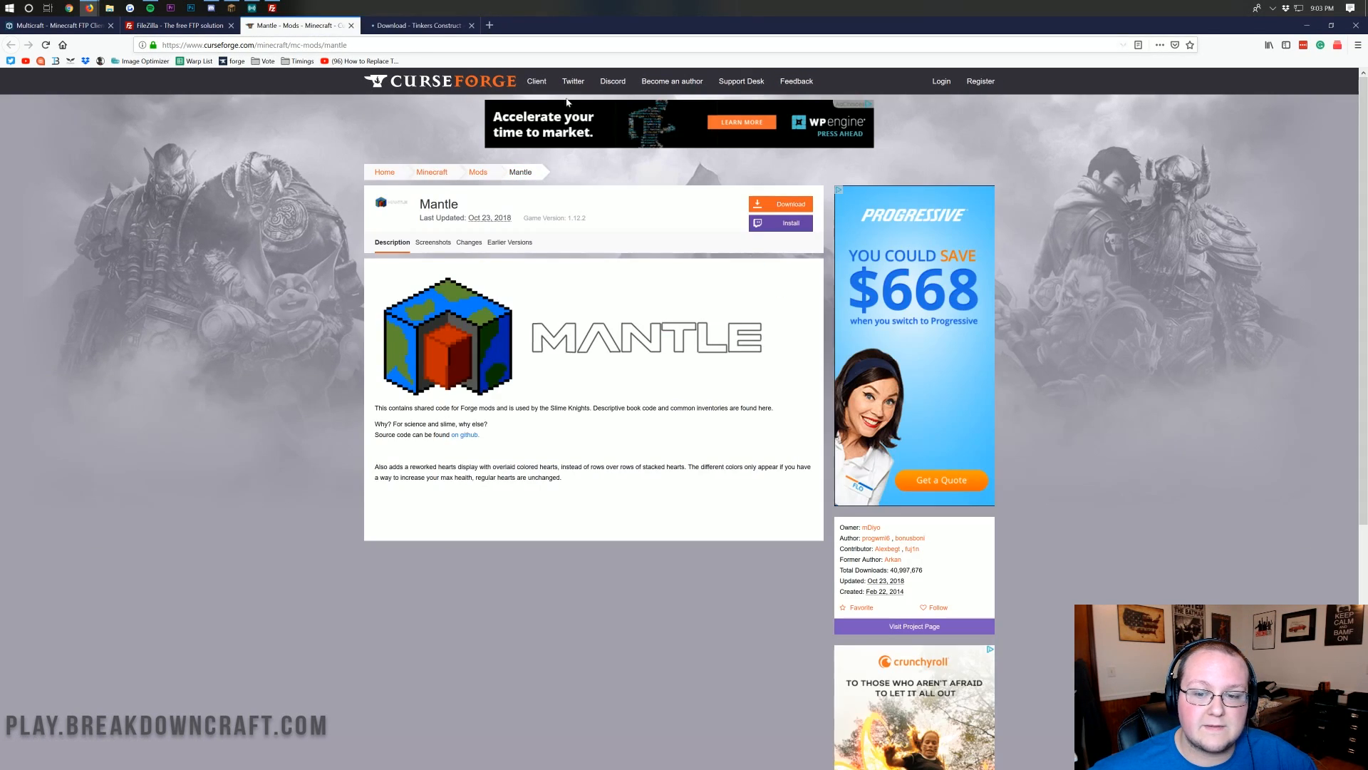
{"action": "left_click", "coordinate": [780, 204]}
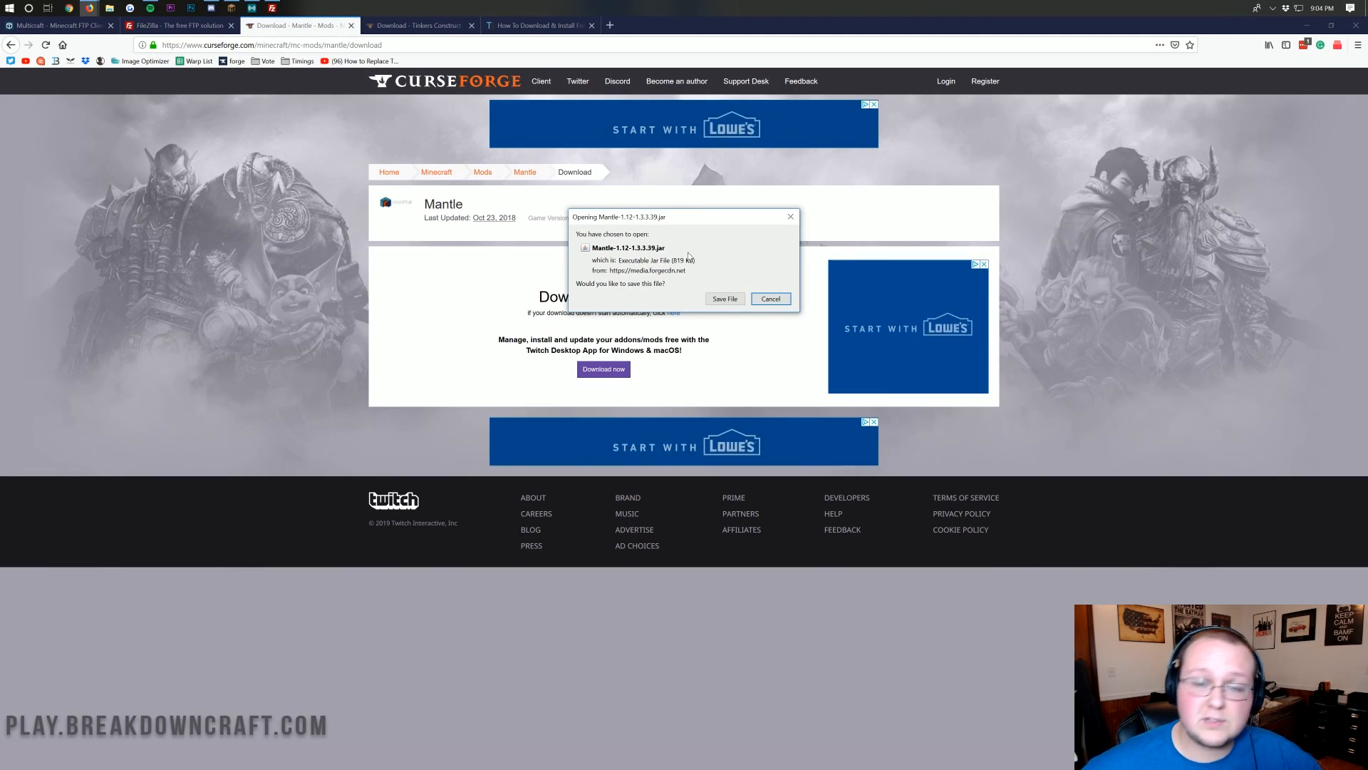
{"action": "mouse_move", "coordinate": [637, 190]}
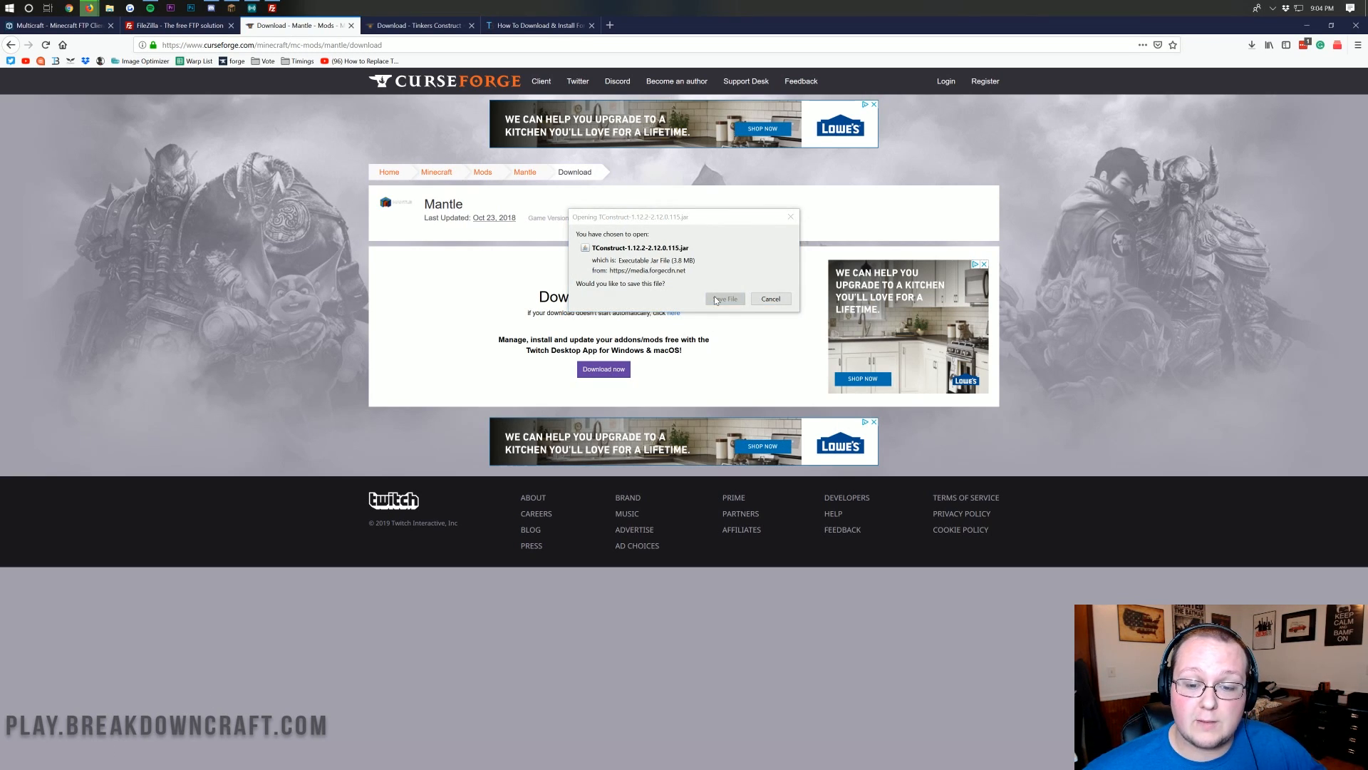
{"action": "left_click", "coordinate": [725, 299]}
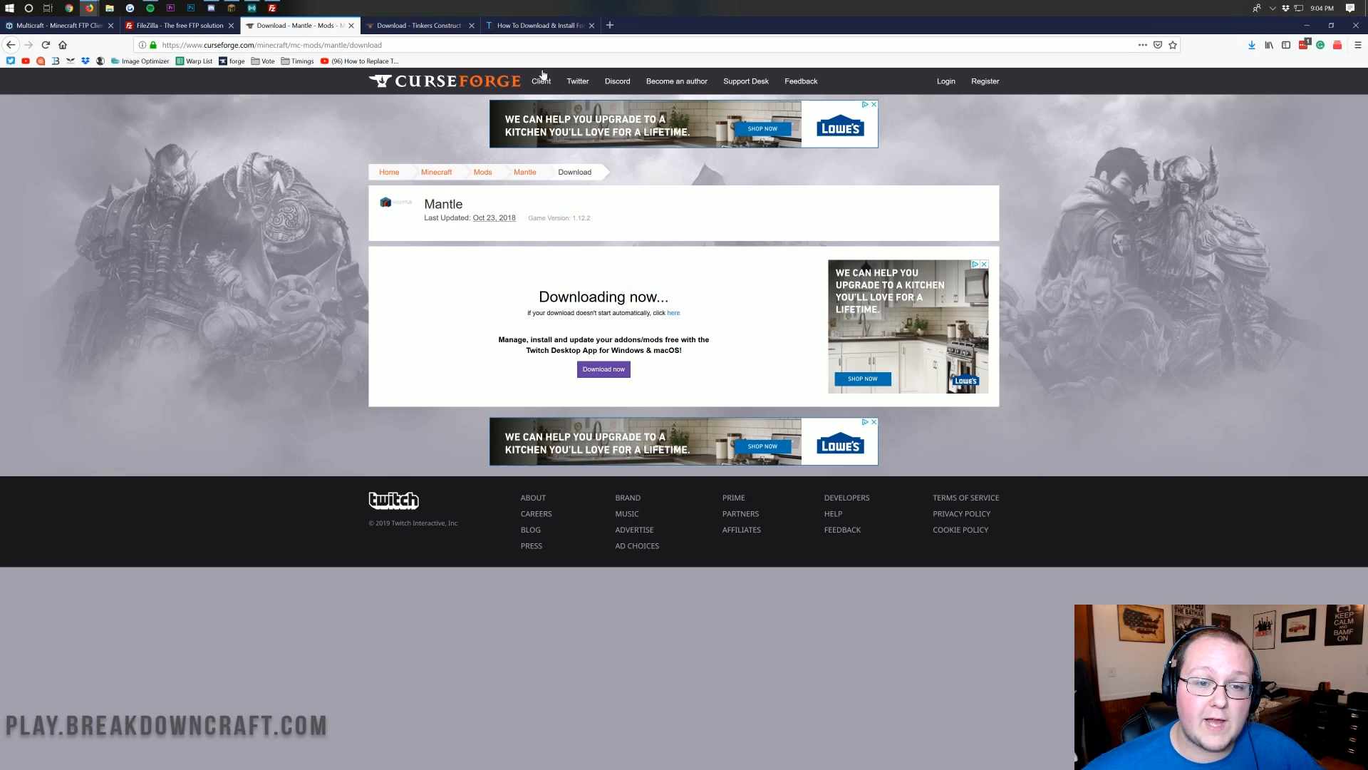
{"action": "left_click", "coordinate": [538, 24]}
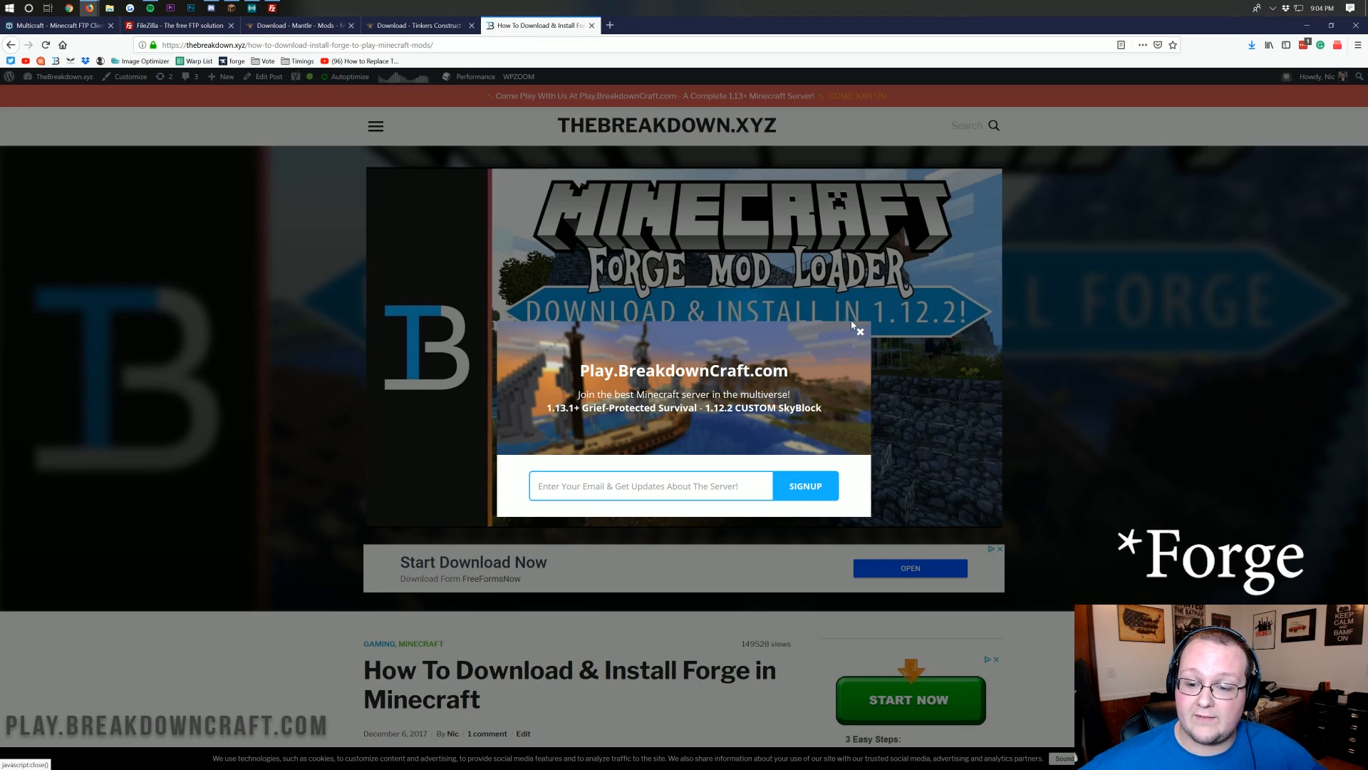
- Close the signup popup and follow the Download Forge link to the 1.12.2 files page
{"action": "left_click", "coordinate": [859, 332]}
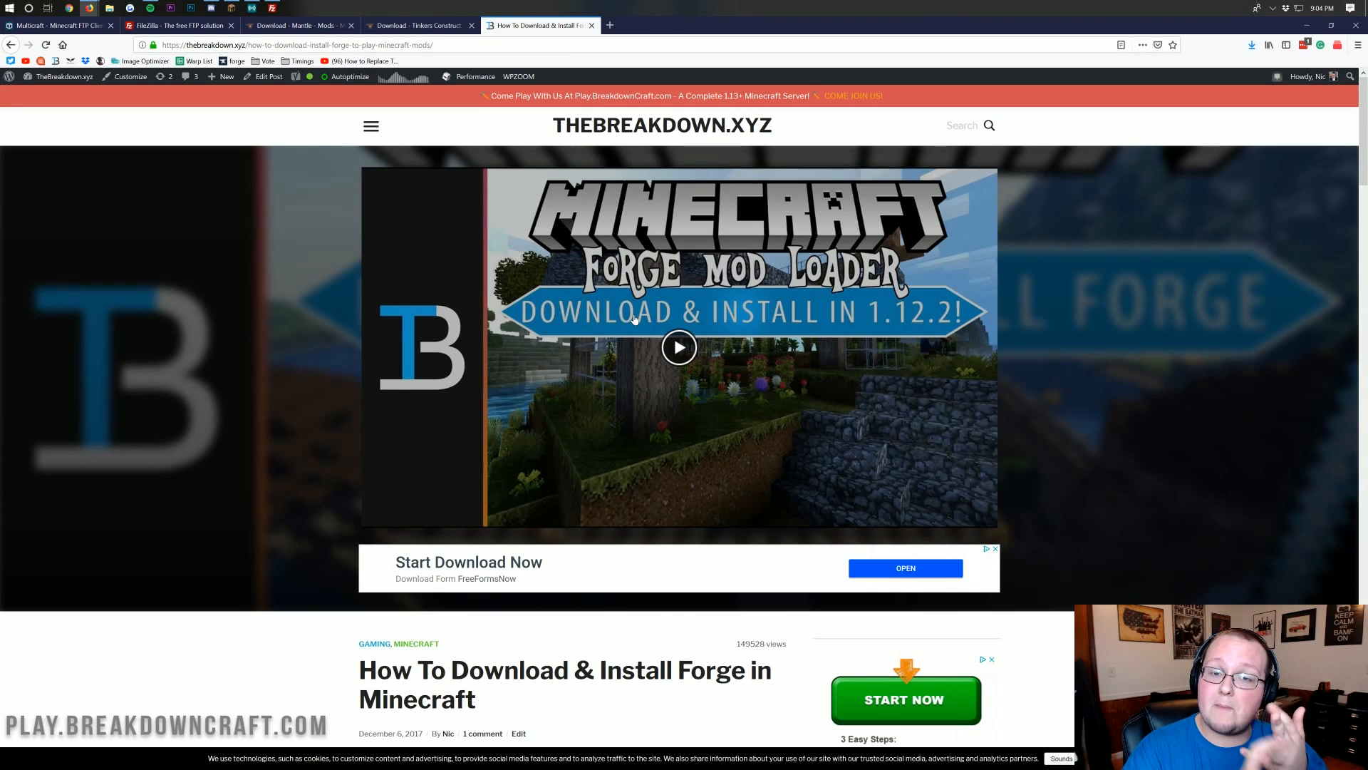
{"action": "mouse_move", "coordinate": [577, 366]}
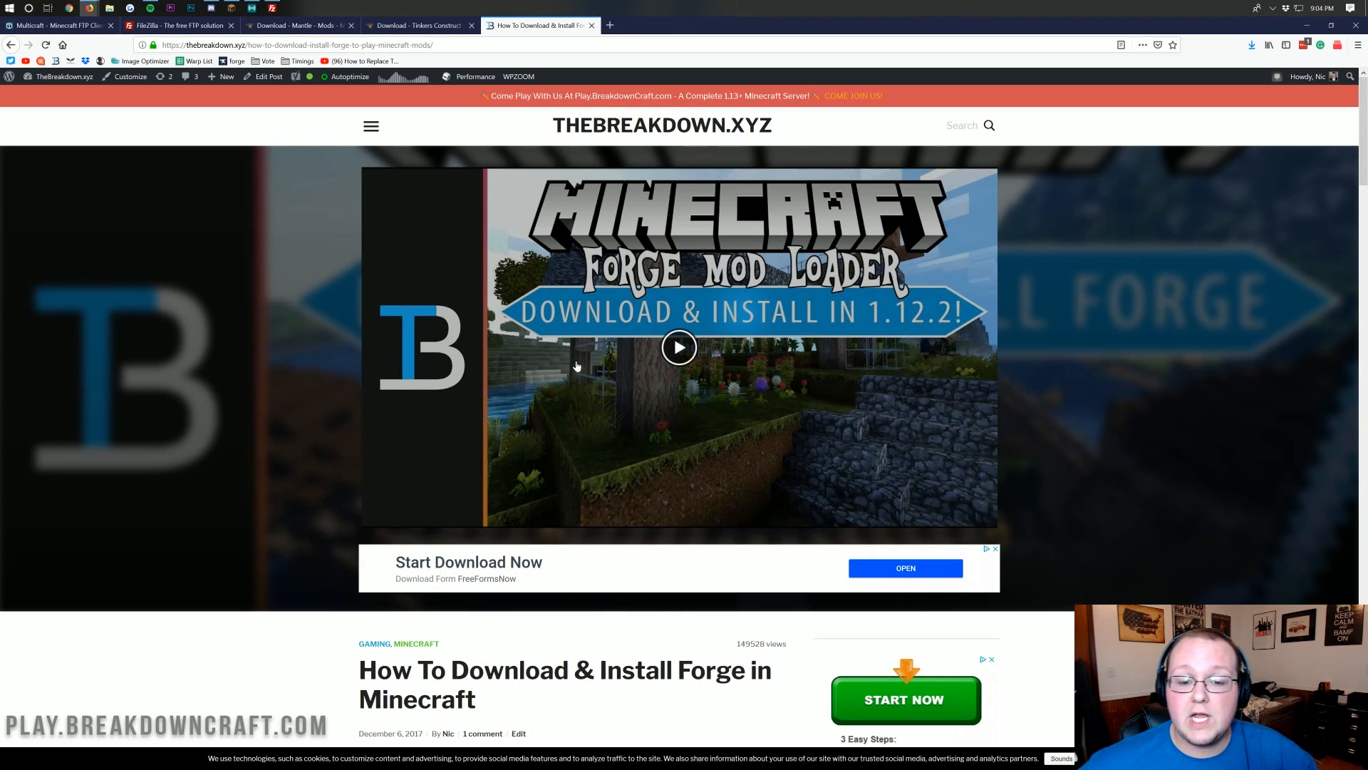
{"action": "scroll", "scroll_direction": "down", "scroll_amount": 3}
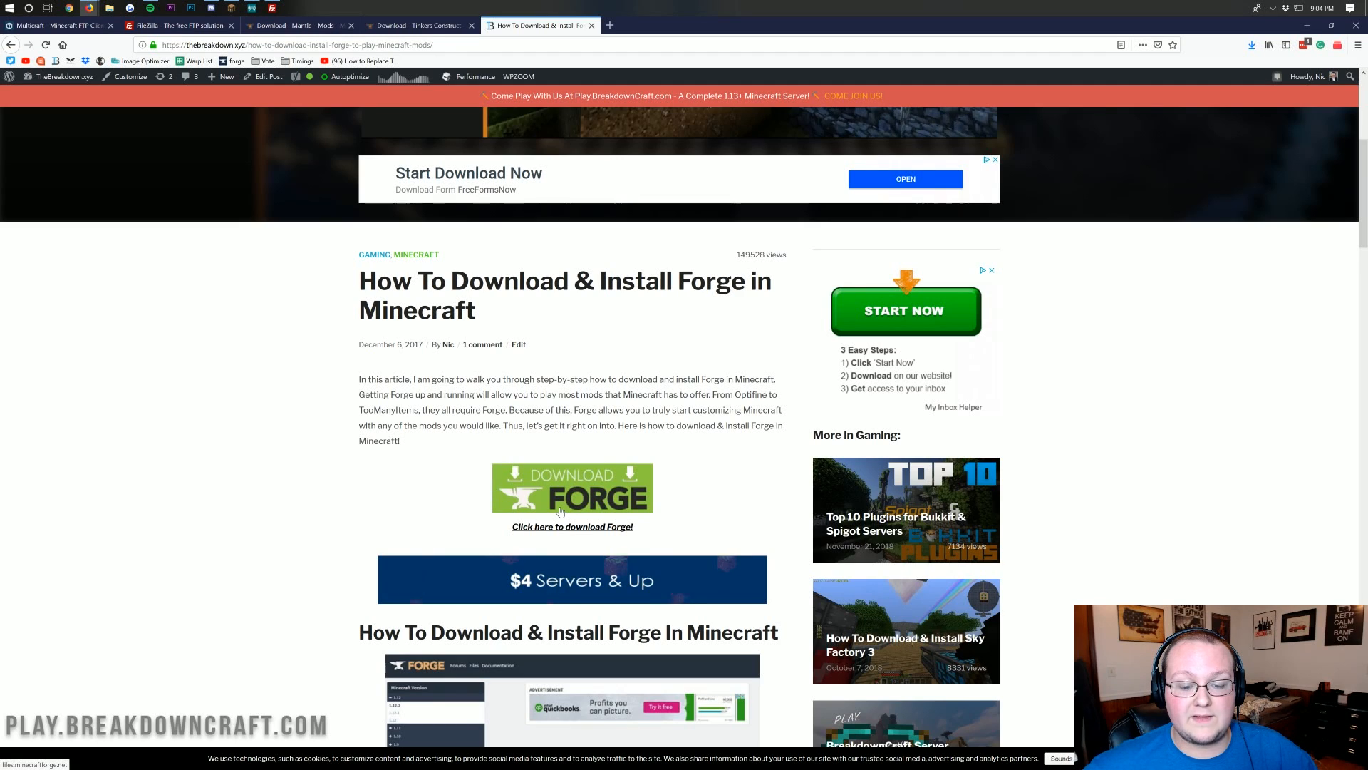
{"action": "left_click", "coordinate": [571, 527]}
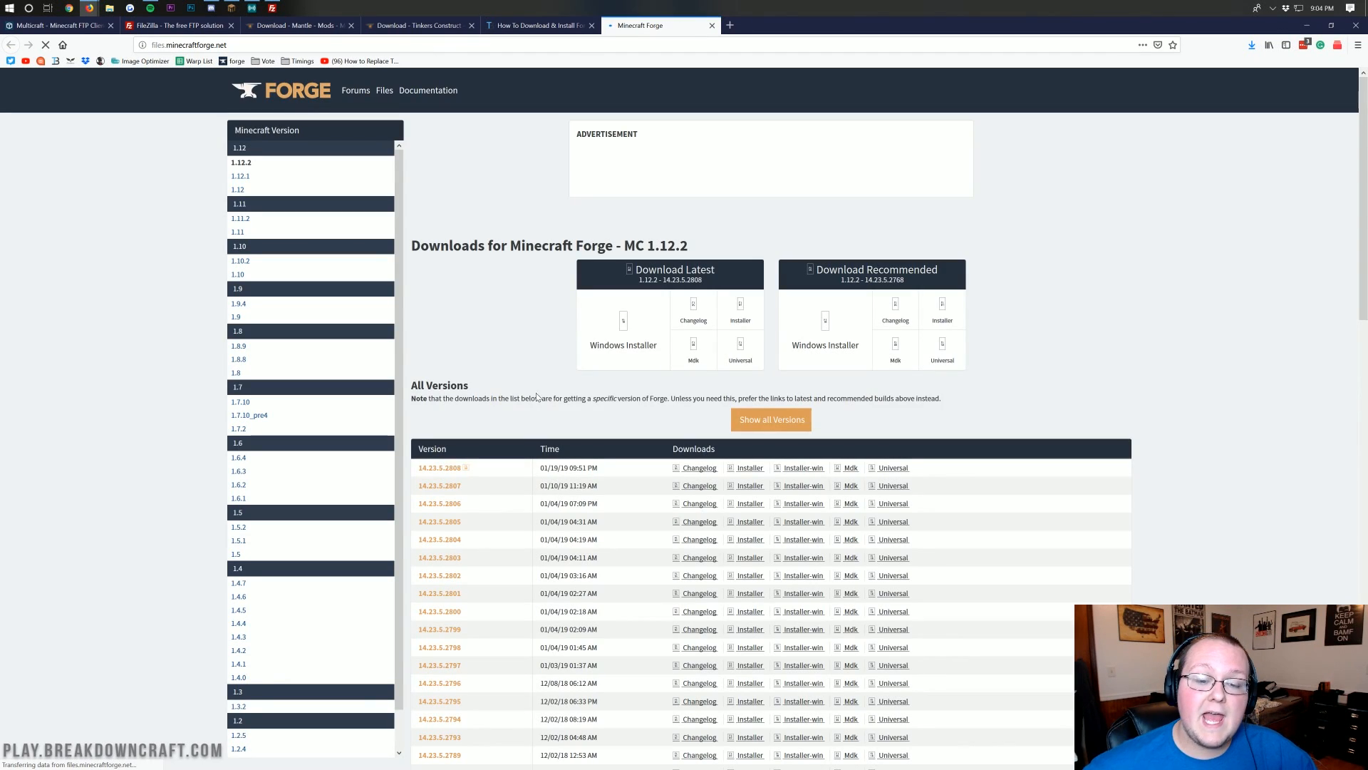
{"action": "mouse_move", "coordinate": [257, 166]}
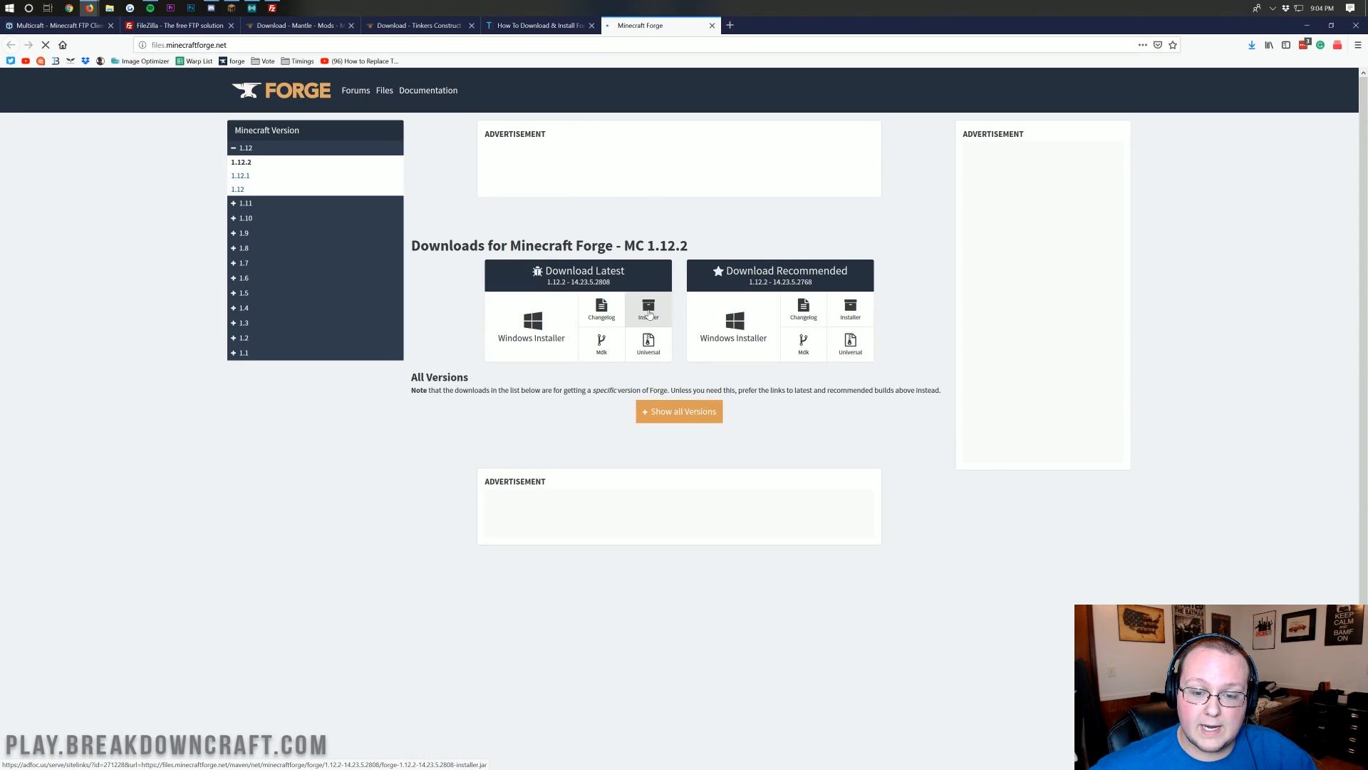
- Request the latest Forge 1.12.2 installer download
{"action": "left_click", "coordinate": [647, 310]}
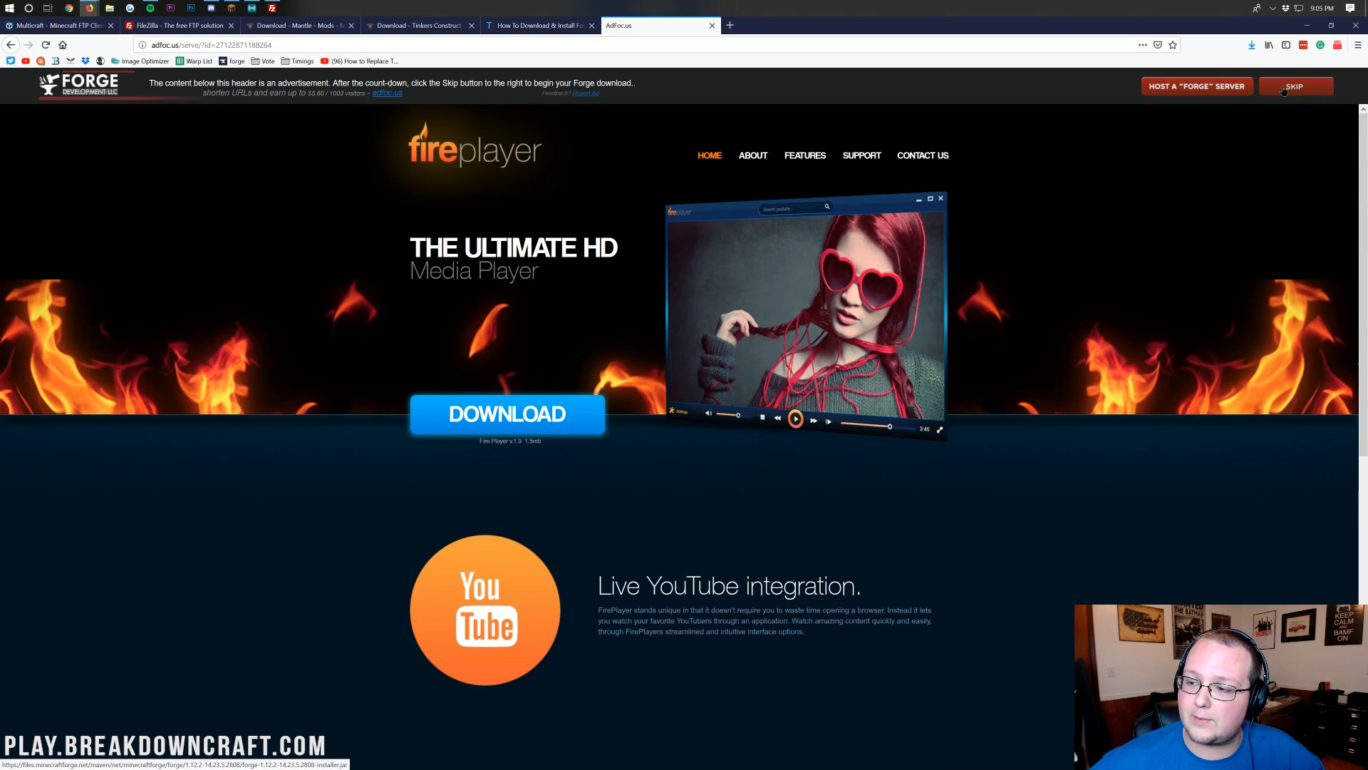
- Skip the AdFoc.us ad and save forge-1.12.2-14.23.5.2808-installer.jar
{"action": "left_click", "coordinate": [1294, 86]}
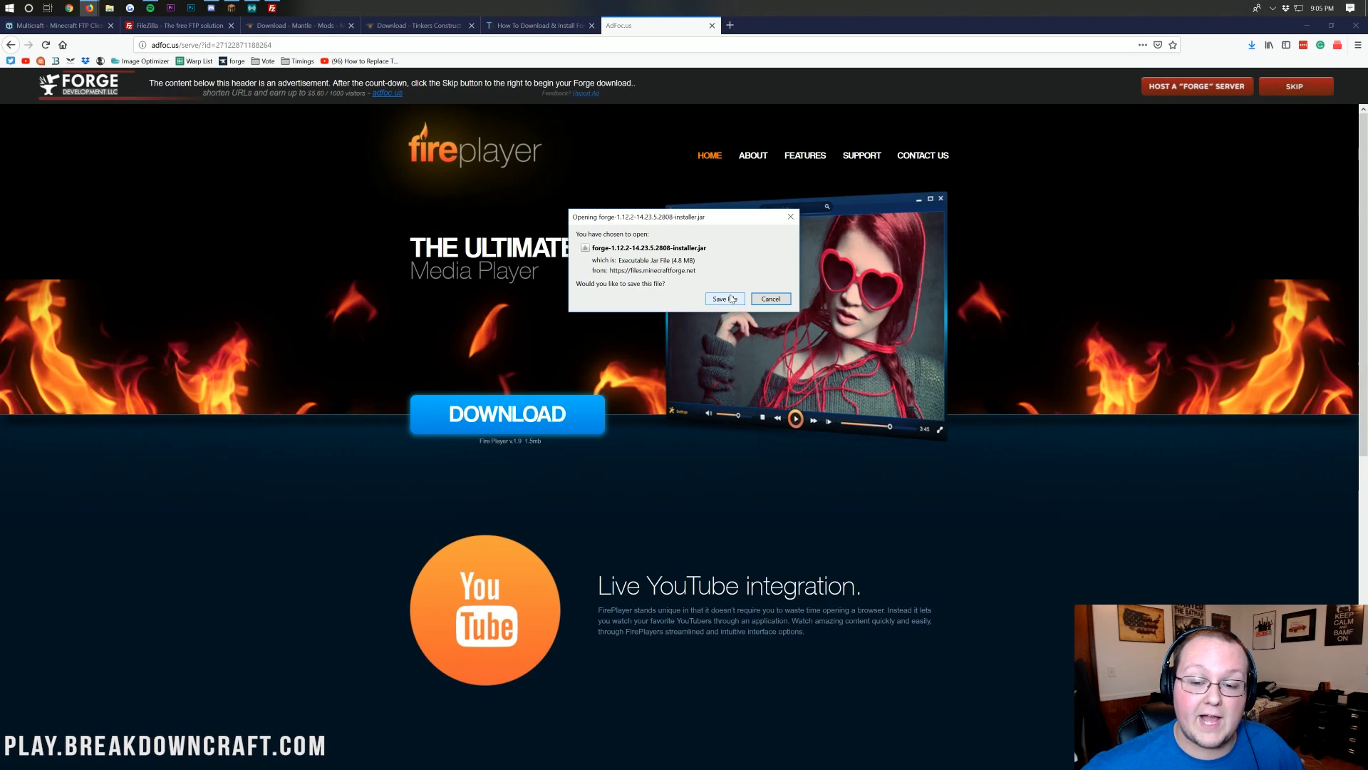
{"action": "left_click", "coordinate": [724, 298]}
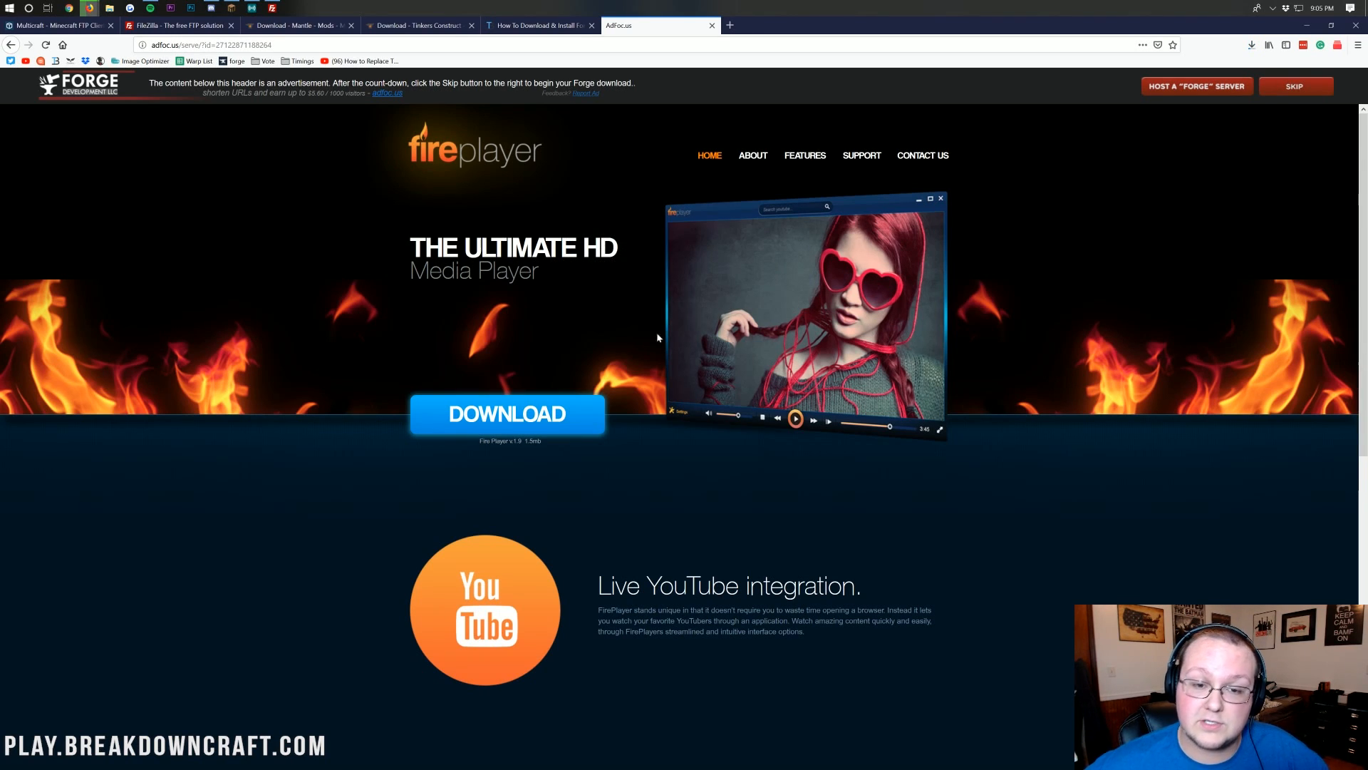
{"action": "mouse_move", "coordinate": [432, 329]}
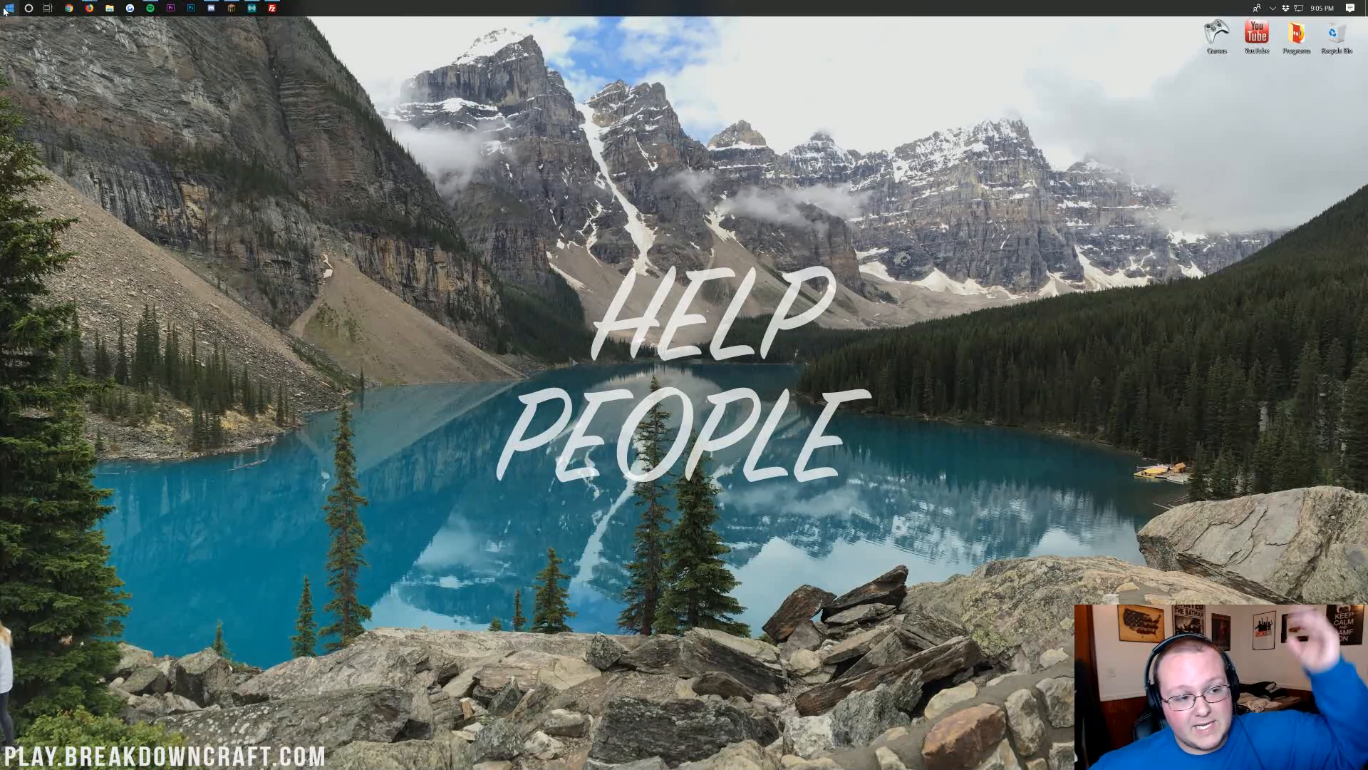
{"action": "left_click", "coordinate": [7, 8]}
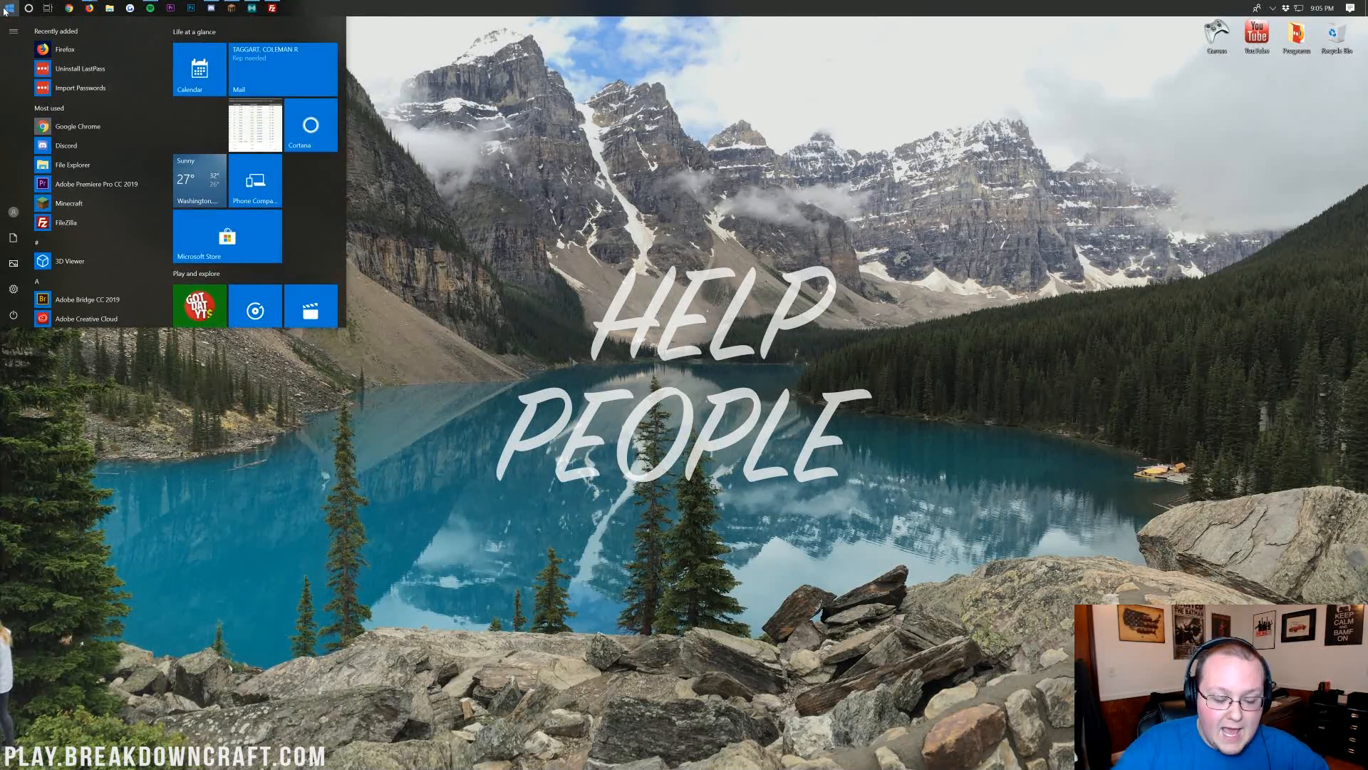
{"action": "type", "text": "downloads"}
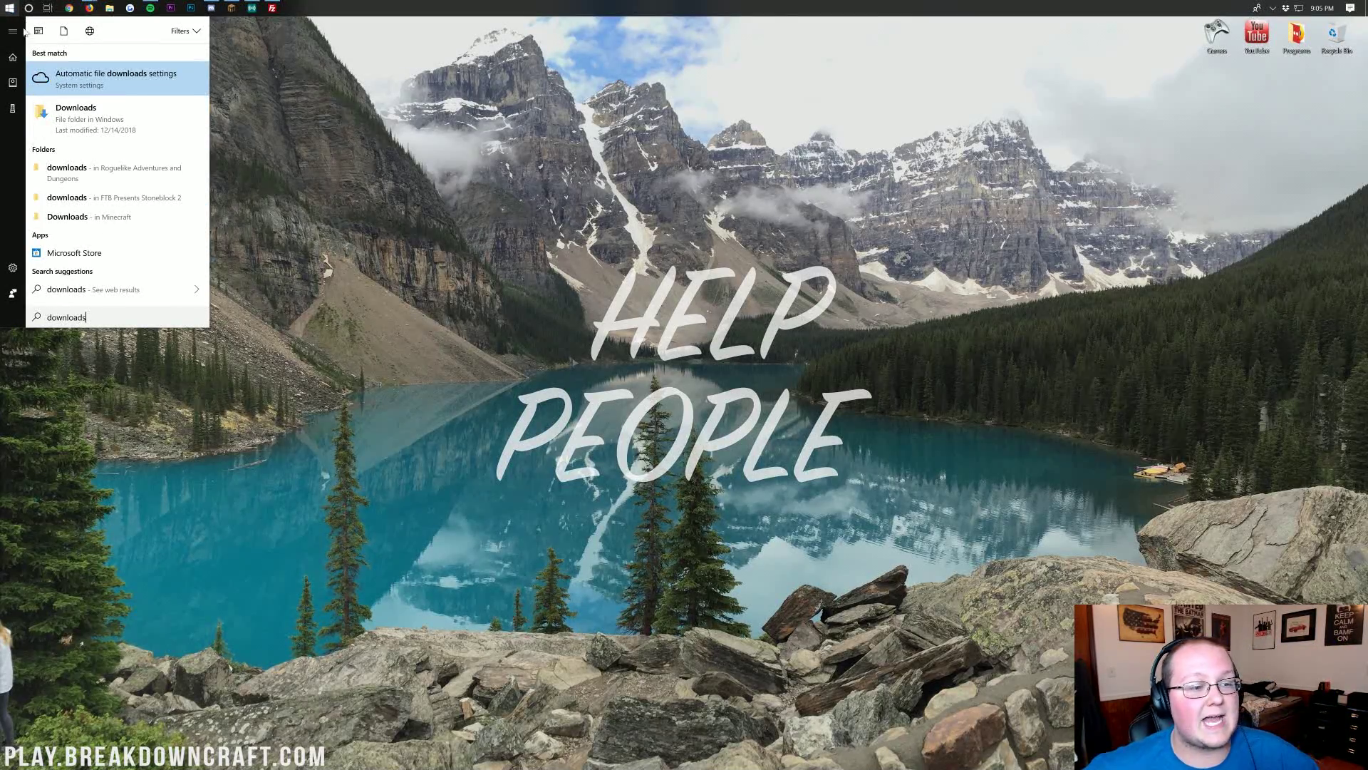
{"action": "mouse_move", "coordinate": [77, 116]}
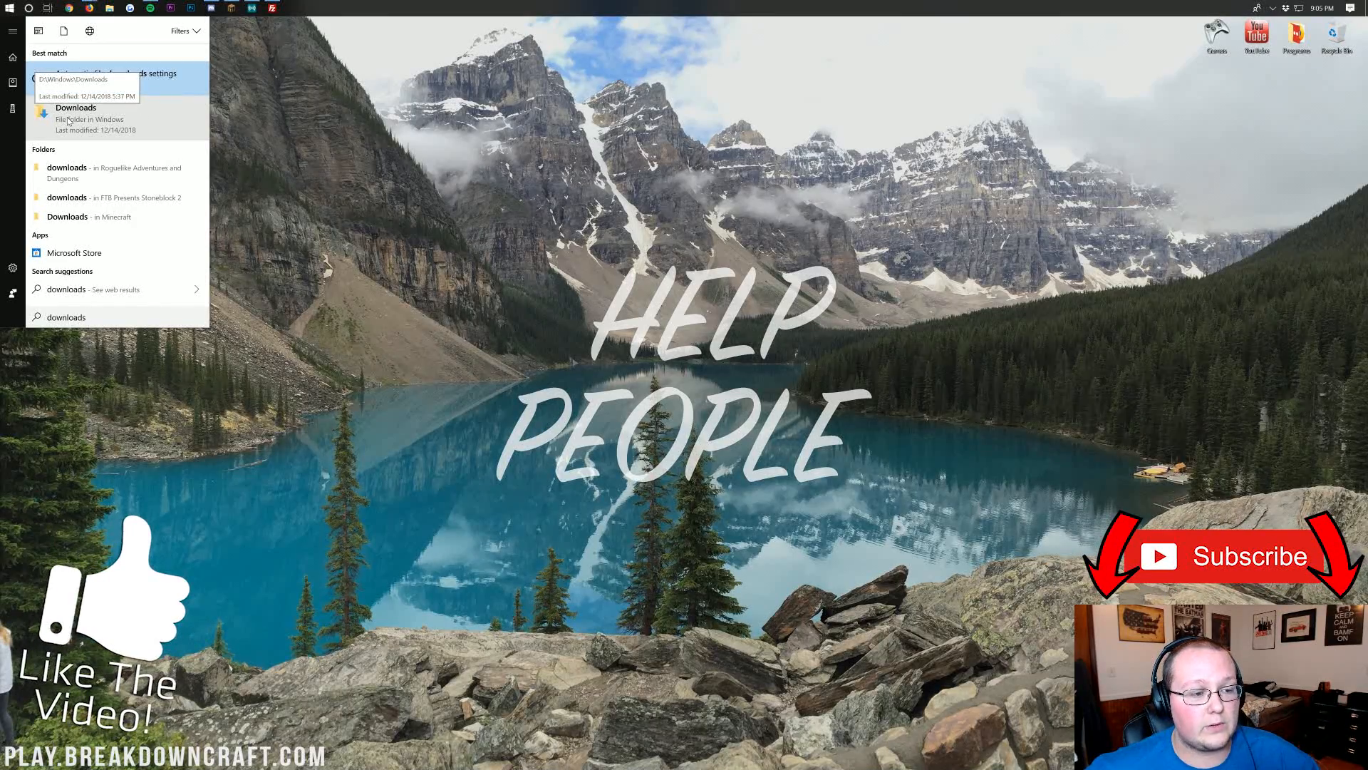
{"action": "left_click", "coordinate": [76, 113]}
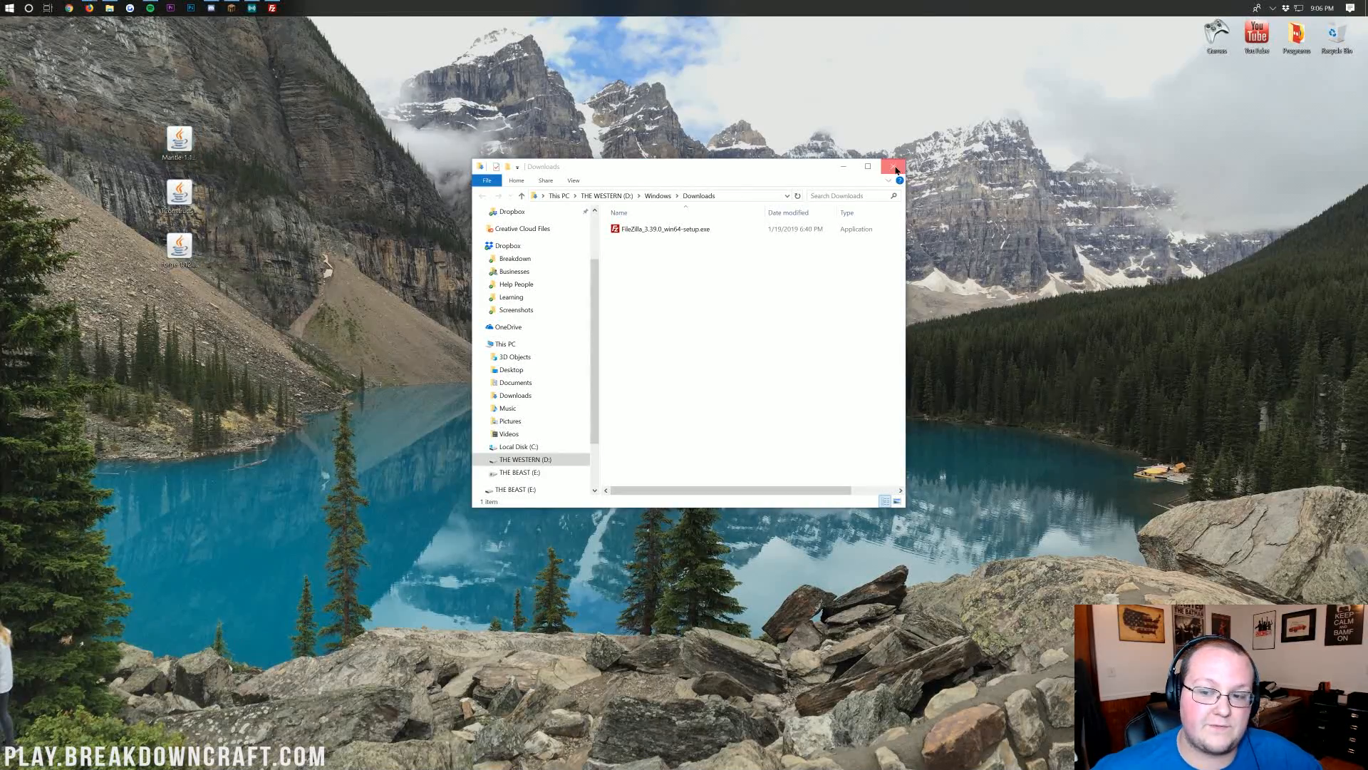
{"action": "left_click", "coordinate": [893, 166]}
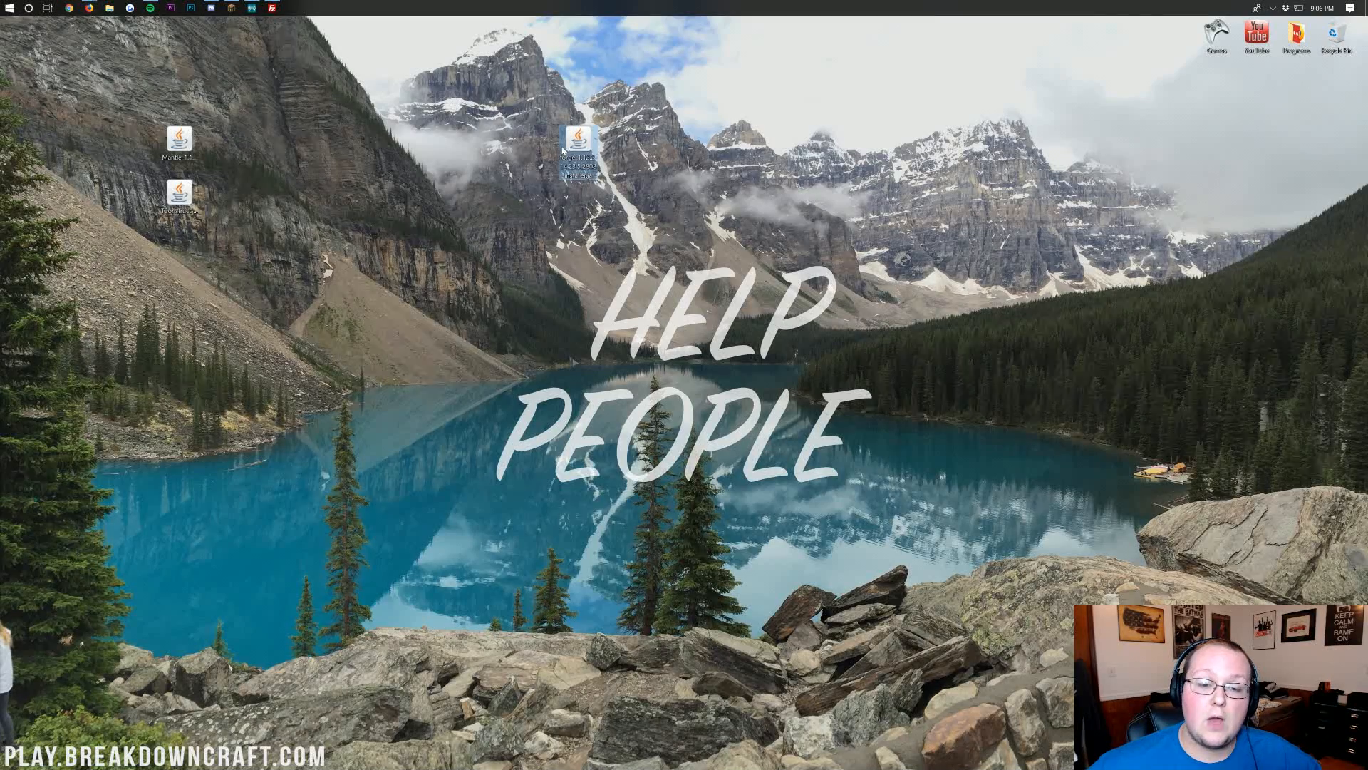
{"action": "right_click", "coordinate": [579, 141]}
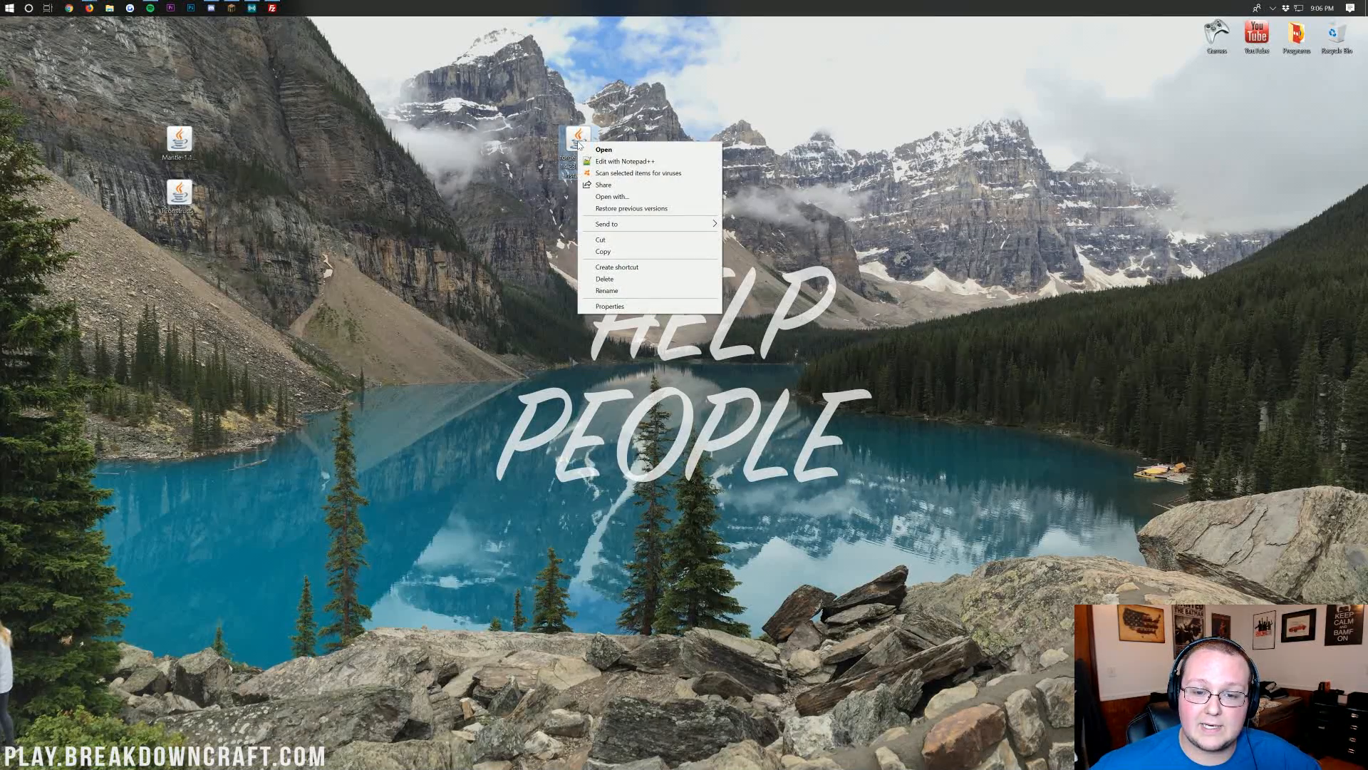
{"action": "mouse_move", "coordinate": [615, 197]}
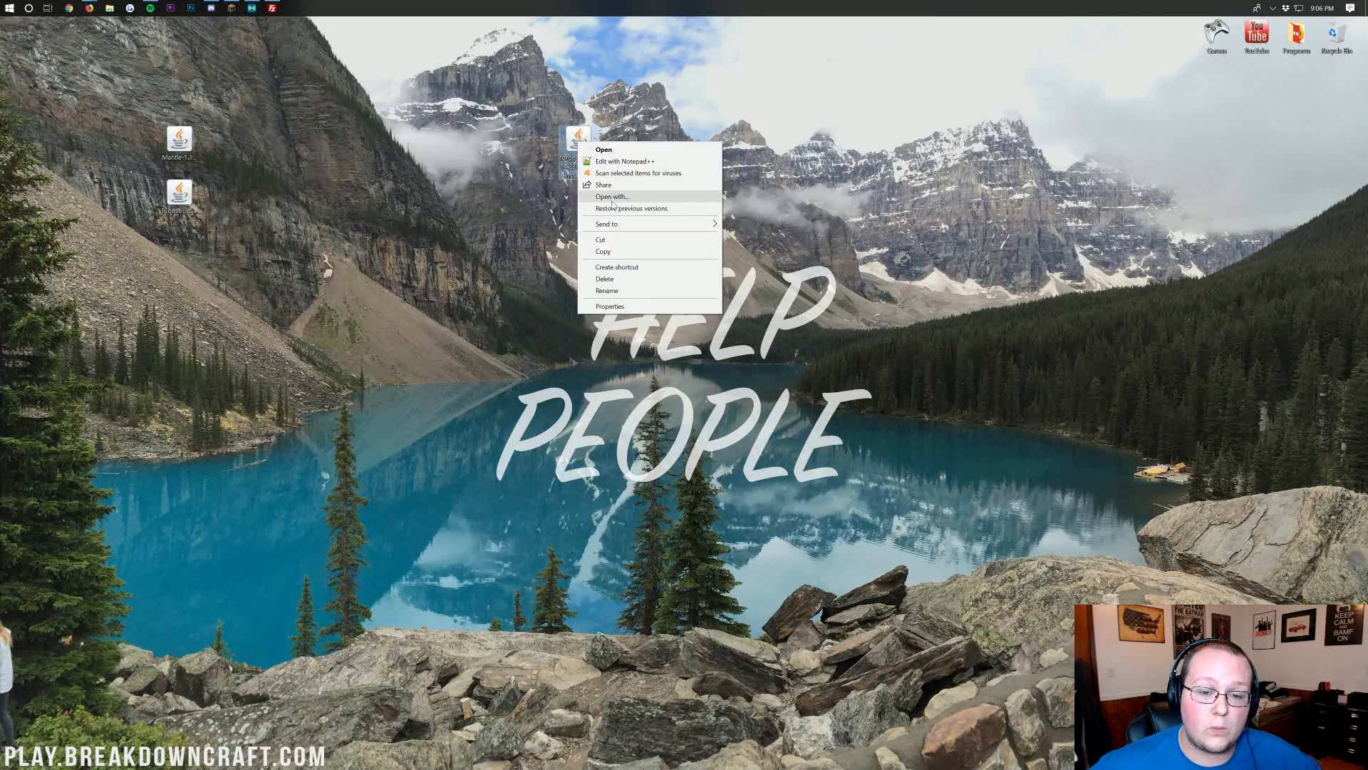
{"action": "left_click", "coordinate": [612, 196]}
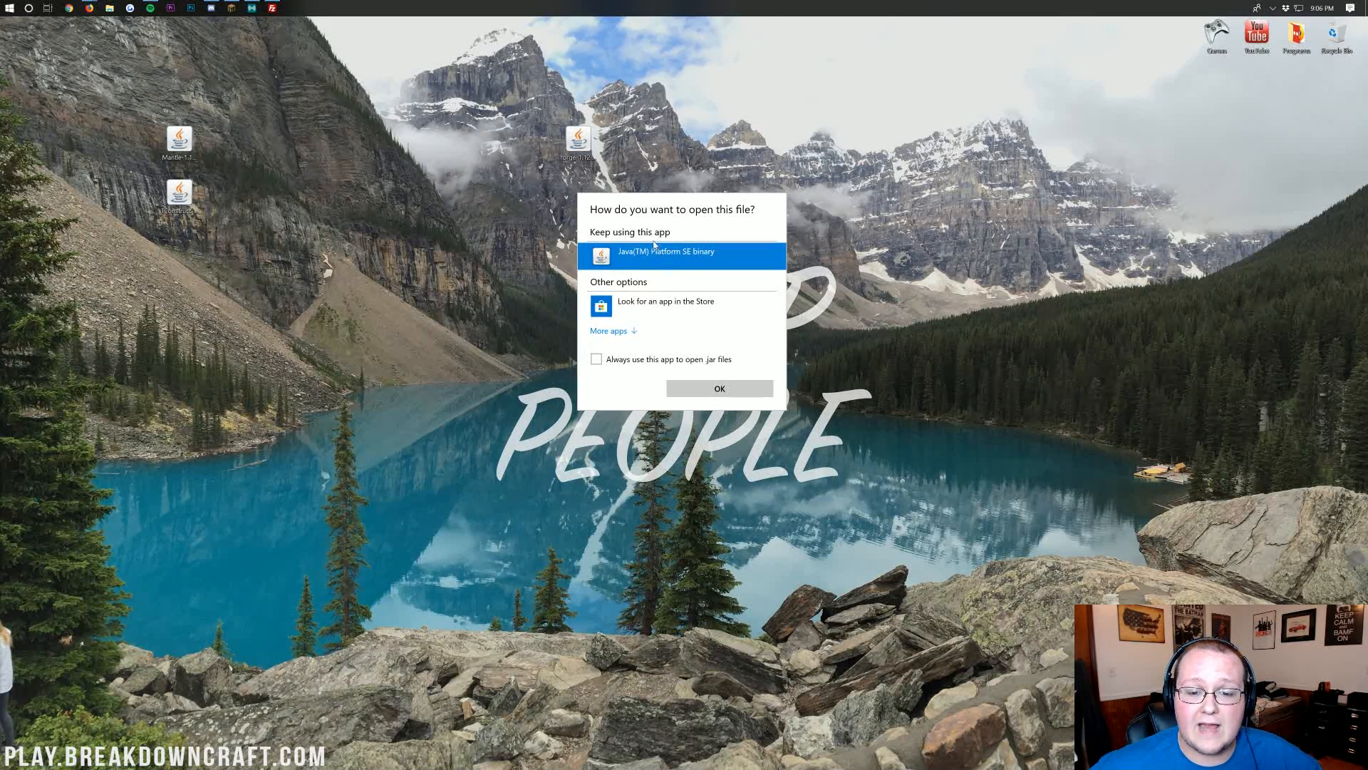
{"action": "mouse_move", "coordinate": [681, 253]}
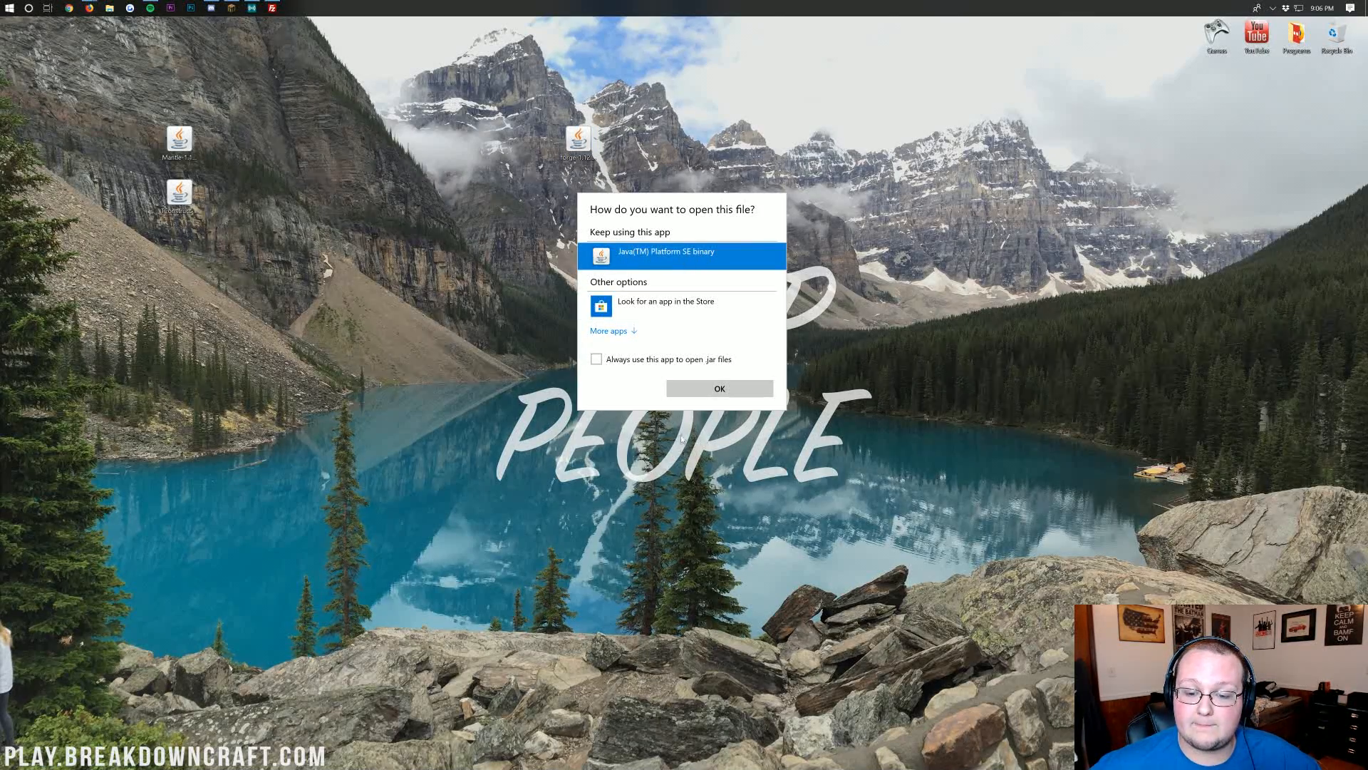
{"action": "left_click", "coordinate": [719, 388]}
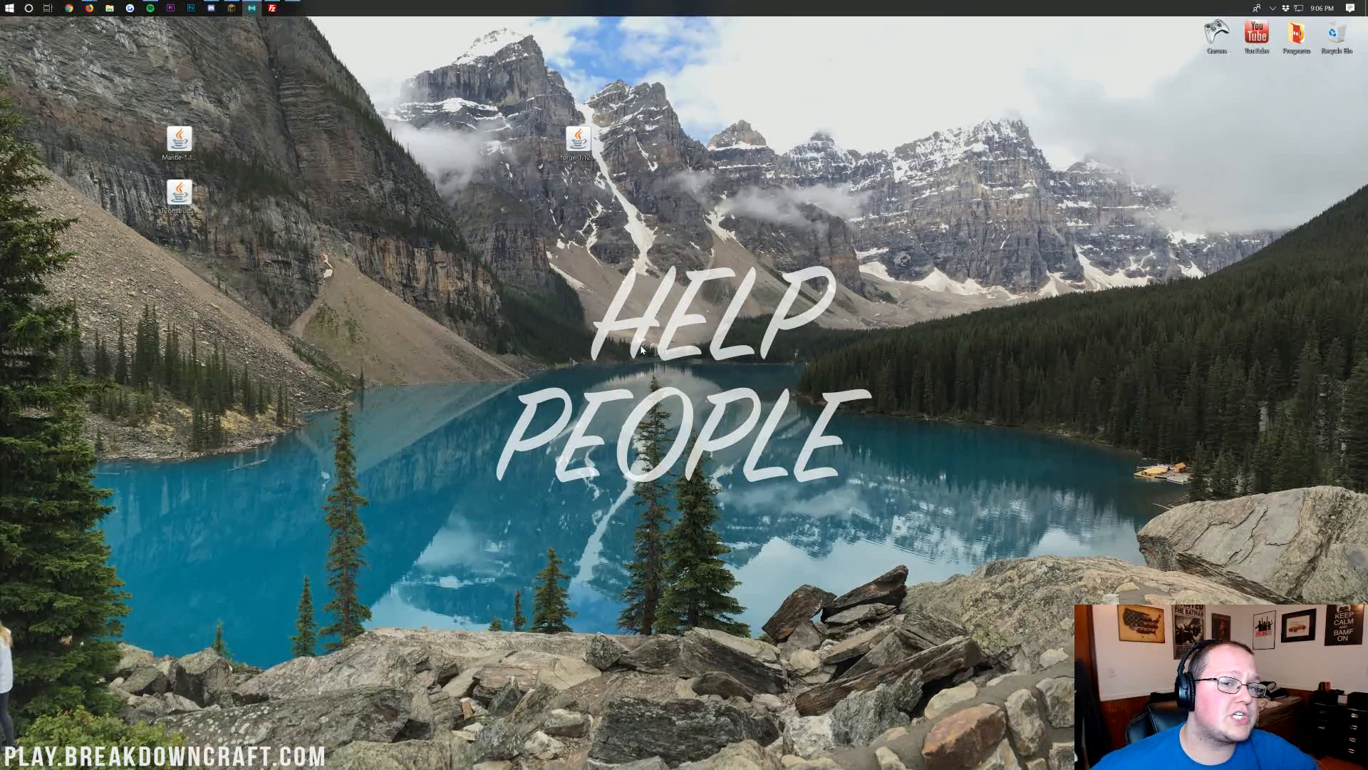
{"action": "double_click", "coordinate": [582, 140]}
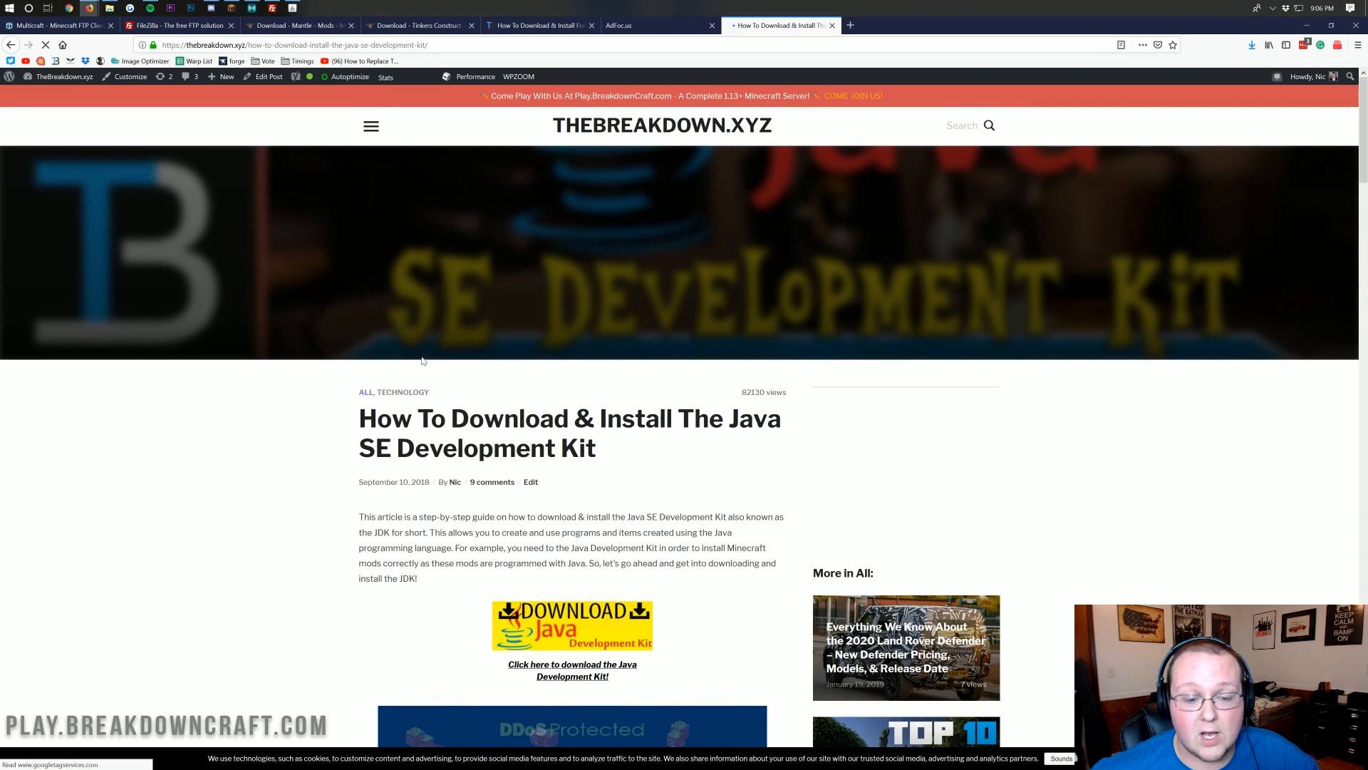
- Read through the Java SE Development Kit guide page
{"action": "left_click_drag", "start_coordinate": [724, 419], "coordinate": [596, 447]}
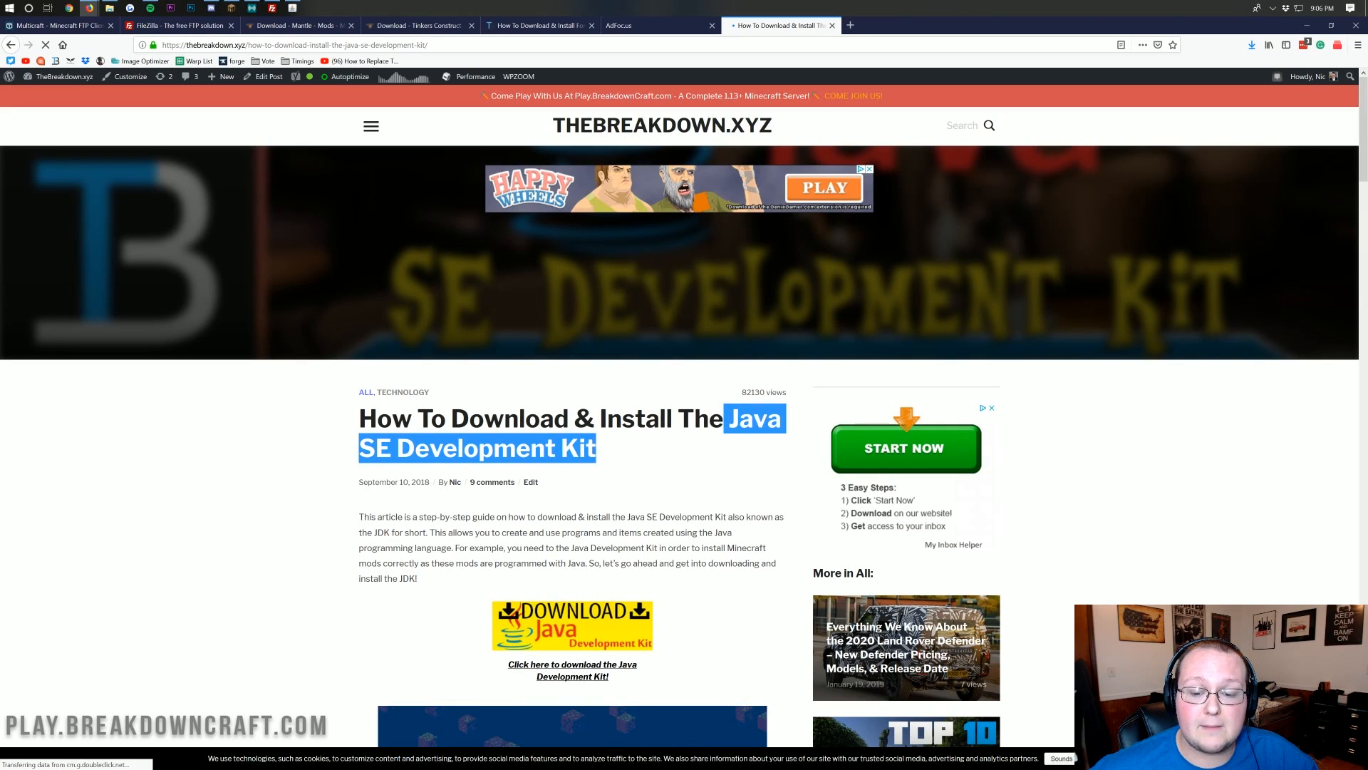
{"action": "left_click", "coordinate": [688, 446]}
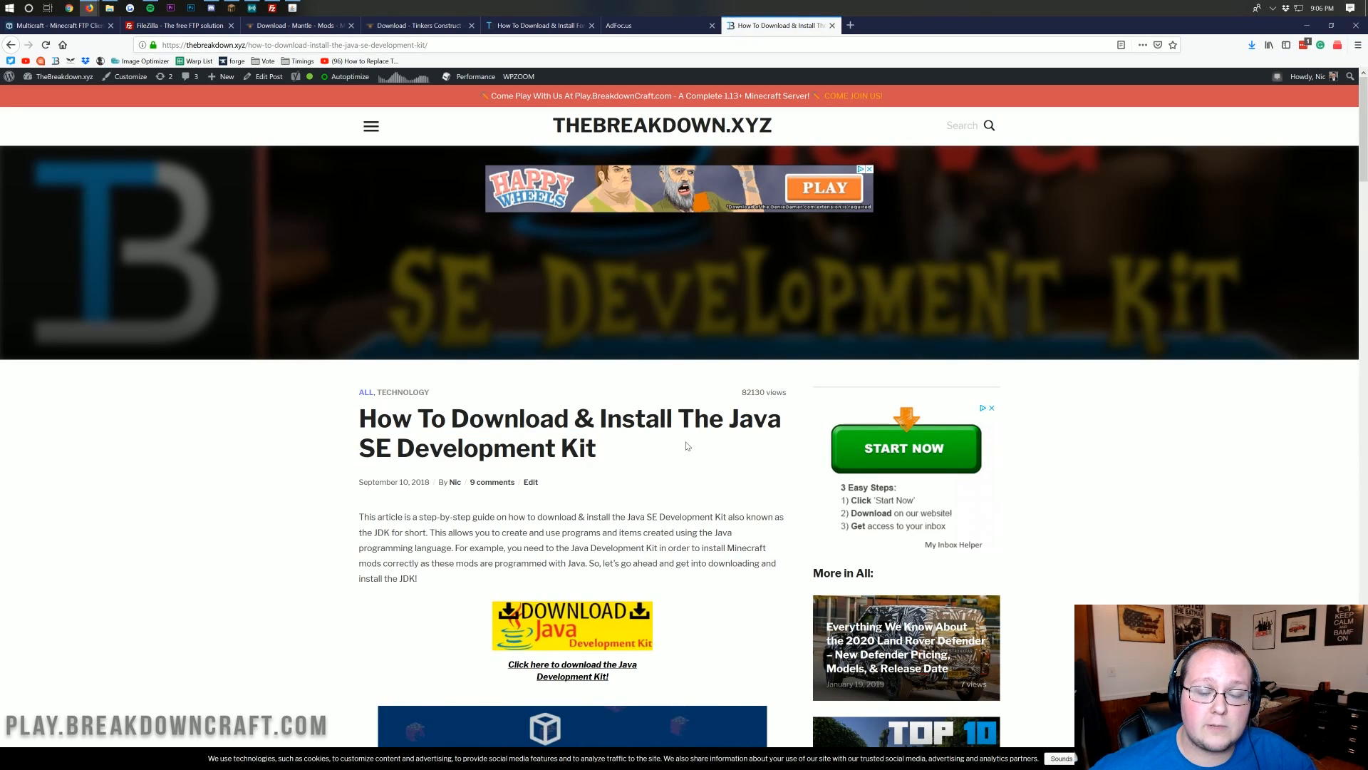
{"action": "scroll", "scroll_direction": "down", "scroll_amount": 3}
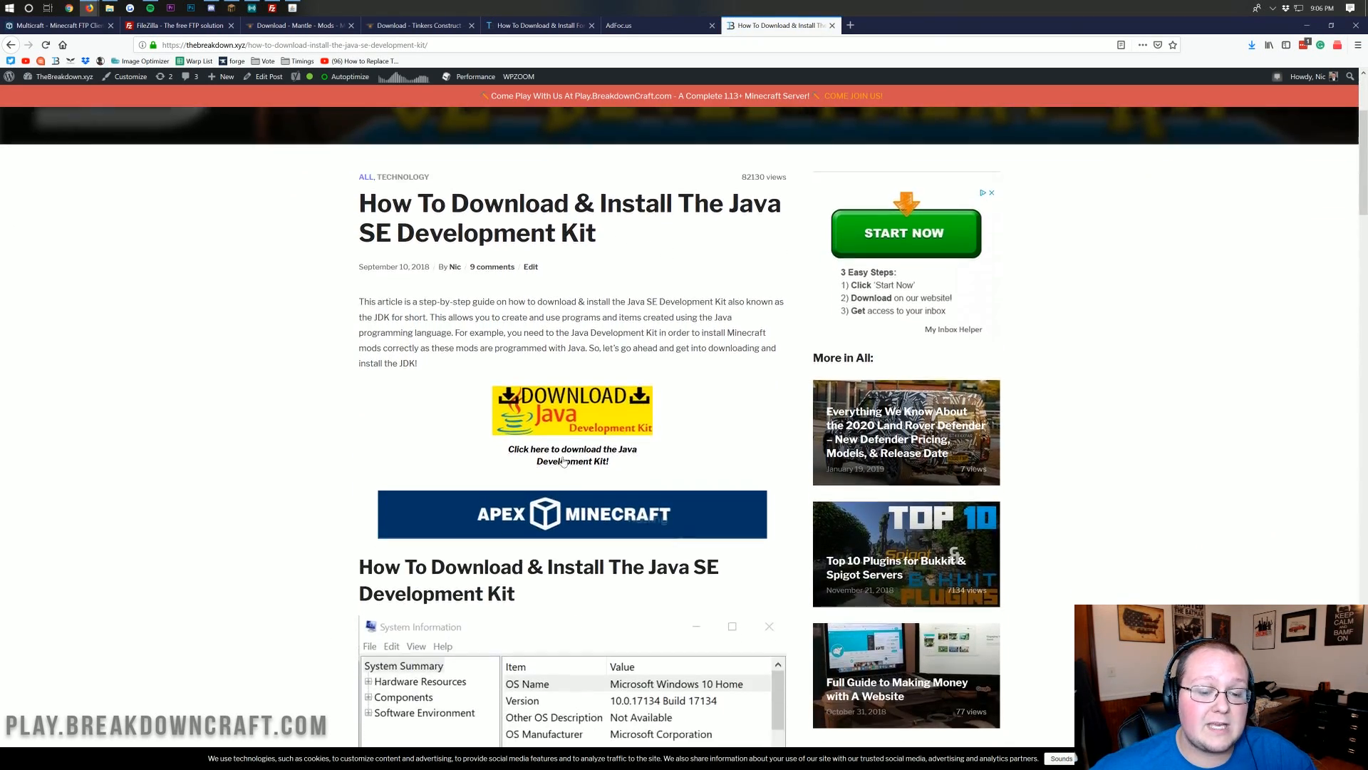
{"action": "scroll", "scroll_direction": "down", "scroll_amount": 3}
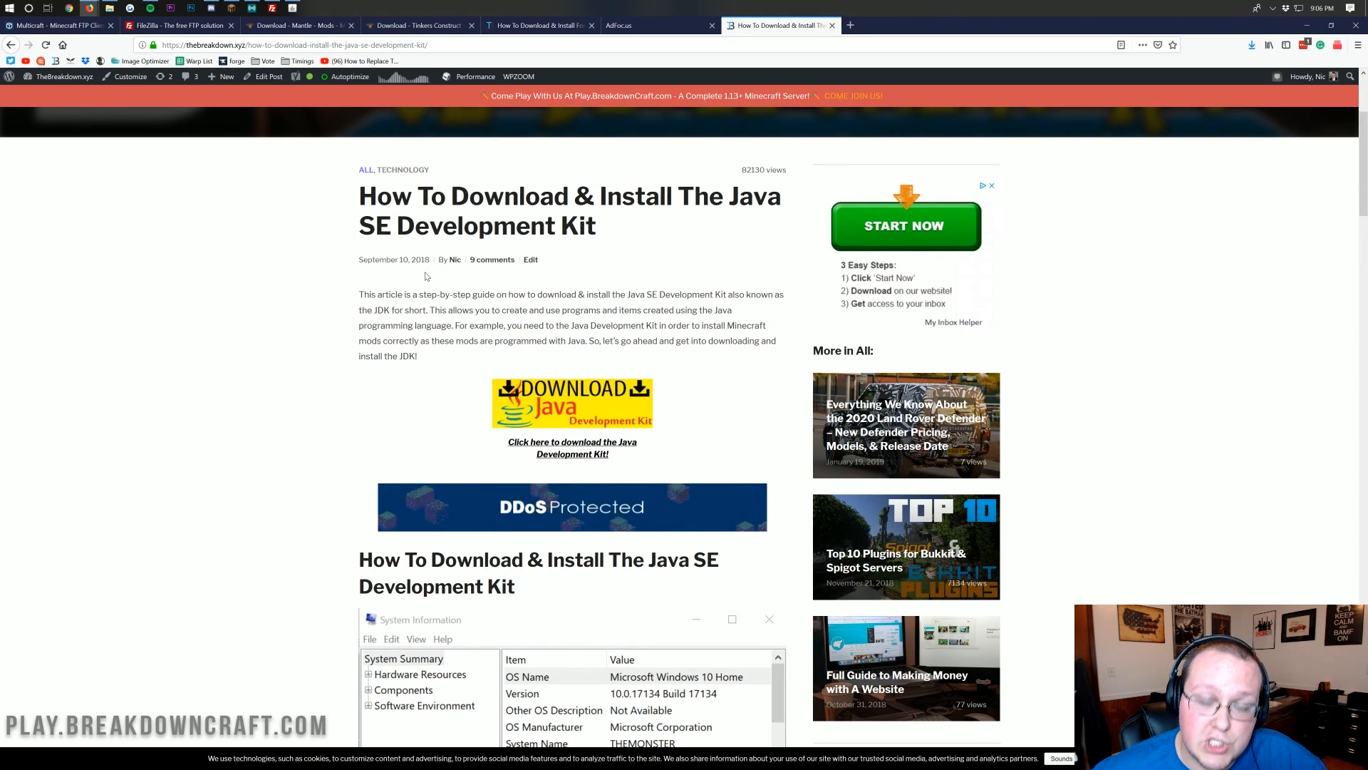
{"action": "scroll", "scroll_direction": "down", "scroll_amount": 3}
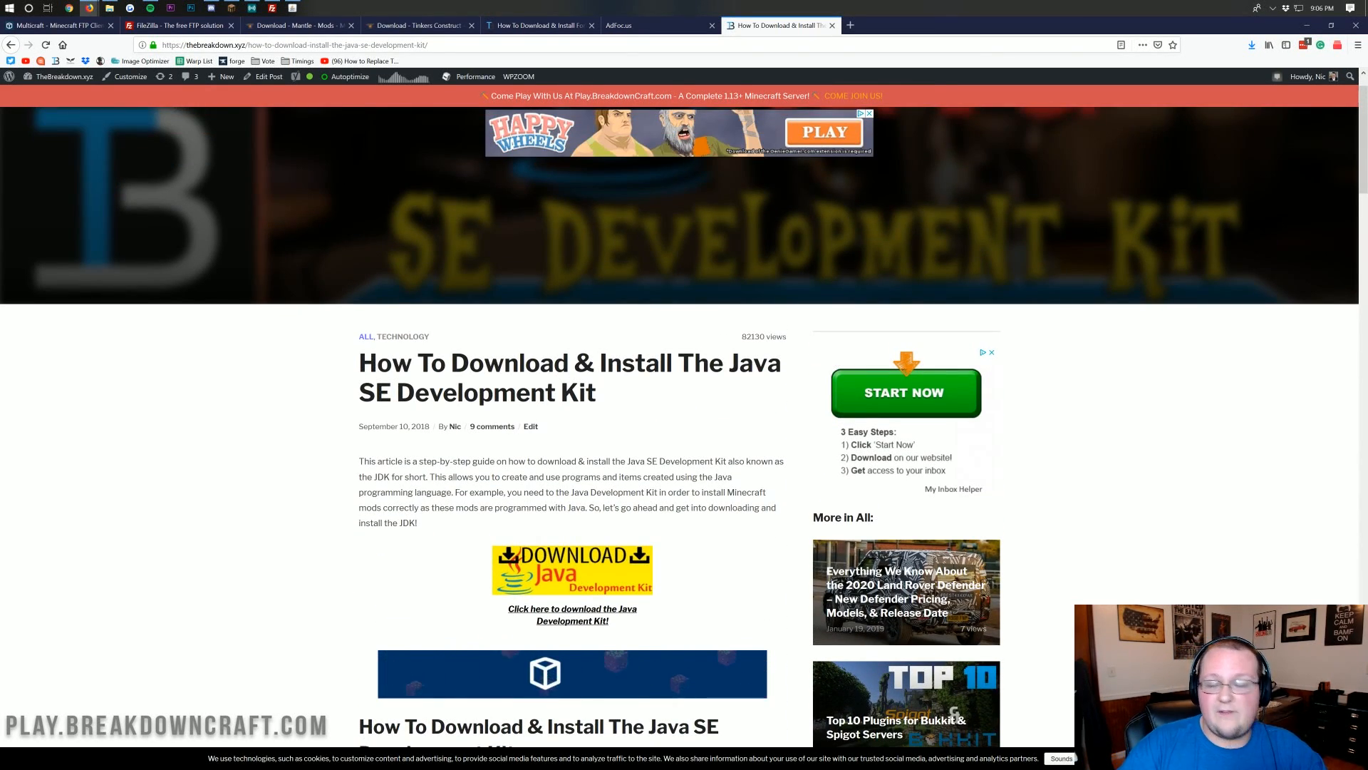
- Open the Jarfix article on repairing .jar files and scroll through it
{"action": "left_click", "coordinate": [848, 25]}
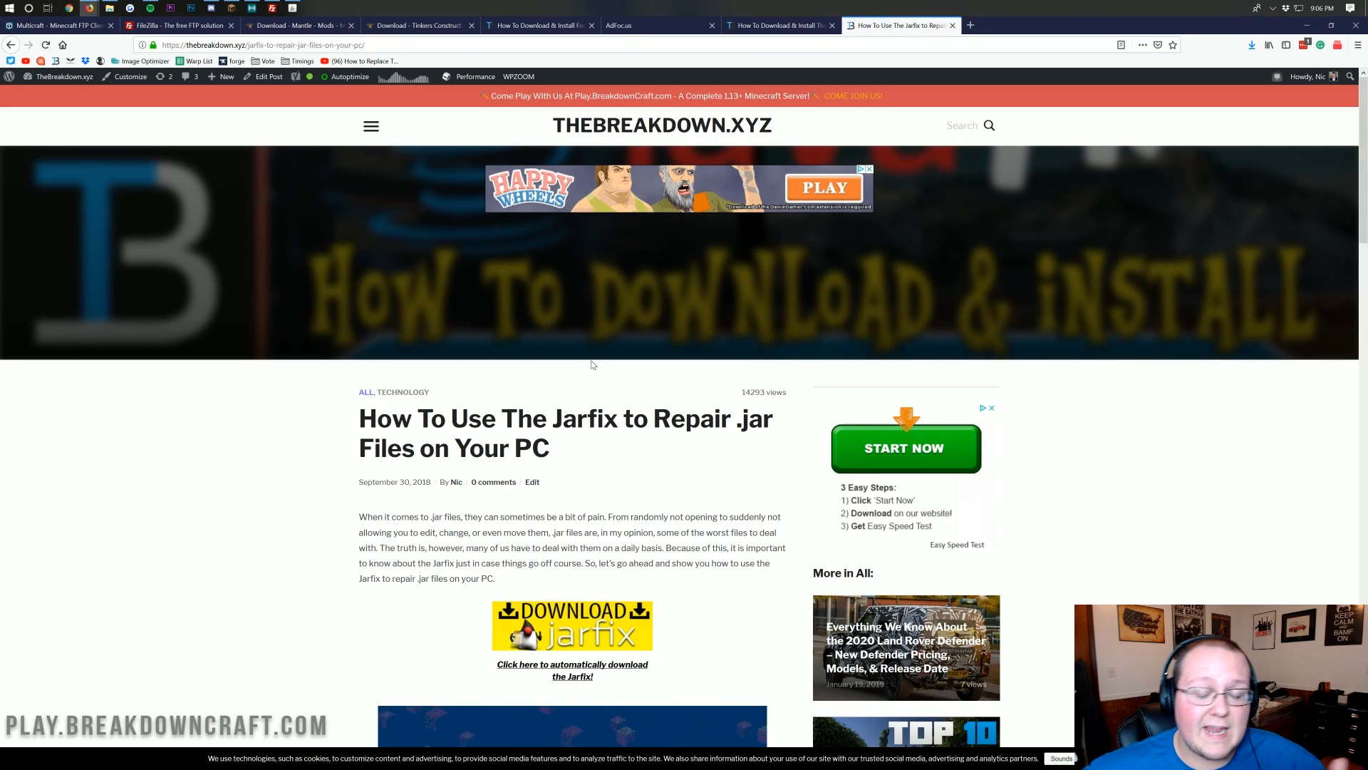
{"action": "scroll", "scroll_direction": "down", "scroll_amount": 3}
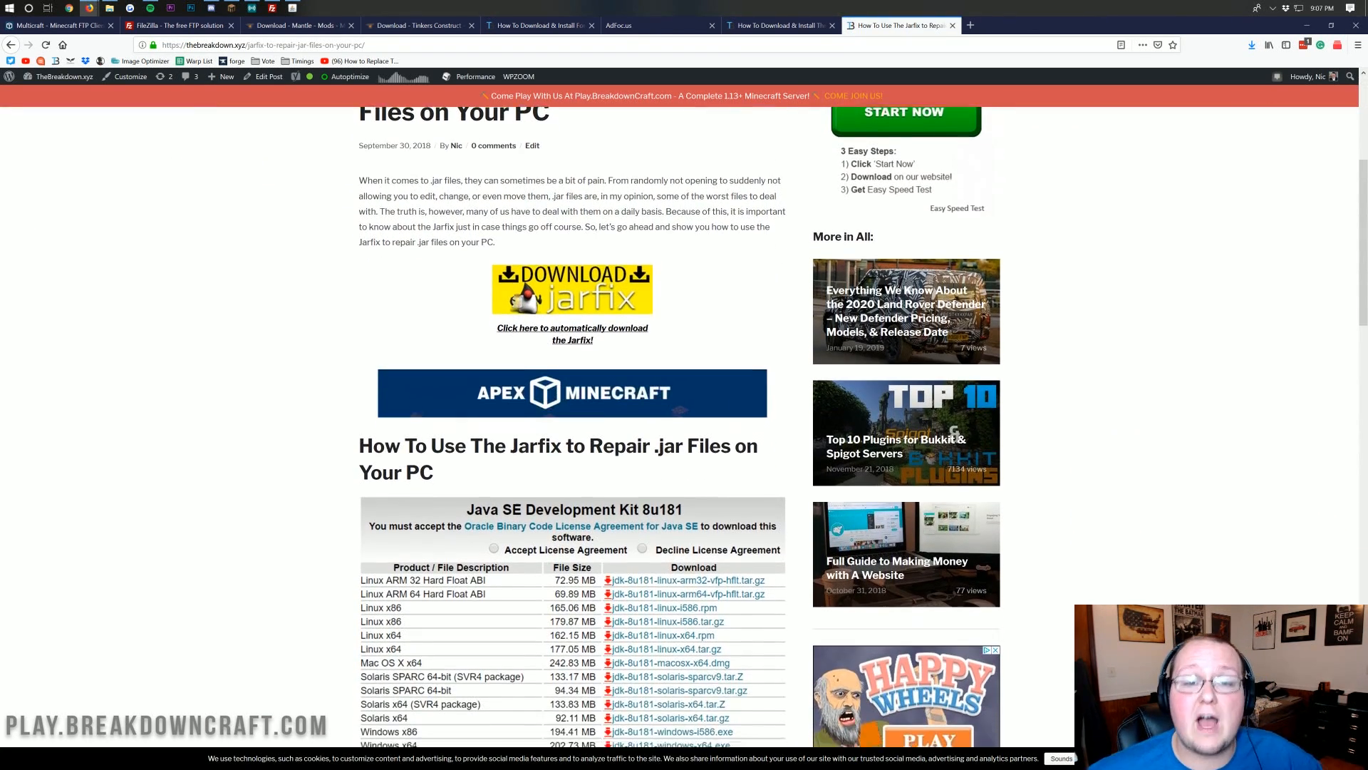
{"action": "scroll", "scroll_direction": "down", "scroll_amount": 3}
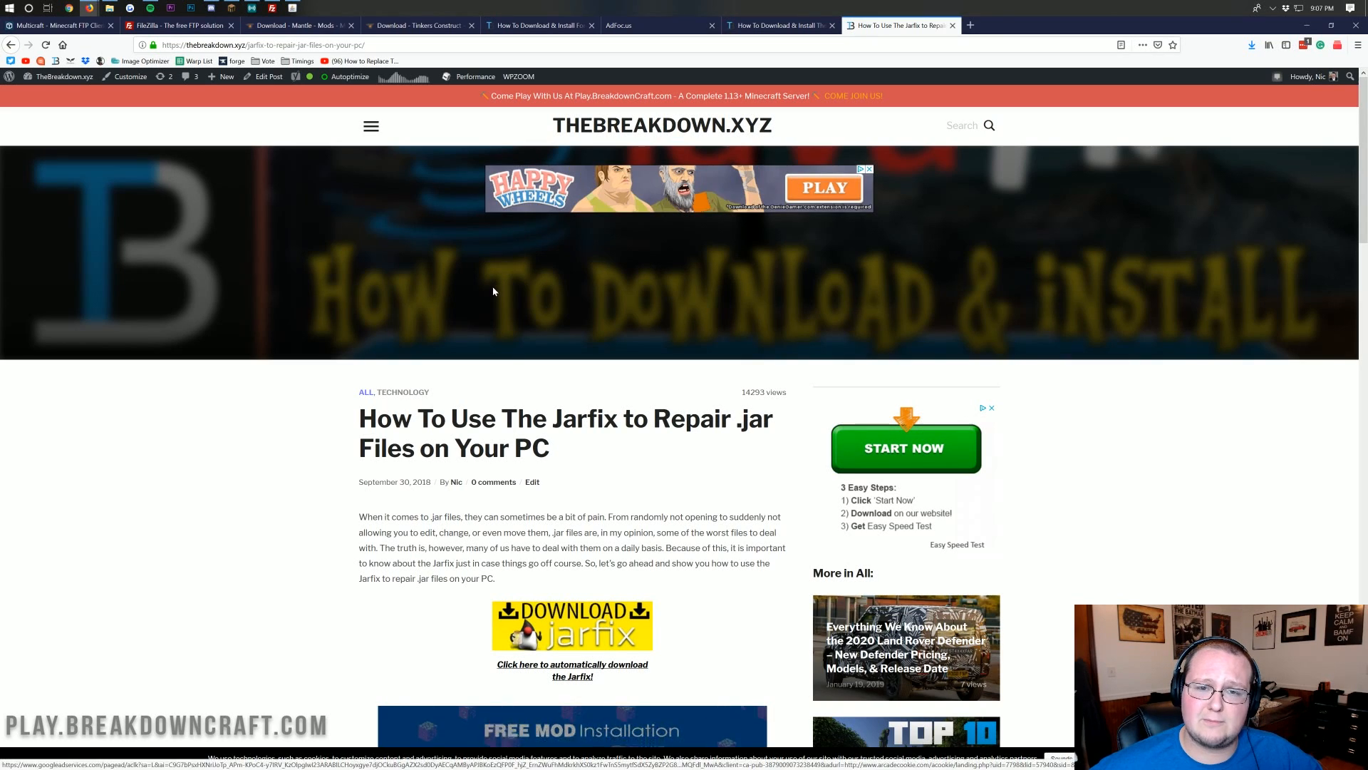
{"action": "scroll", "scroll_direction": "down", "scroll_amount": 3}
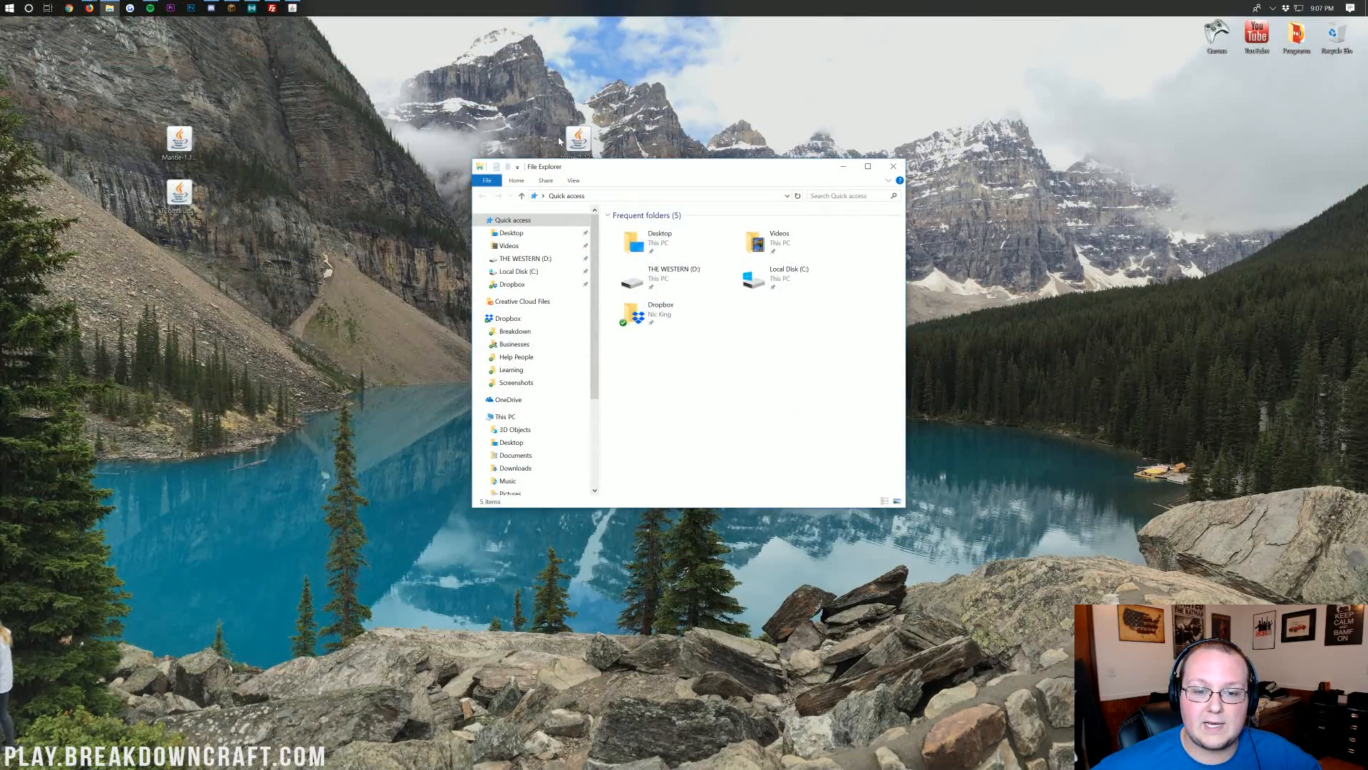
- Run the Forge 1.12.2-14.23.5.2808 installer jar with Java and install the client profile
{"action": "right_click", "coordinate": [577, 137]}
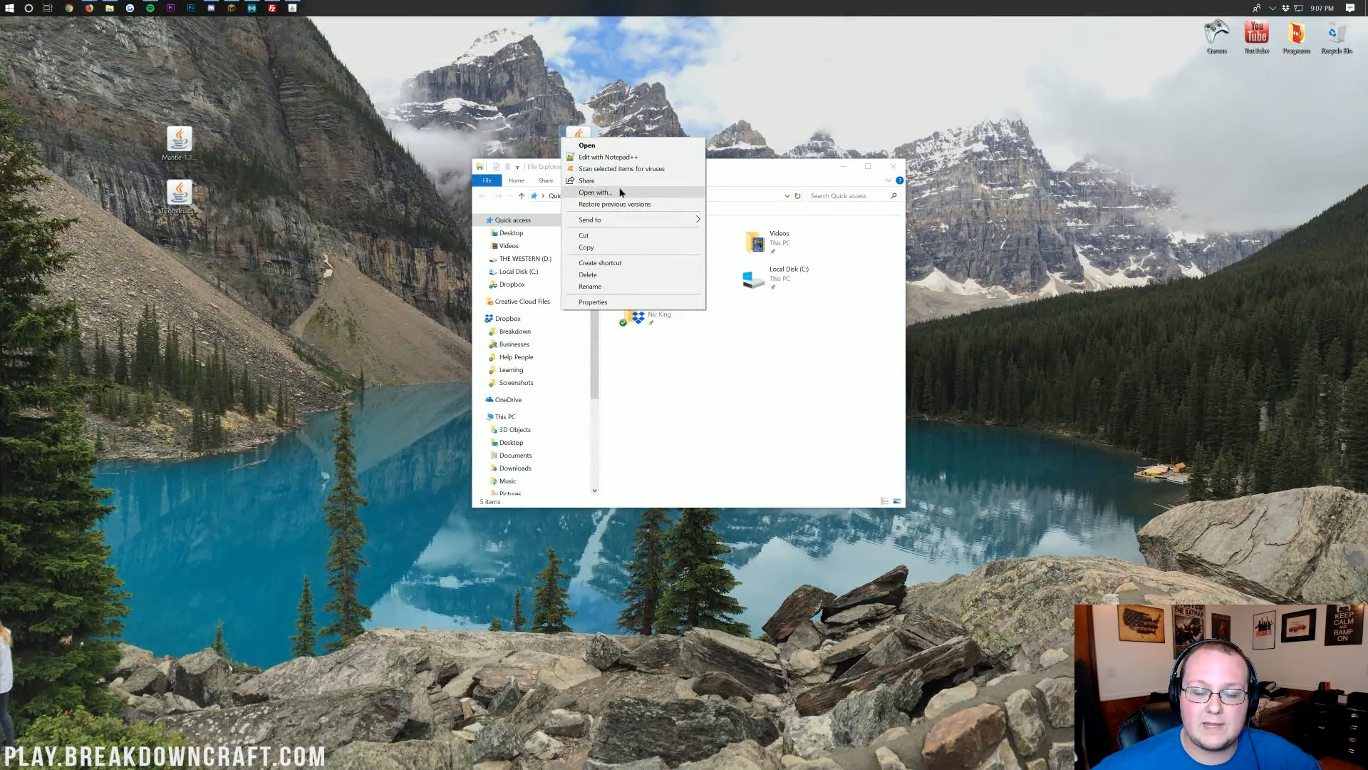
{"action": "left_click", "coordinate": [596, 192]}
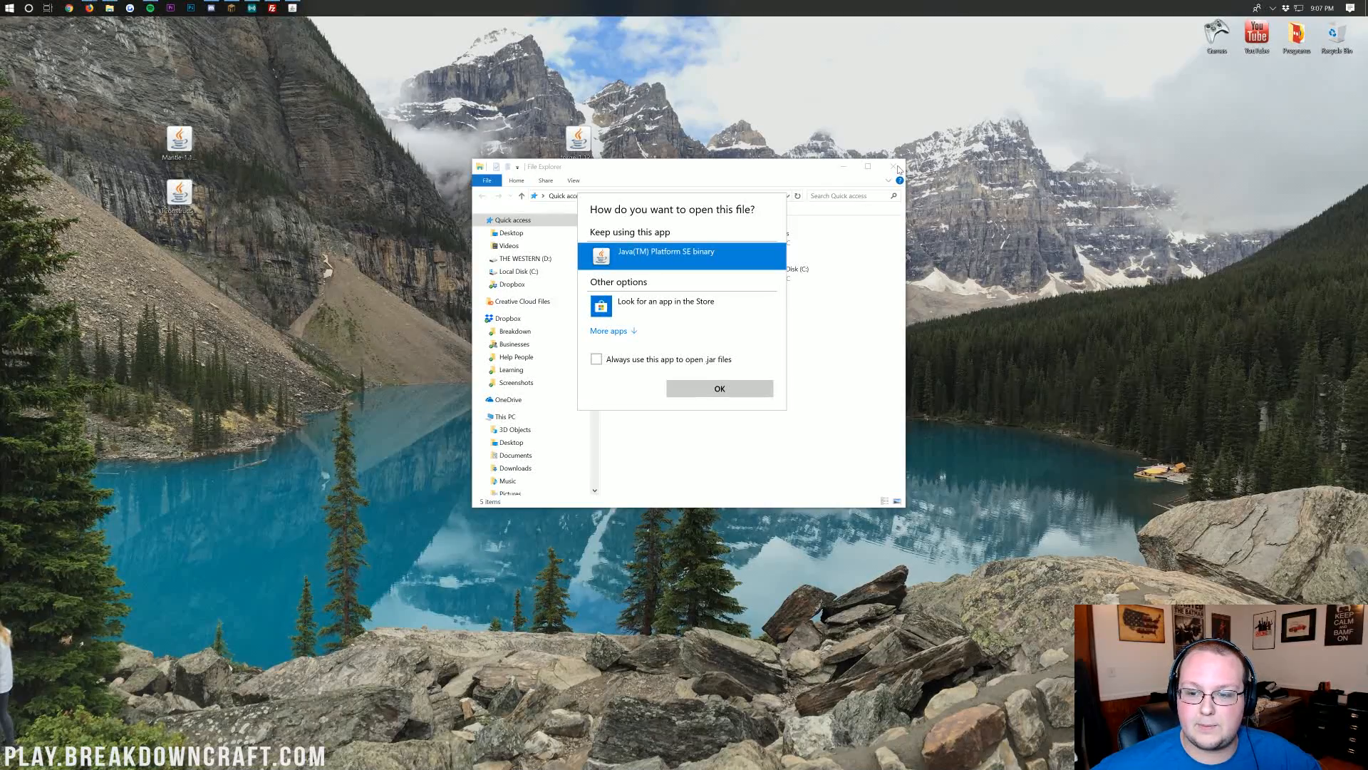
{"action": "left_click", "coordinate": [720, 388]}
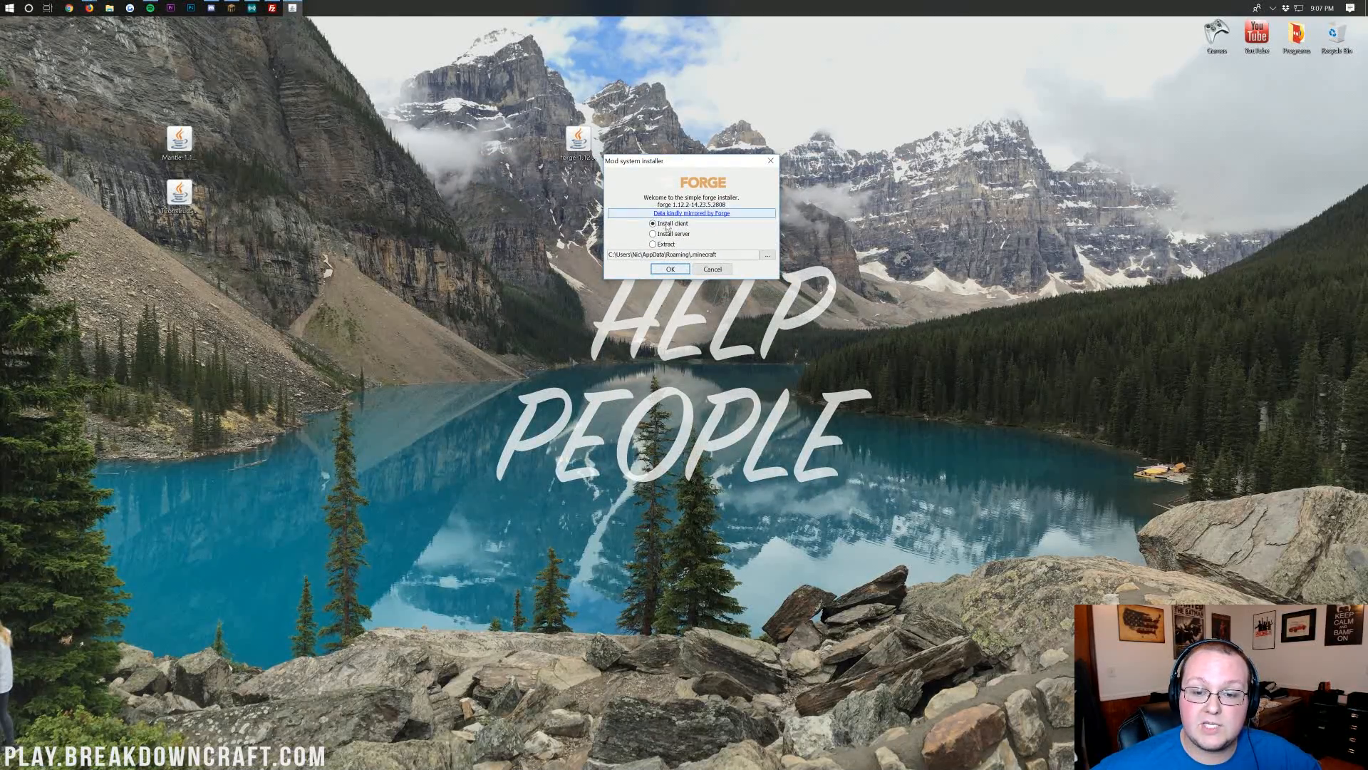
{"action": "left_click", "coordinate": [671, 268]}
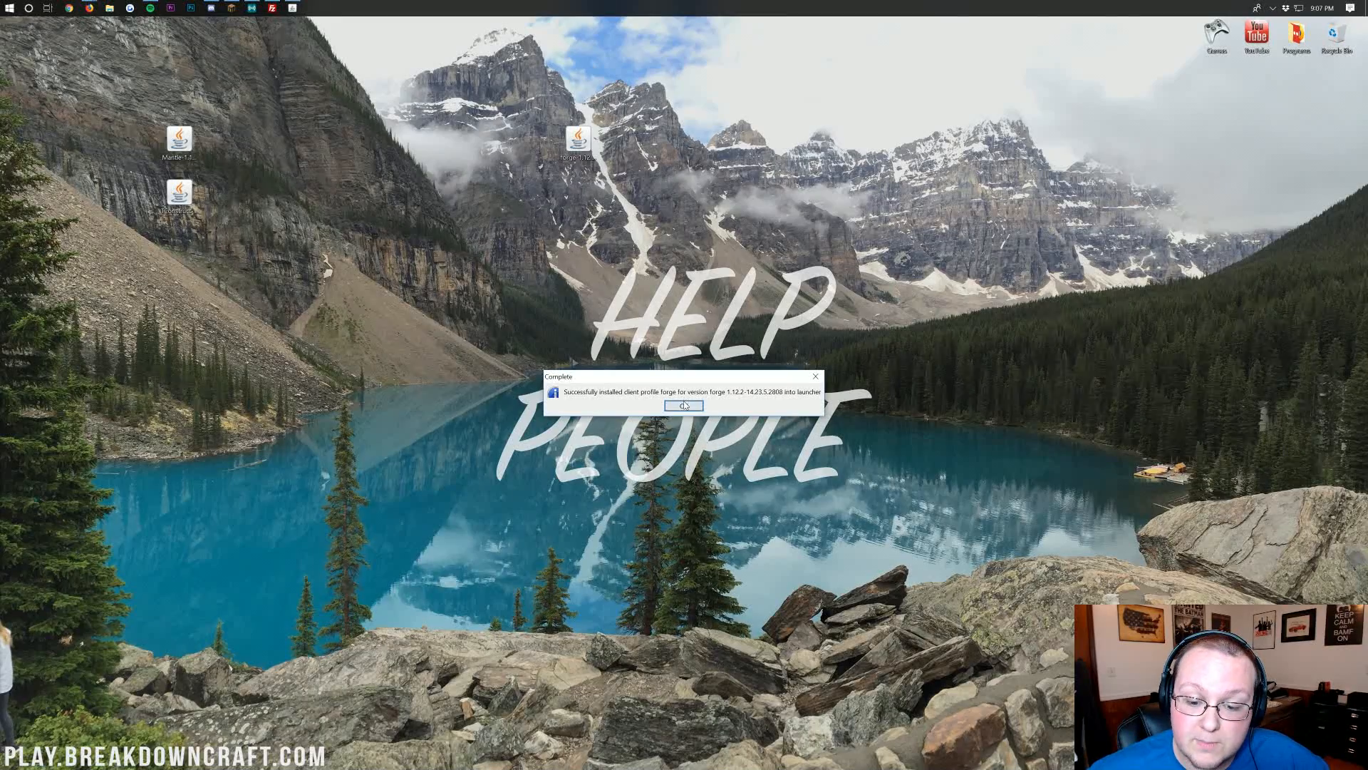
{"action": "left_click", "coordinate": [684, 406]}
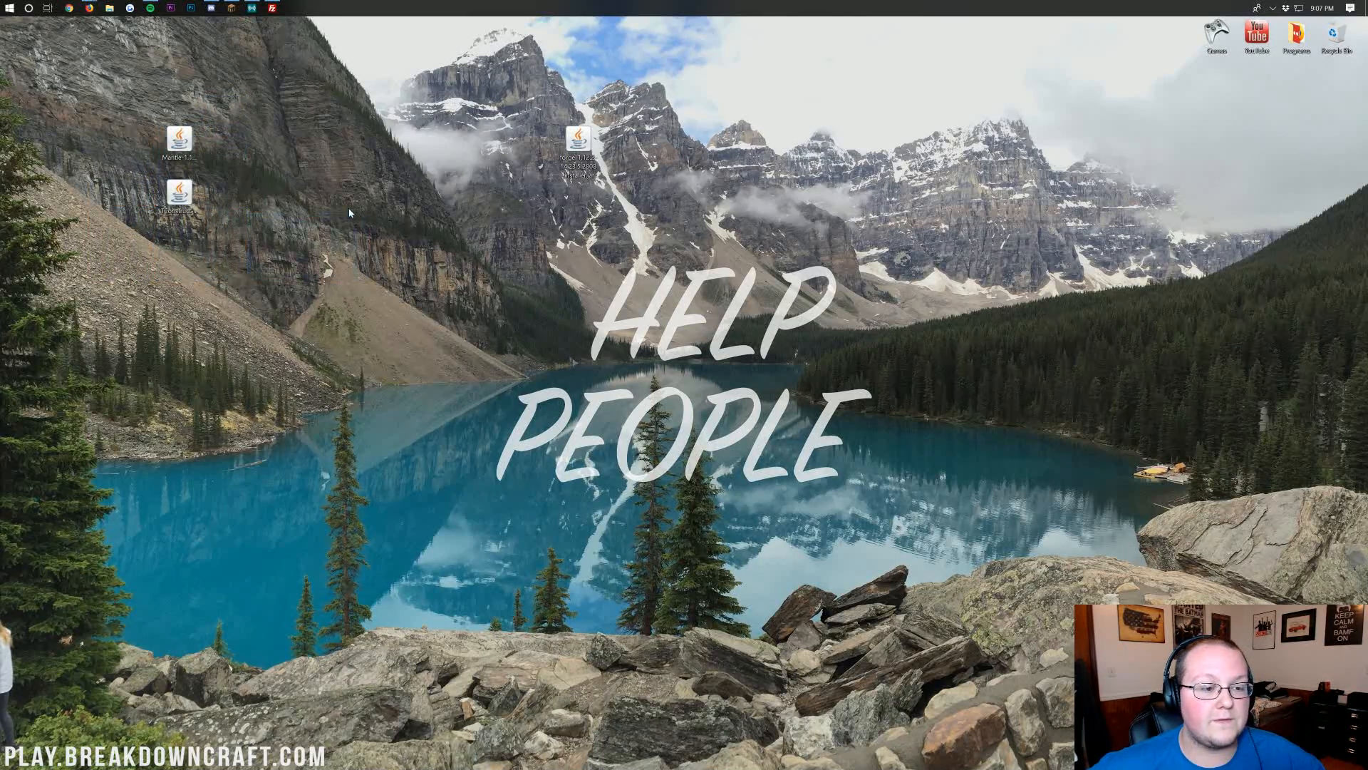
{"action": "mouse_move", "coordinate": [391, 200]}
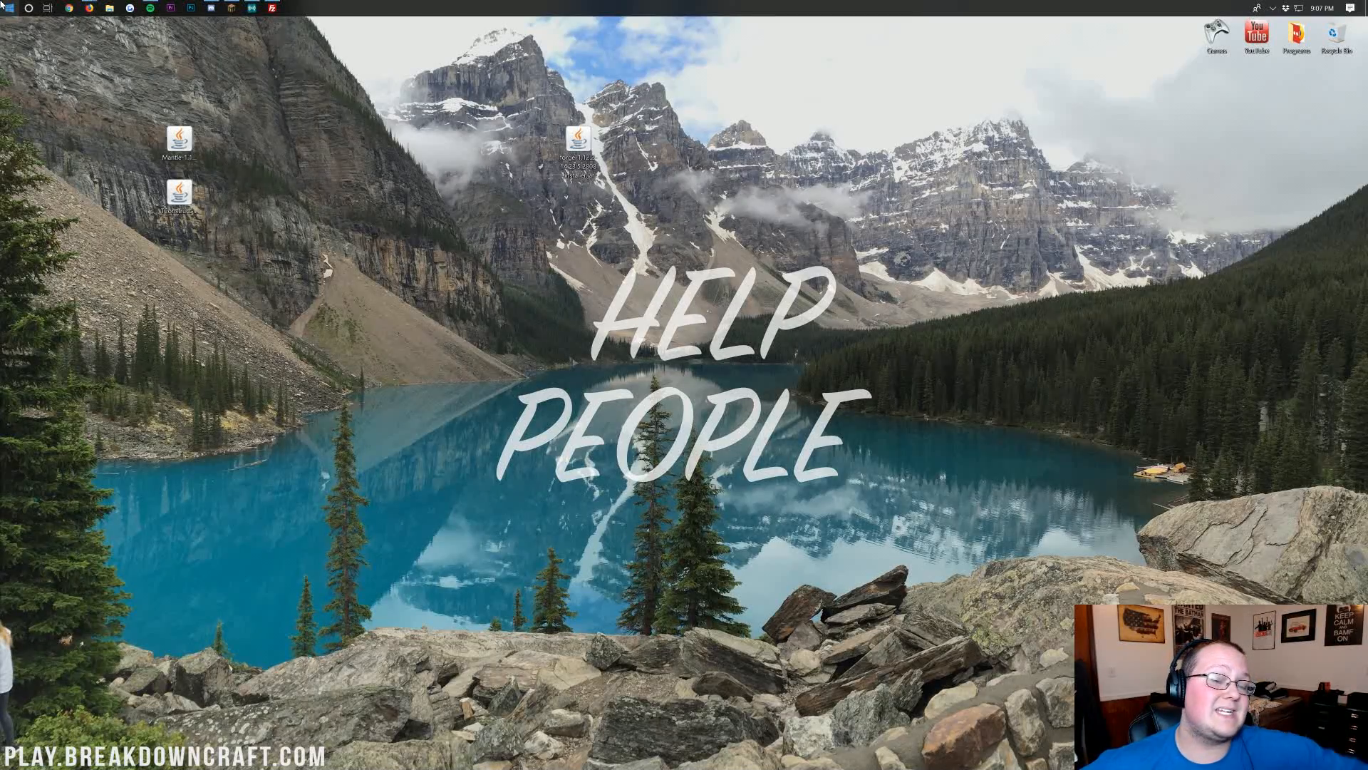
- Open %appdata% through the Run dialog to reach the Roaming folder
{"action": "left_click", "coordinate": [6, 14]}
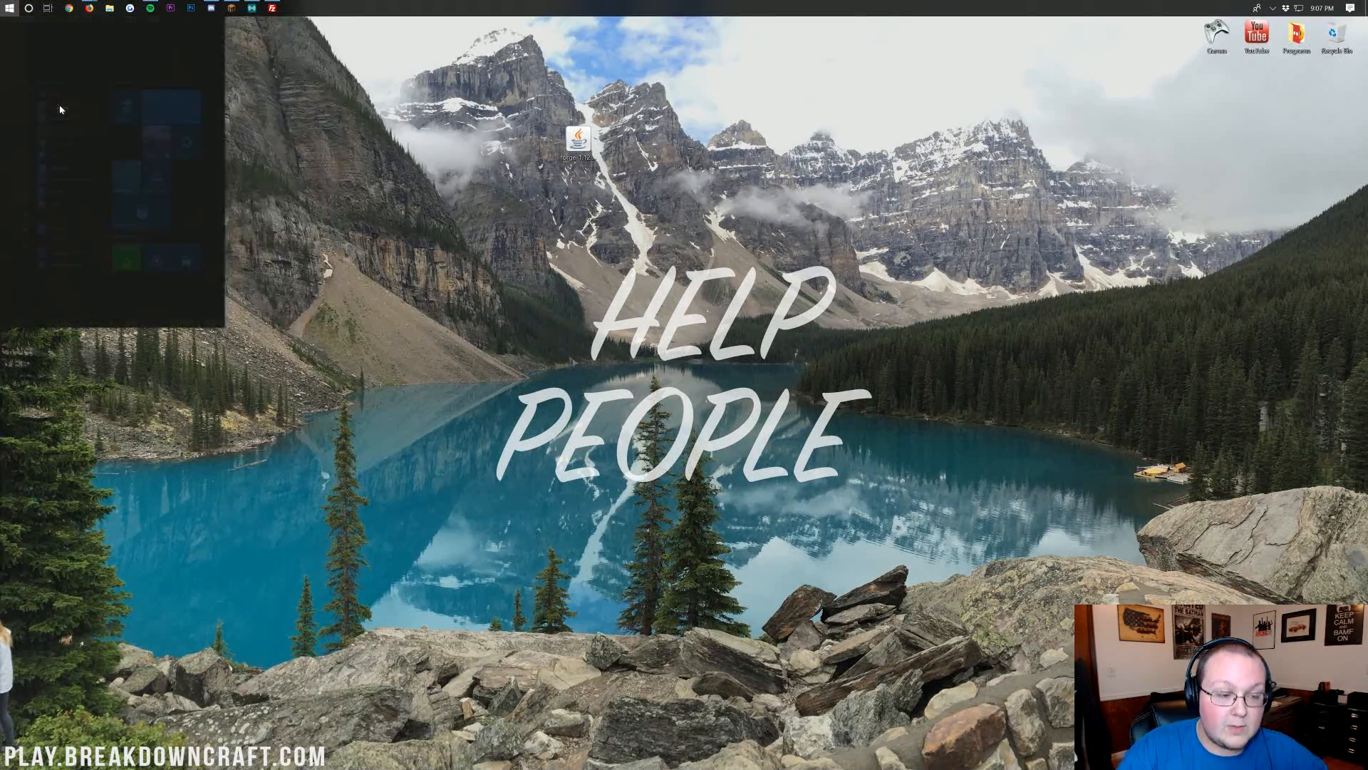
{"action": "type", "text": "run"}
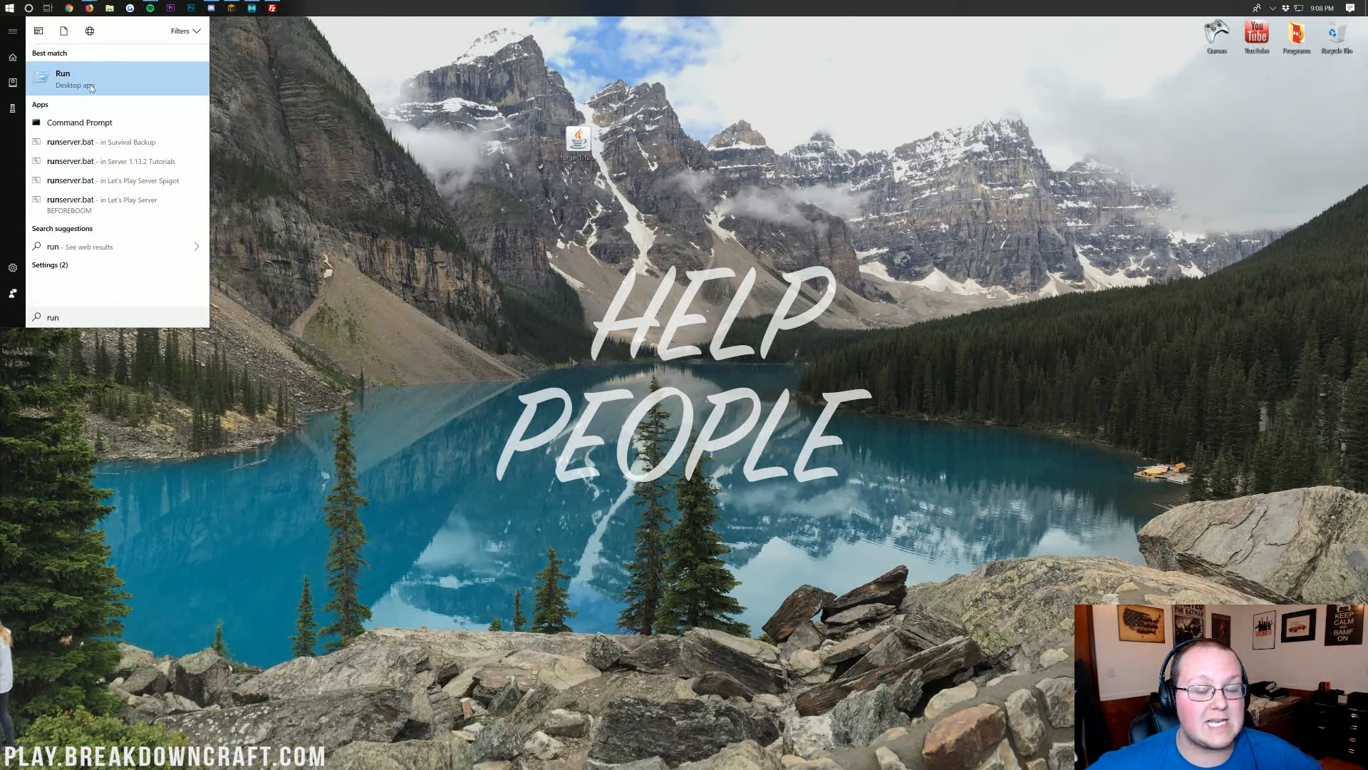
{"action": "left_click", "coordinate": [62, 78]}
{"action": "type", "text": "%"}
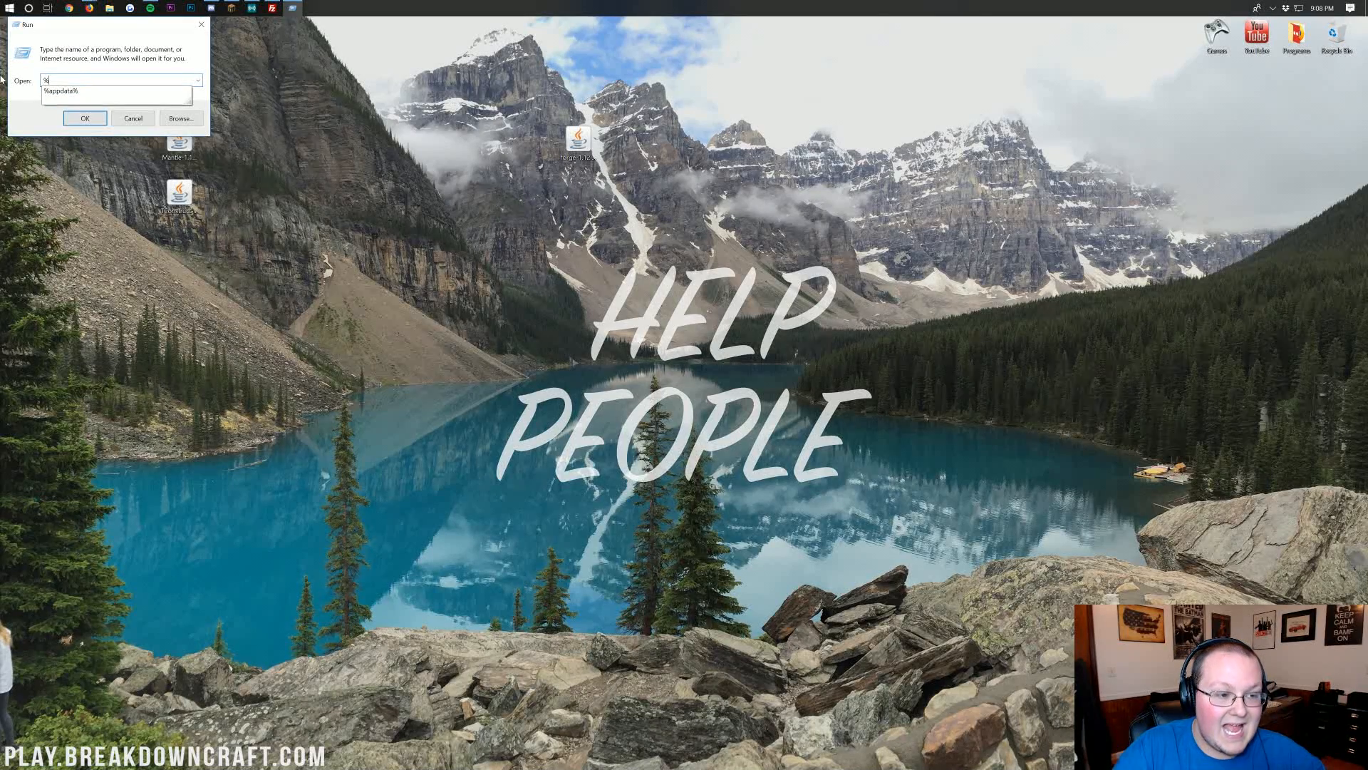
{"action": "type", "text": "appdata%"}
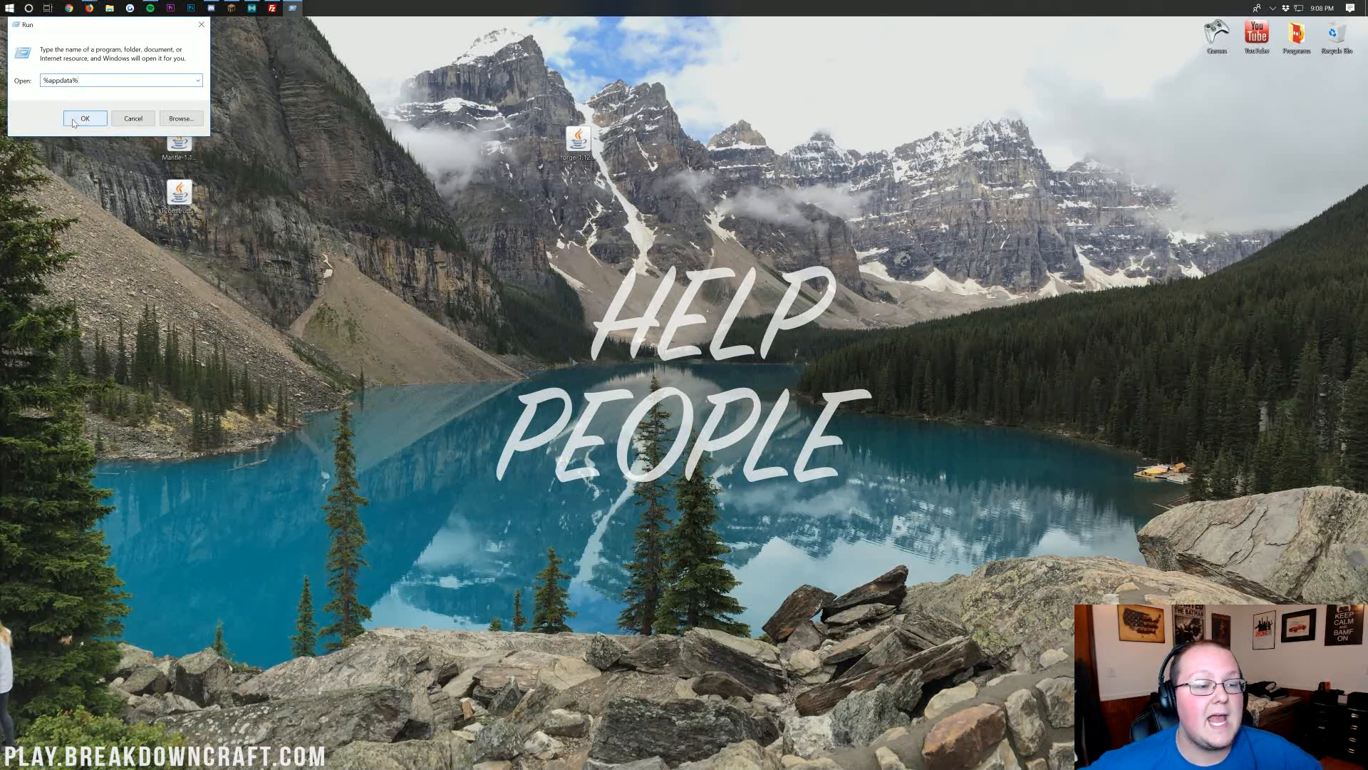
{"action": "left_click", "coordinate": [84, 118]}
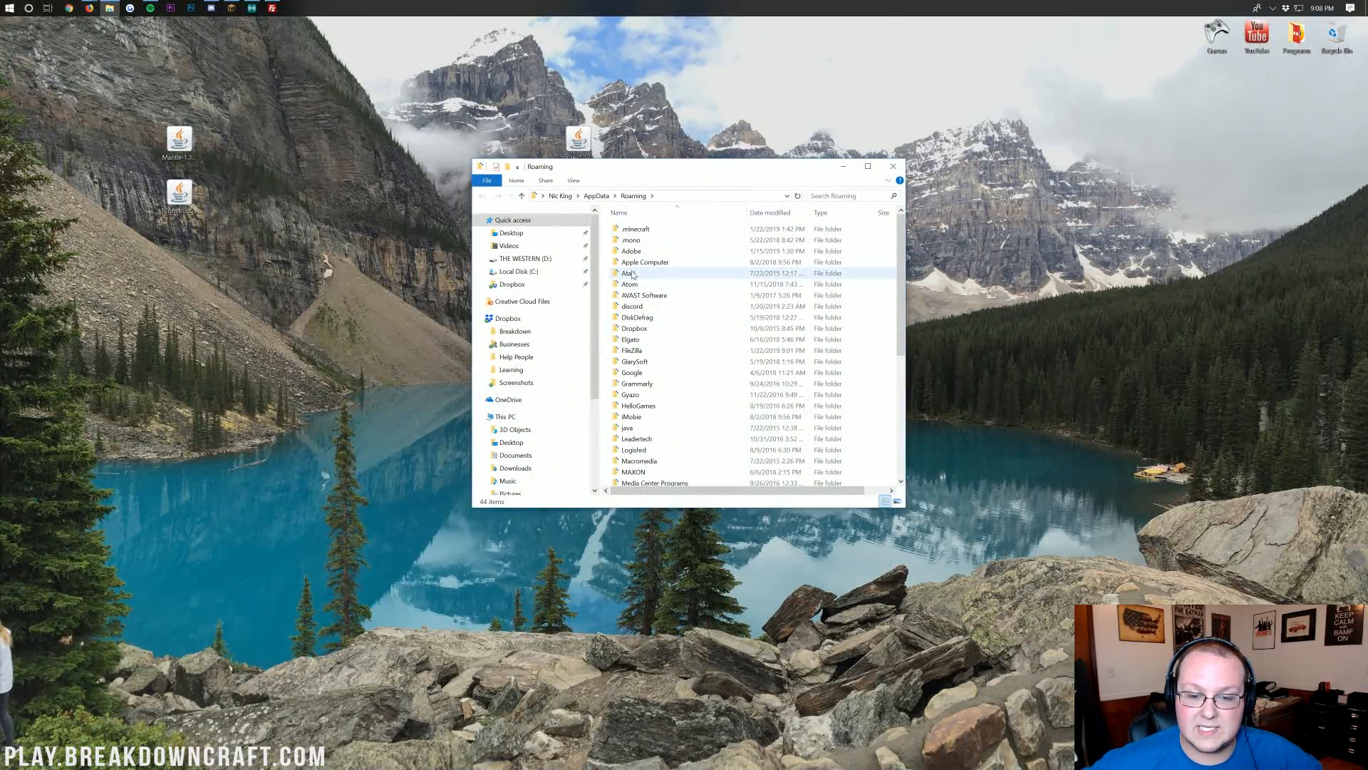
- Create a 'mods' folder inside .minecraft and open it
{"action": "double_click", "coordinate": [636, 229]}
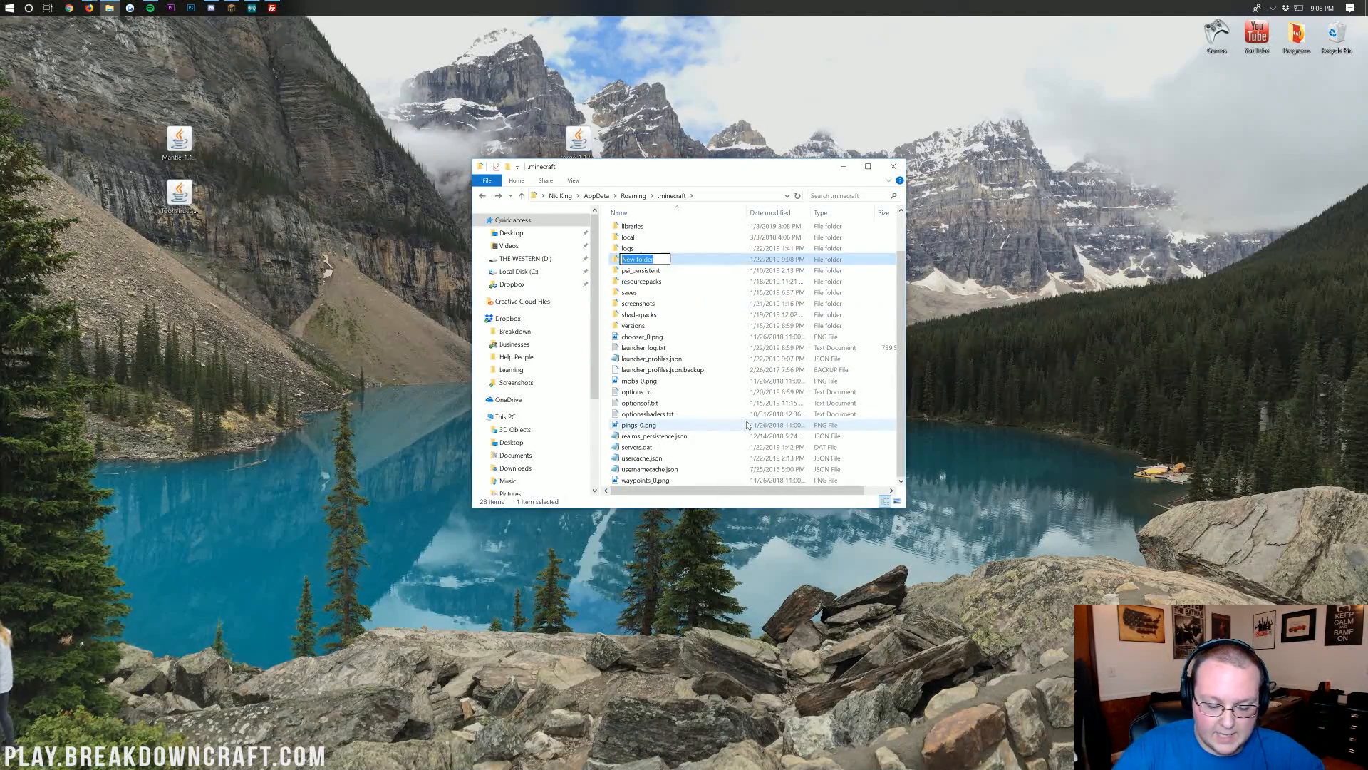
{"action": "type", "text": "mods"}
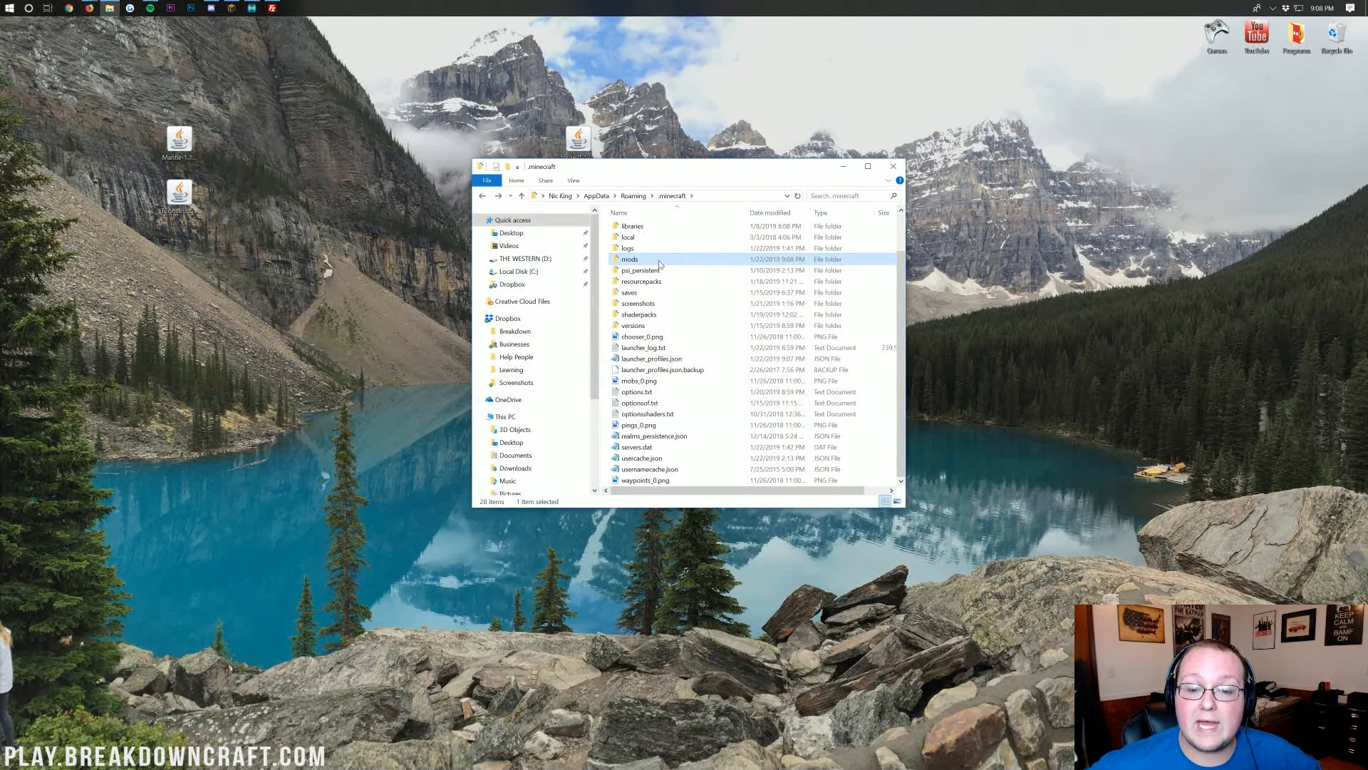
{"action": "double_click", "coordinate": [629, 259]}
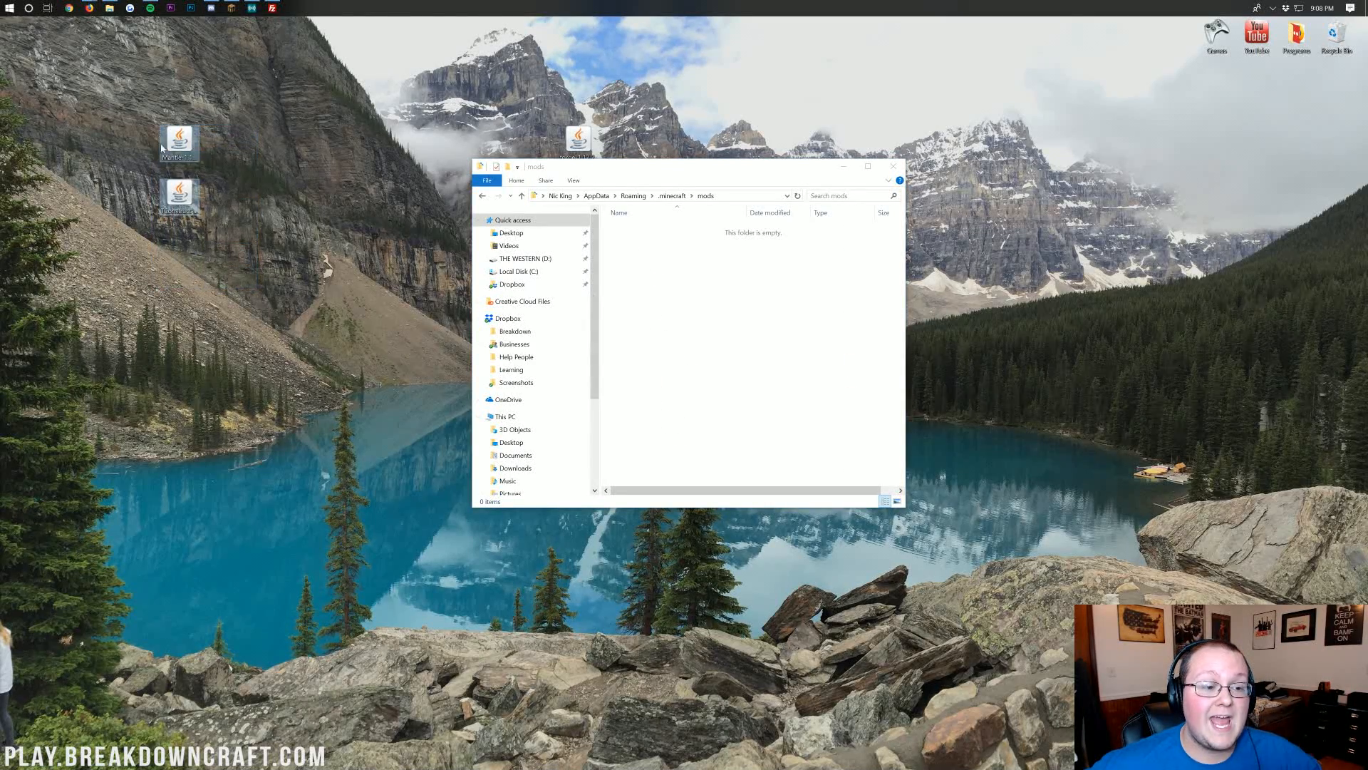
- Copy the Mantle and TConstruct jars from the desktop into the mods folder
{"action": "left_click", "coordinate": [180, 139]}
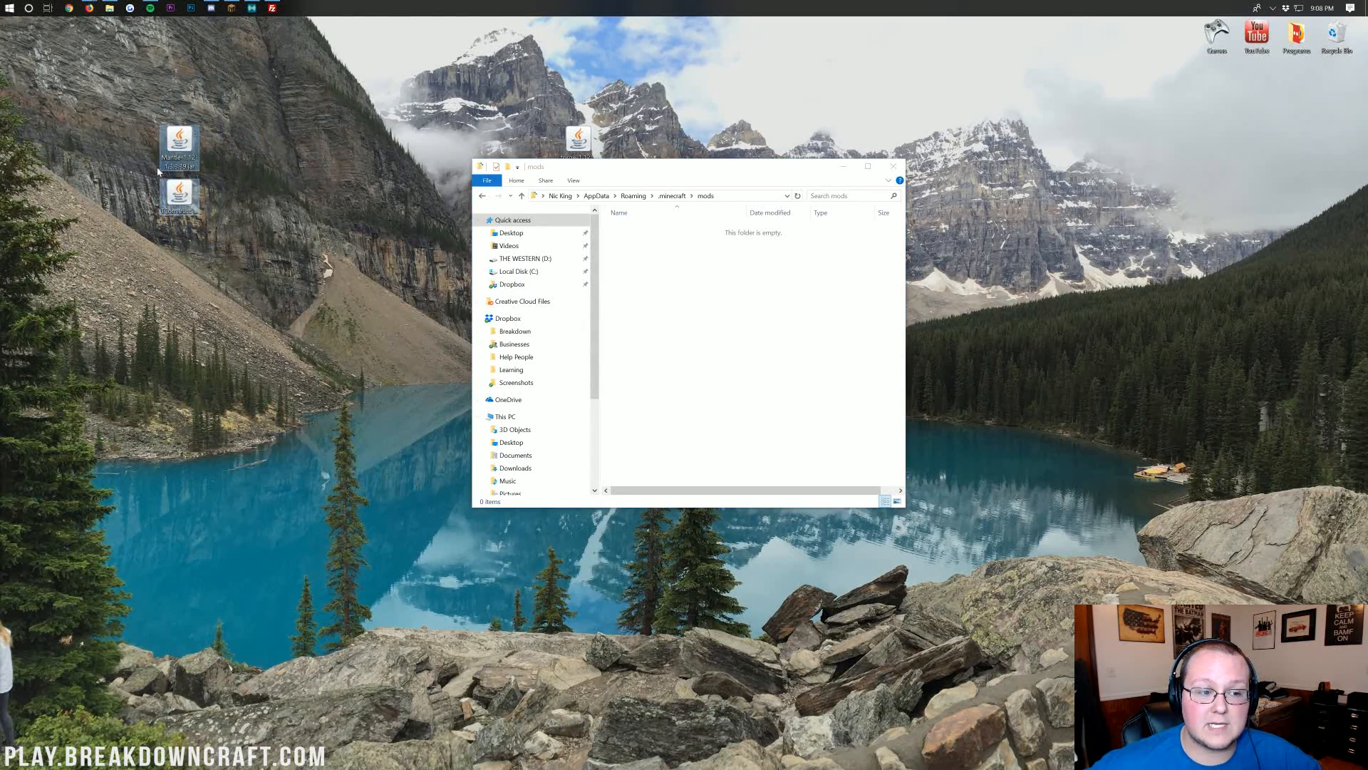
{"action": "right_click", "coordinate": [178, 200]}
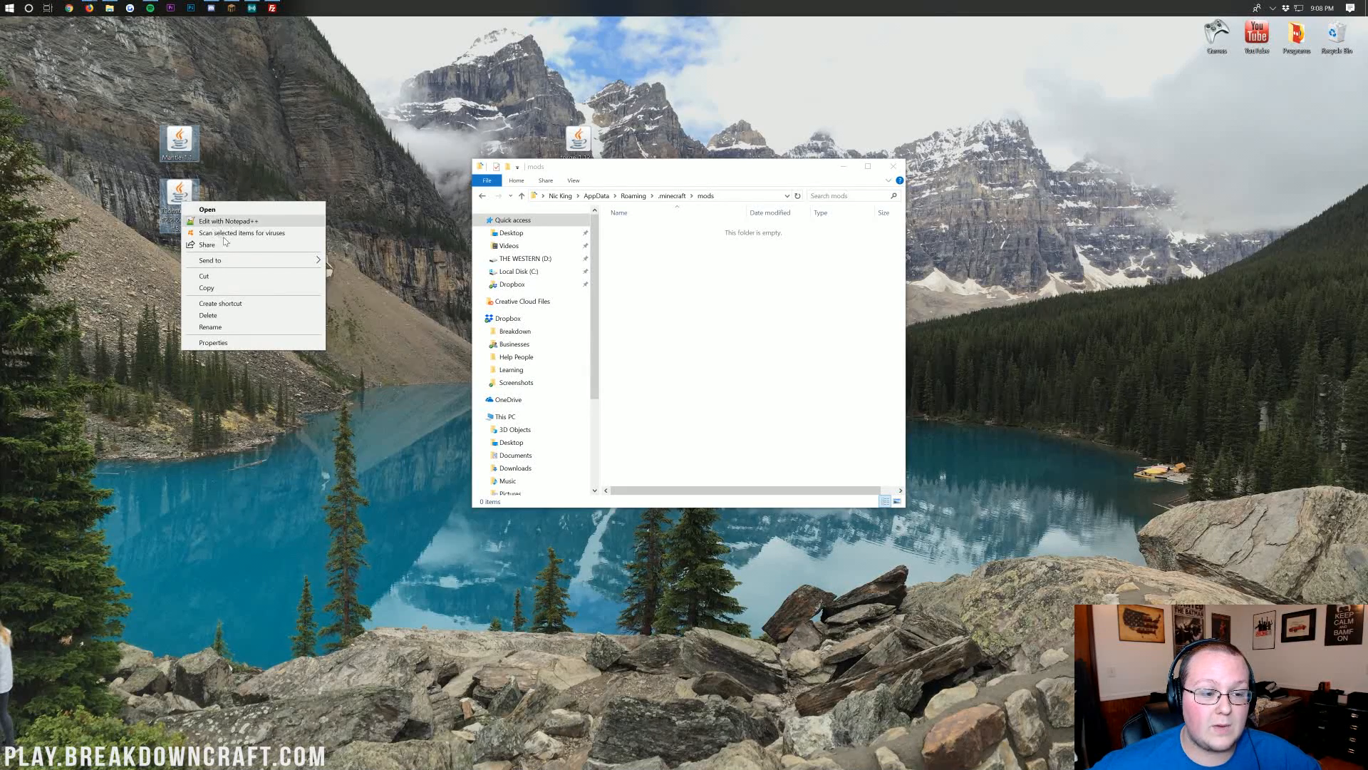
{"action": "left_click", "coordinate": [691, 316]}
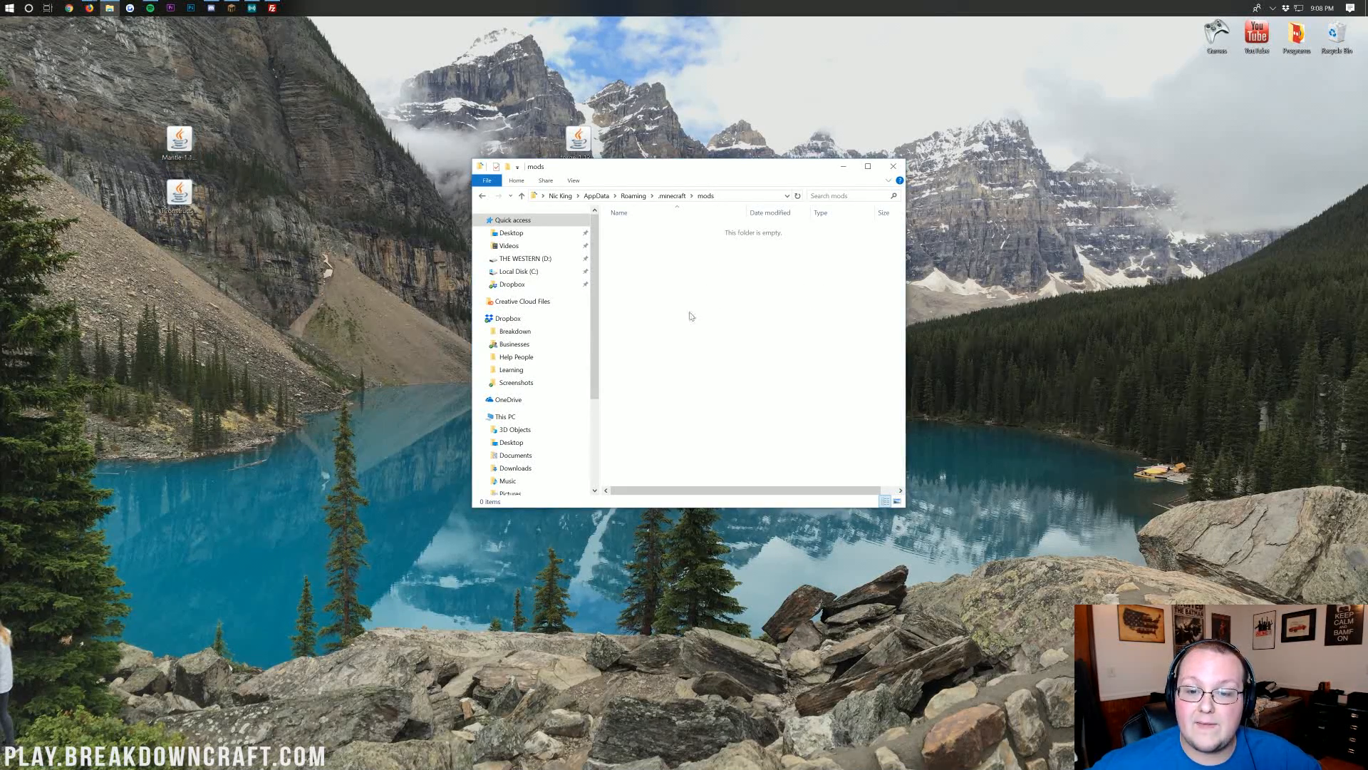
{"action": "right_click", "coordinate": [691, 315]}
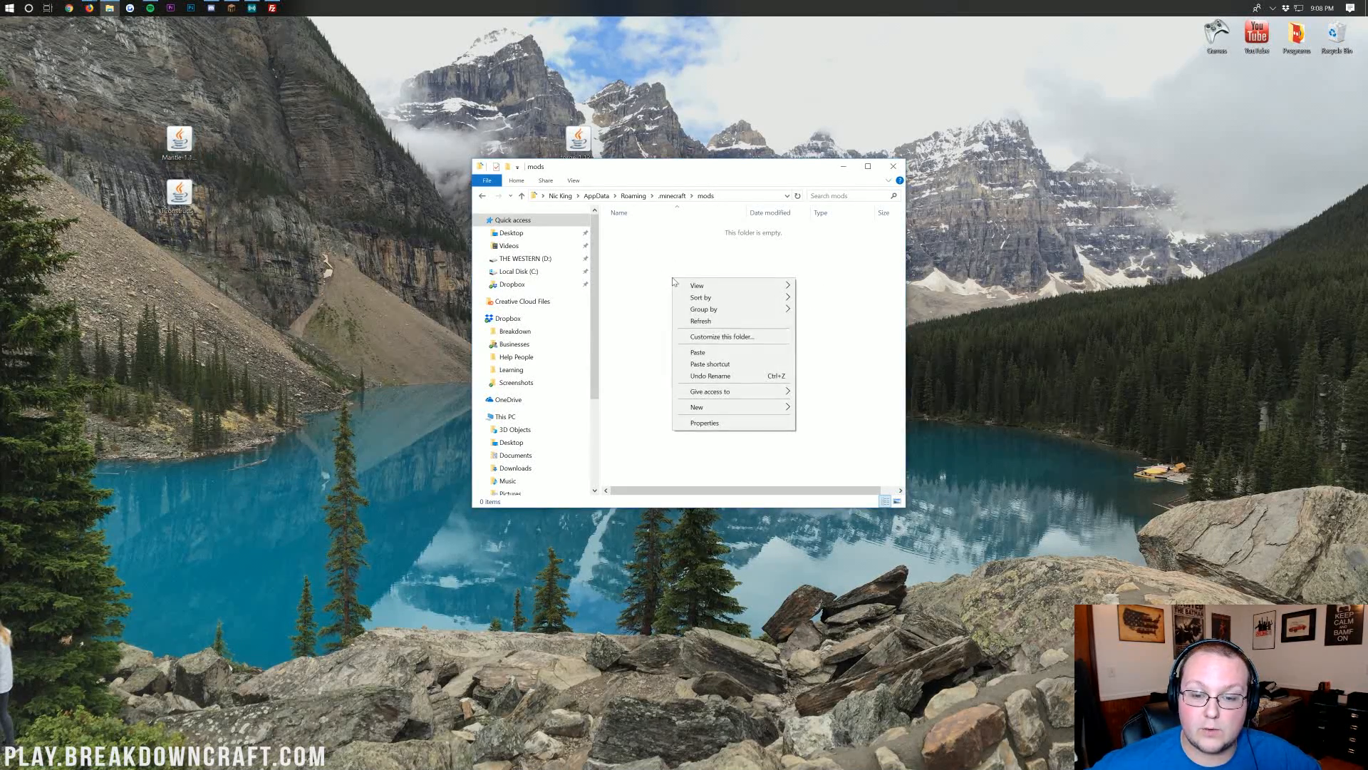
{"action": "left_click", "coordinate": [697, 352]}
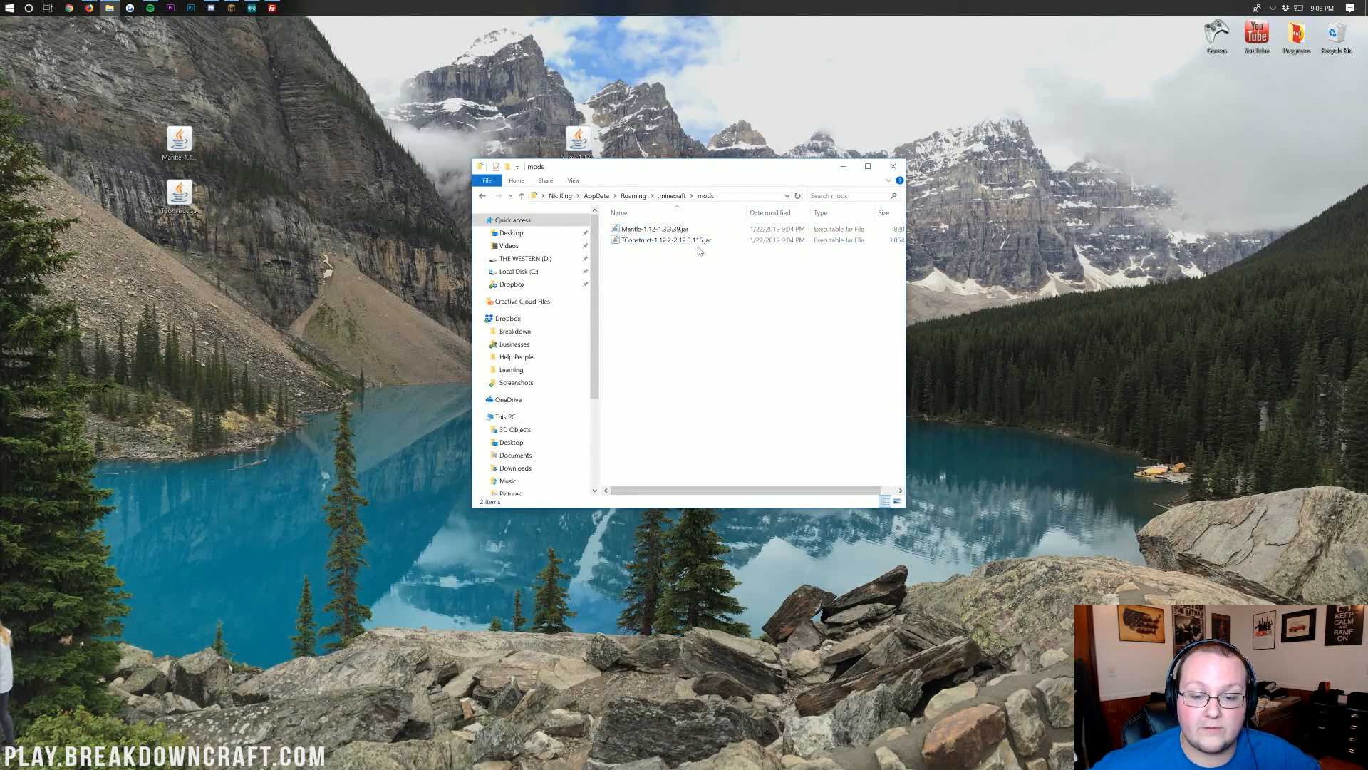
{"action": "mouse_move", "coordinate": [236, 186]}
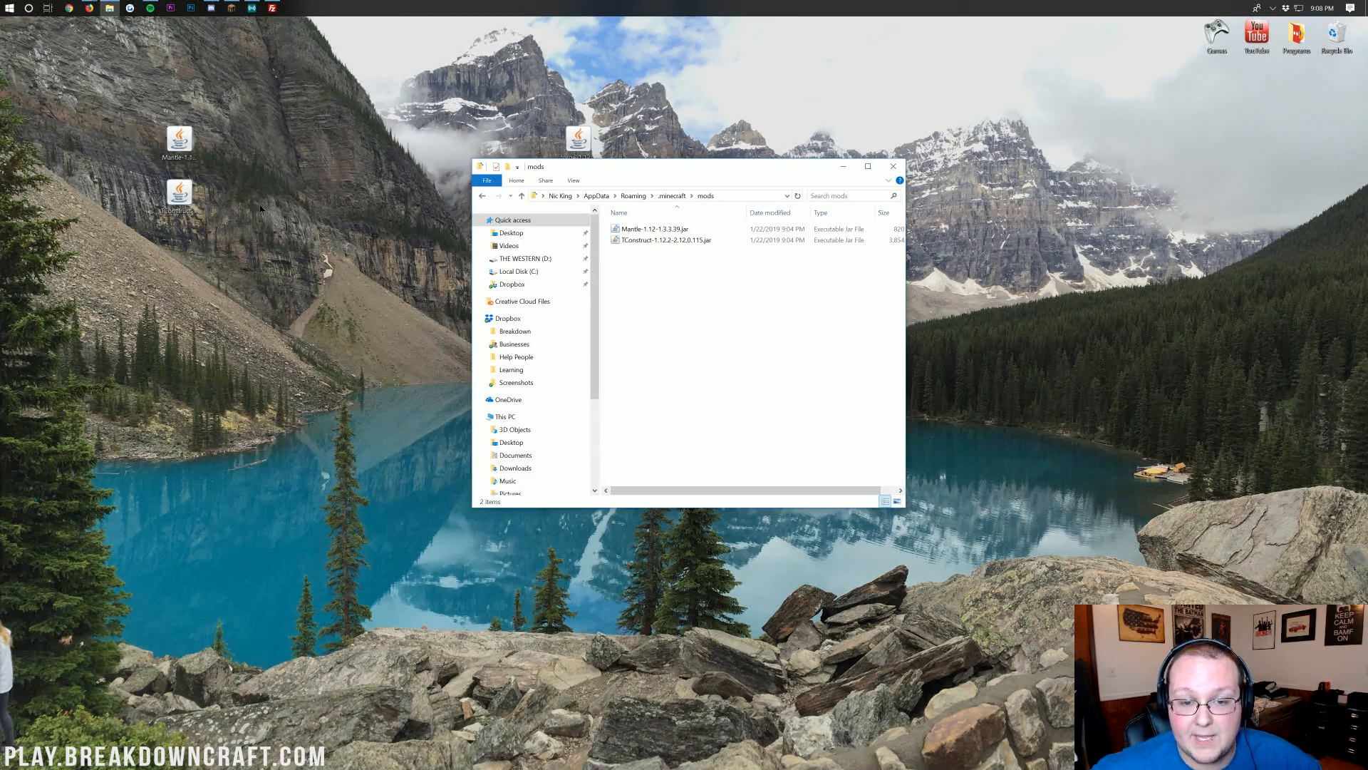
- Open the server's mods folder in FileZilla's remote panel
{"action": "left_click", "coordinate": [274, 8]}
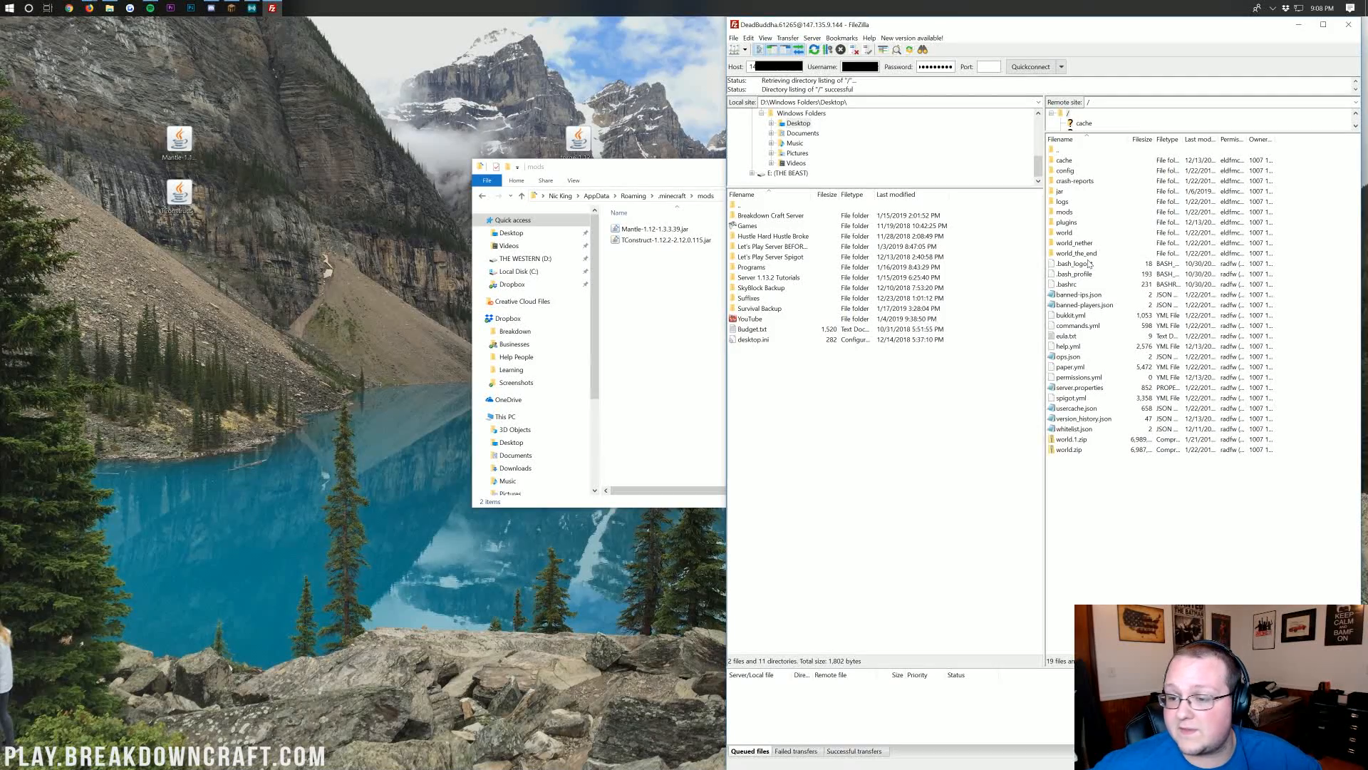
{"action": "left_click", "coordinate": [1064, 212]}
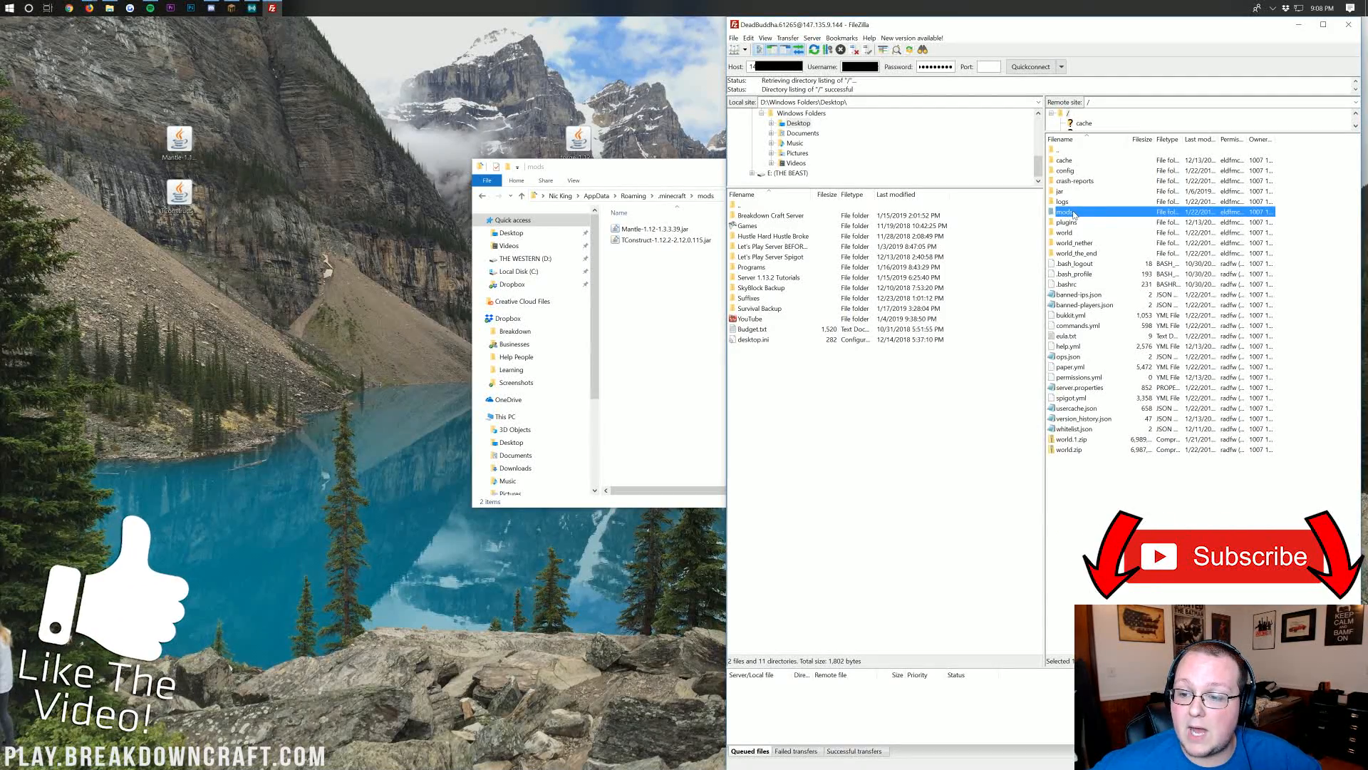
{"action": "double_click", "coordinate": [1065, 212]}
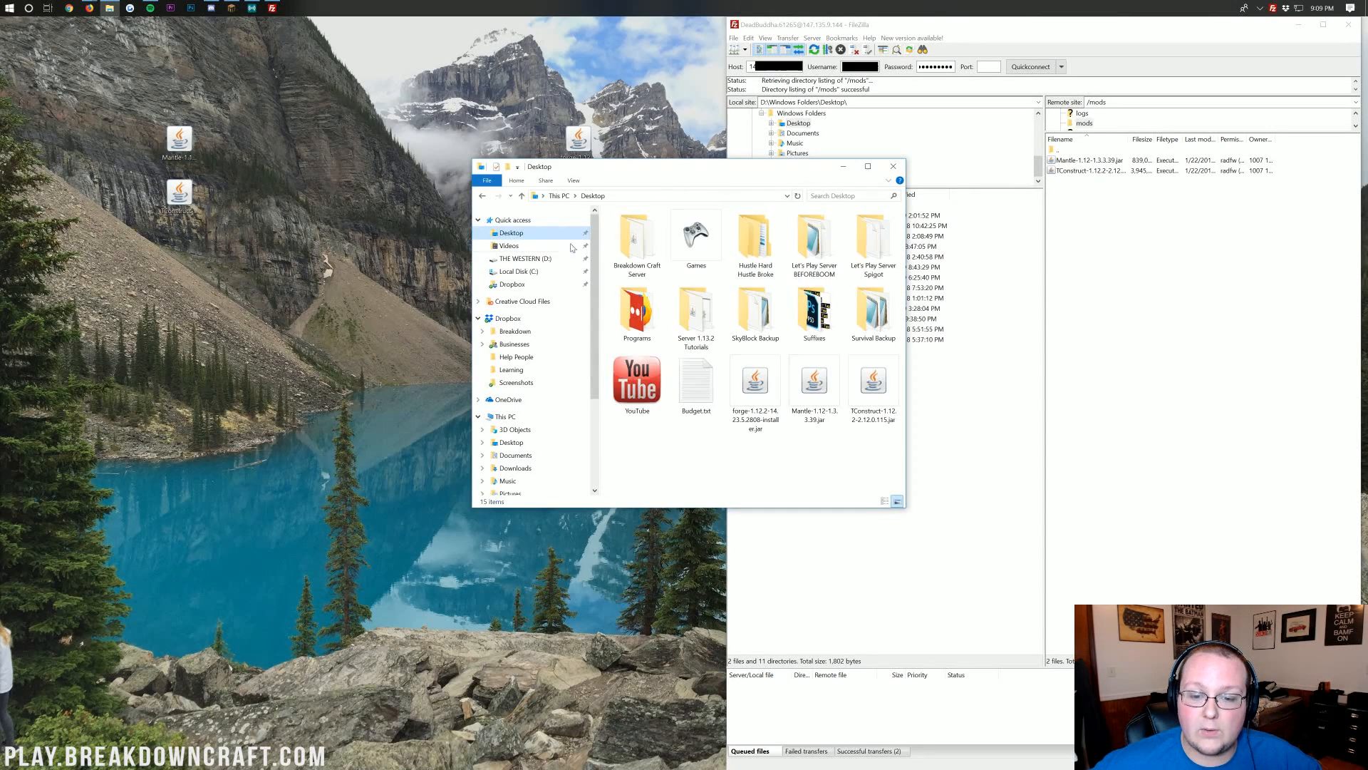
- Start the Minecraft launcher, select the forge profile, and view launch configurations
{"action": "double_click", "coordinate": [695, 233]}
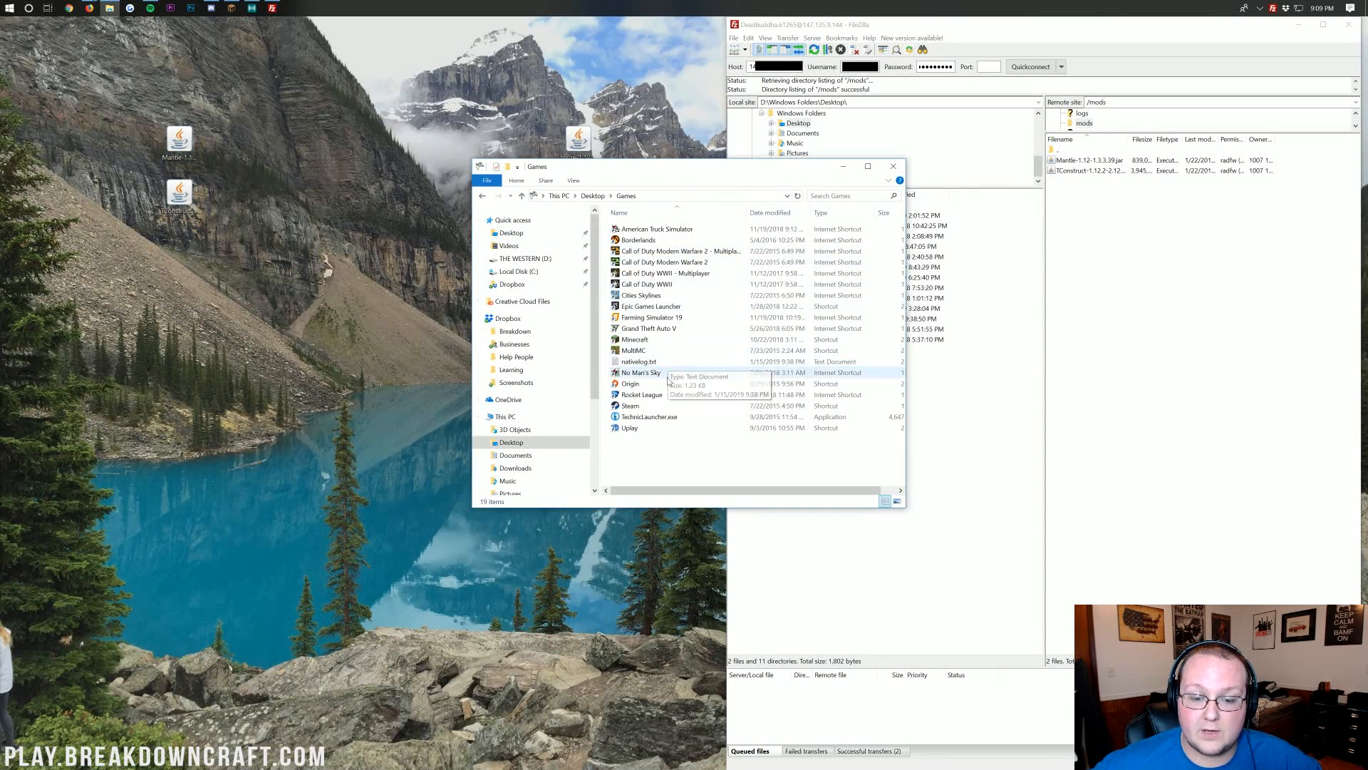
{"action": "double_click", "coordinate": [634, 339]}
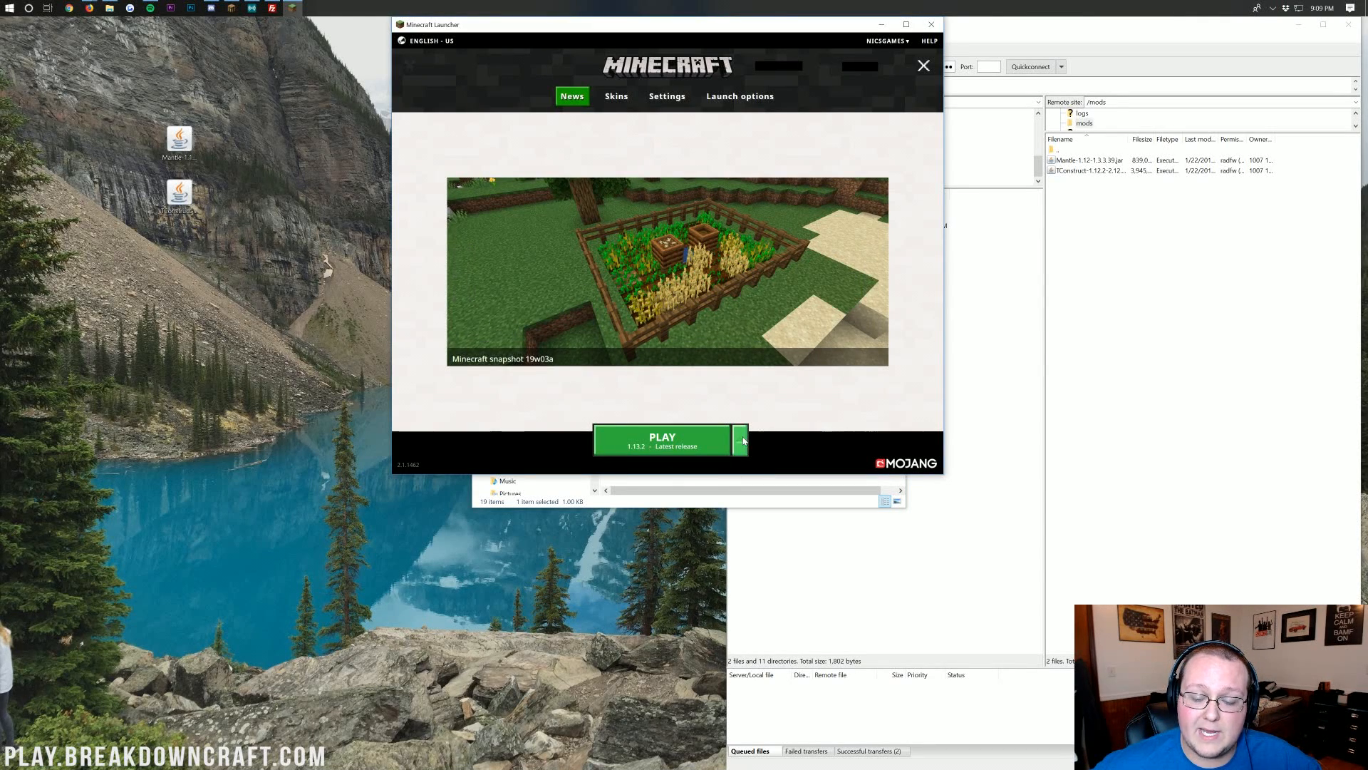
{"action": "left_click", "coordinate": [739, 440]}
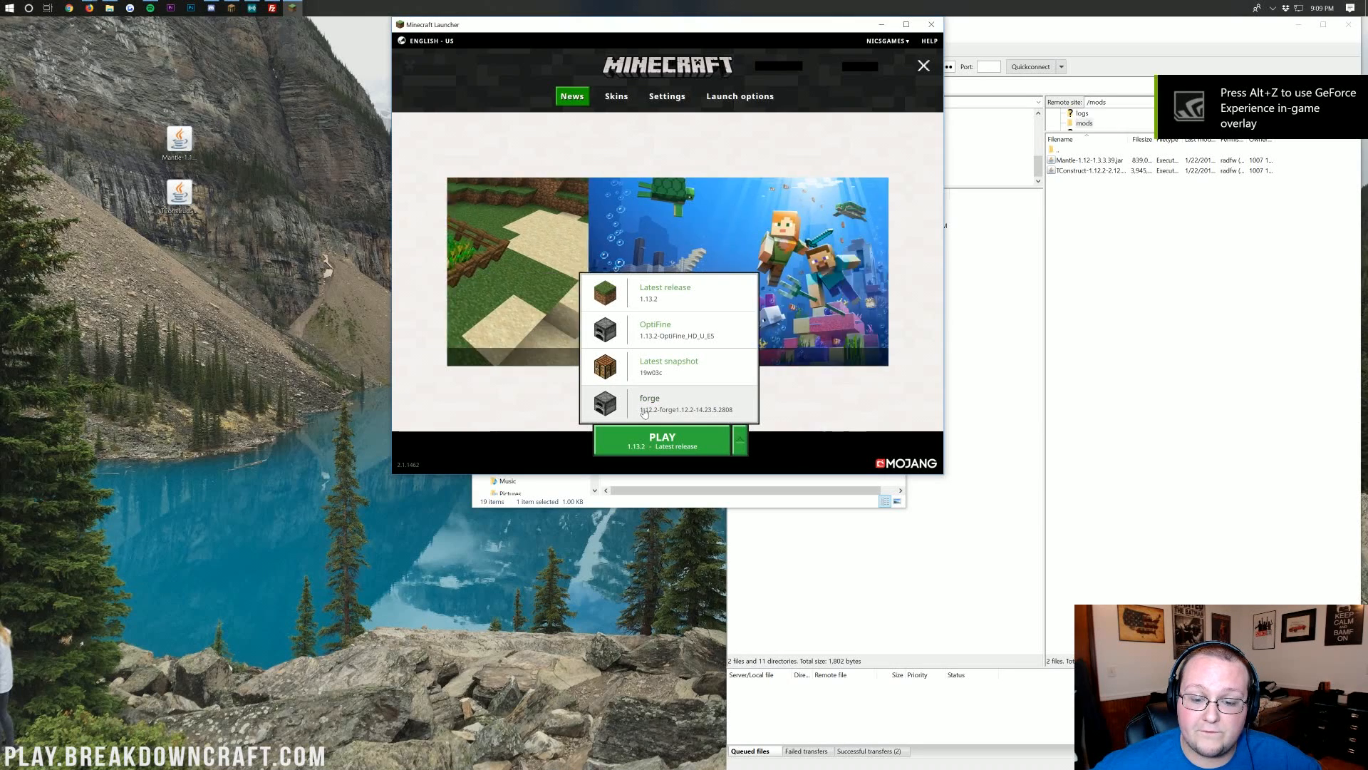
{"action": "left_click", "coordinate": [649, 402]}
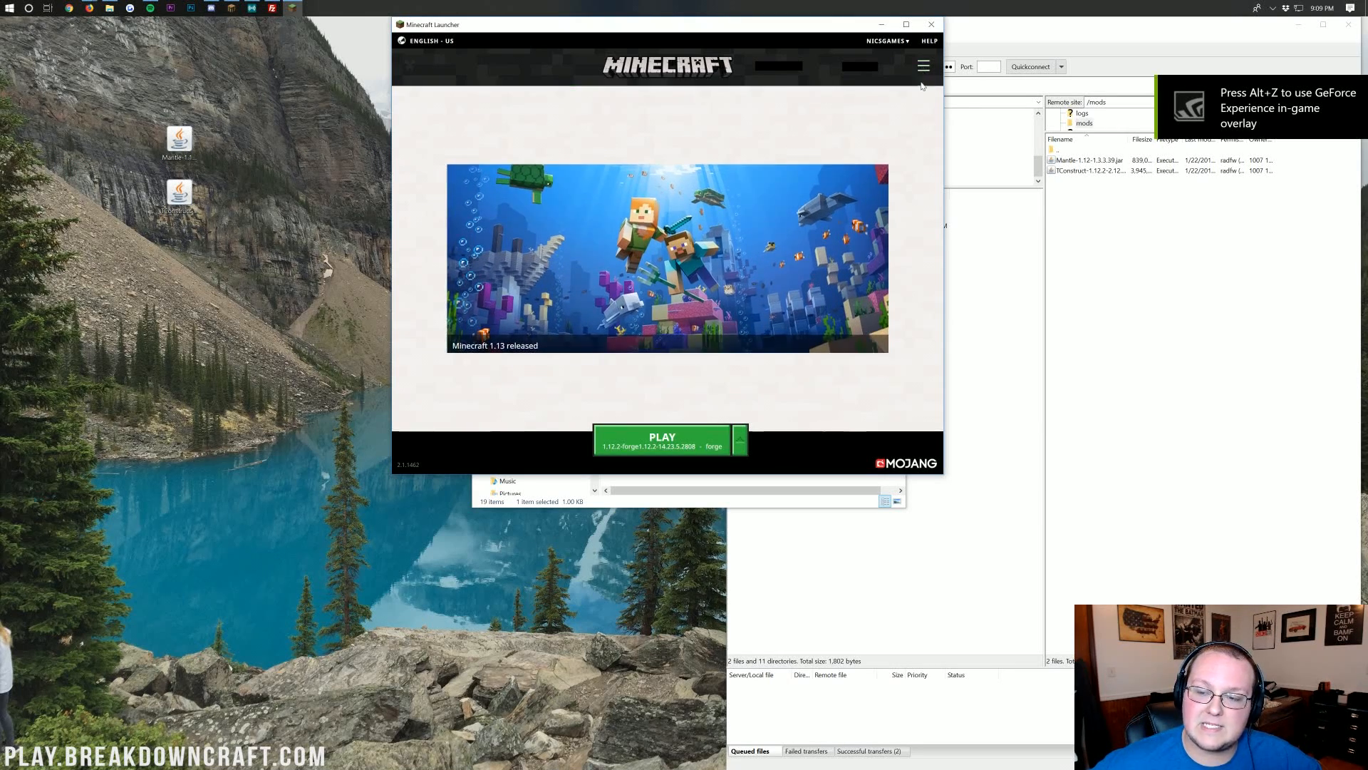
{"action": "left_click", "coordinate": [924, 66]}
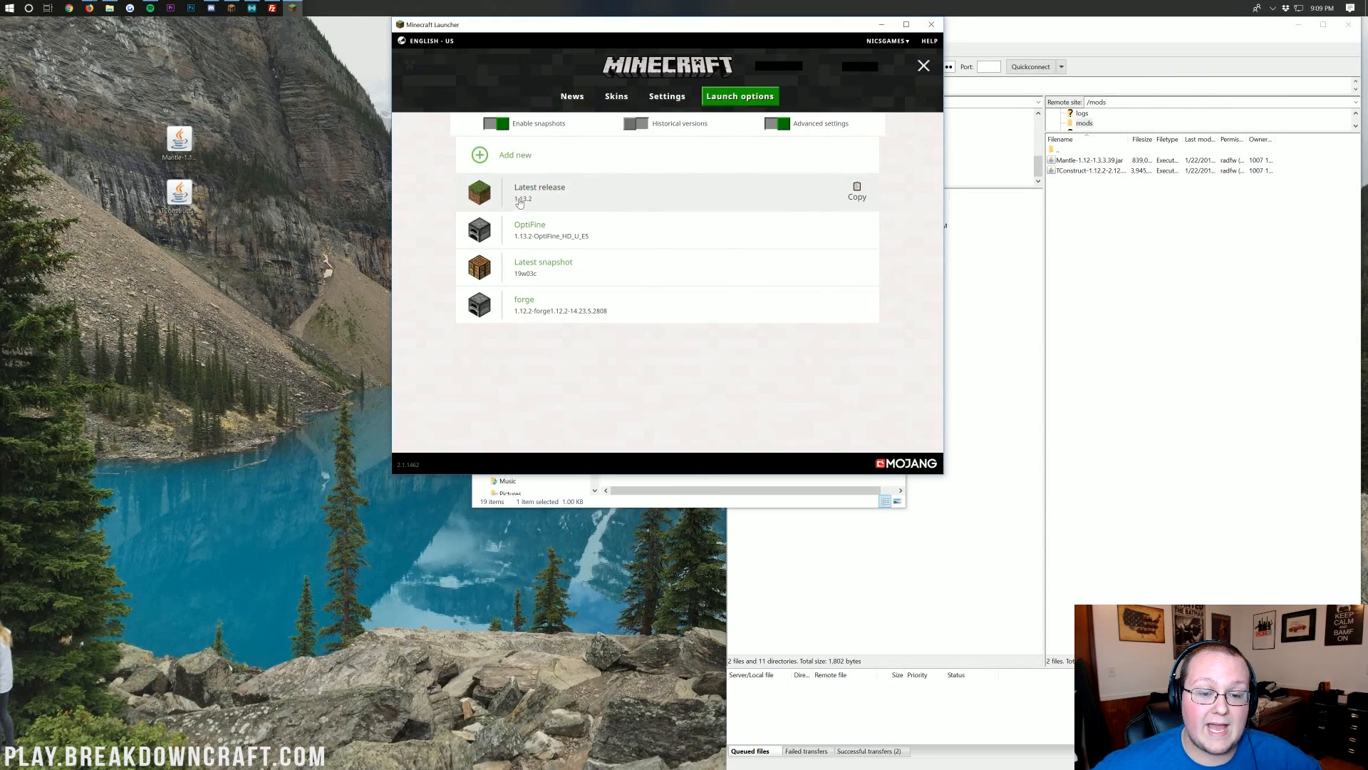
- Add configuration 'Play.BreakdownCraft.com' on 1.12.2-forge1.12.2-14.23.5.2808 with custom resolution
{"action": "left_click", "coordinate": [514, 155]}
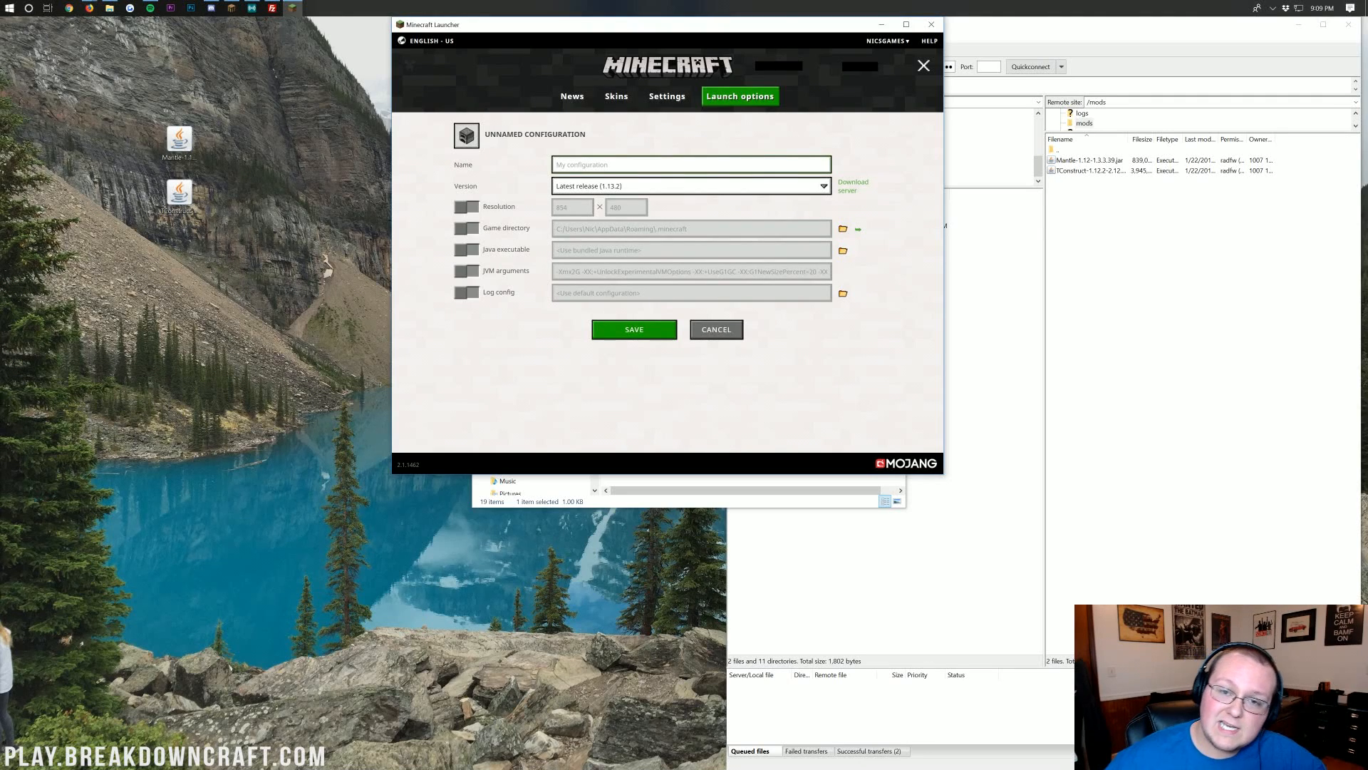
{"action": "type", "text": "Play.BreakdownCraft.com"}
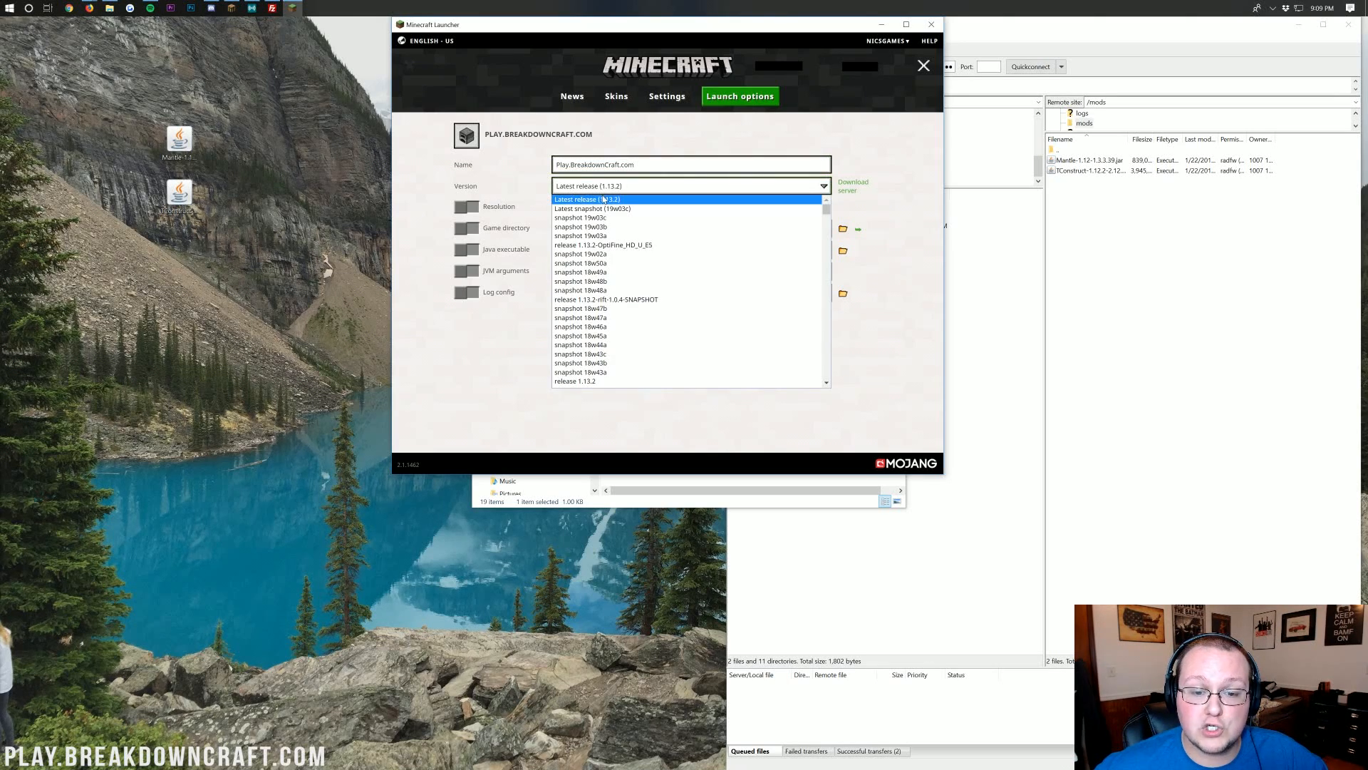
{"action": "scroll", "scroll_direction": "down", "scroll_amount": 3}
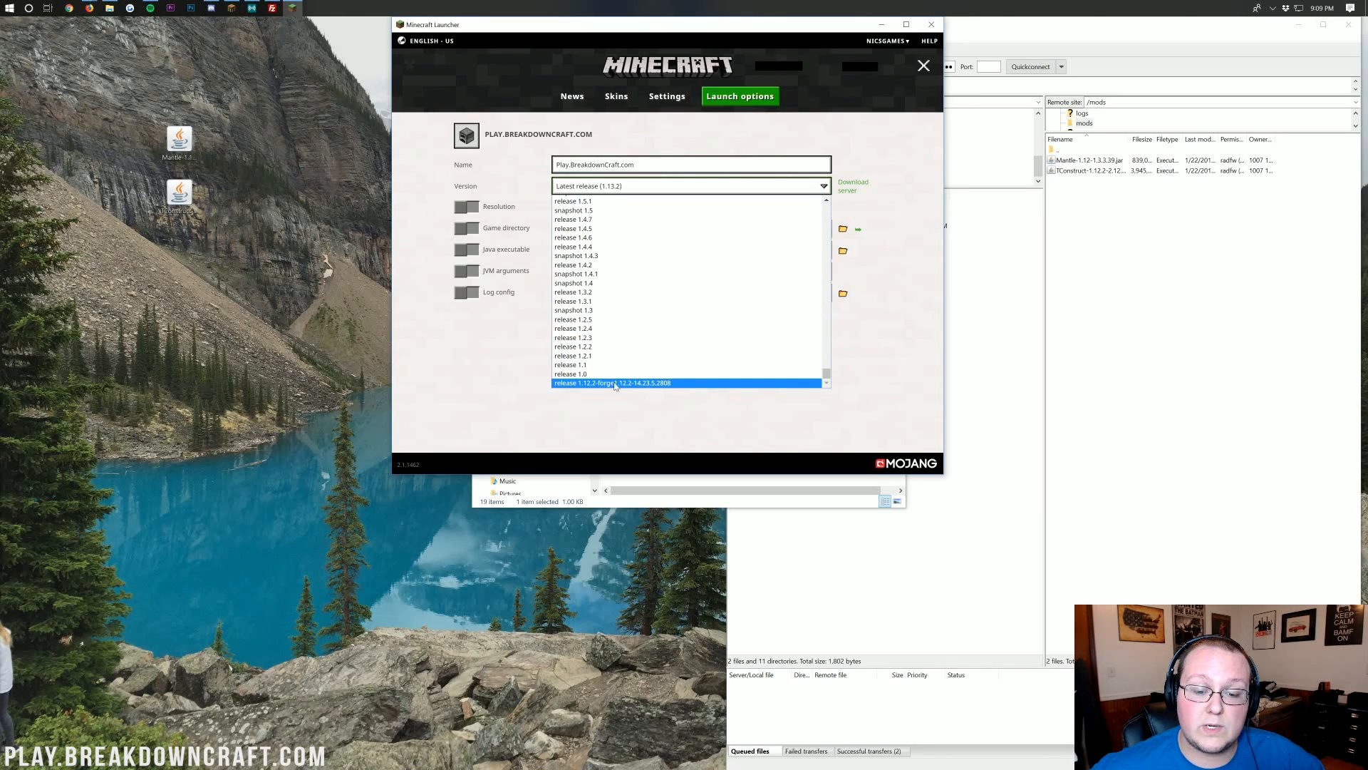
{"action": "mouse_move", "coordinate": [633, 382]}
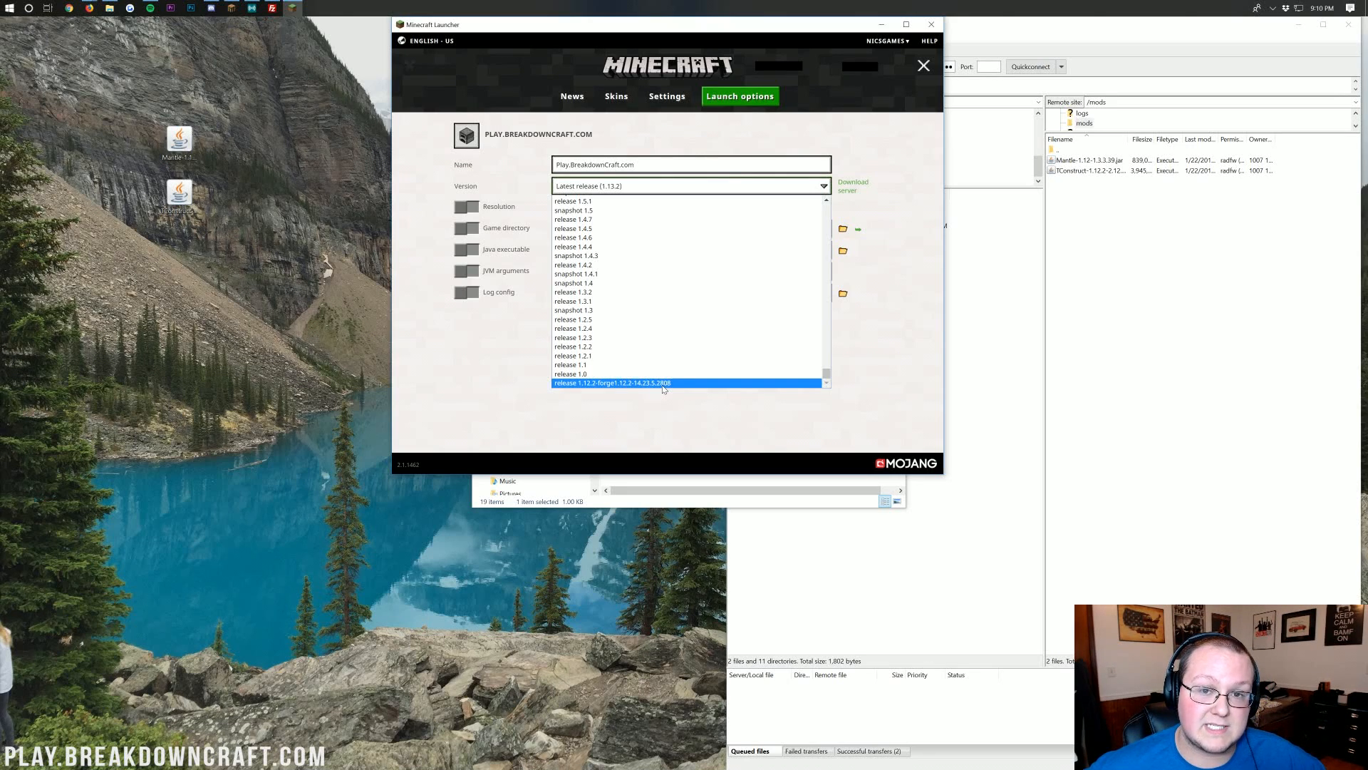
{"action": "left_click", "coordinate": [627, 383]}
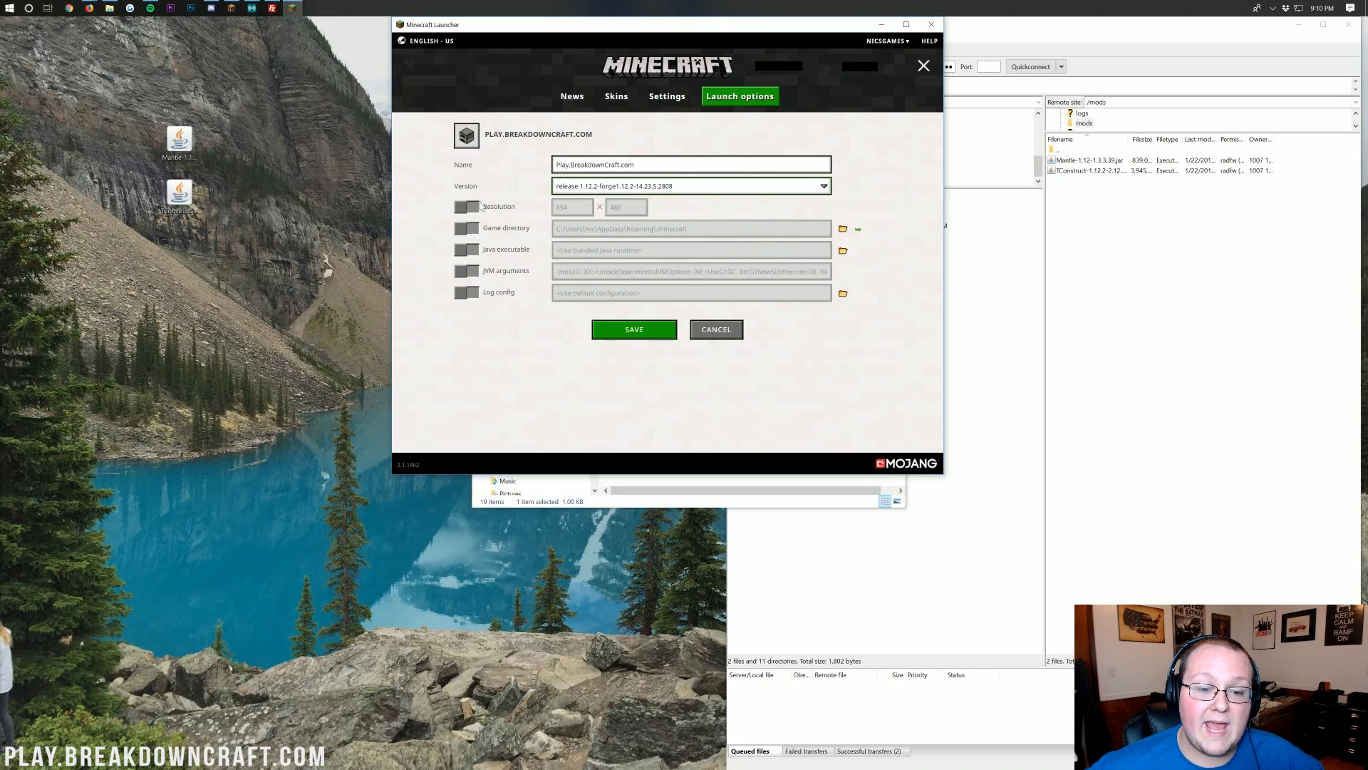
{"action": "left_click", "coordinate": [466, 207]}
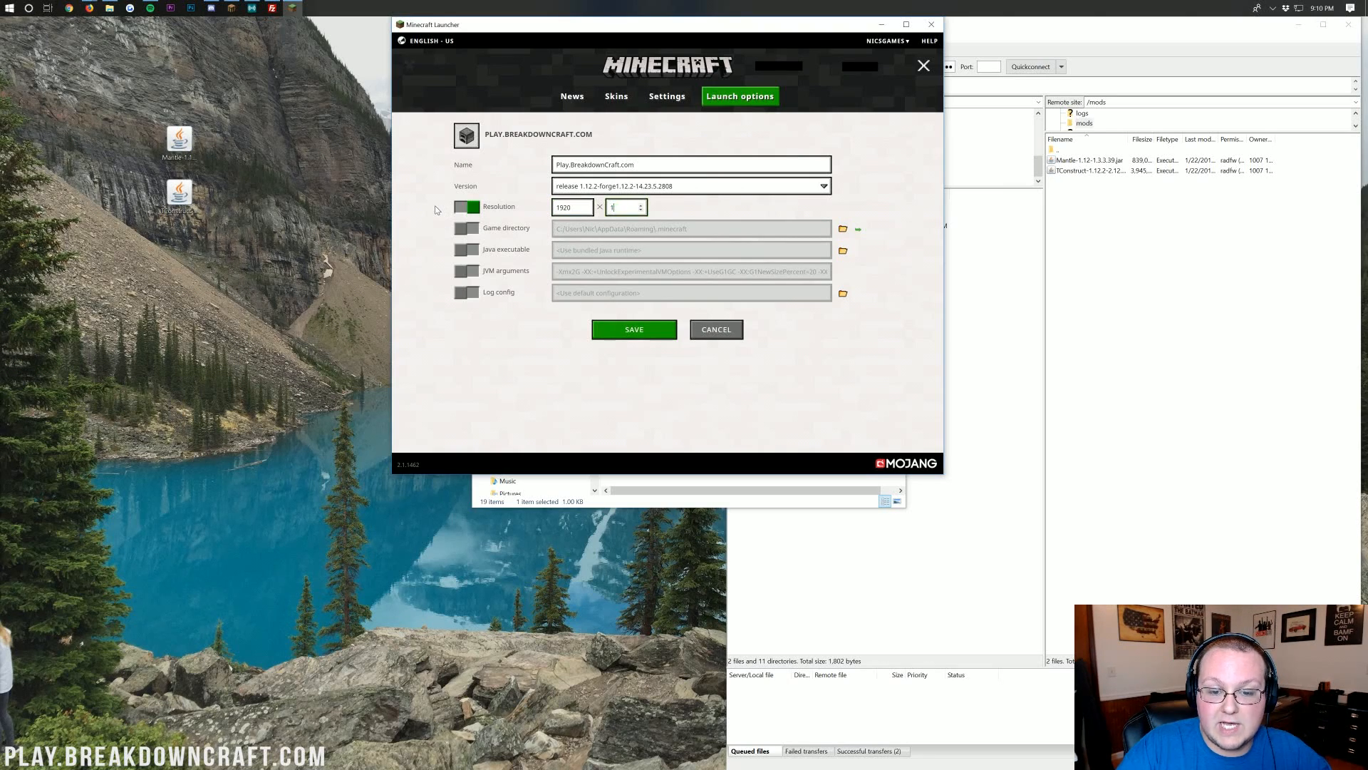
{"action": "type", "text": "080"}
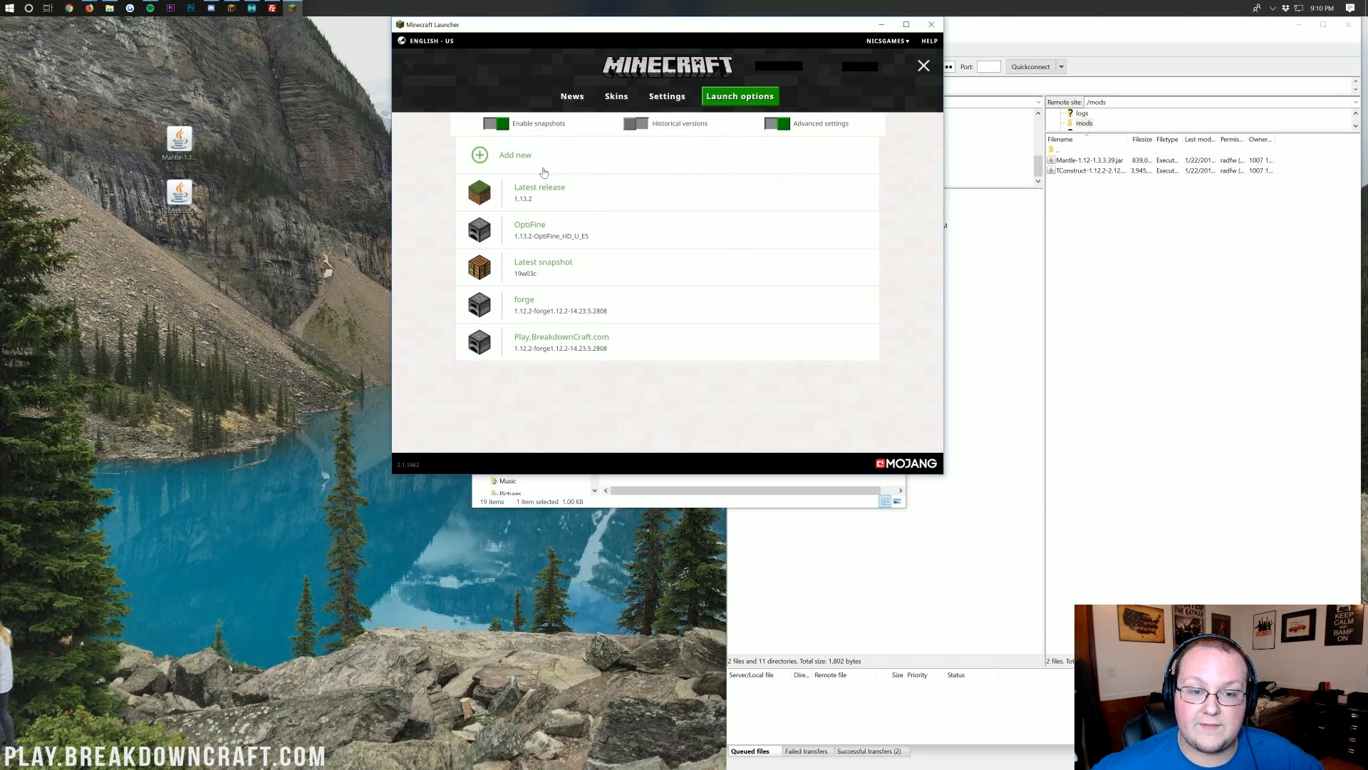
- Launch the Play.BreakdownCraft.com Forge profile, then return to the web browser
{"action": "left_click", "coordinate": [572, 96]}
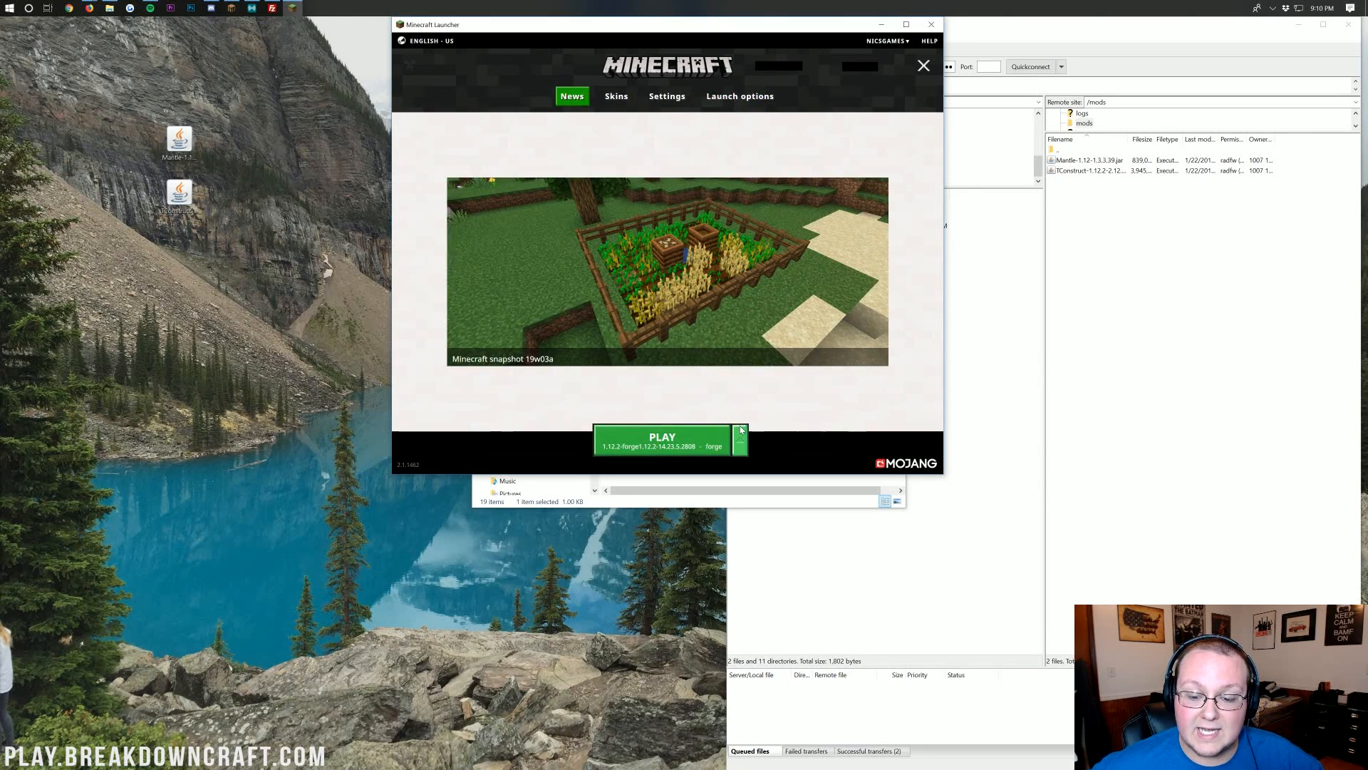
{"action": "left_click", "coordinate": [739, 438]}
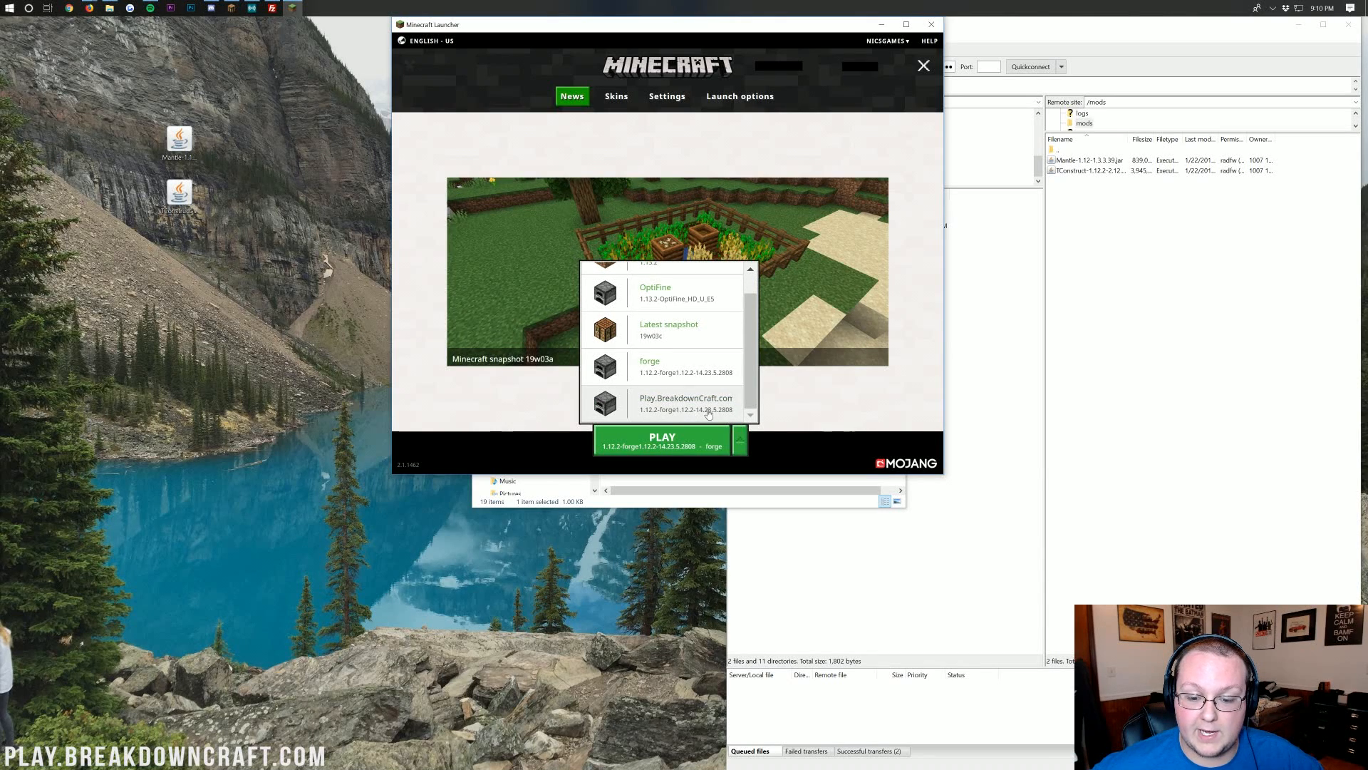
{"action": "left_click", "coordinate": [686, 402]}
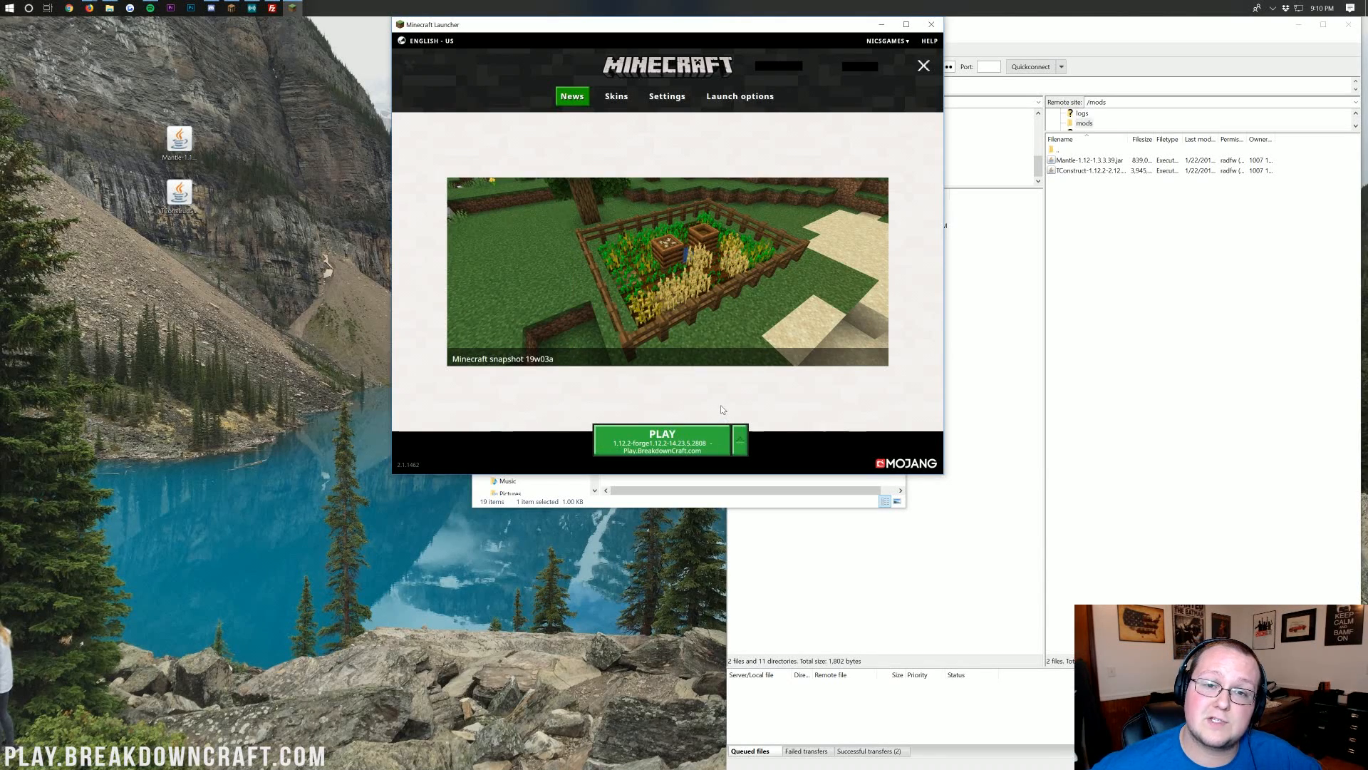
{"action": "left_click", "coordinate": [662, 440]}
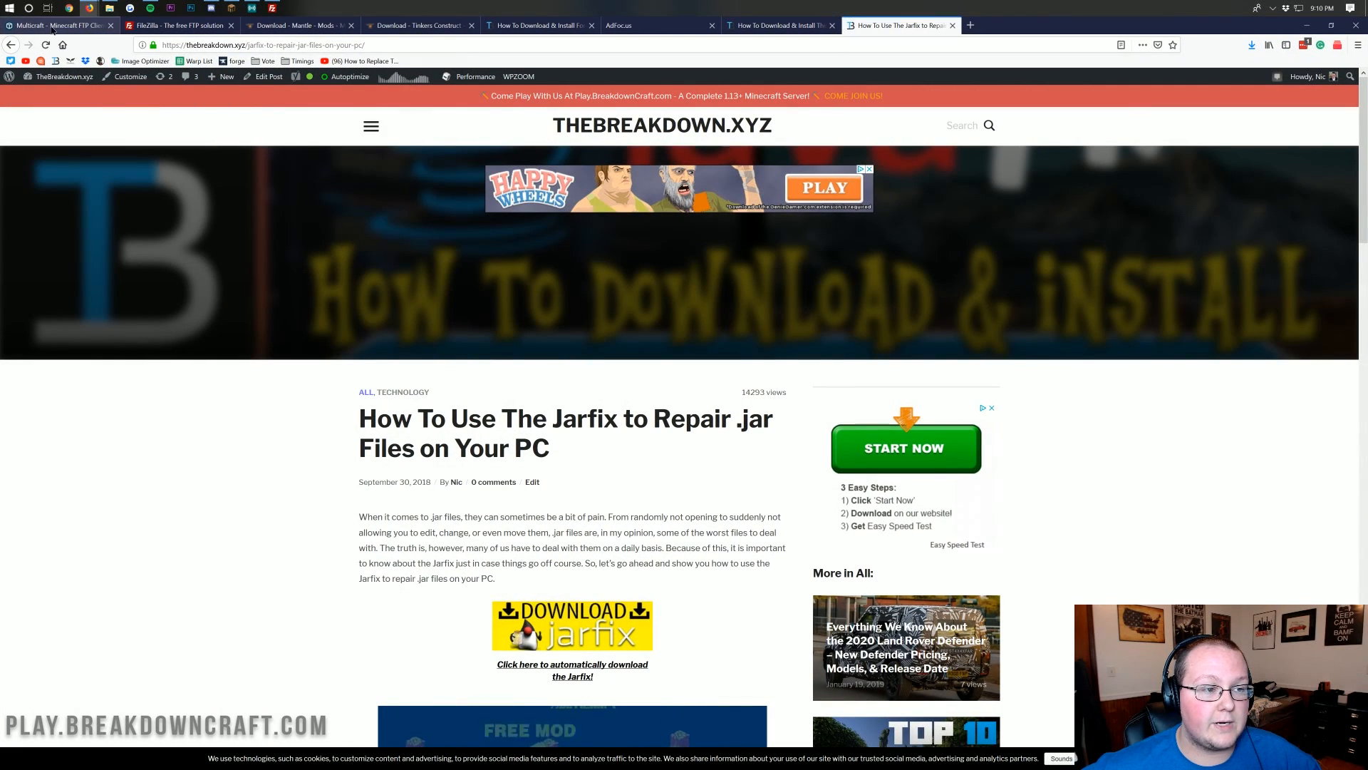
- Stop and restart the Videos server from the Multicraft overview page
{"action": "left_click", "coordinate": [60, 26]}
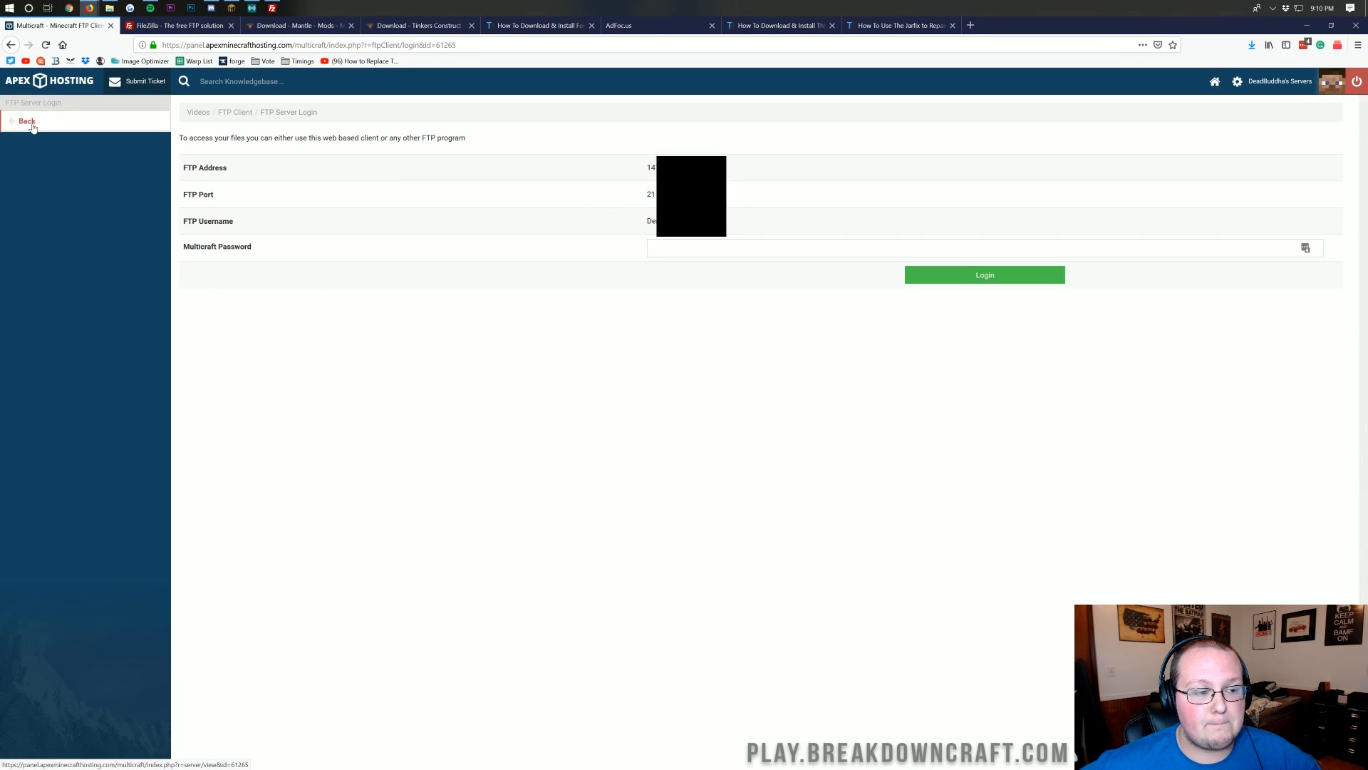
{"action": "left_click", "coordinate": [26, 120]}
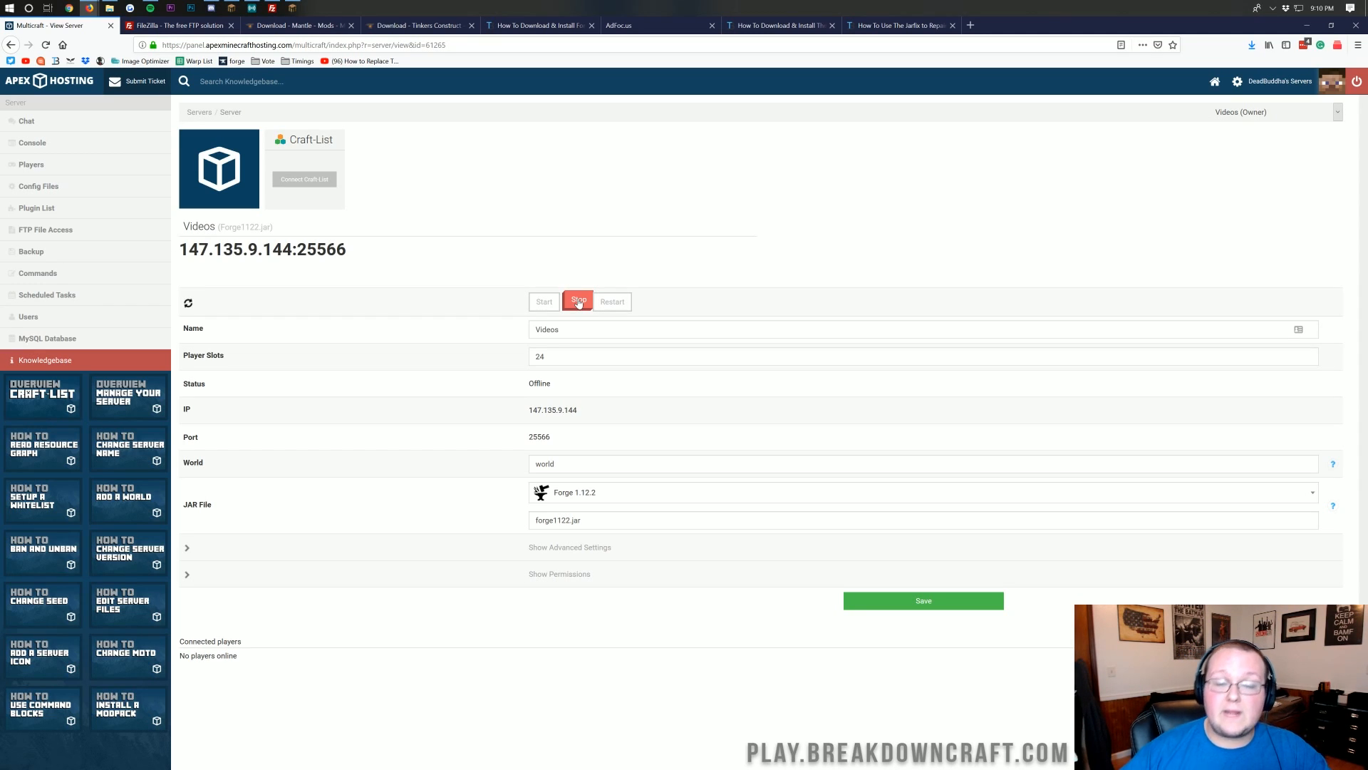
{"action": "left_click", "coordinate": [577, 301]}
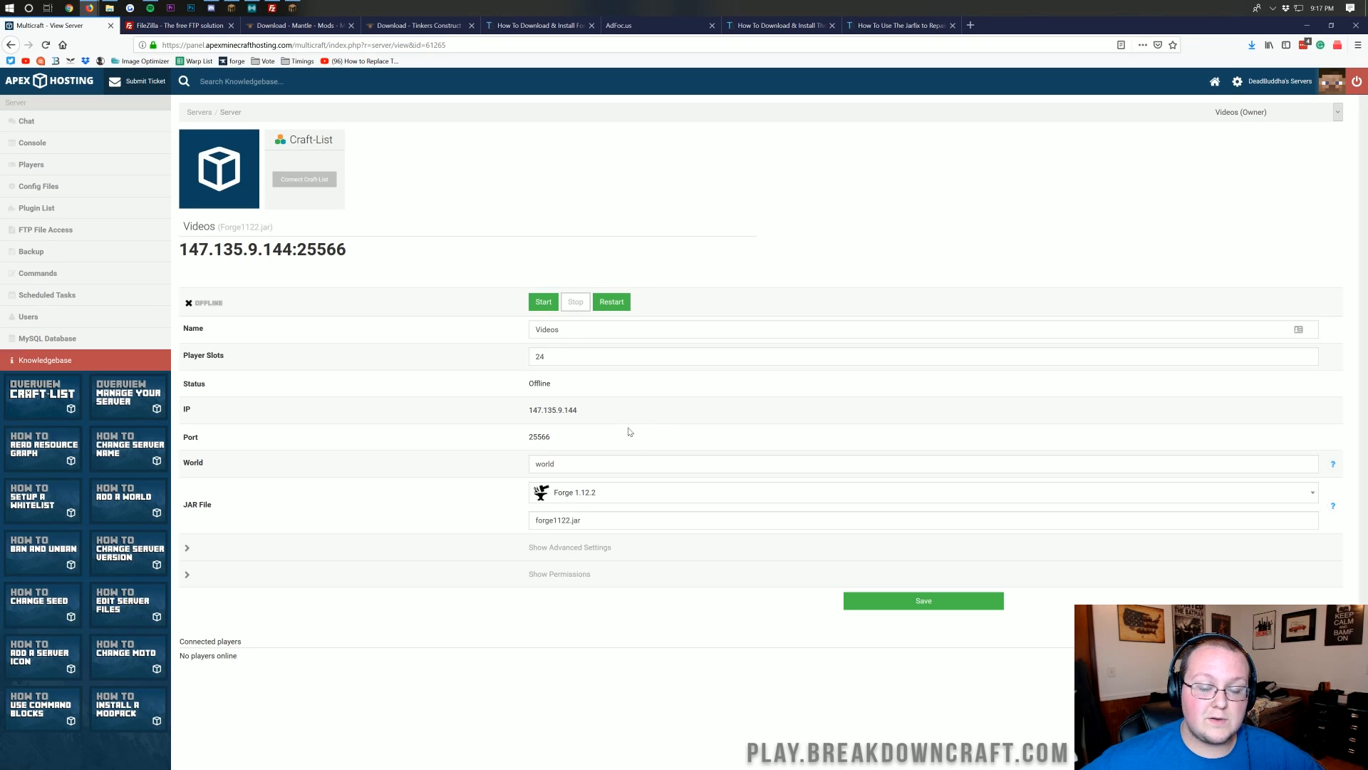
{"action": "left_click", "coordinate": [543, 301]}
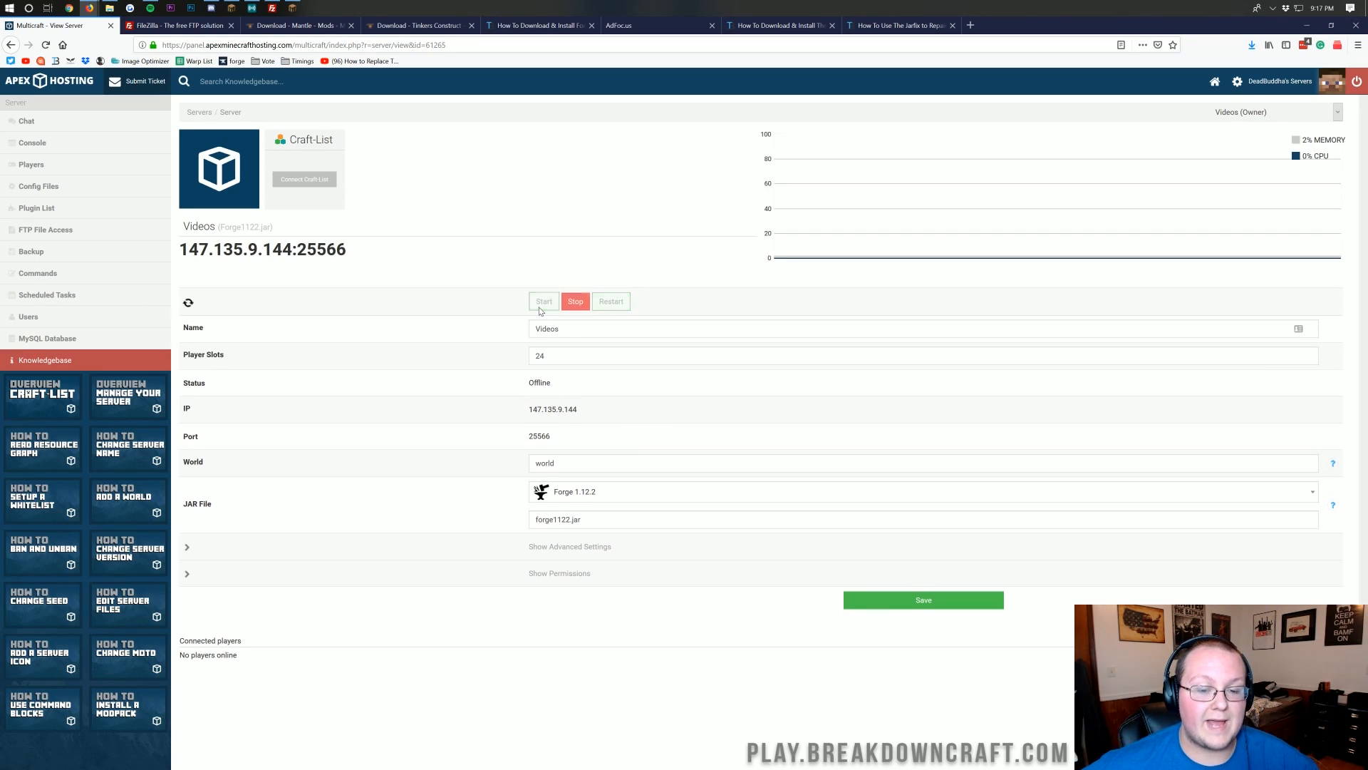
{"action": "left_click", "coordinate": [31, 142]}
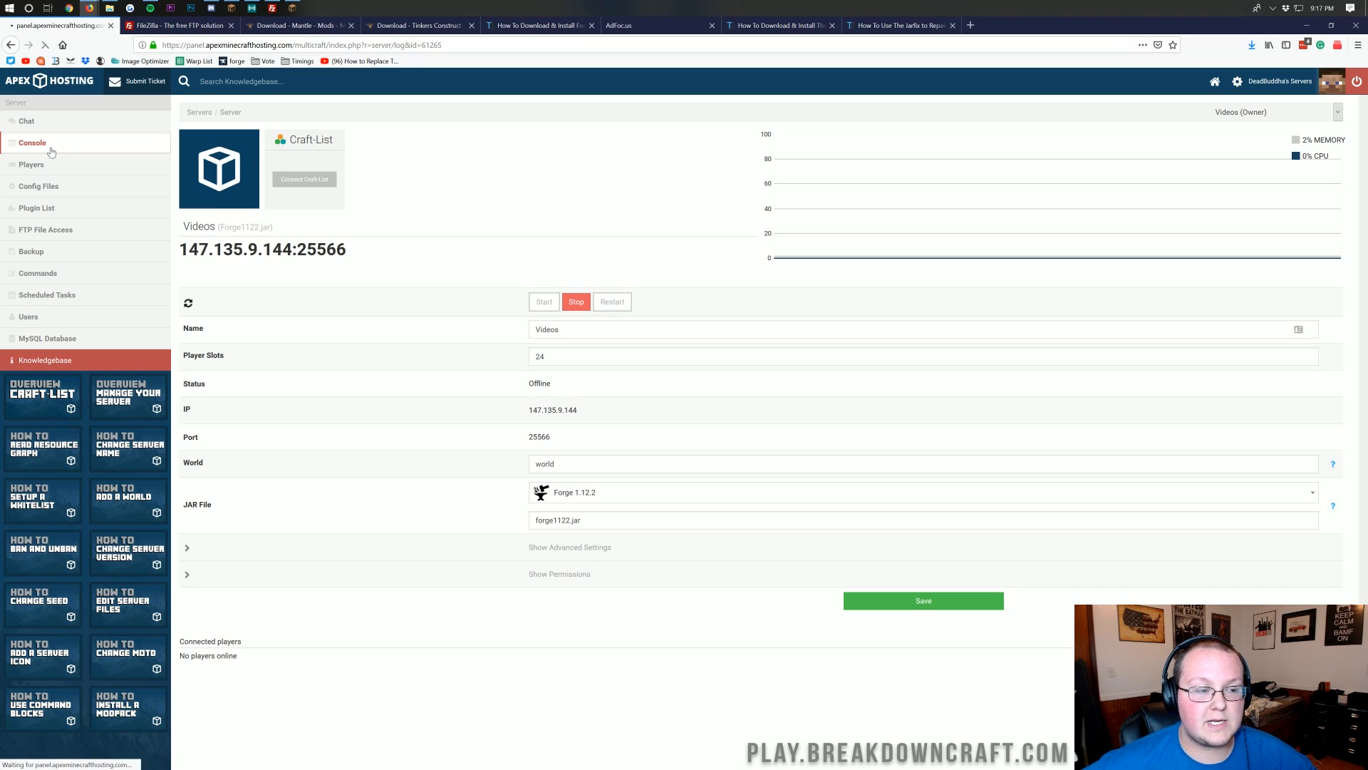
- Scroll the server console log to confirm Forge loaded 4 mods and finished starting
{"action": "left_click", "coordinate": [32, 142]}
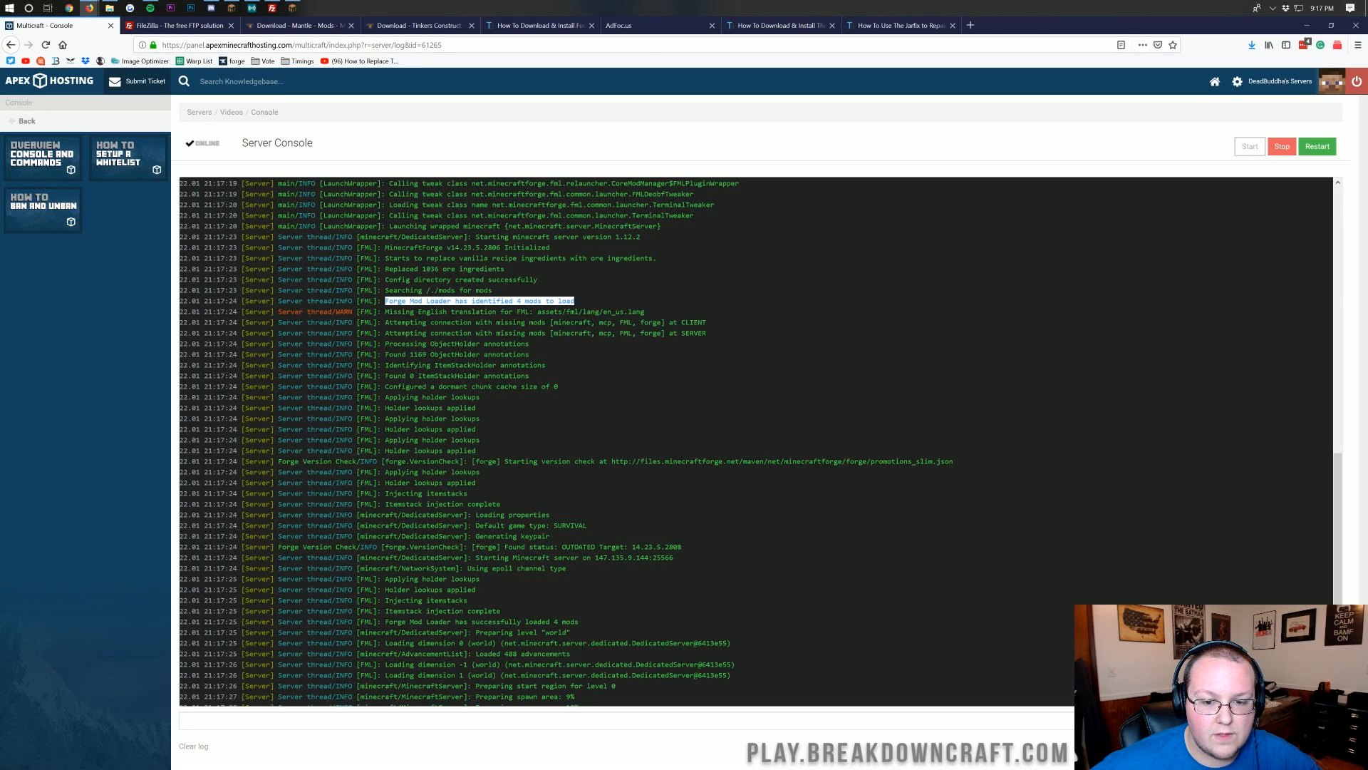
{"action": "scroll", "scroll_direction": "down", "scroll_amount": 3}
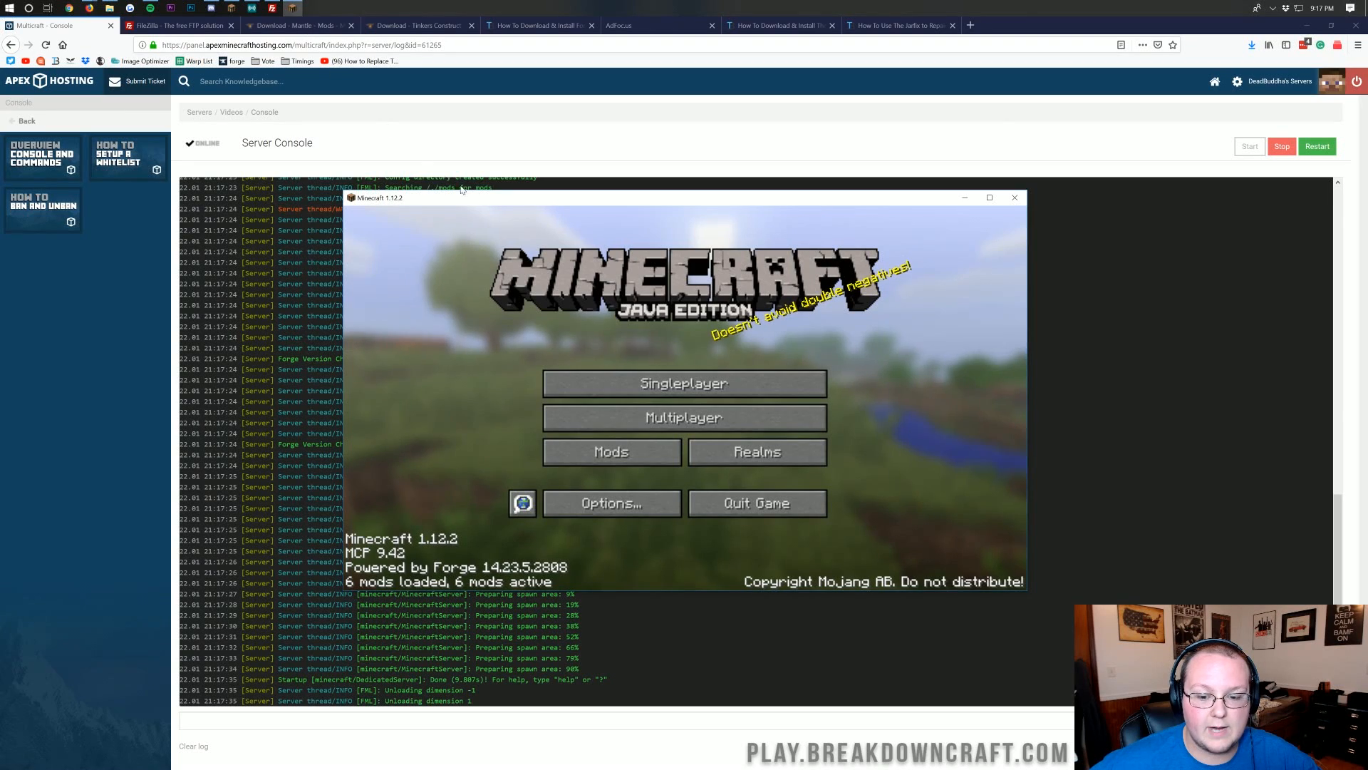
- Direct-connect in Multiplayer to 147.135.9.144 with the panel's port and join
{"action": "left_click", "coordinate": [683, 417]}
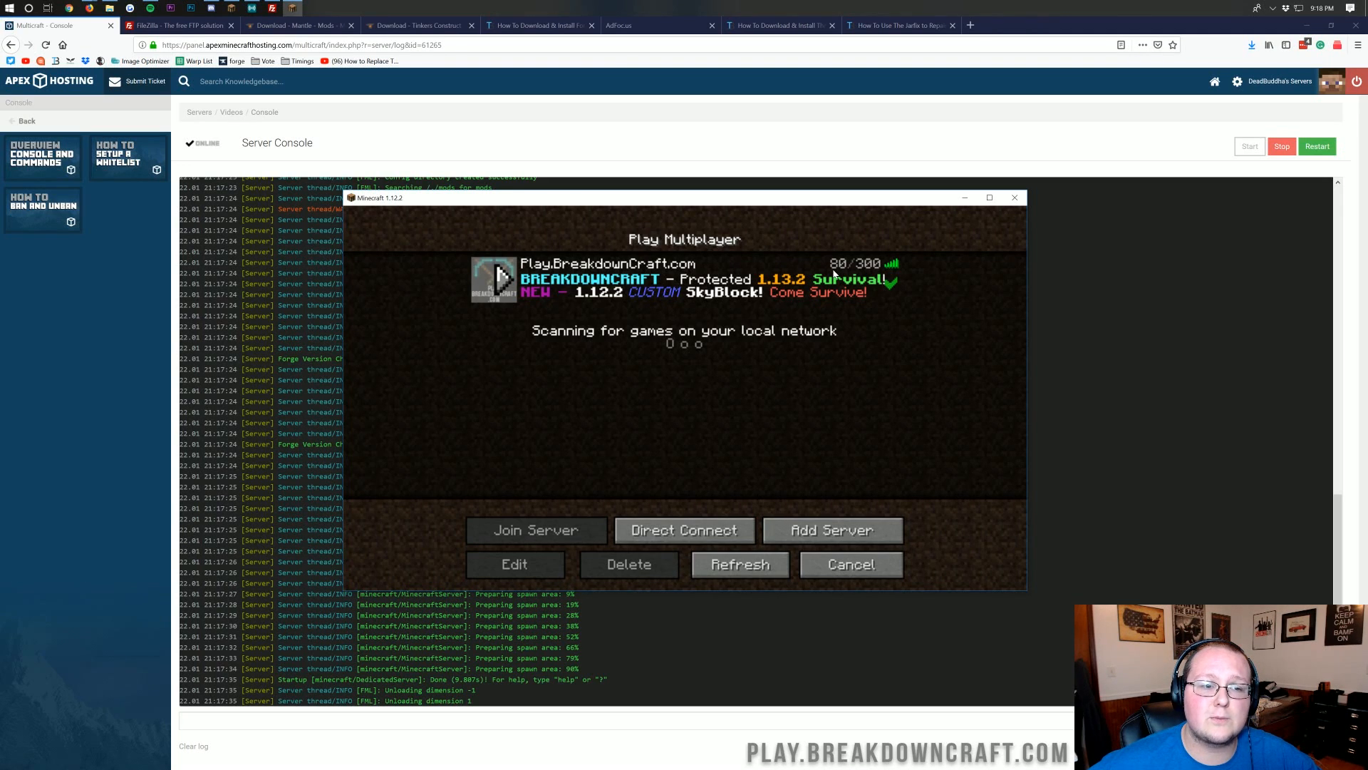
{"action": "left_click", "coordinate": [684, 529]}
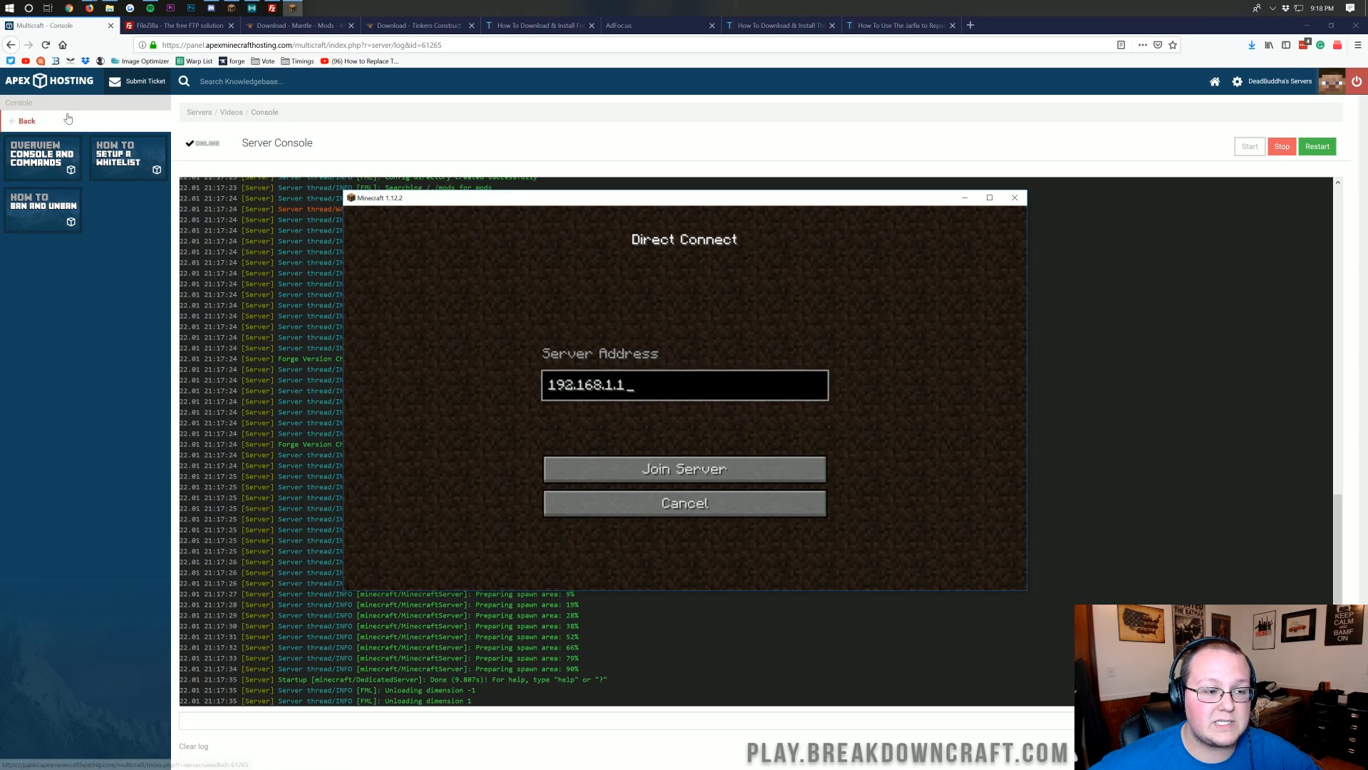
{"action": "left_click", "coordinate": [27, 120]}
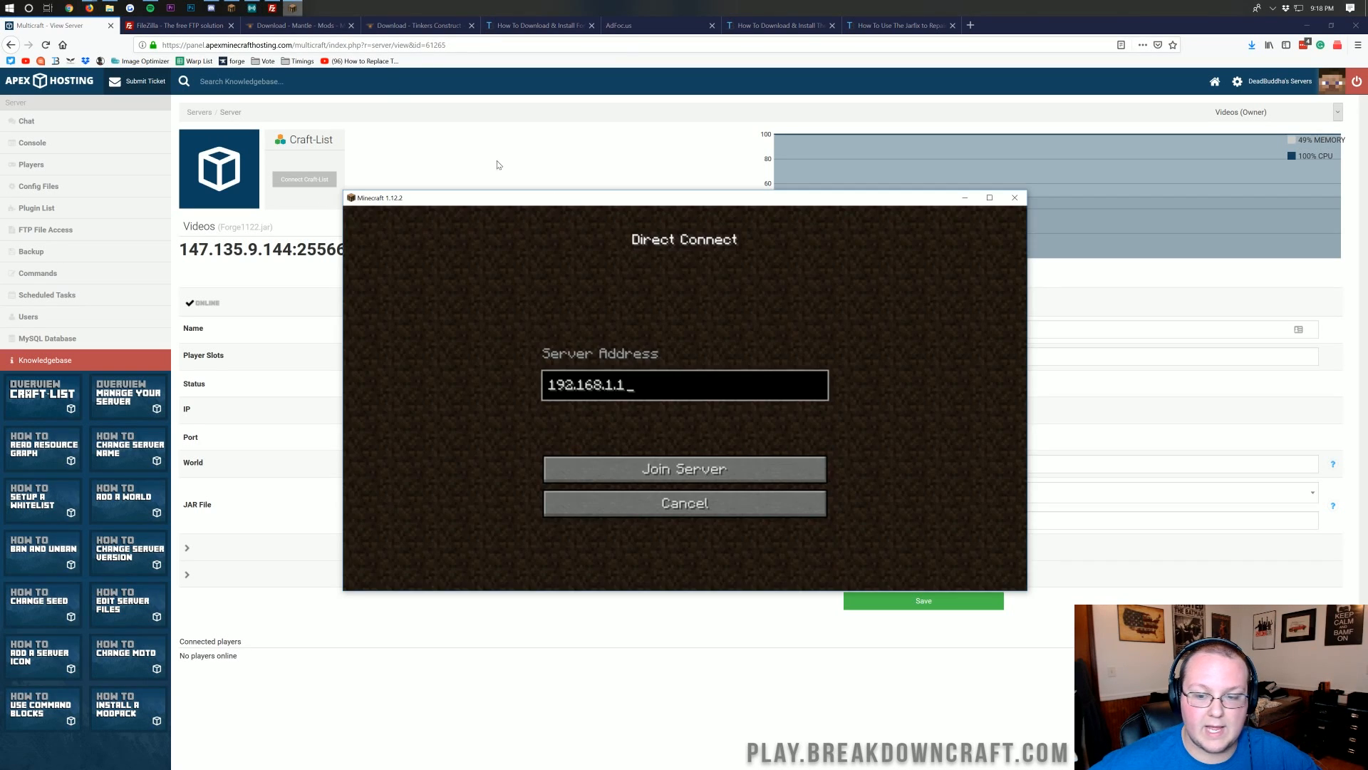
{"action": "type", "text": "147.135.9.144"}
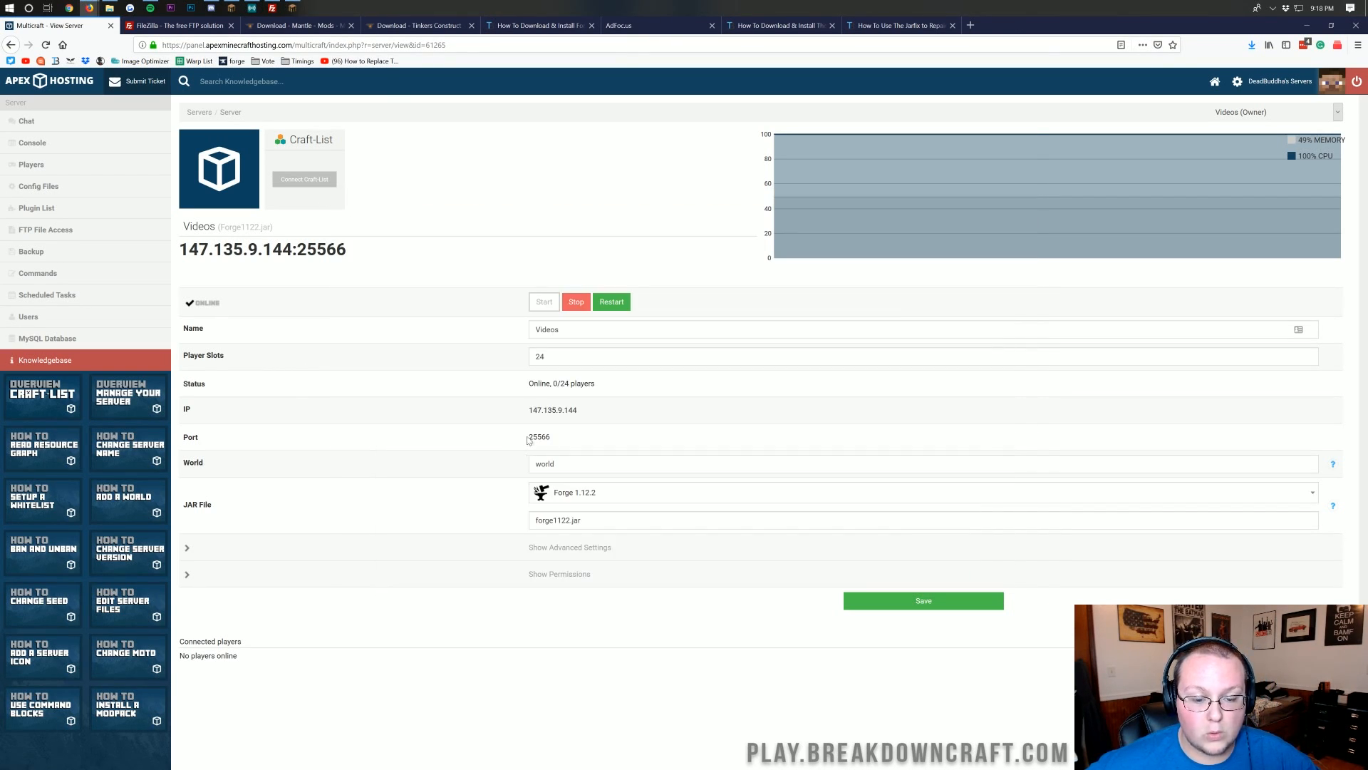
{"action": "double_click", "coordinate": [540, 436]}
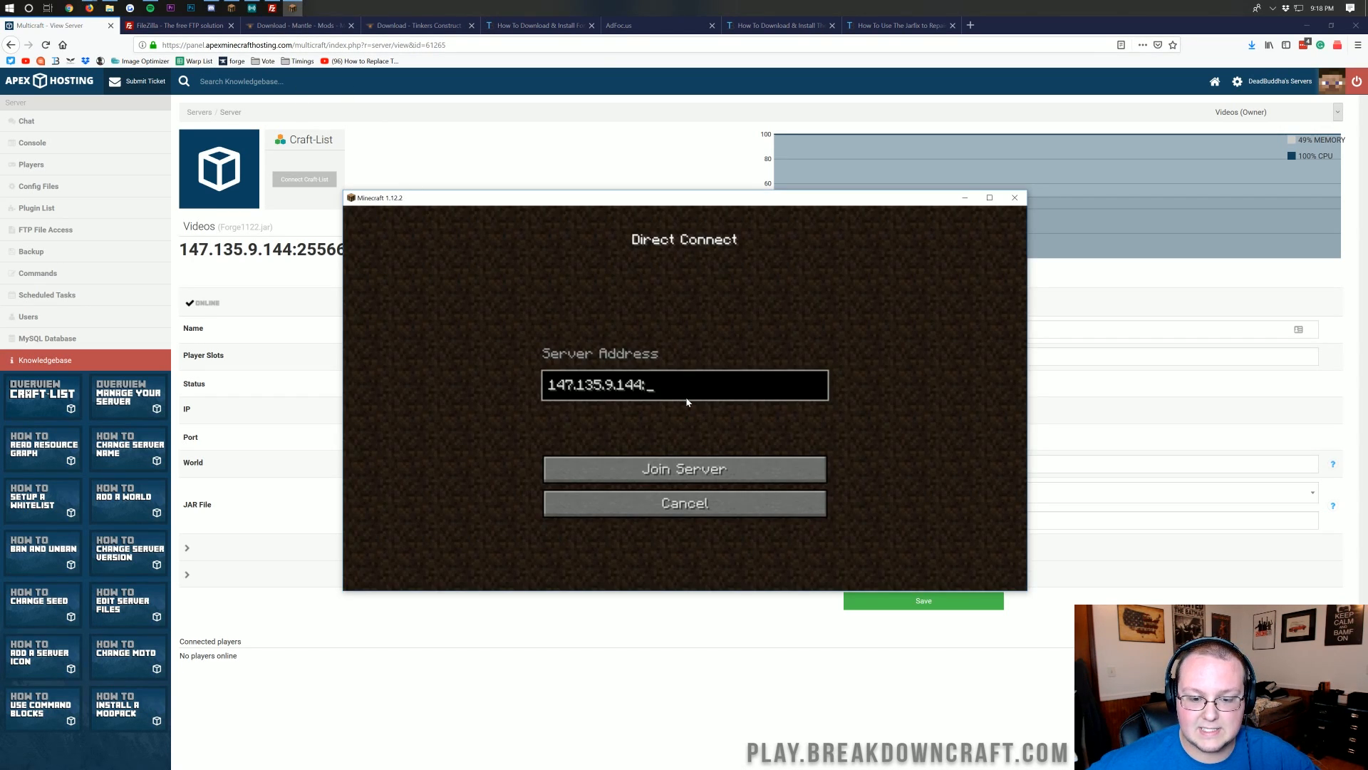
{"action": "left_click", "coordinate": [684, 469]}
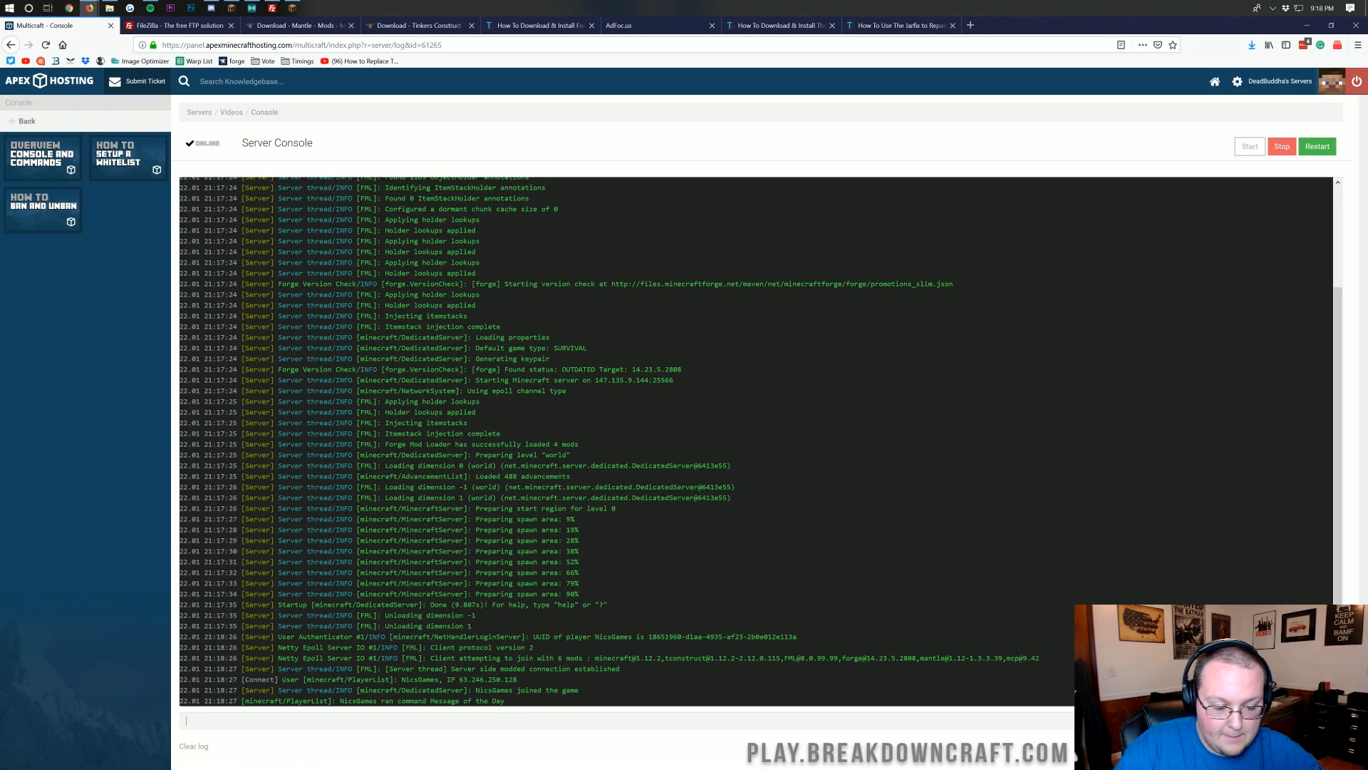
- Give player Nicsgames operator status with the 'op Nicsgames' console command
{"action": "type", "text": "op Nicsgames\\"}
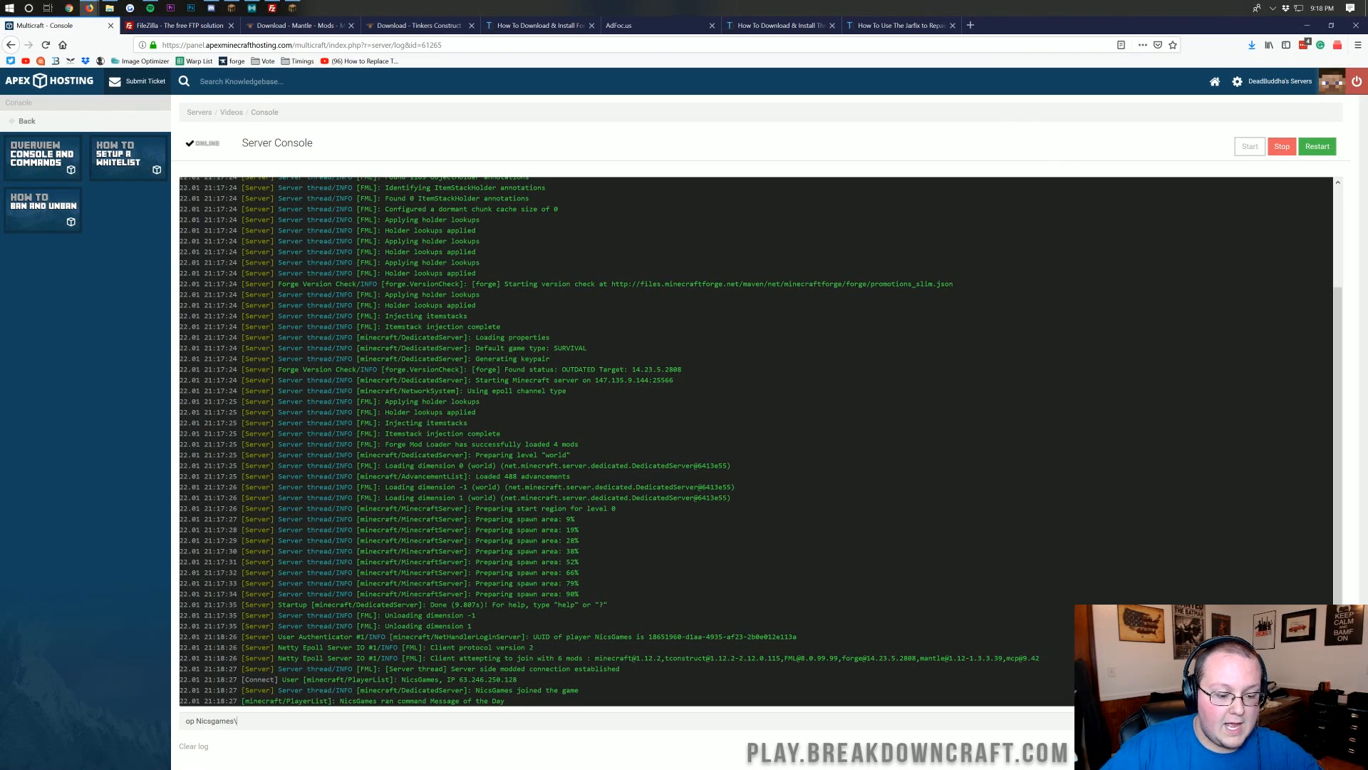
{"action": "key", "text": "Enter"}
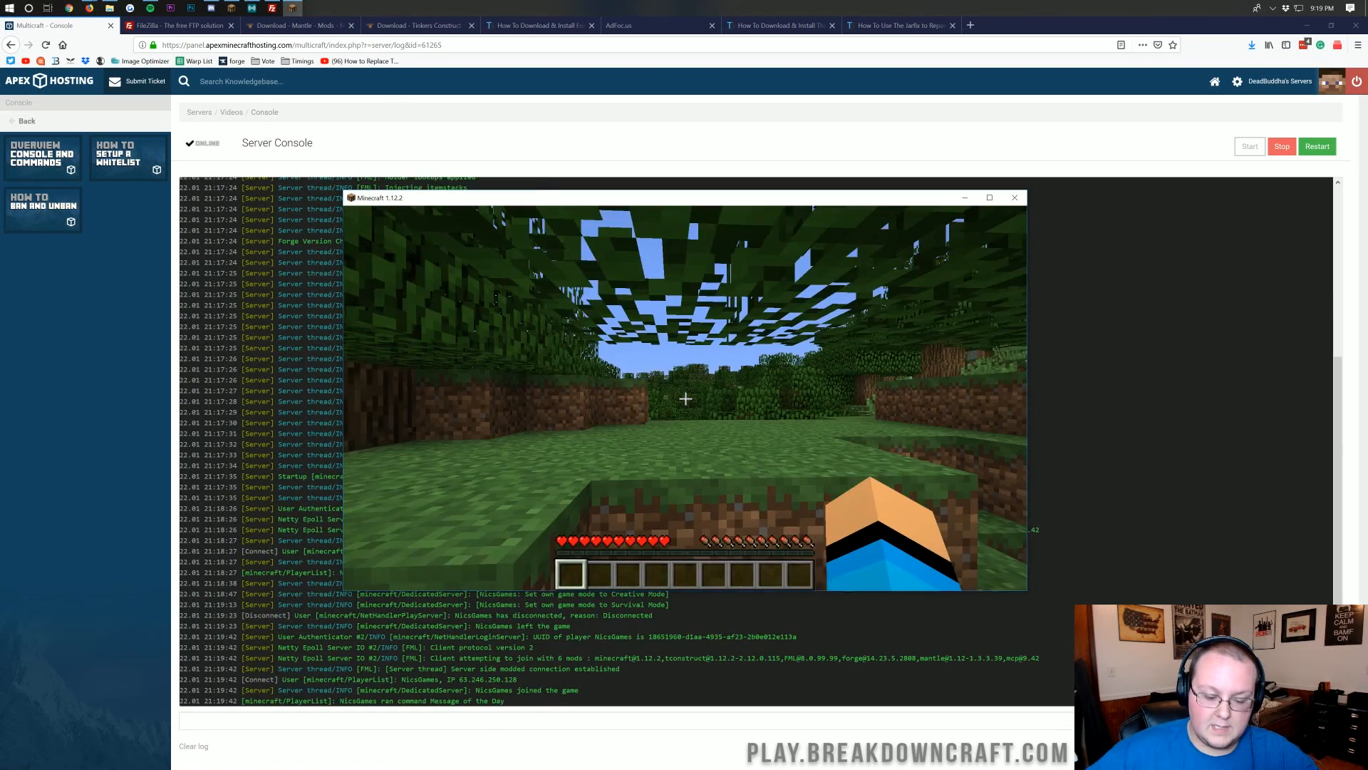
- Switch to creative mode and search the creative item tabs for 'tin'
{"action": "type", "text": "/gam"}
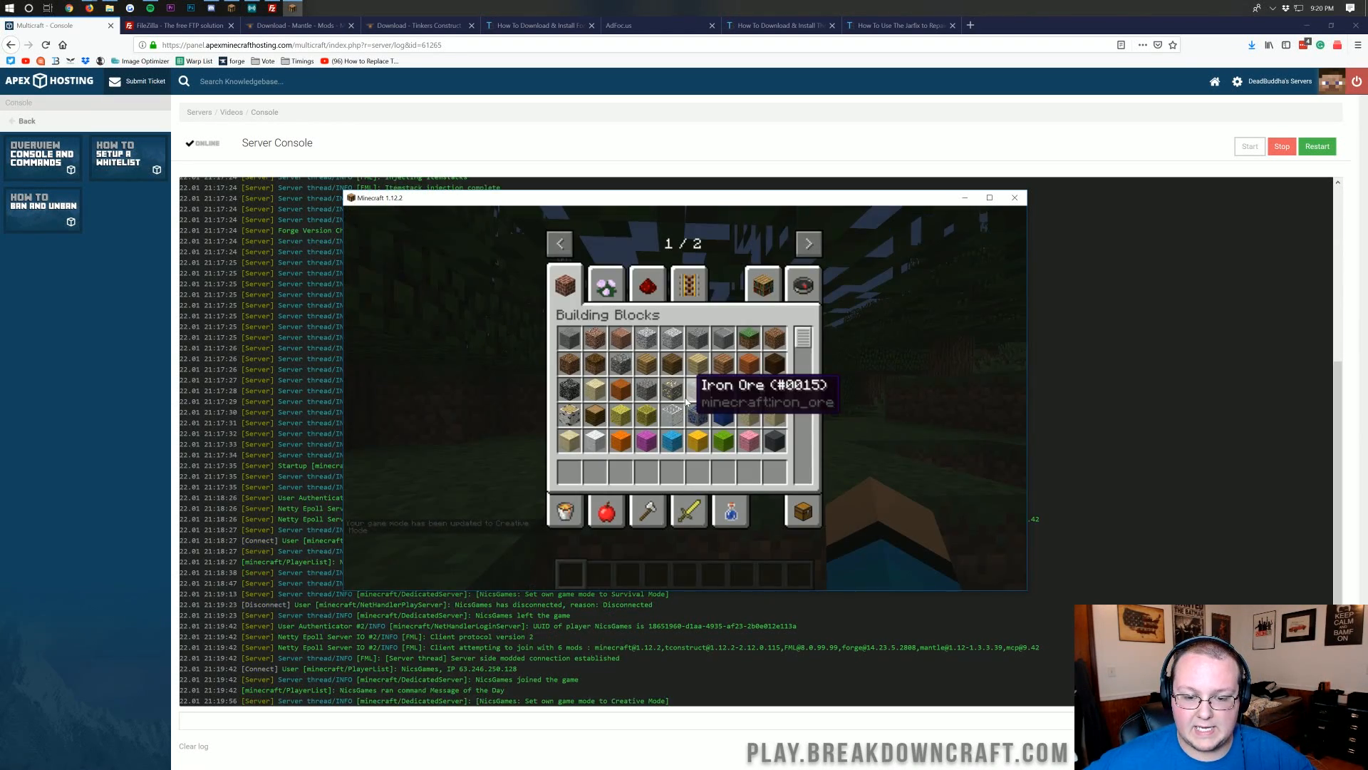
{"action": "left_click", "coordinate": [809, 243]}
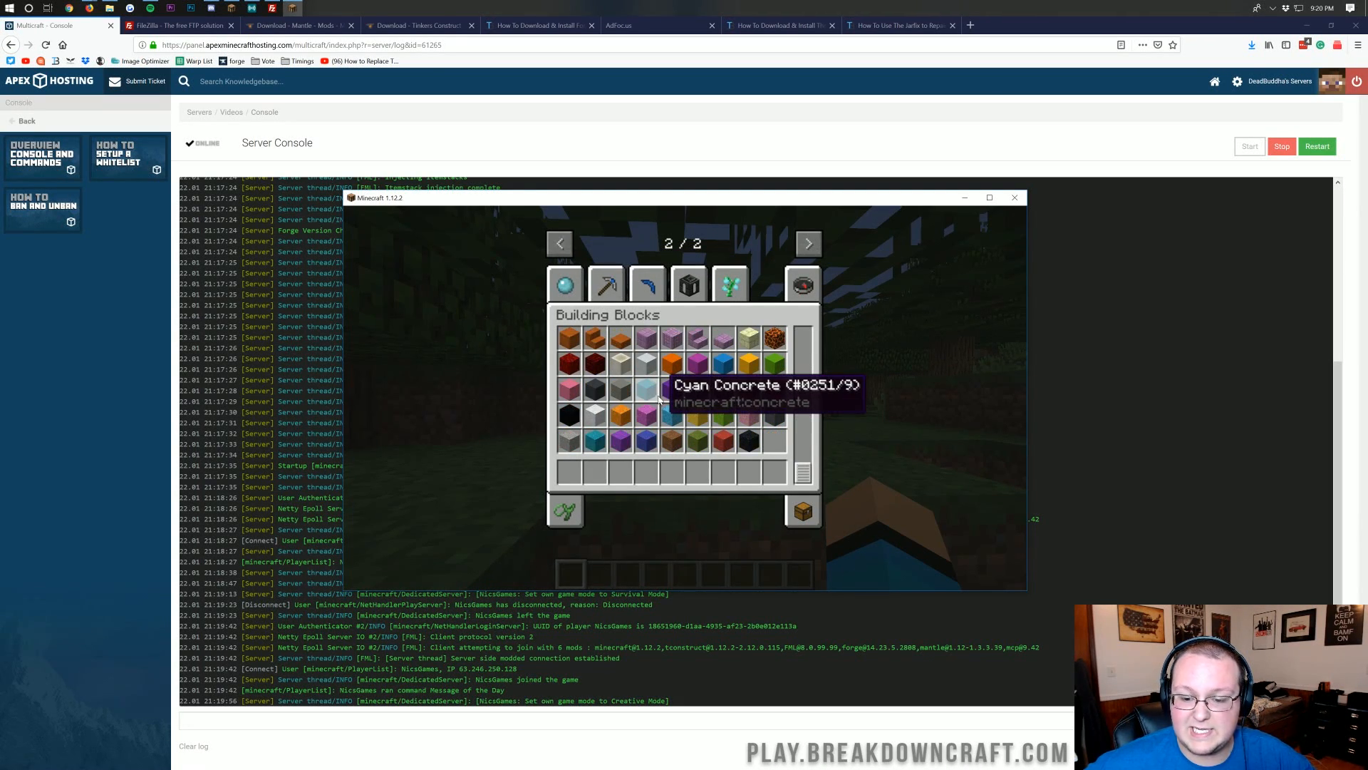
{"action": "left_click", "coordinate": [802, 284]}
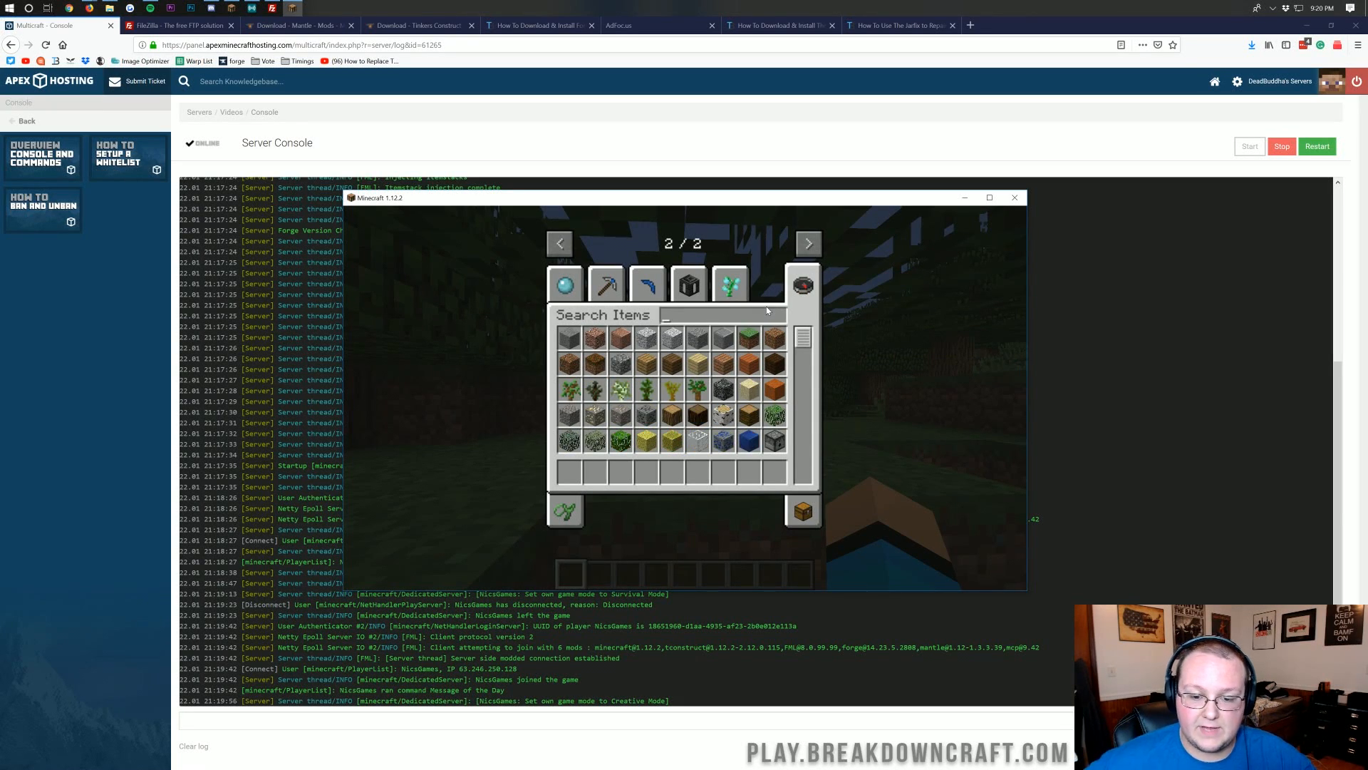
{"action": "type", "text": "tin"}
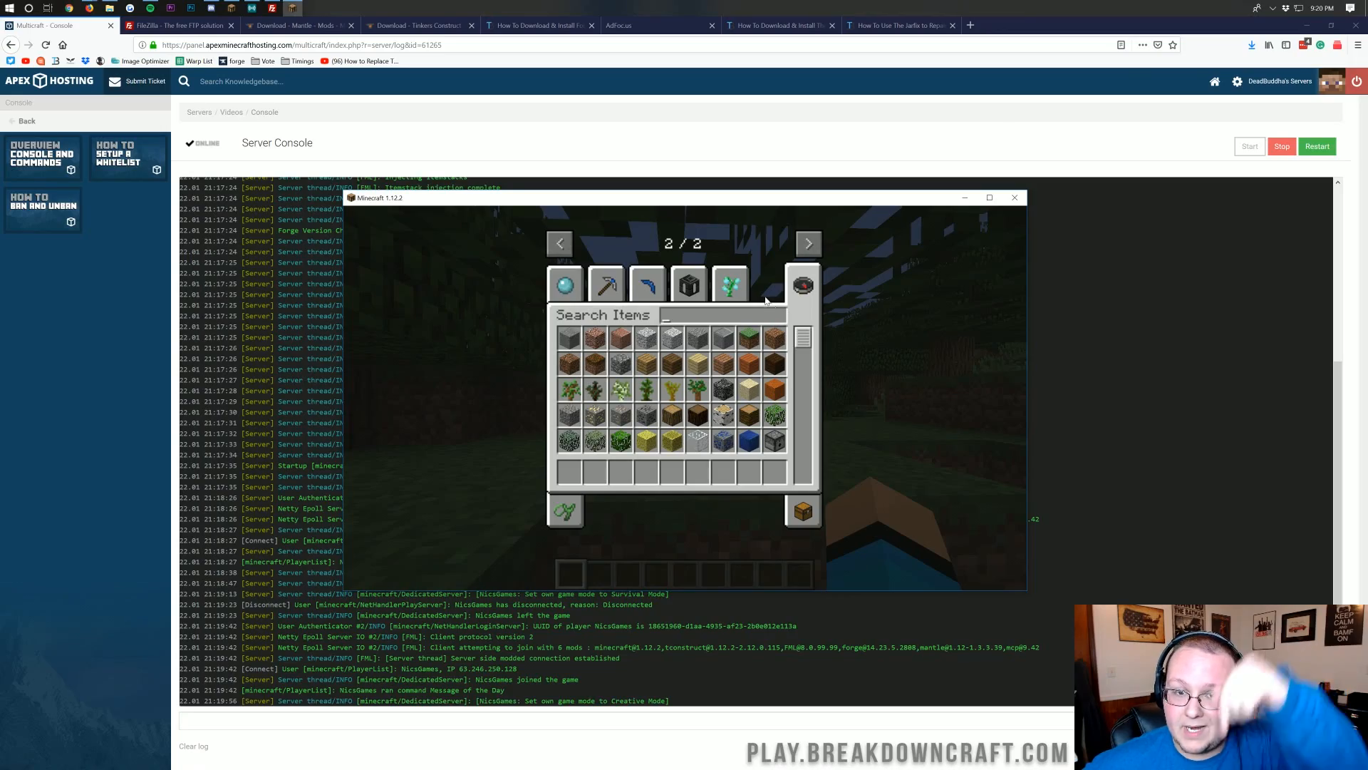
- Close and reopen the creative inventory, then bring the server console forward
{"action": "key", "text": "Escape"}
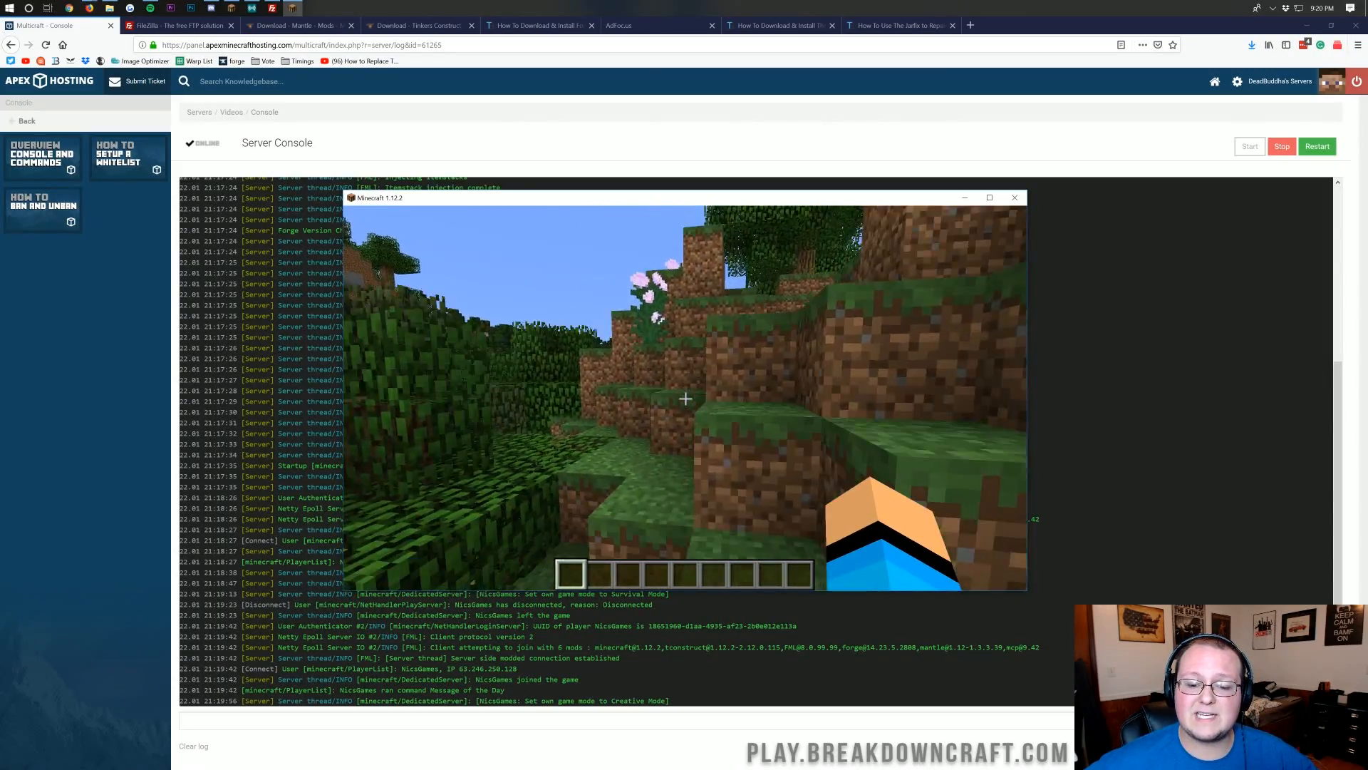
{"action": "key", "text": "e"}
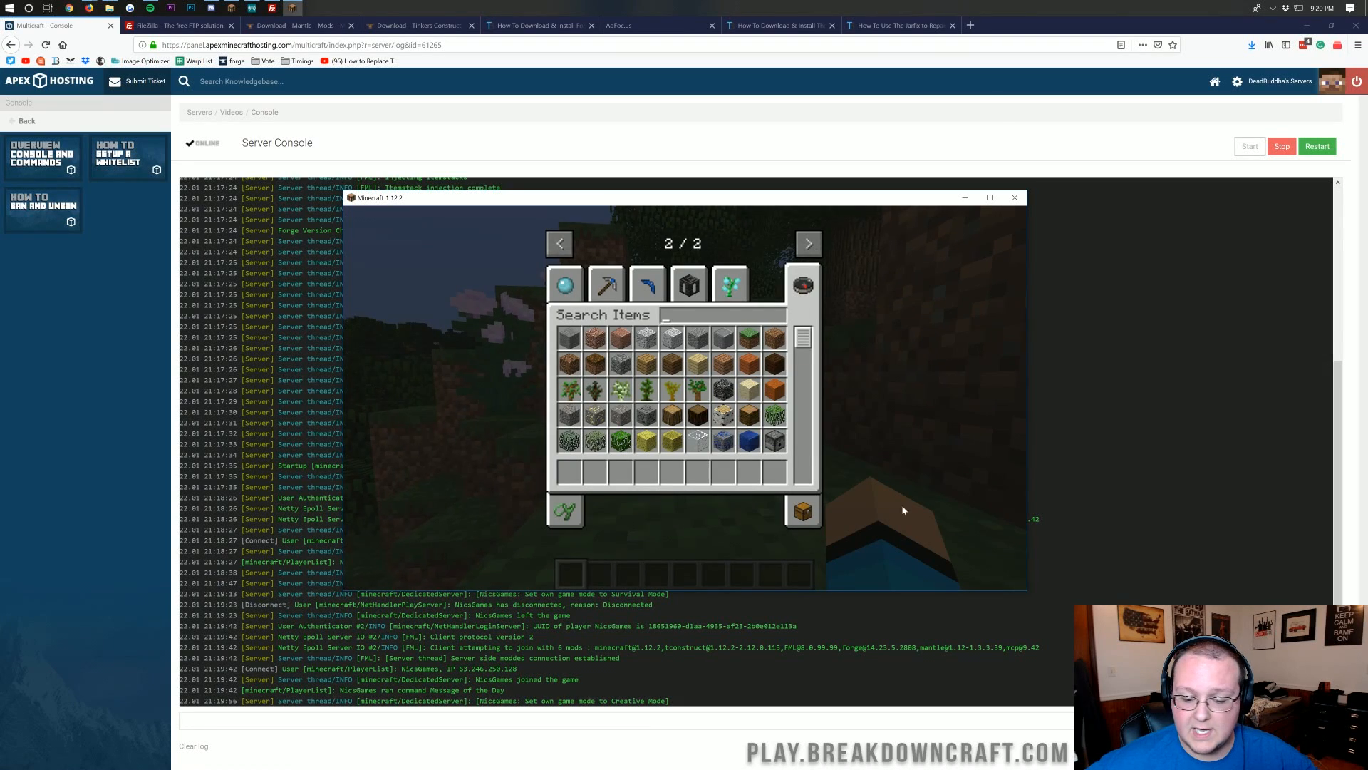
{"action": "left_click", "coordinate": [1015, 198]}
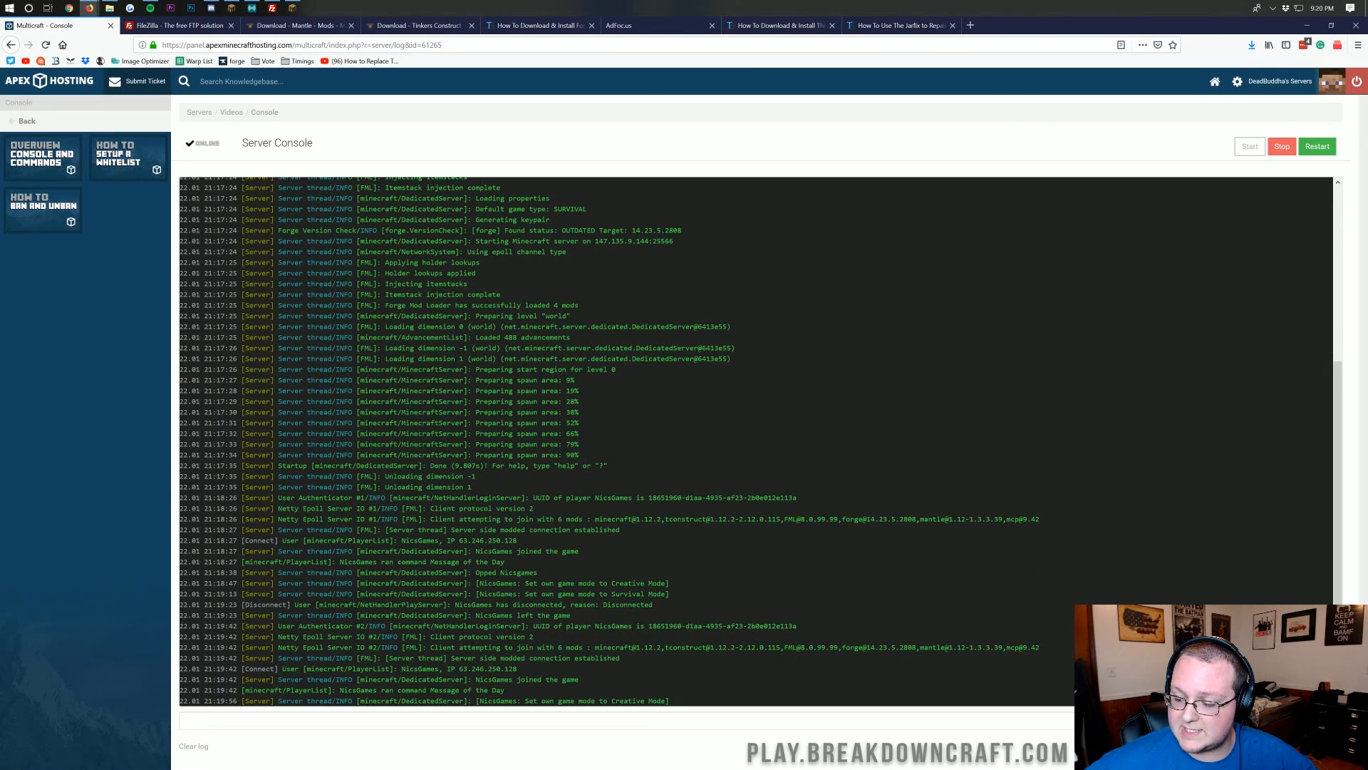